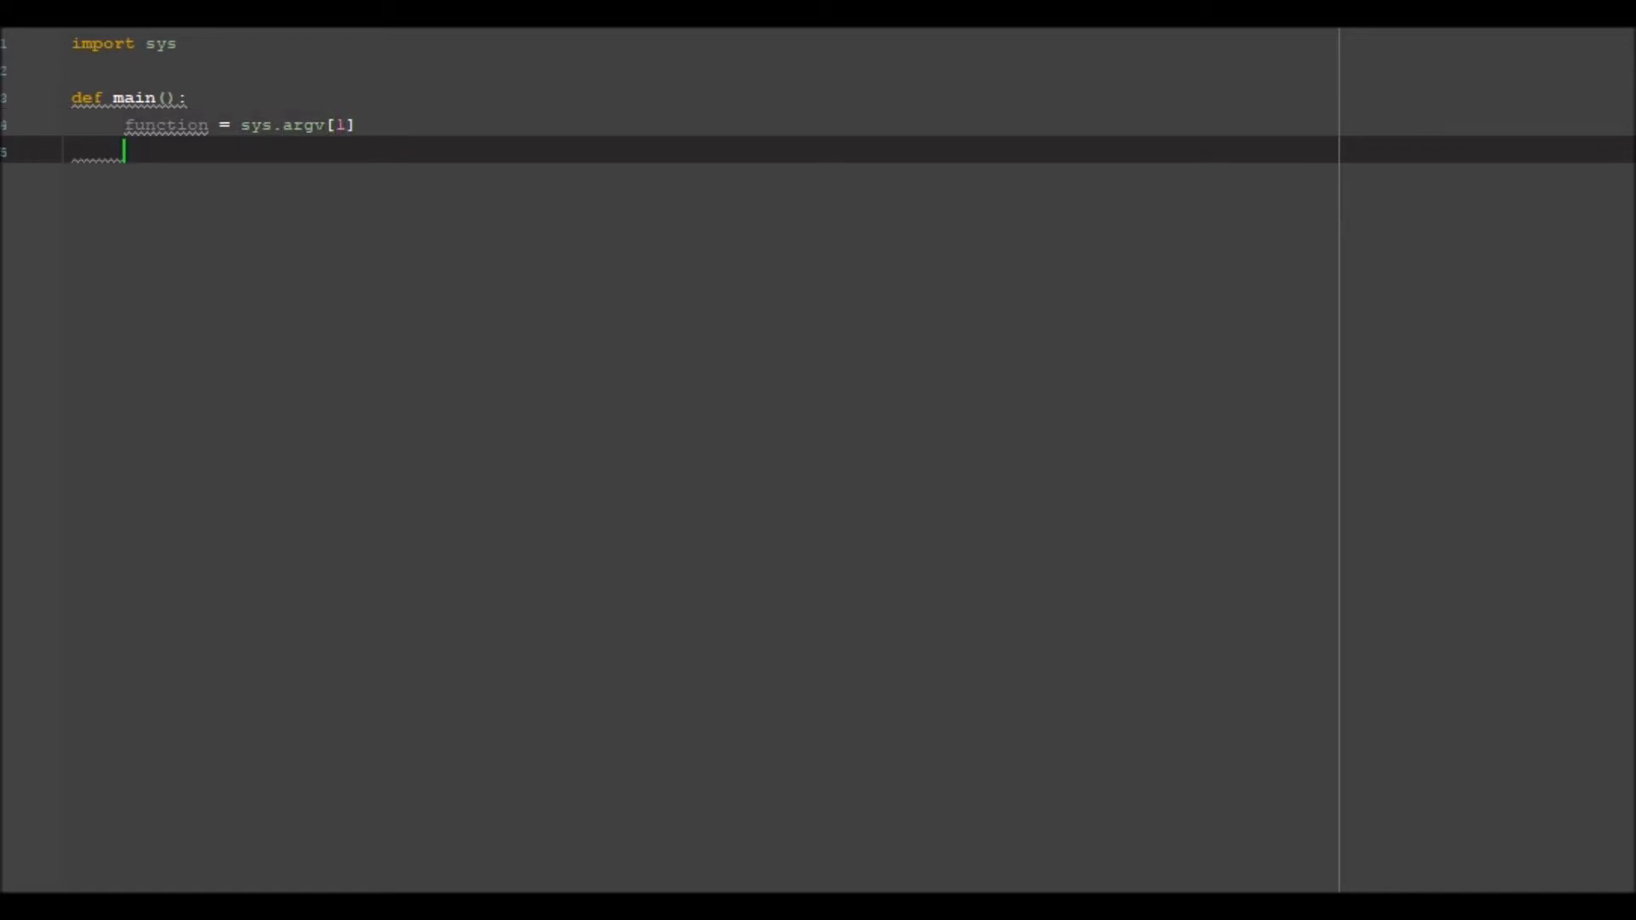
Start an if len(sys.argv) check on a fresh line below the argument read in main
text({)
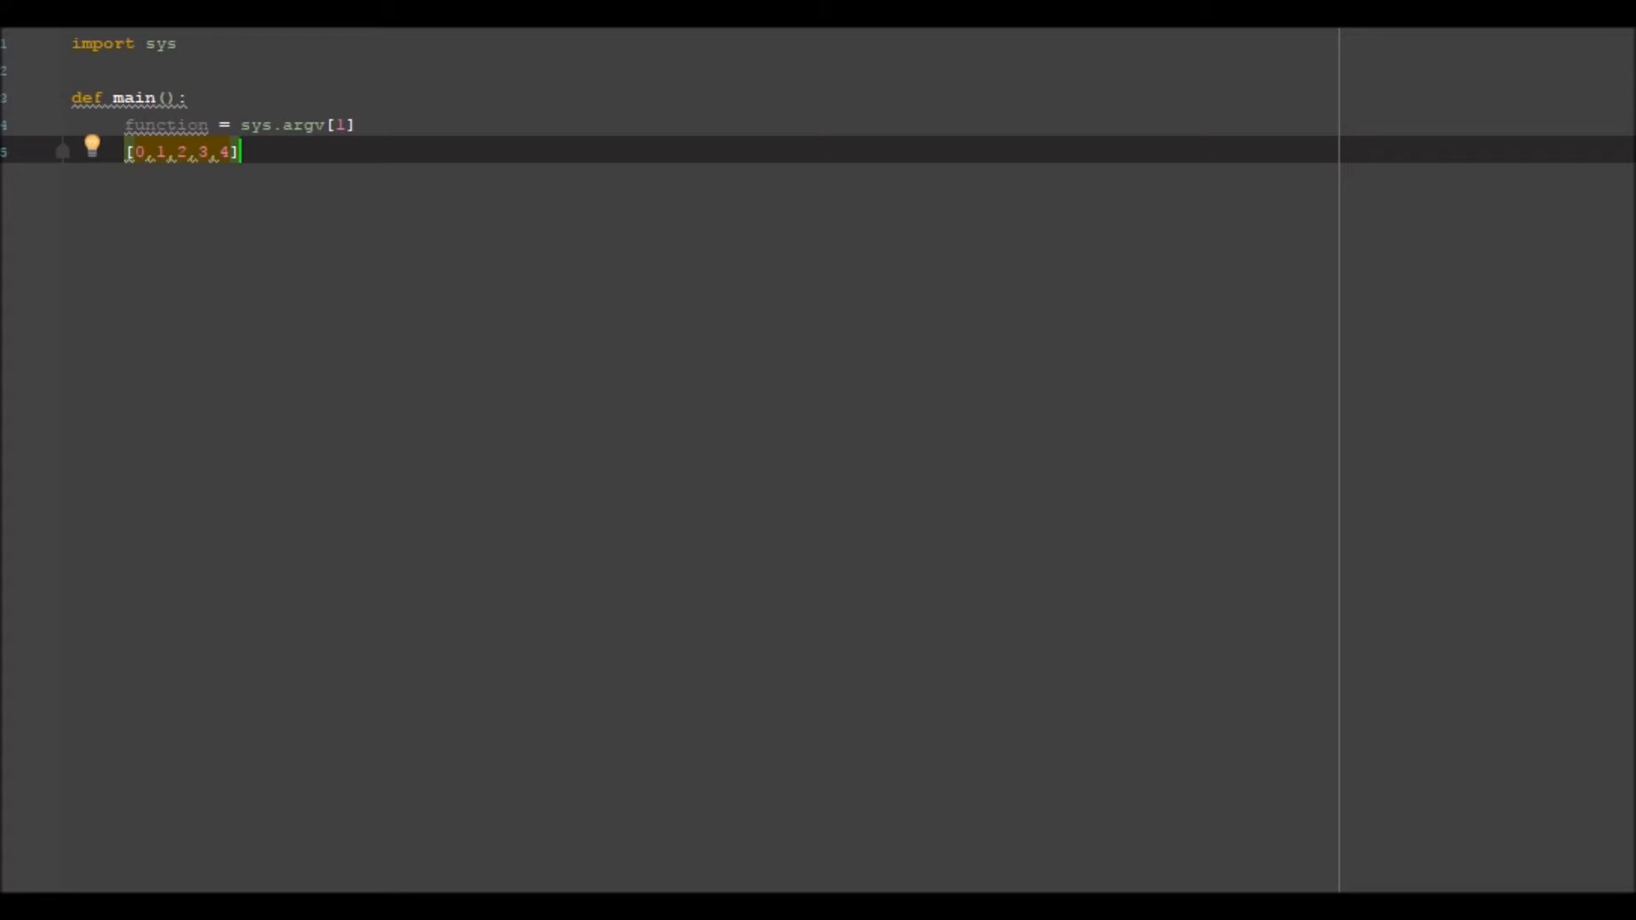
key(Return)
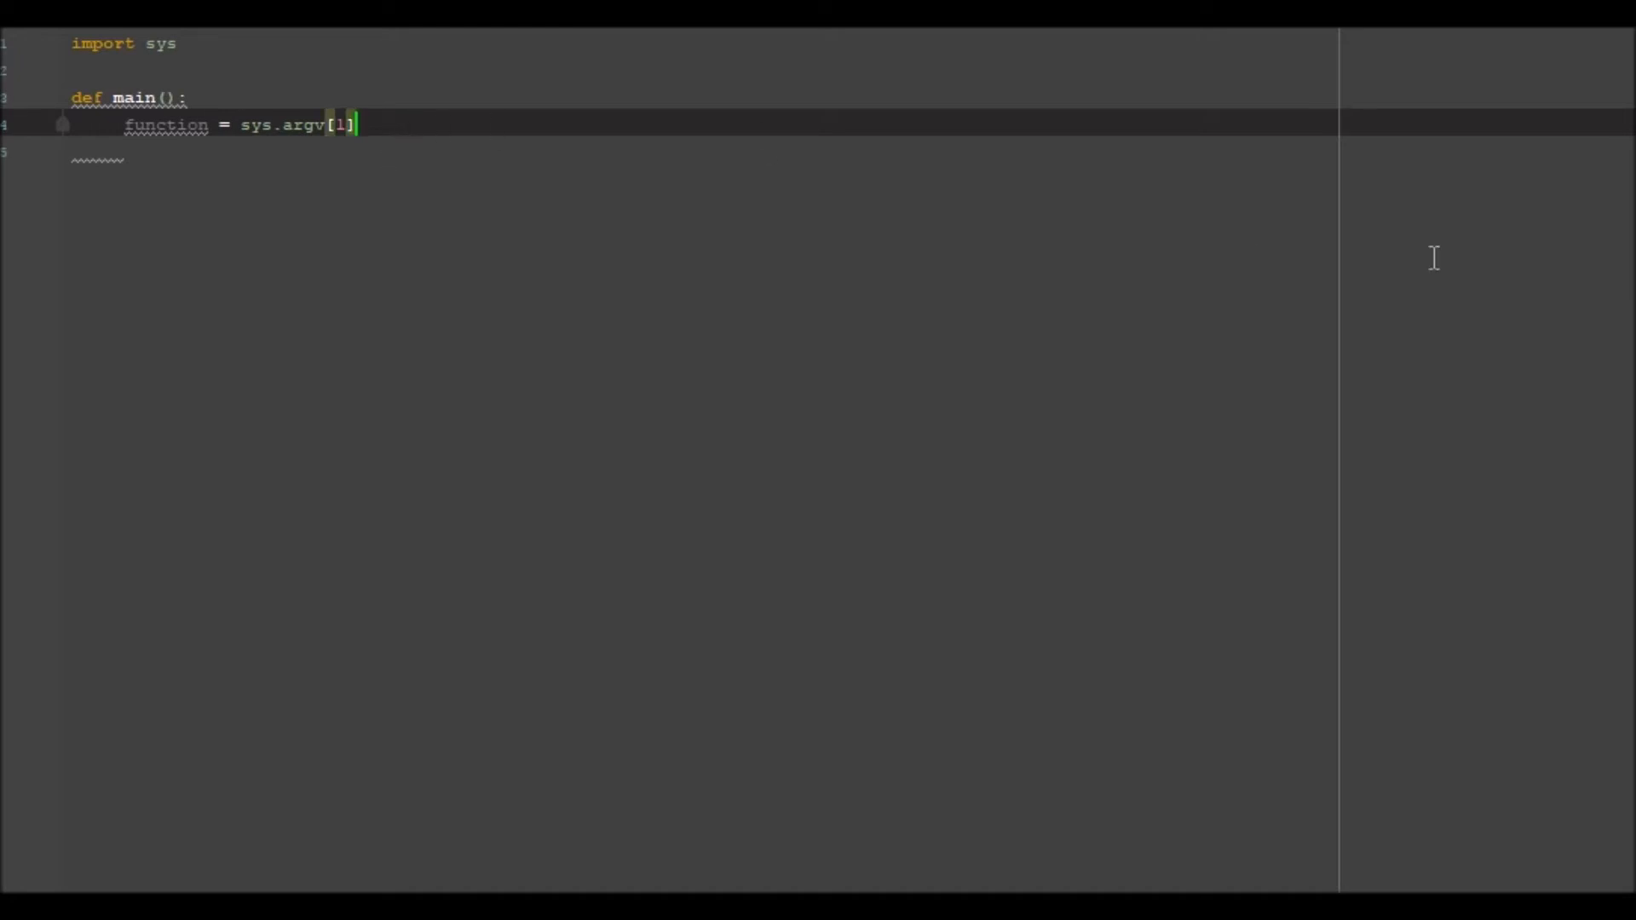
key(Return)
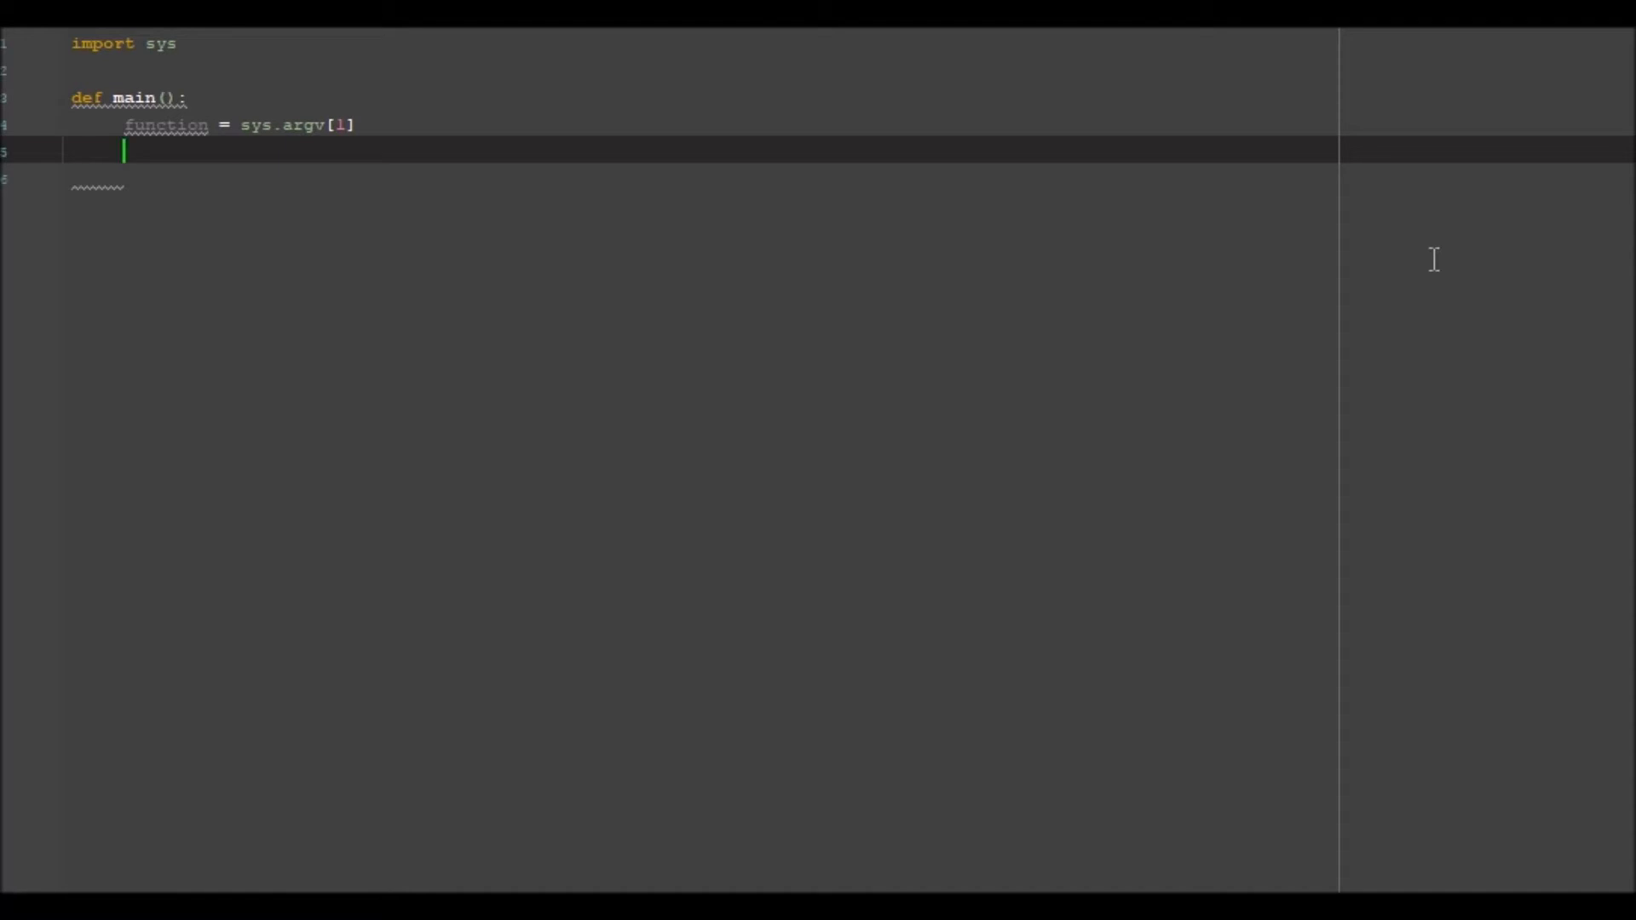
text(if len()
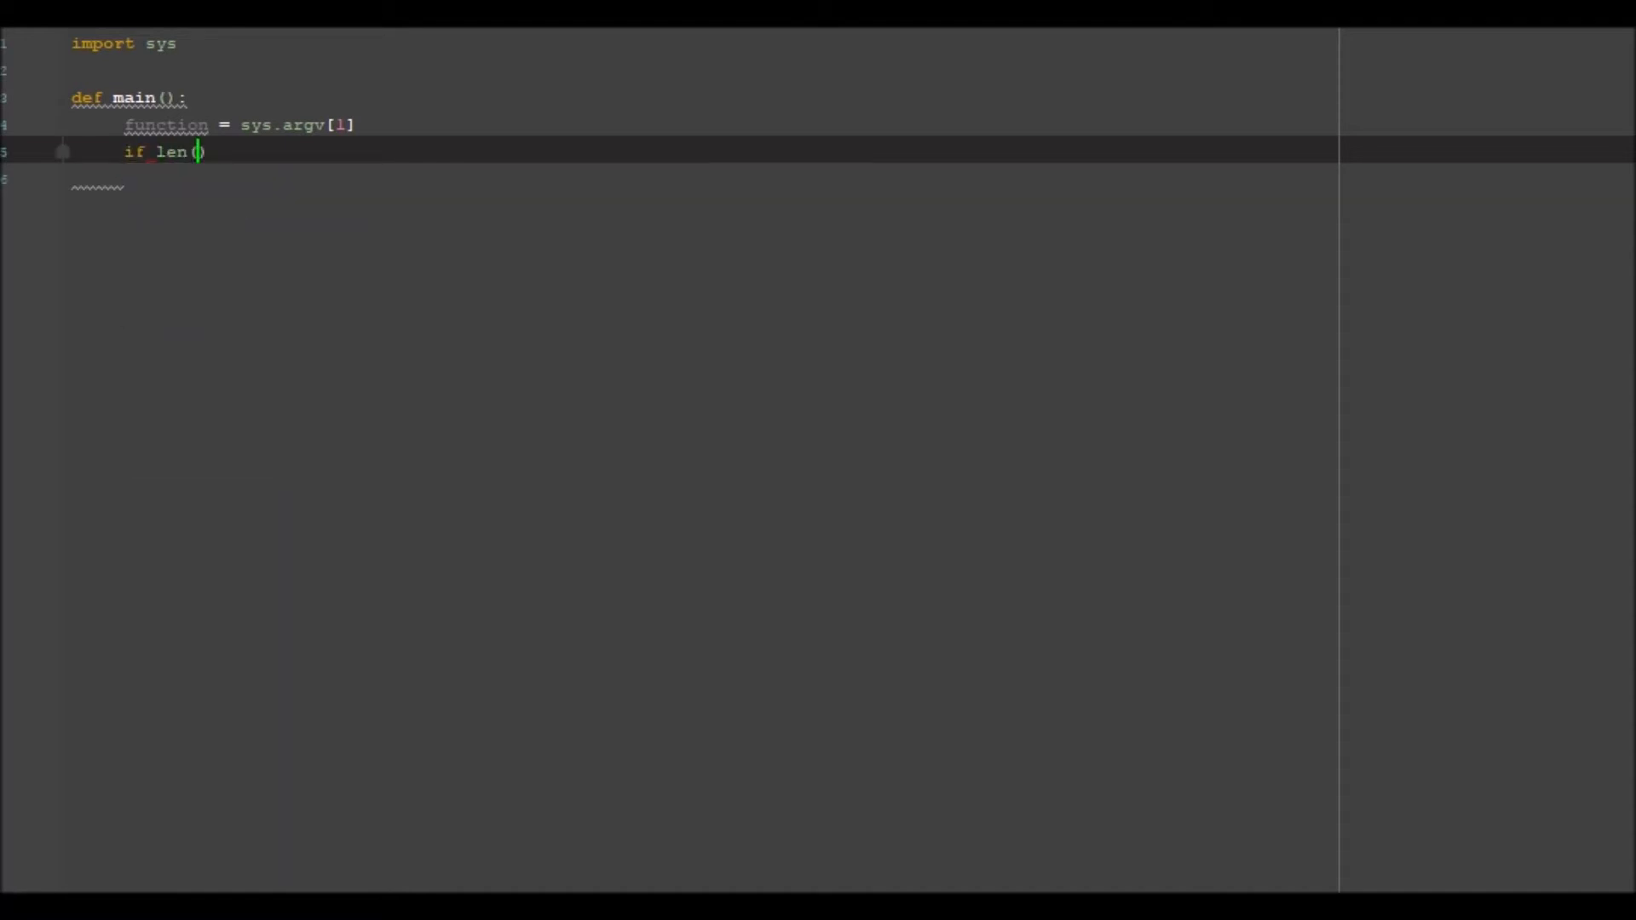
text(sys)
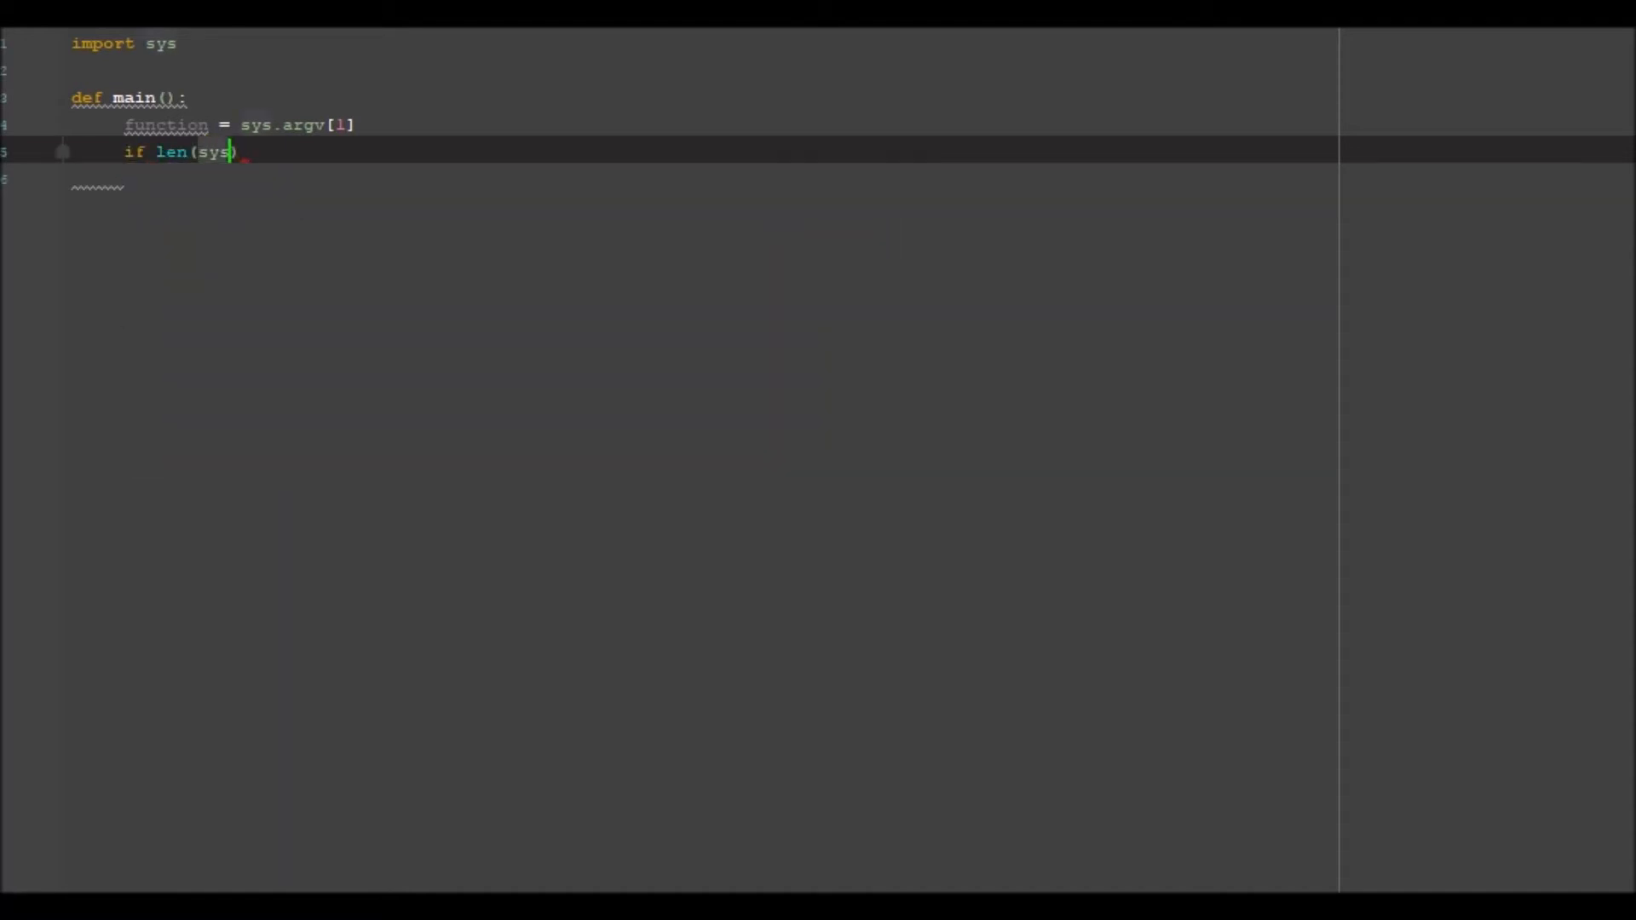
text(.argv)
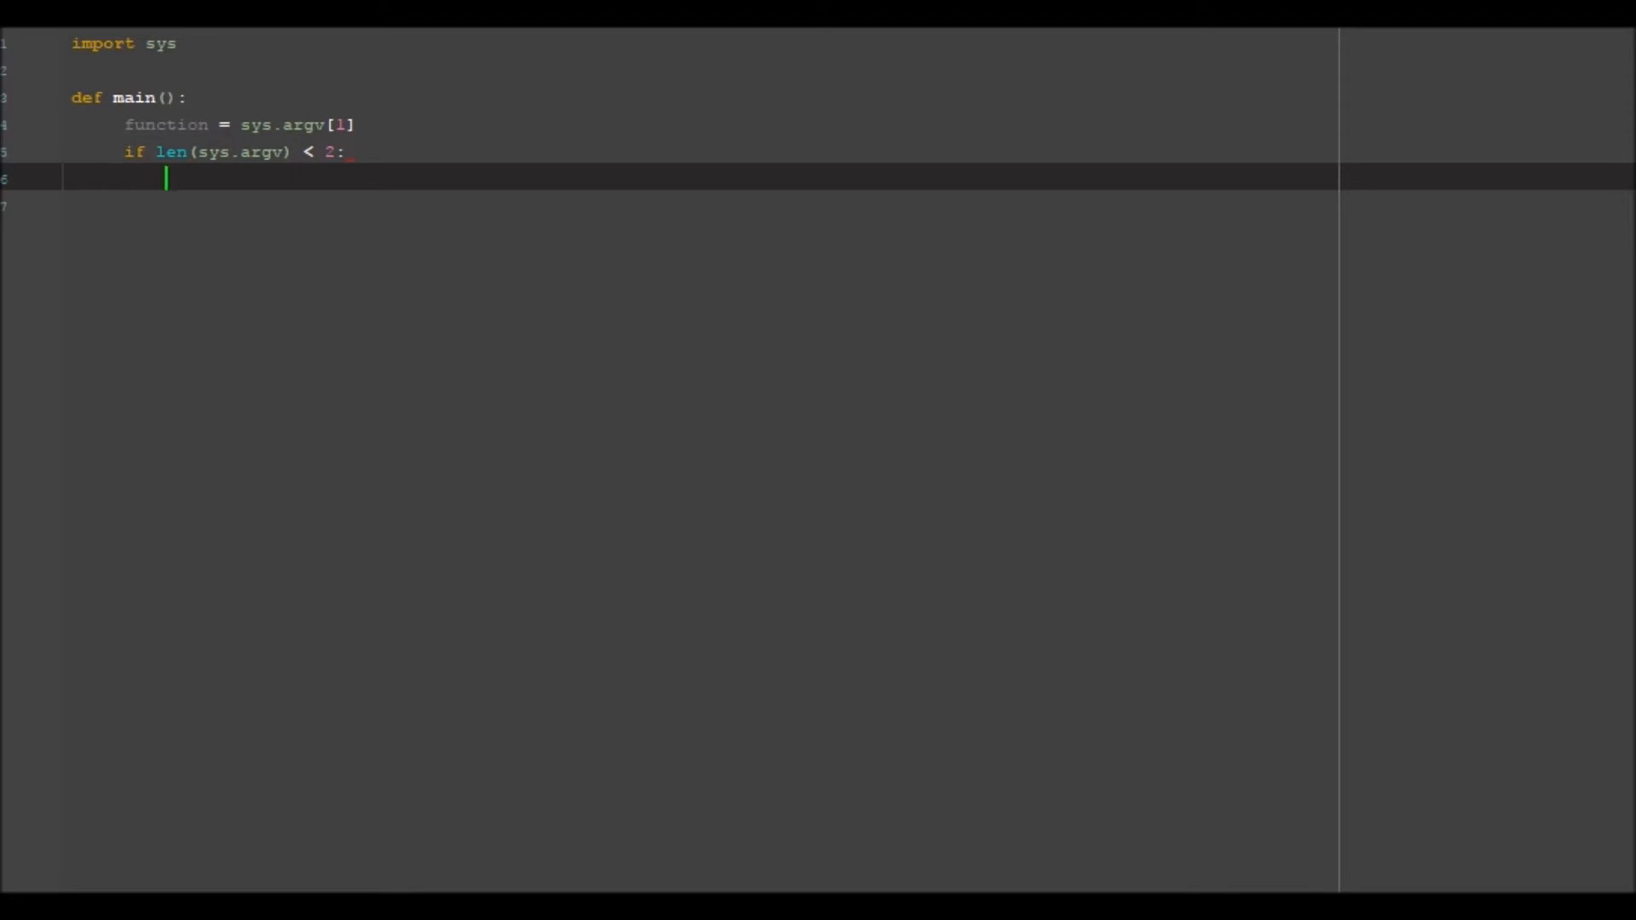
Print "you havent given enough info" under the check and make the comparison <= 2
text(you have)
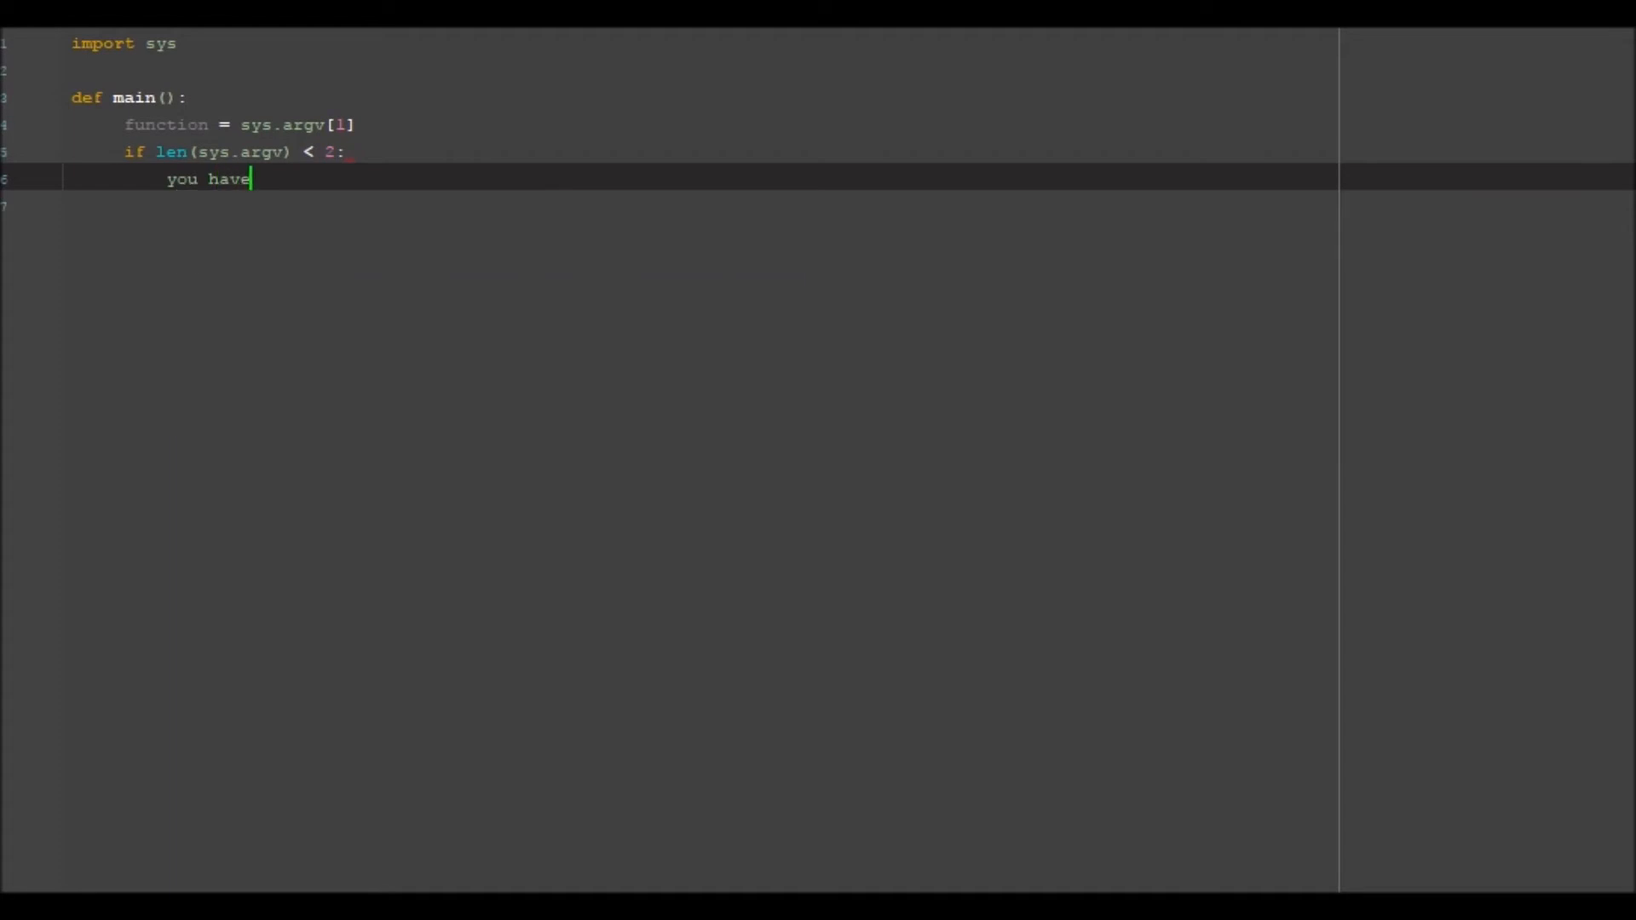
text(print)
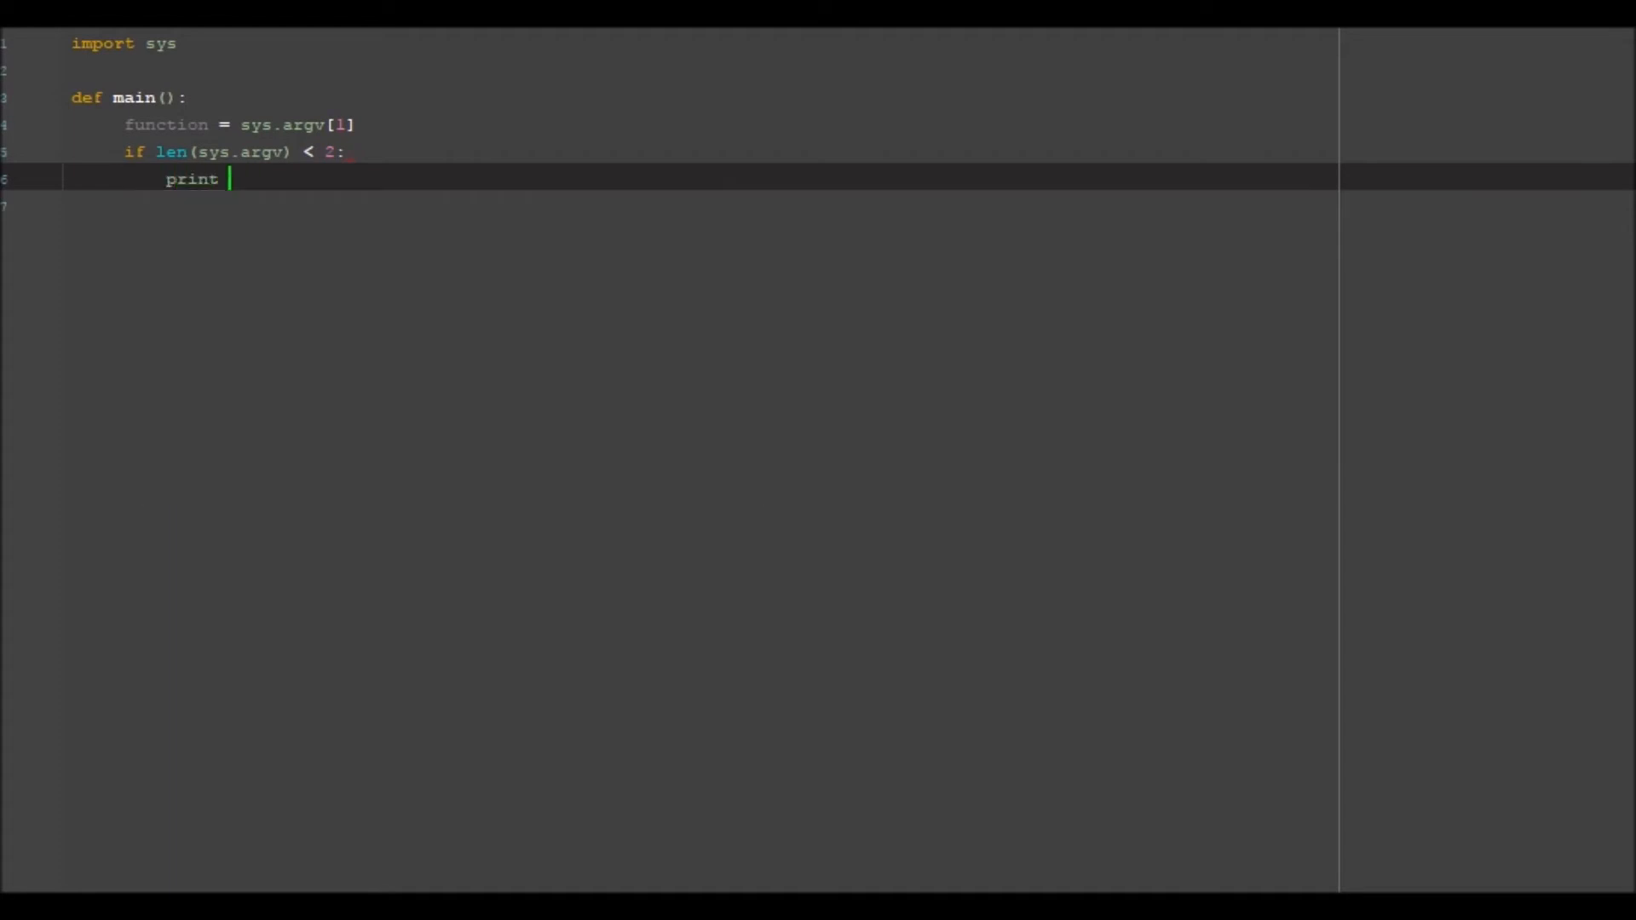
text((you tu)
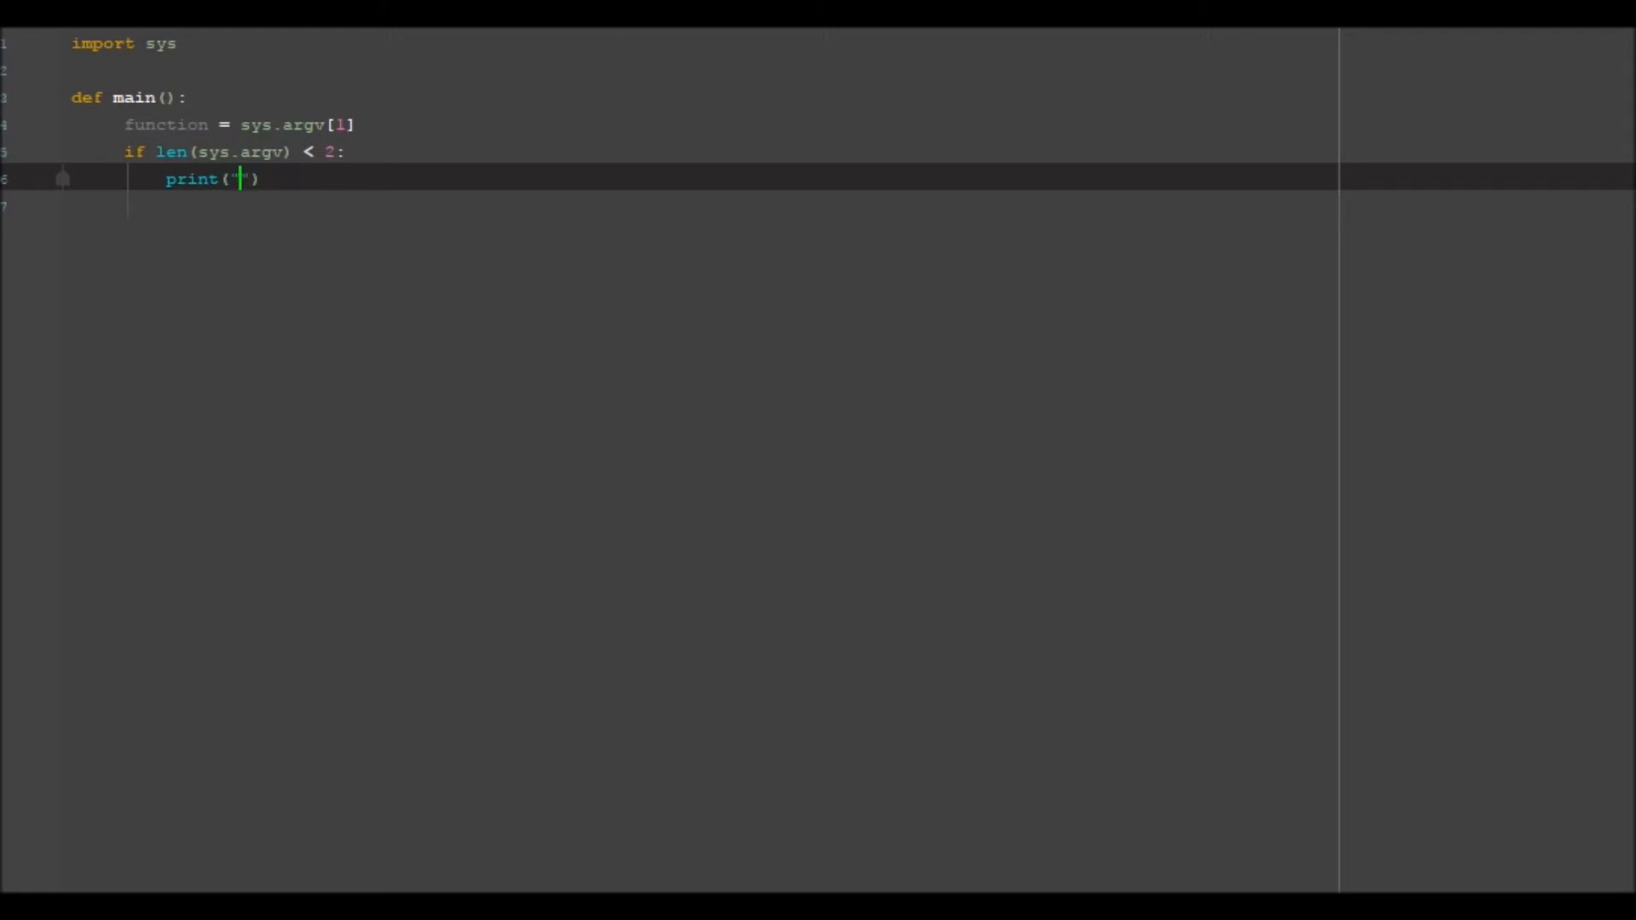
text(you havent g)
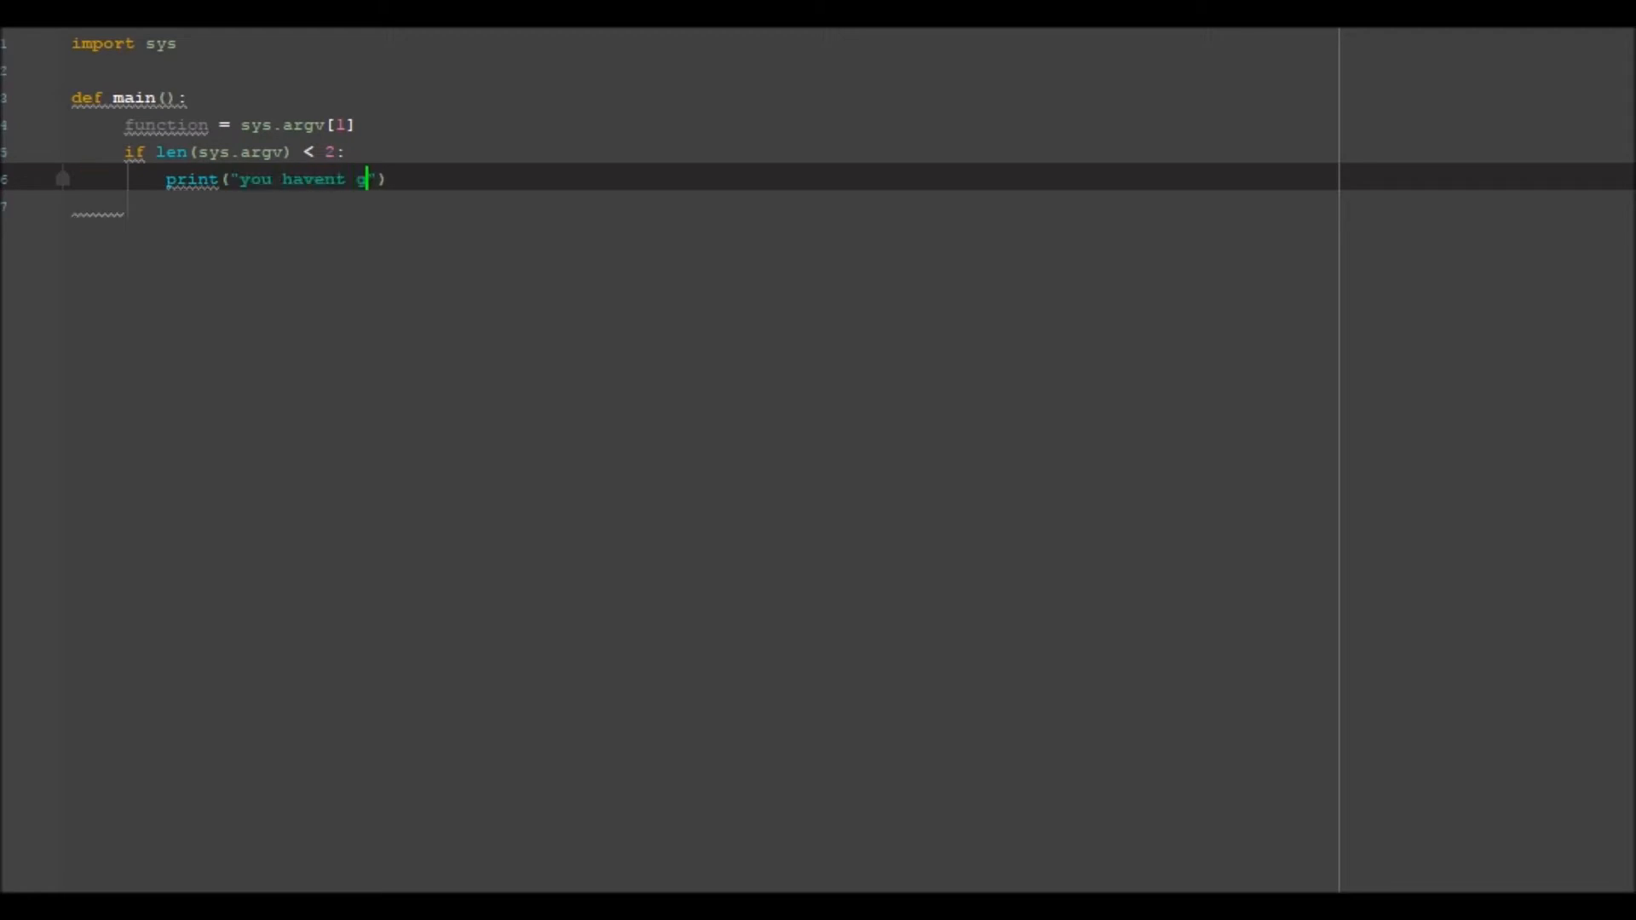
text(iven enough)
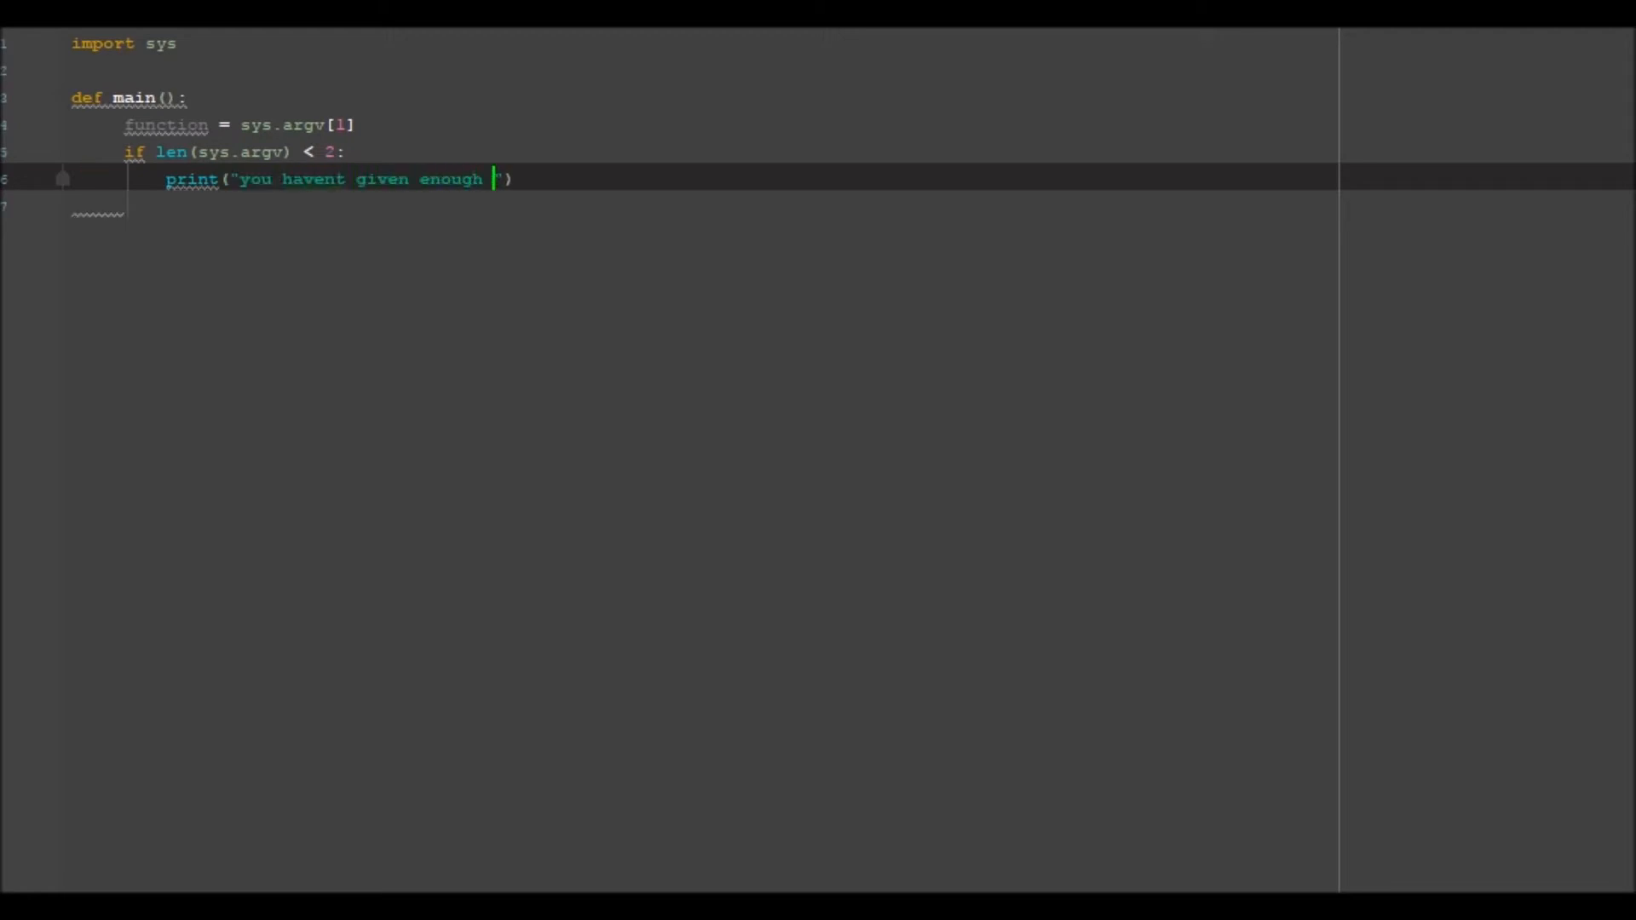
text(info)
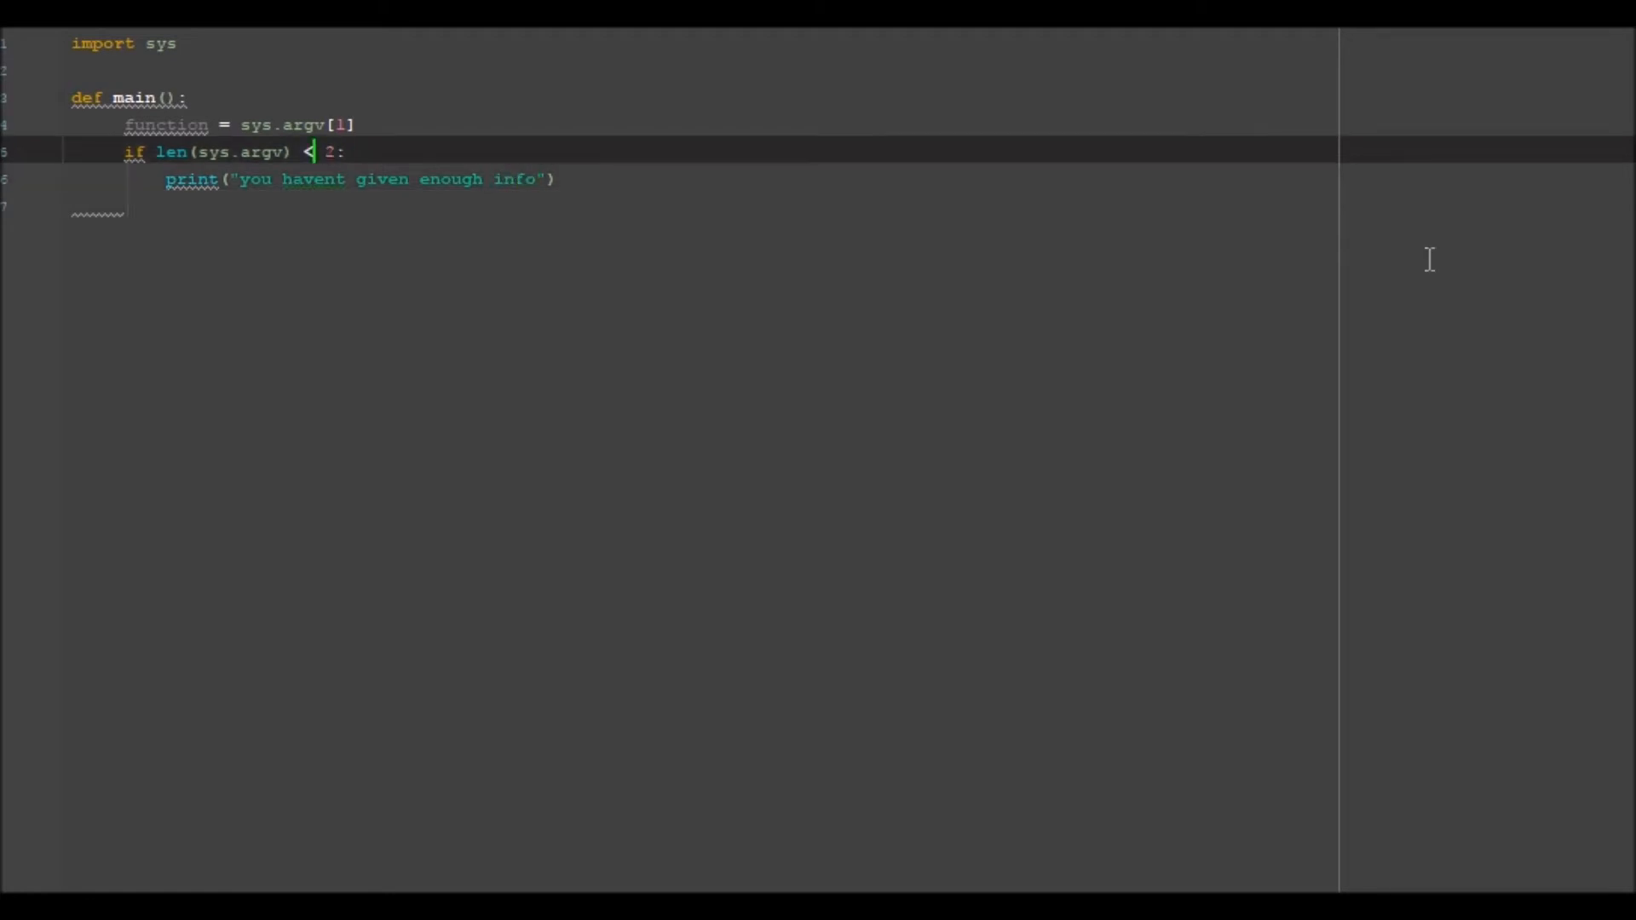
text(=)
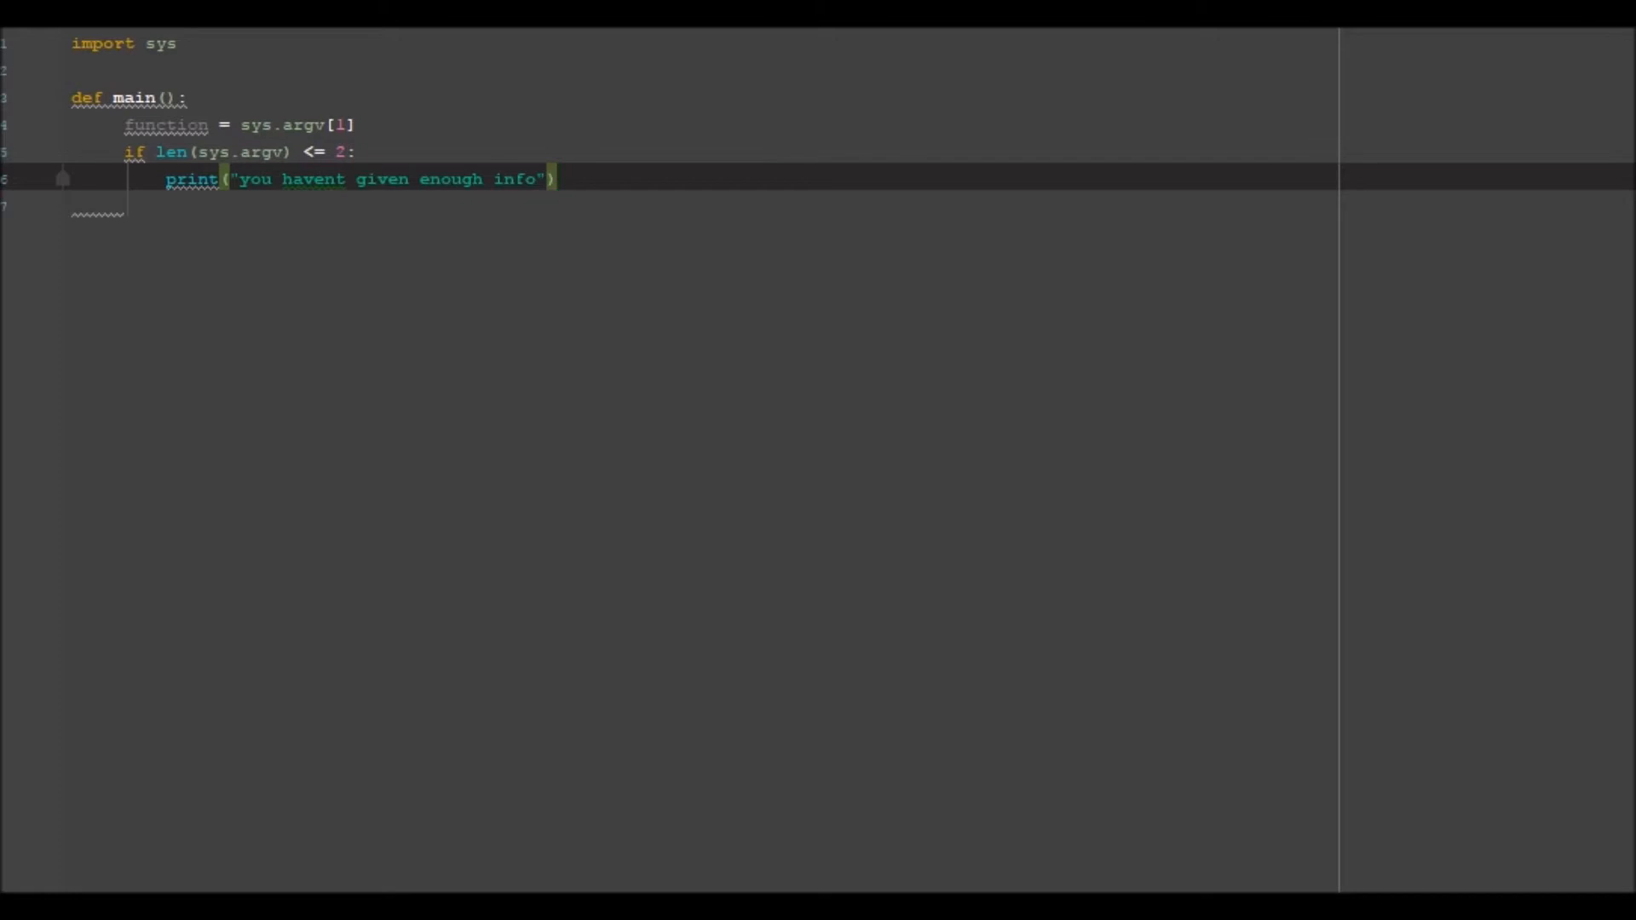
mouse_move(1427, 259)
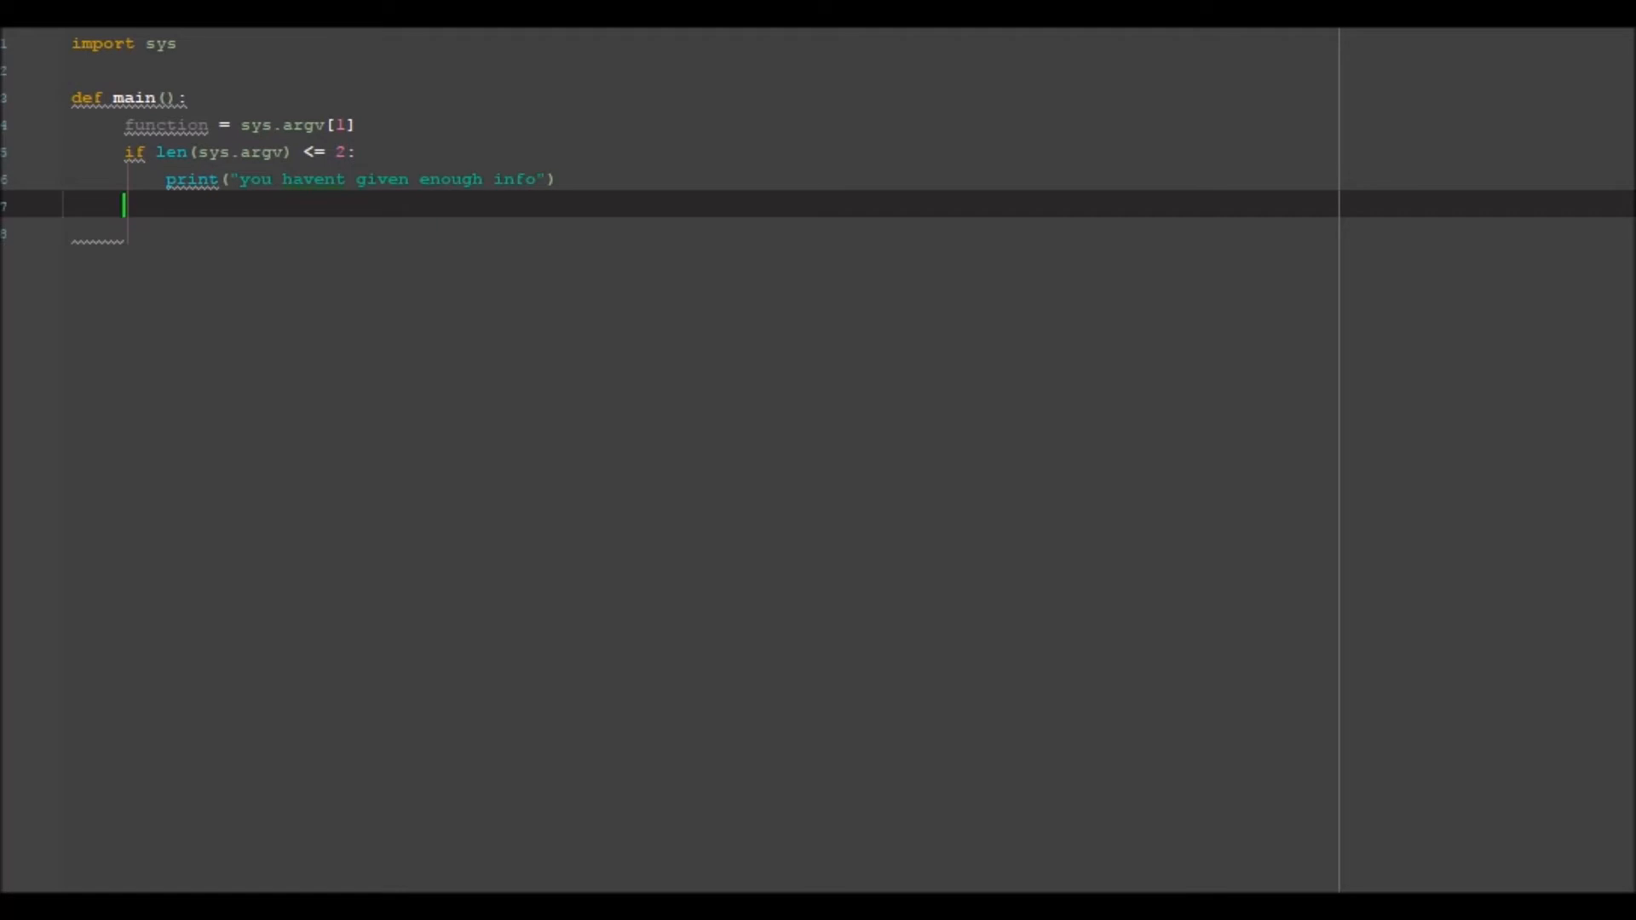
Add an else: branch and begin an if test on the function name
text(else)
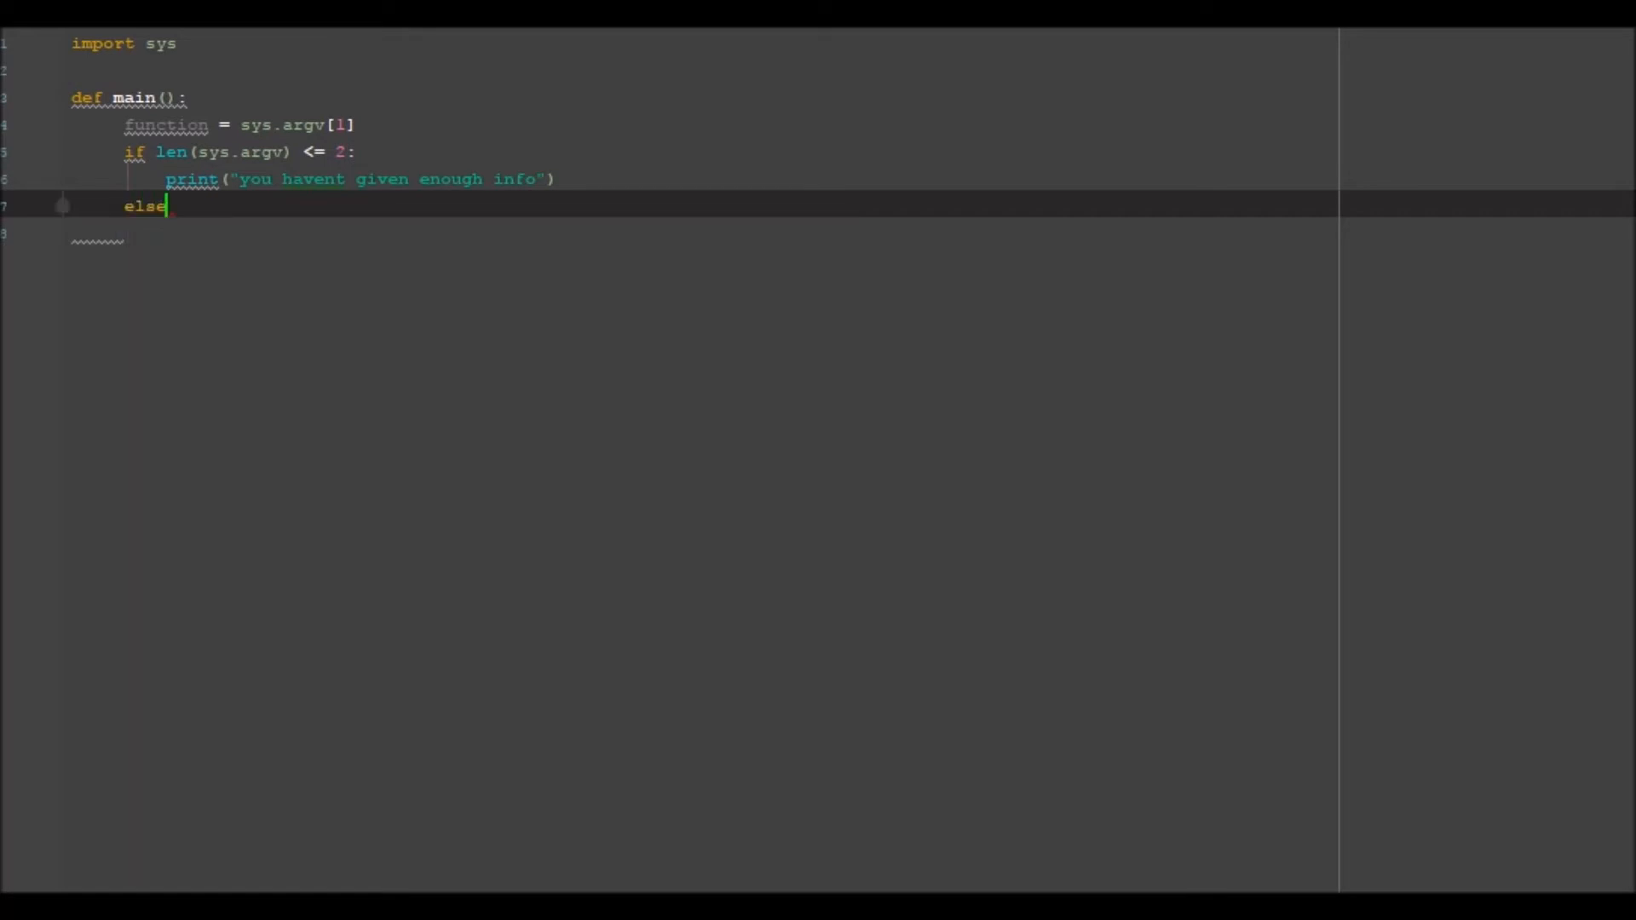
text(:)
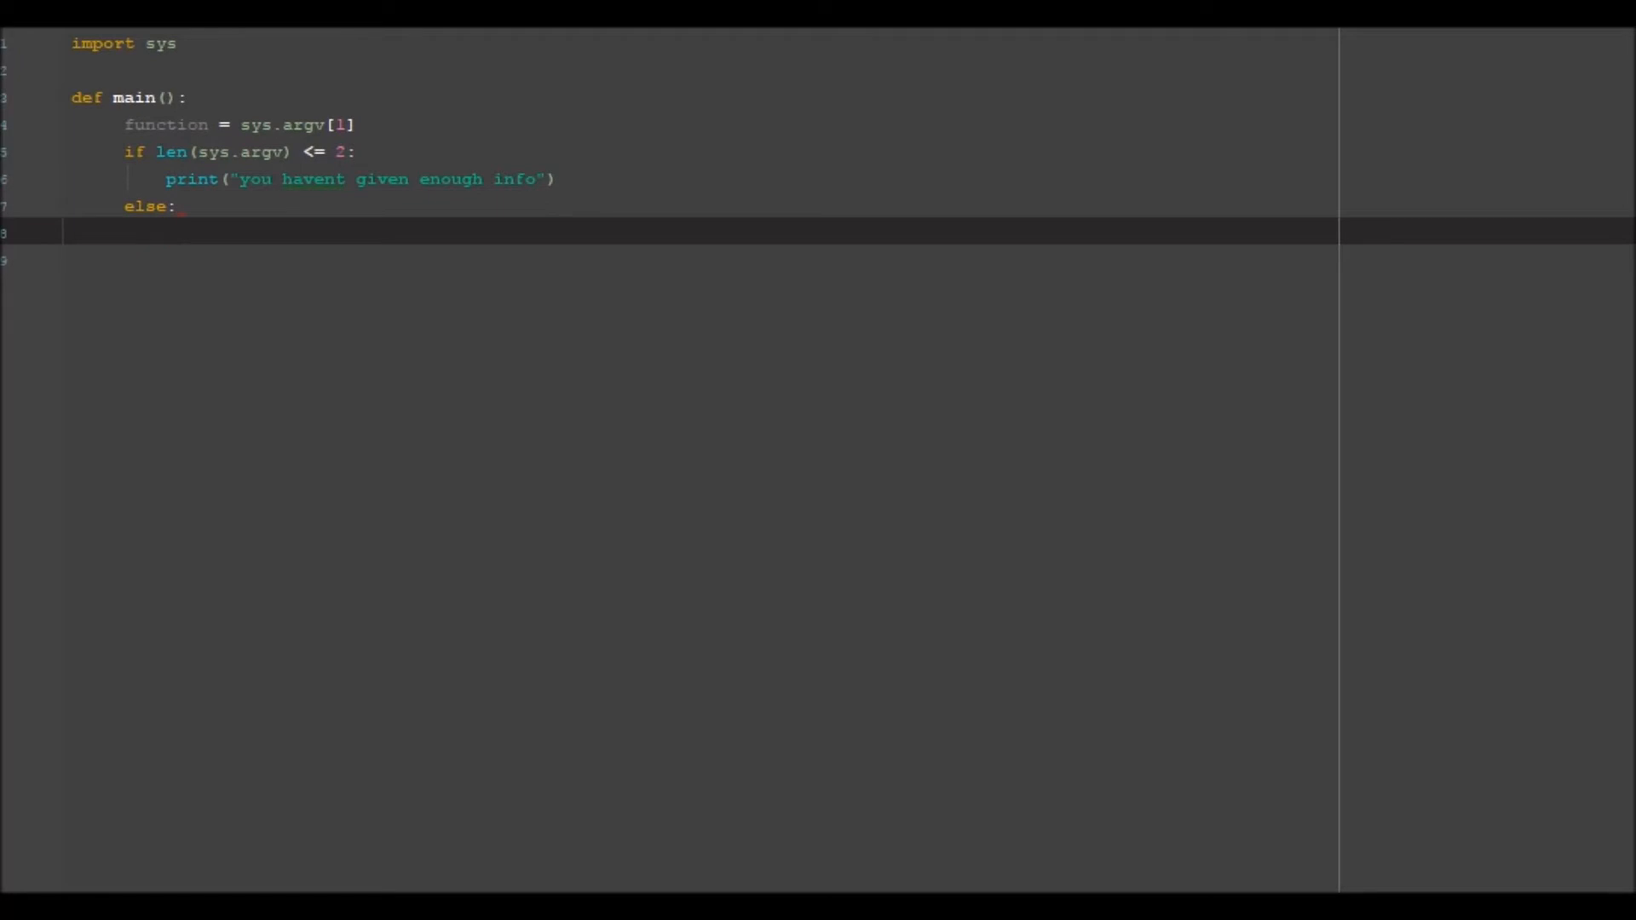
text(if function)
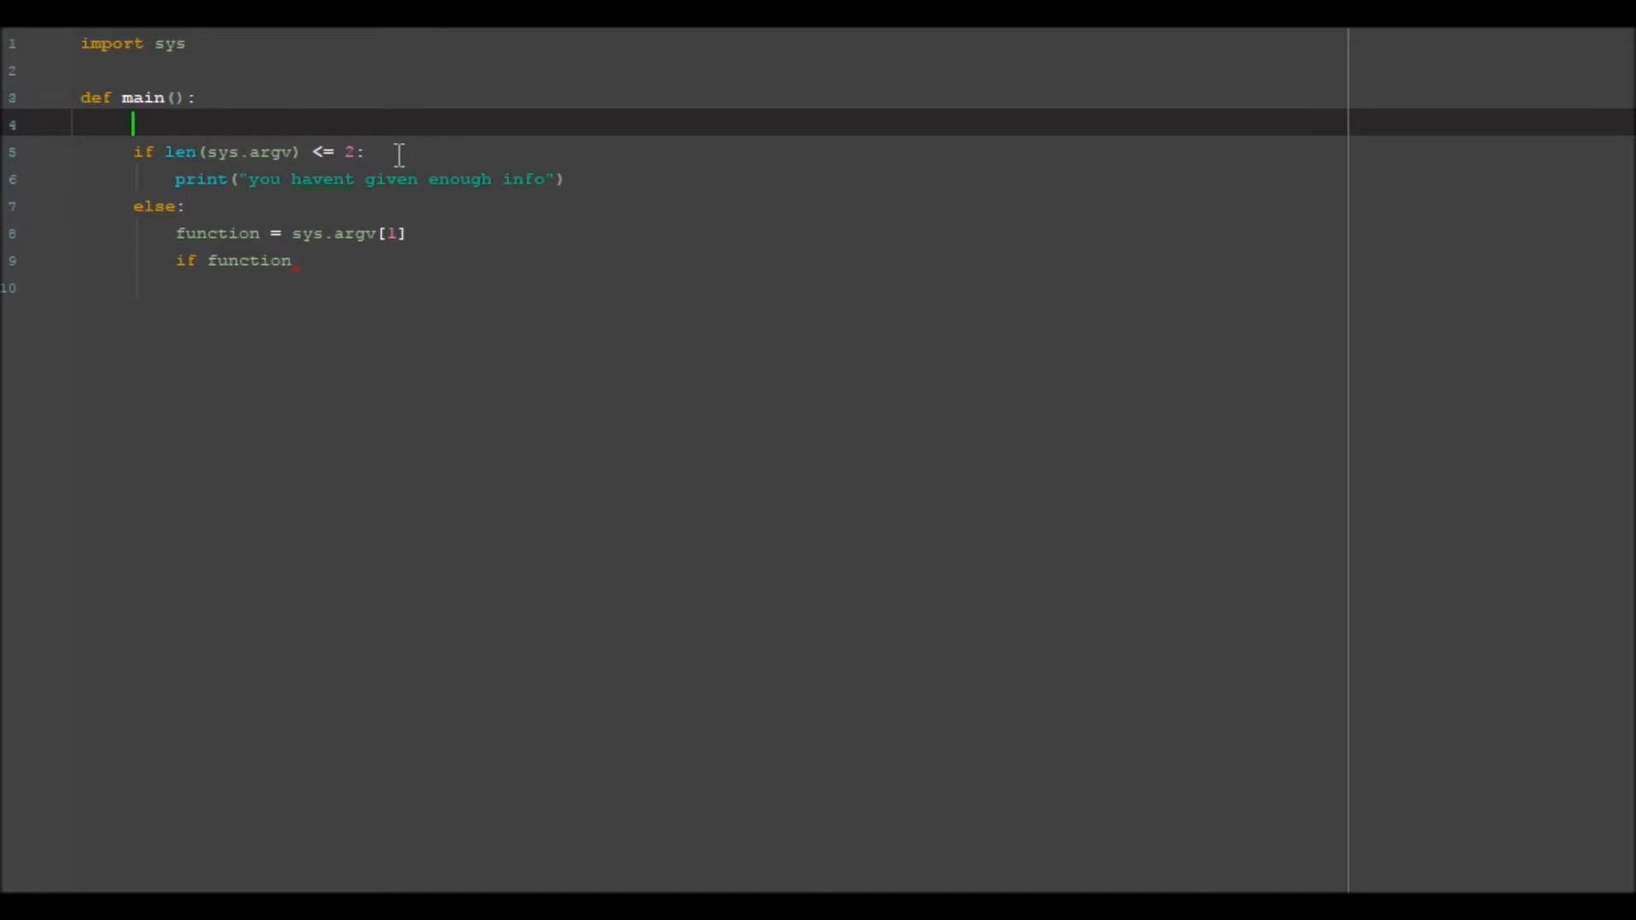
mouse_move(295, 269)
text([0 = )
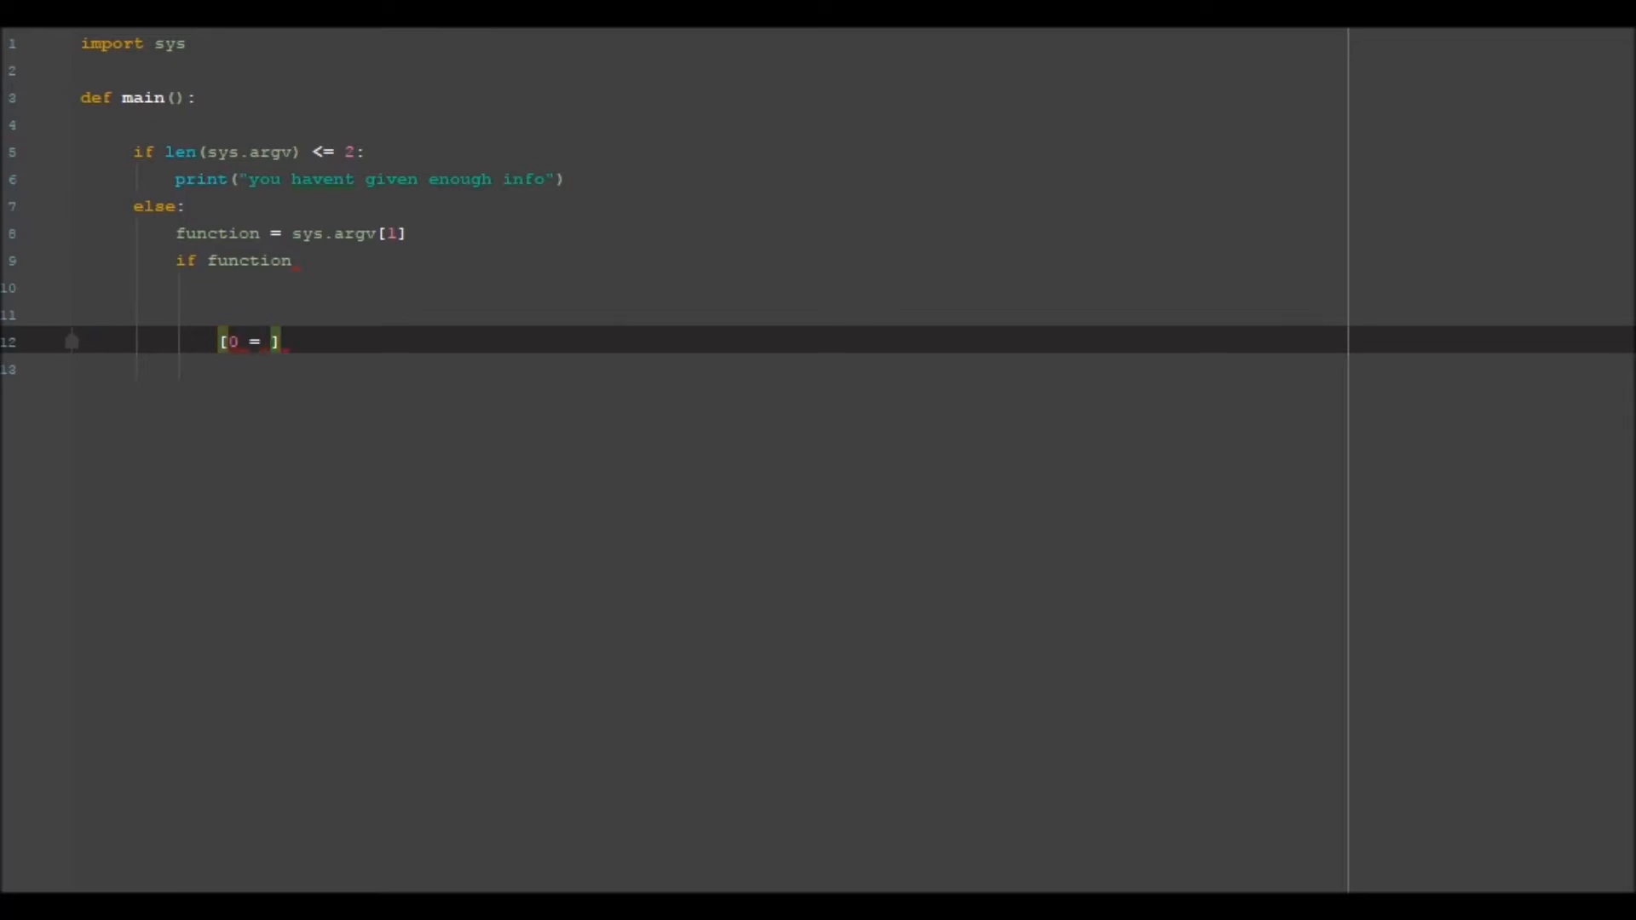
Note the argument indexes: [0 = filename, 1 = first para 2 = second]
text(filename)
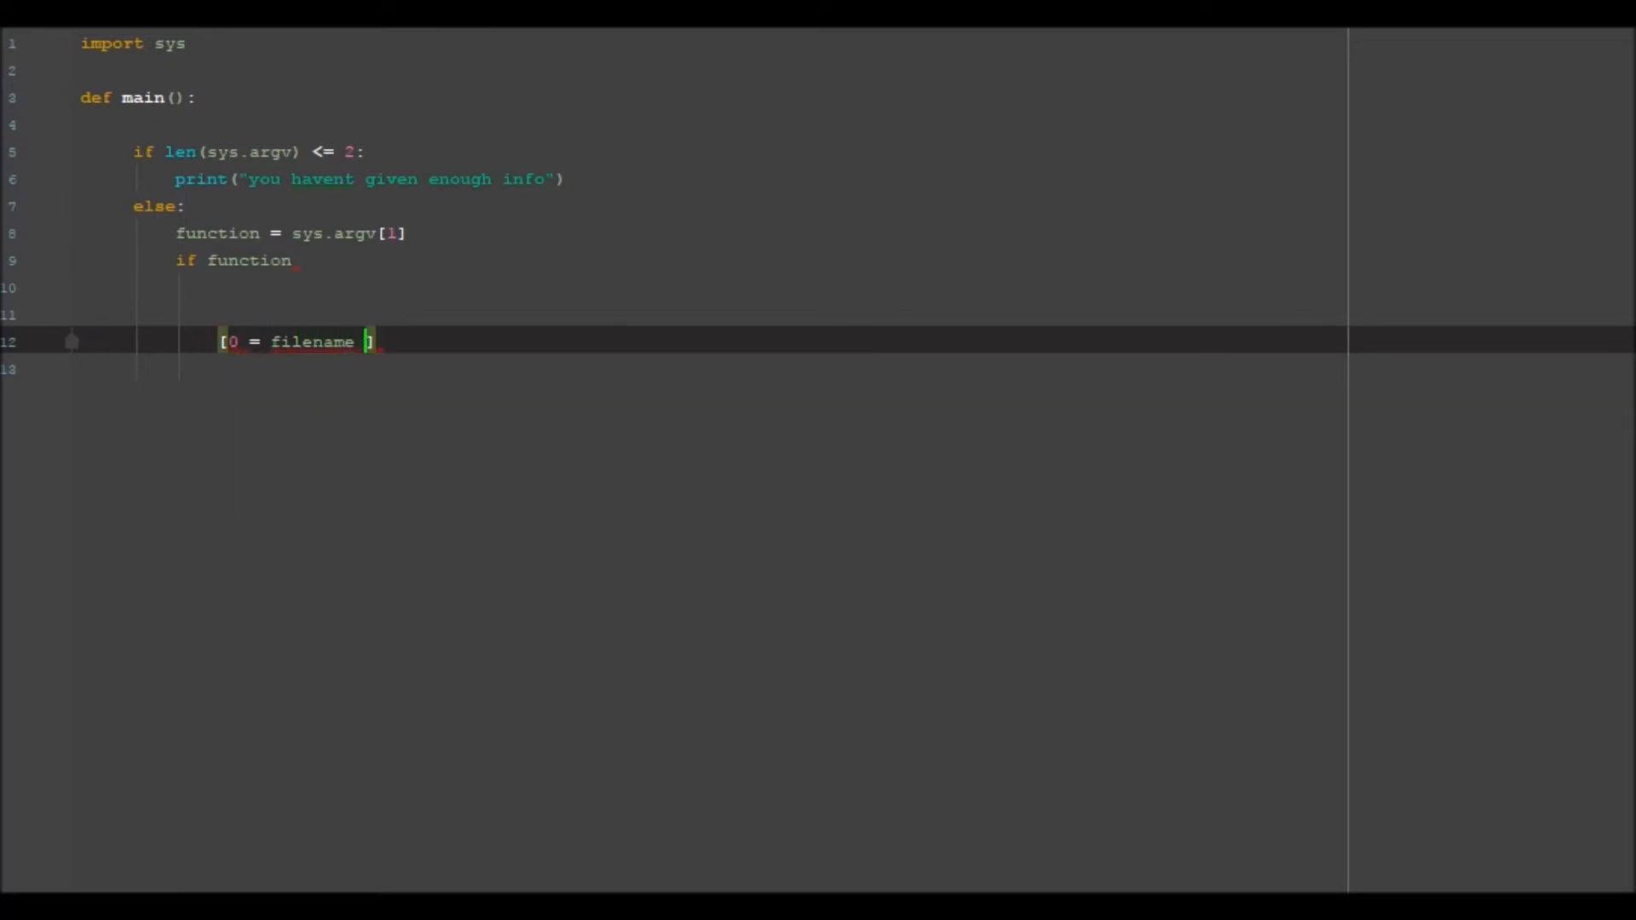
text(, 1=)
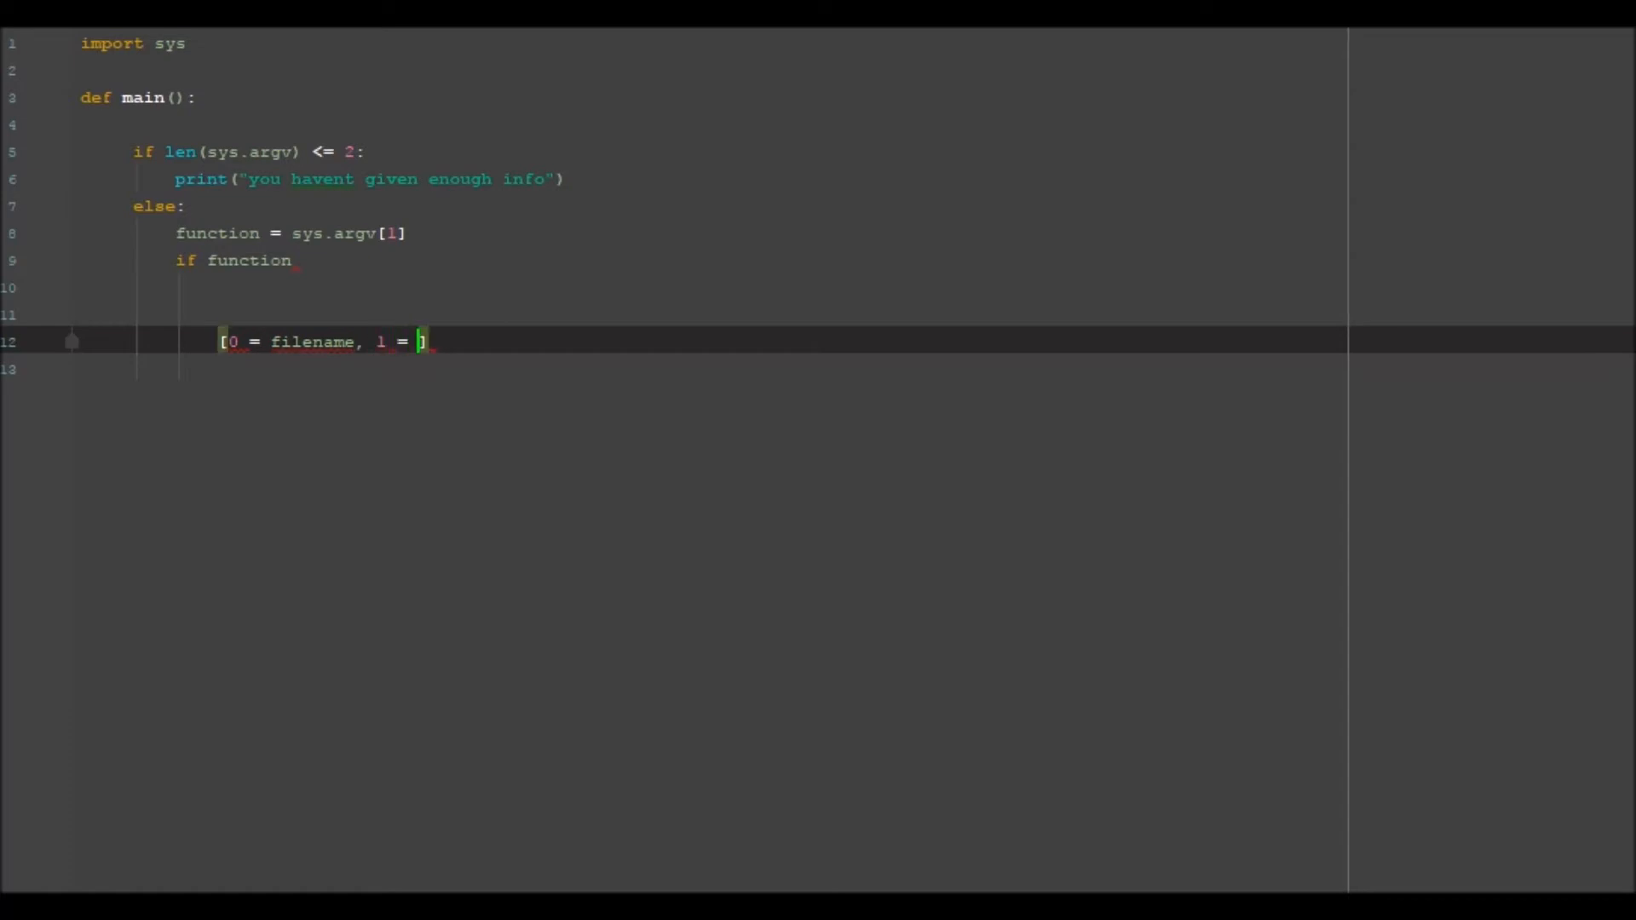
text(first p)
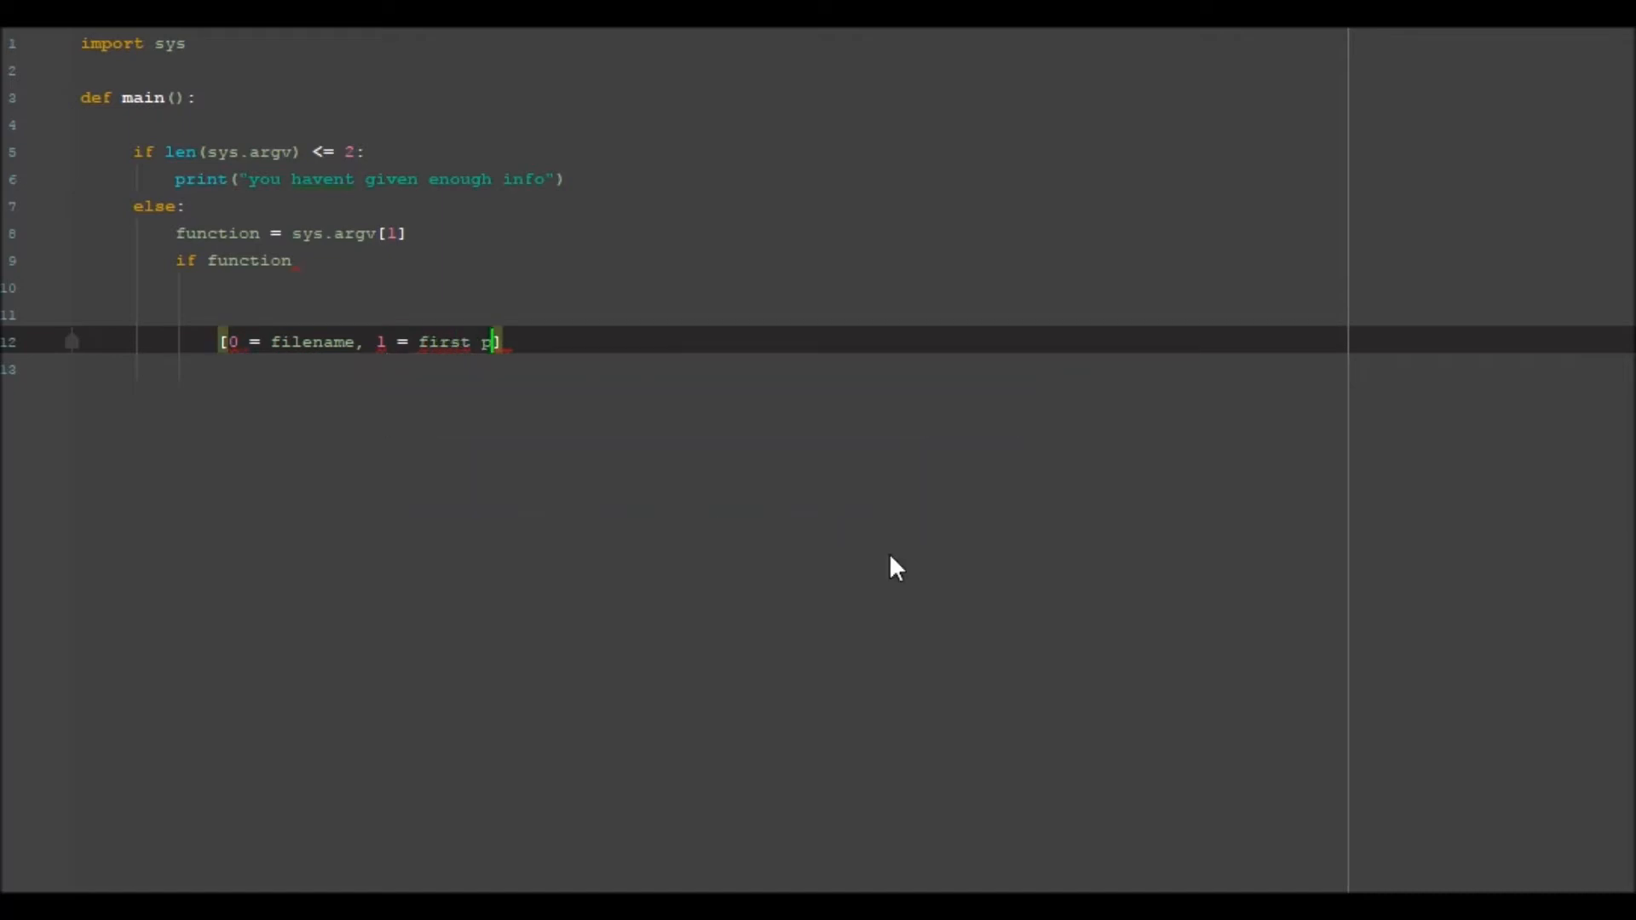
text(ara)
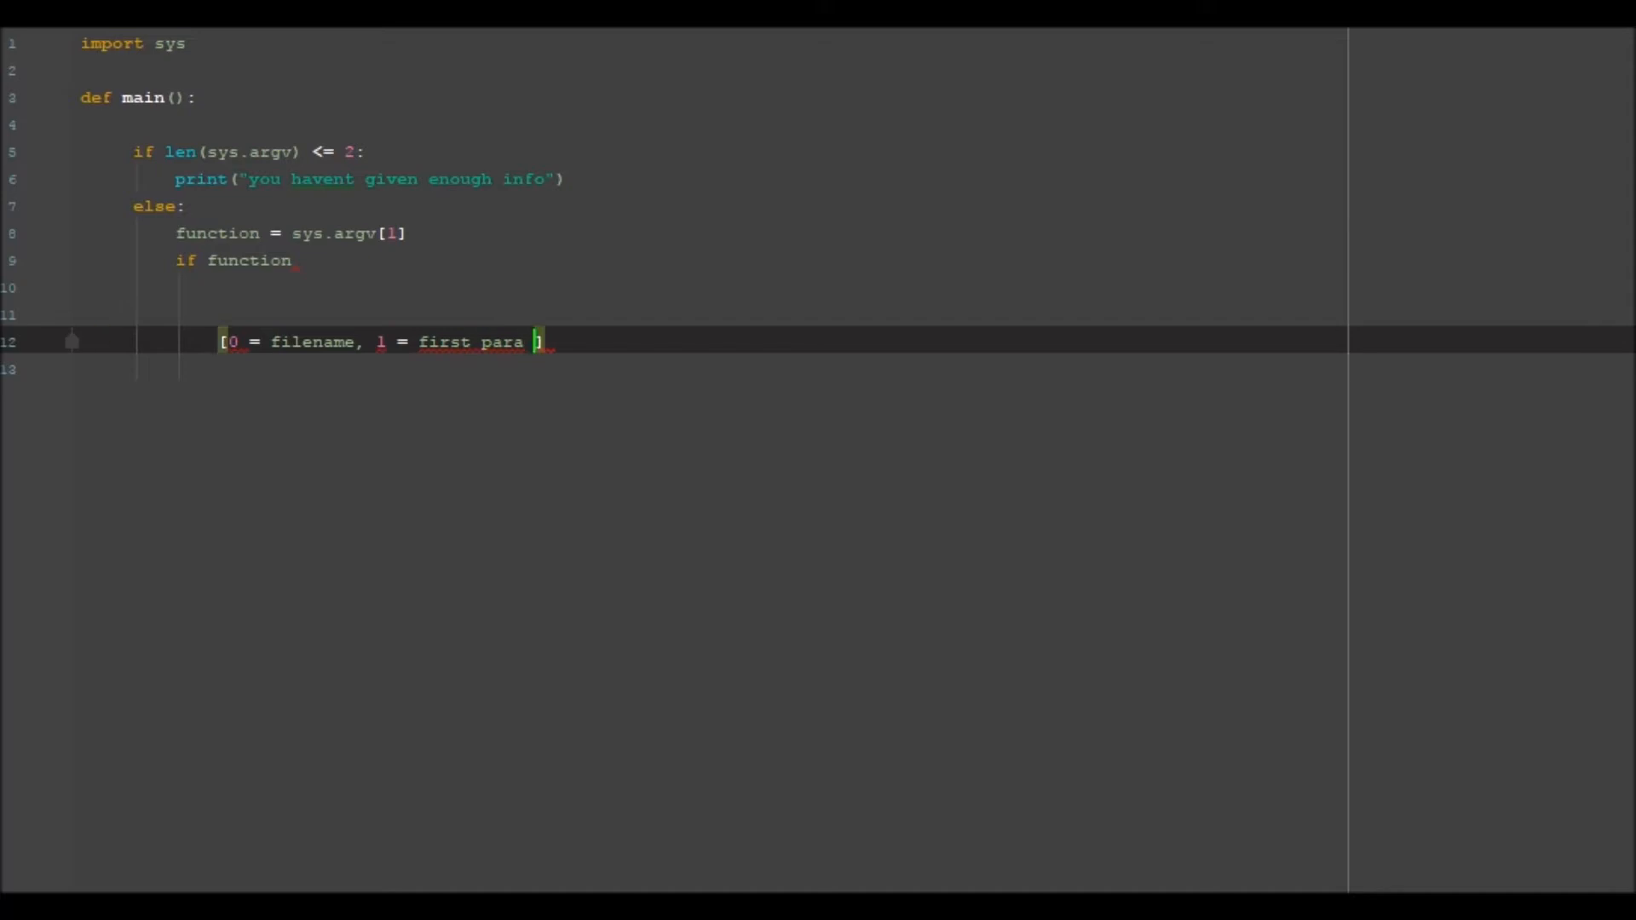
text(2 = s)
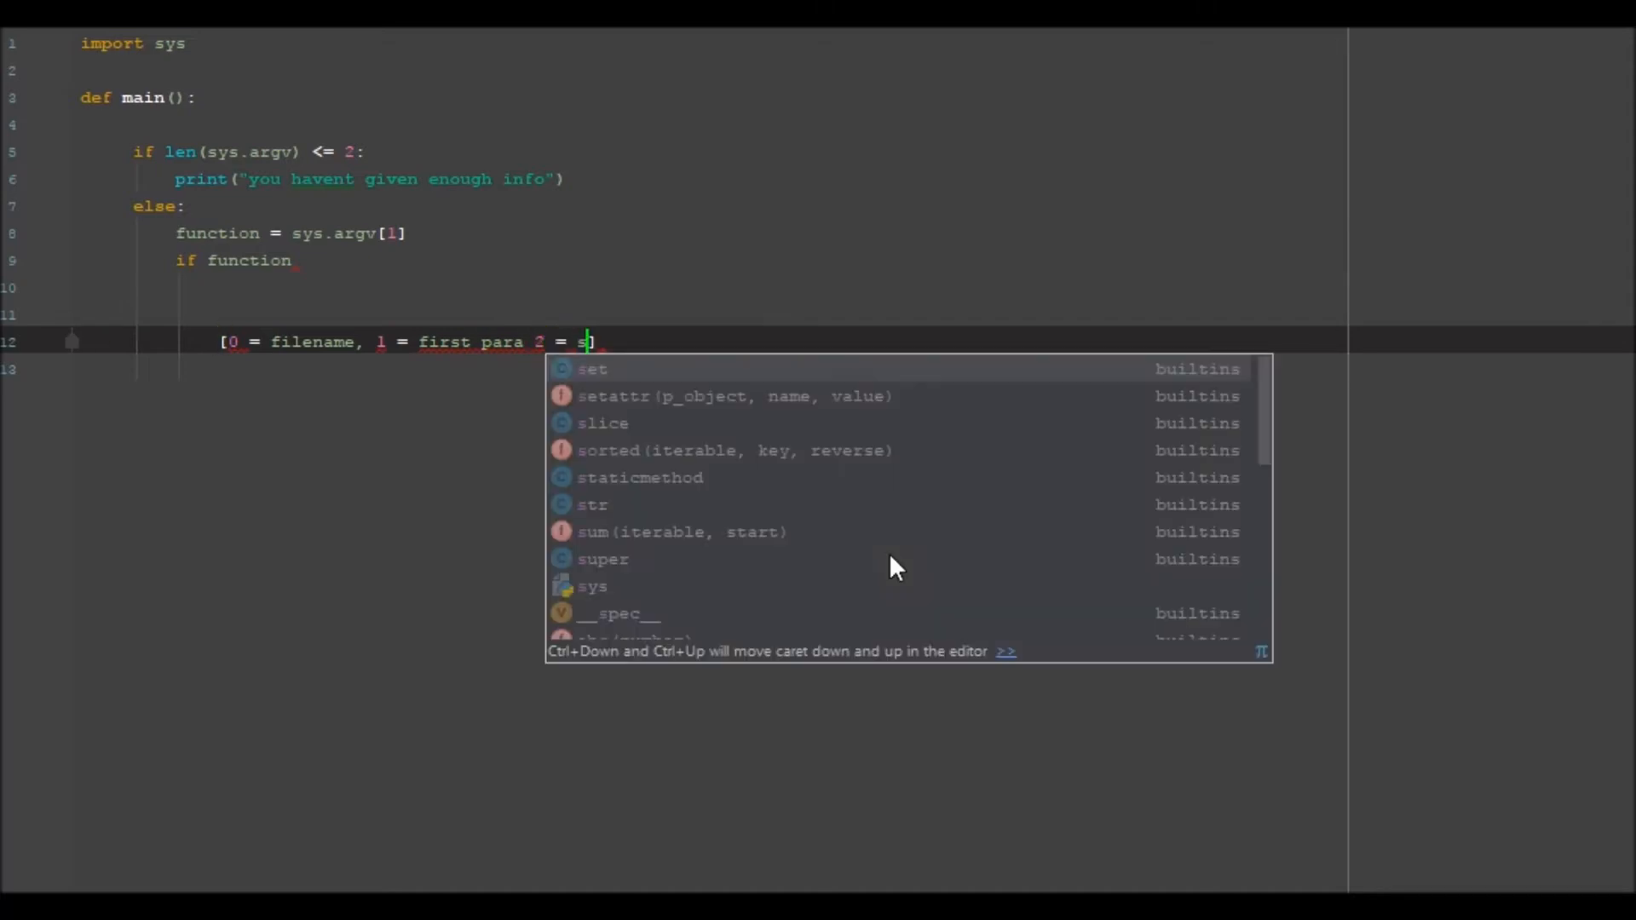
text(econd])
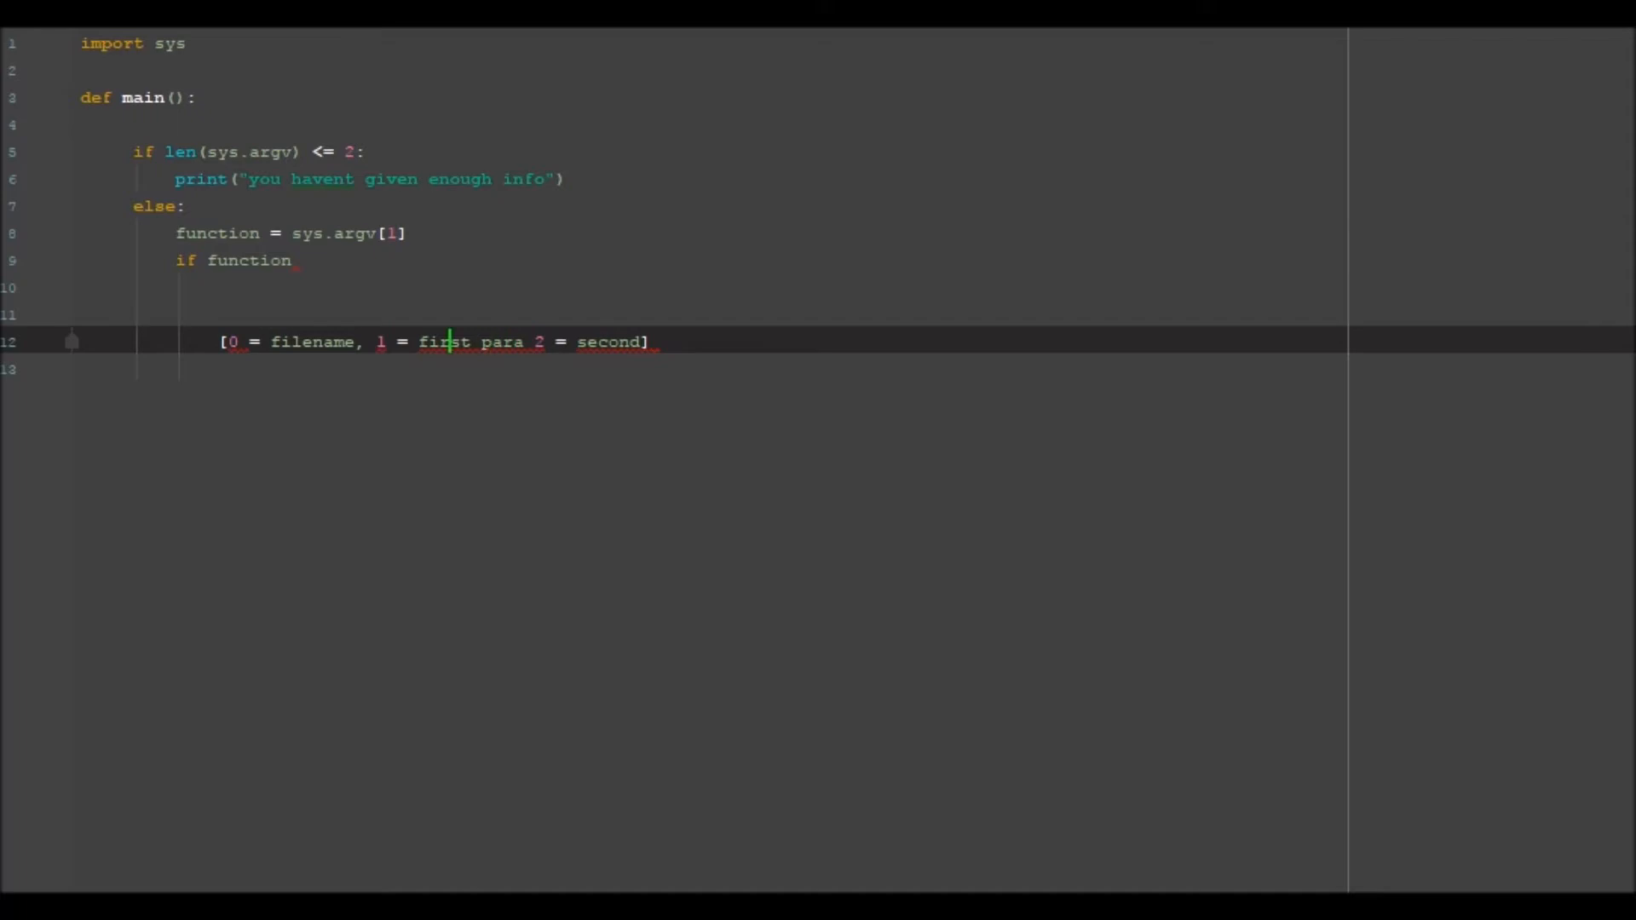
mouse_move(503, 343)
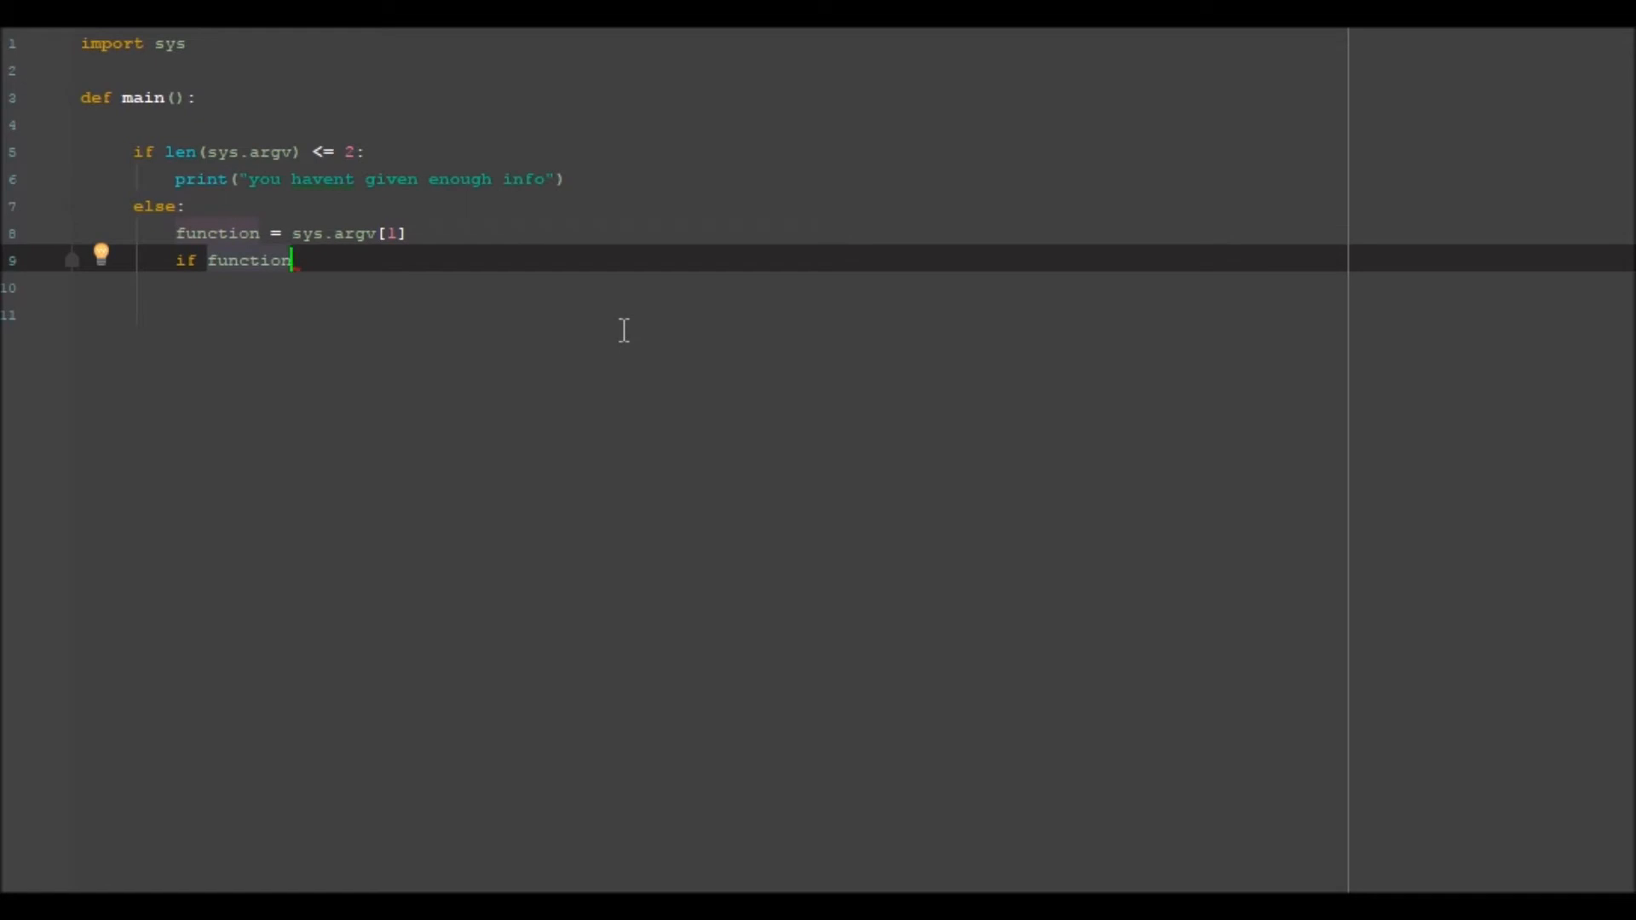
Finish the test as if function == "": and return to the top of the file
text(== :)
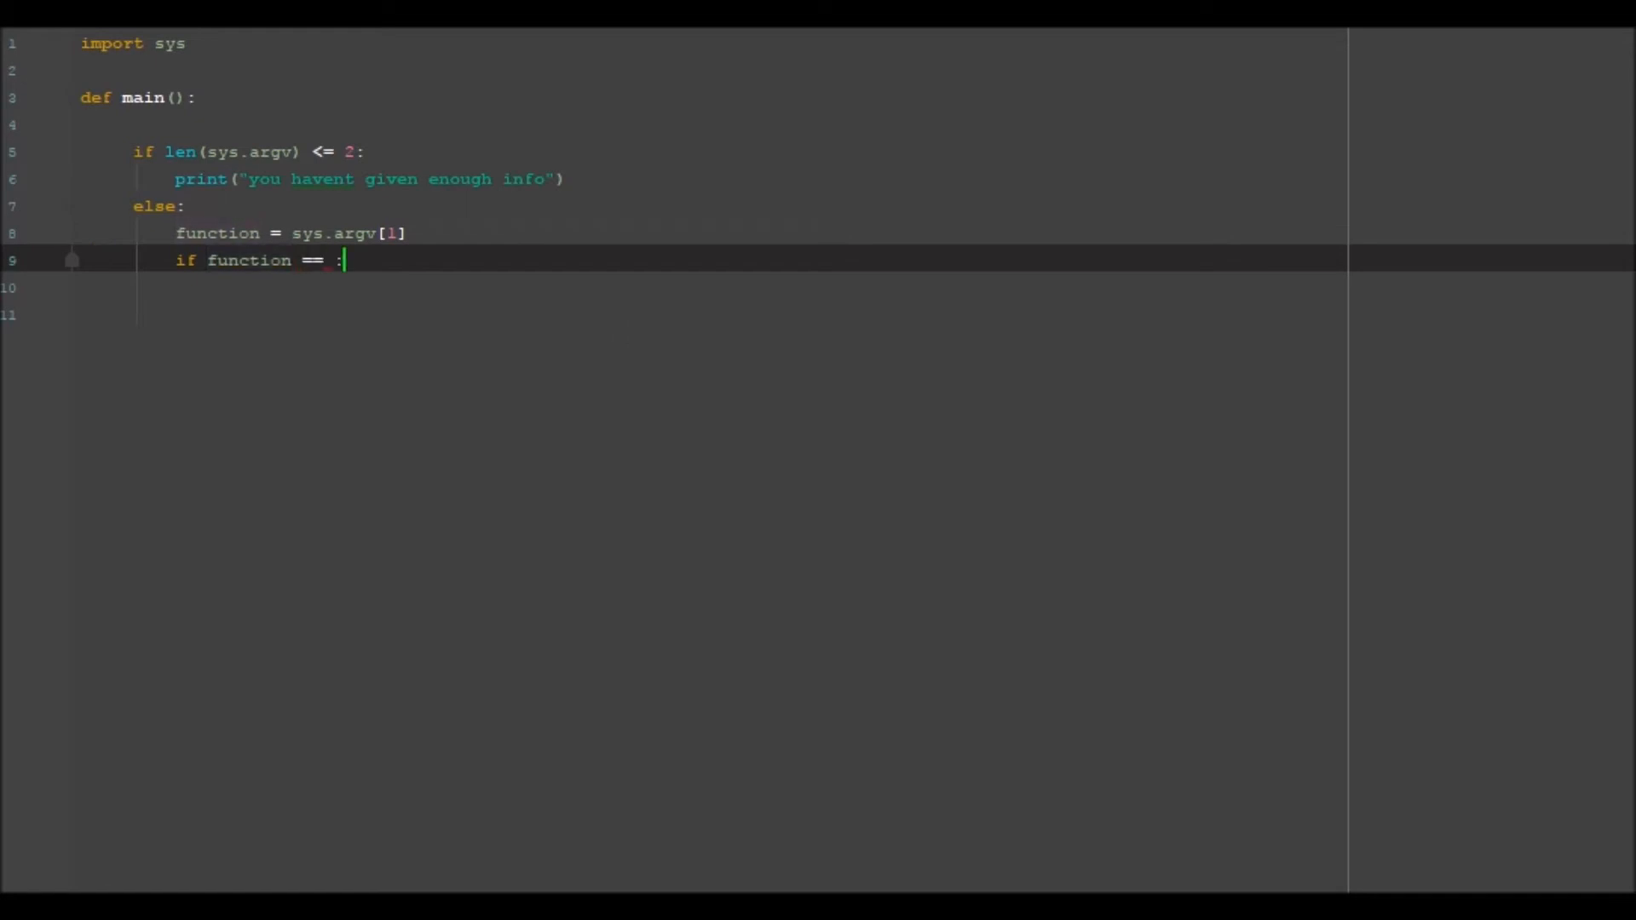
text("")
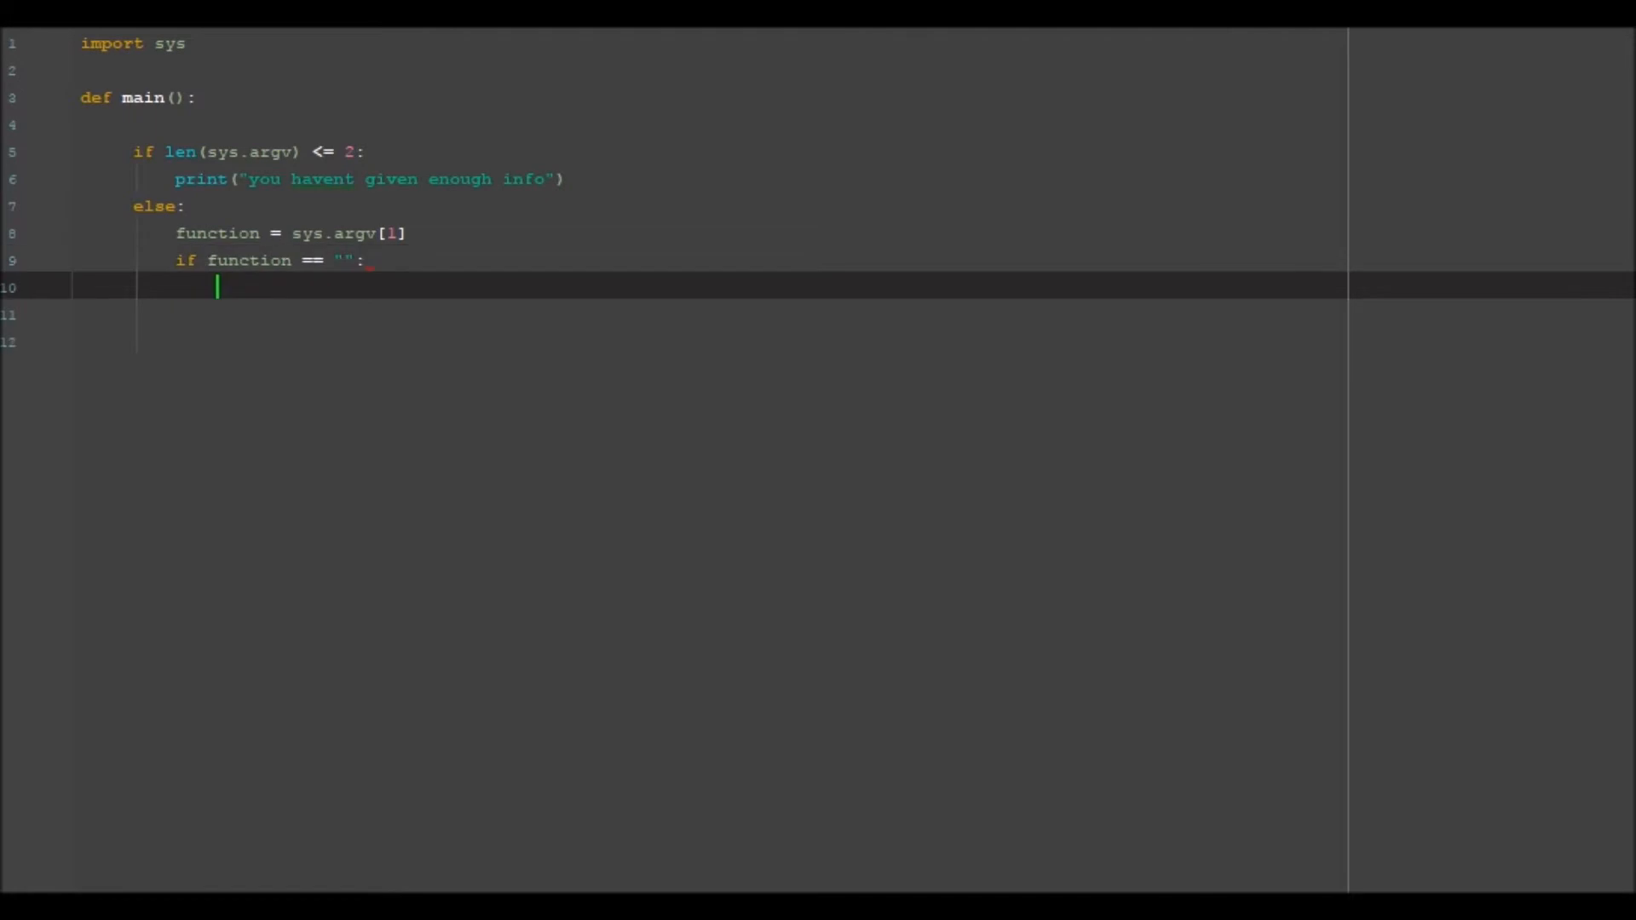
mouse_move(618, 331)
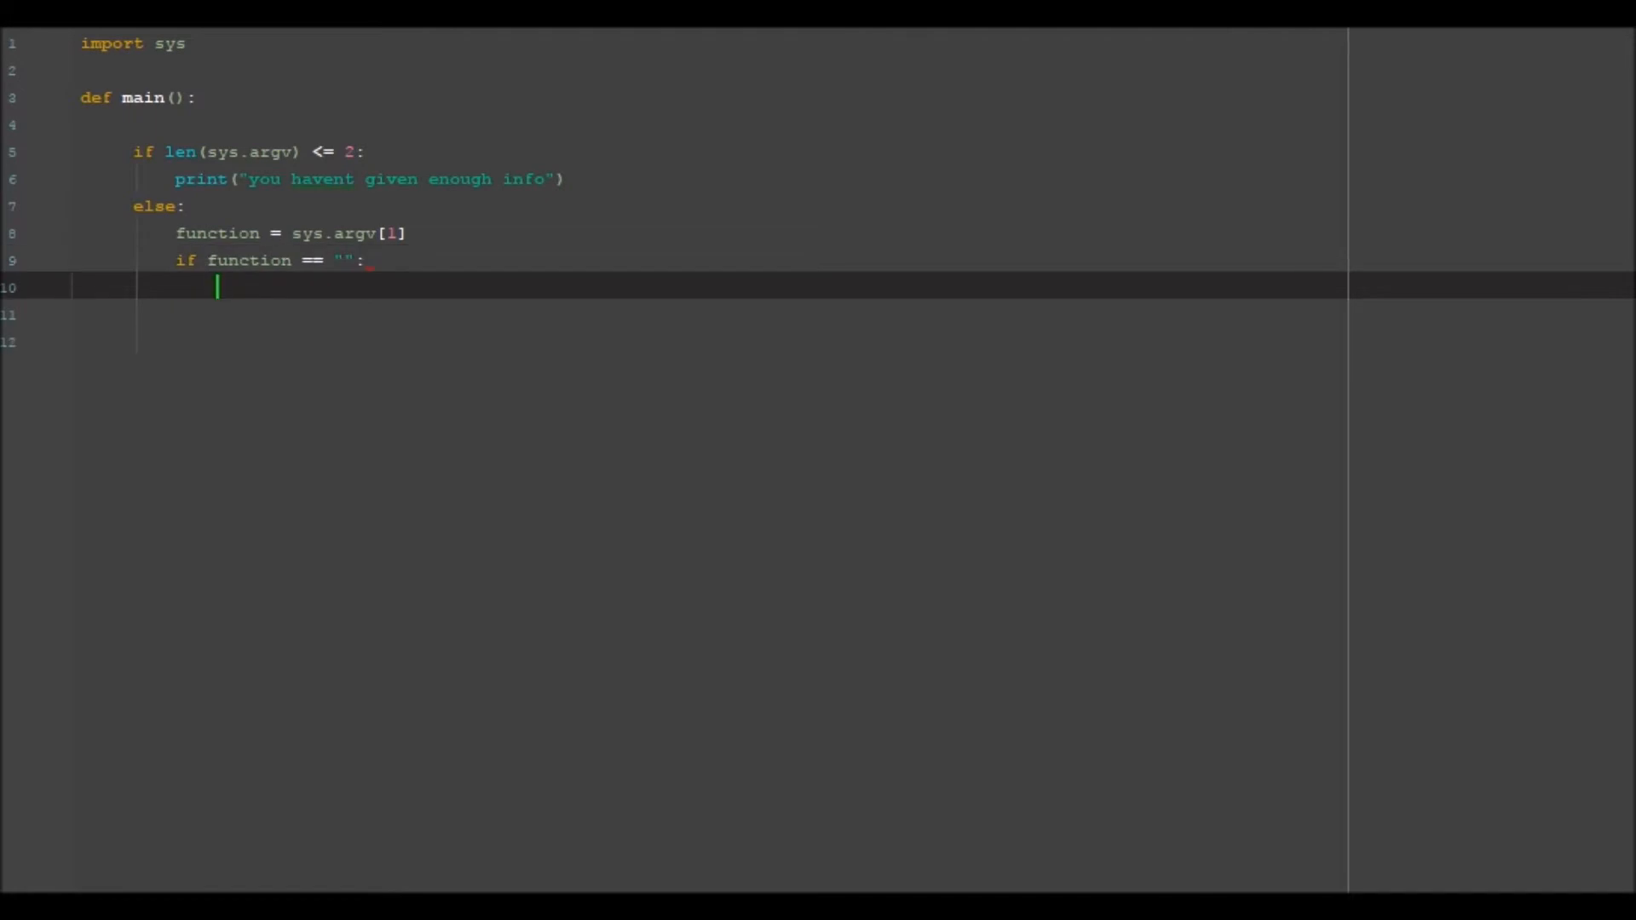
click(137, 43)
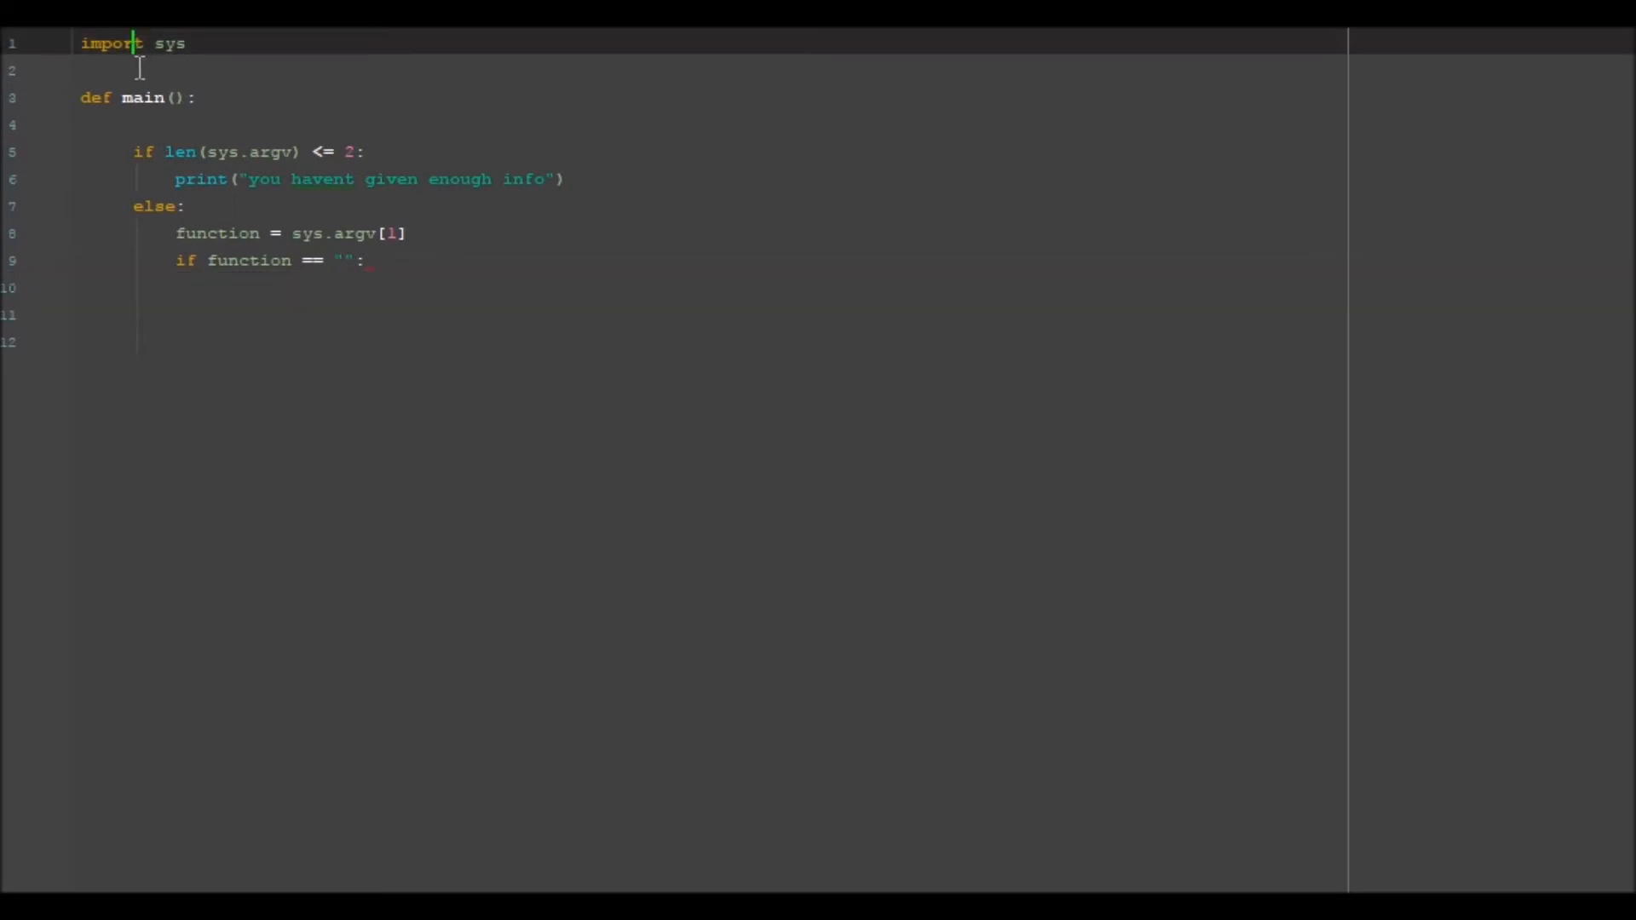
Define calculation(n1, n2) above main computing answer = n1+n2 and printing it
key(Enter)
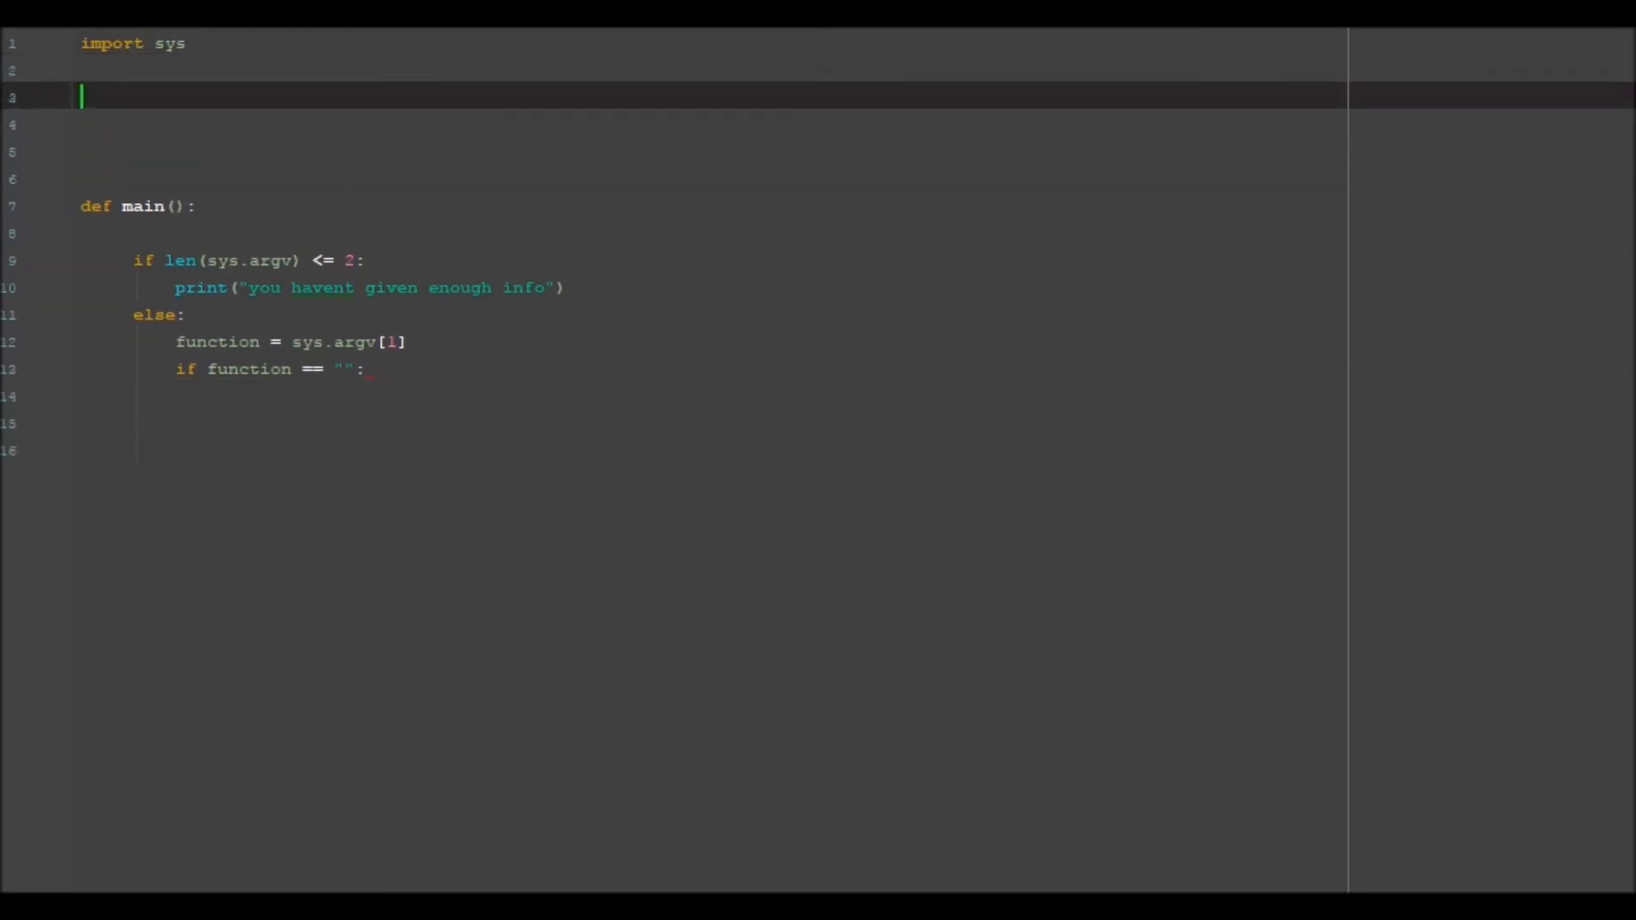
text(def c)
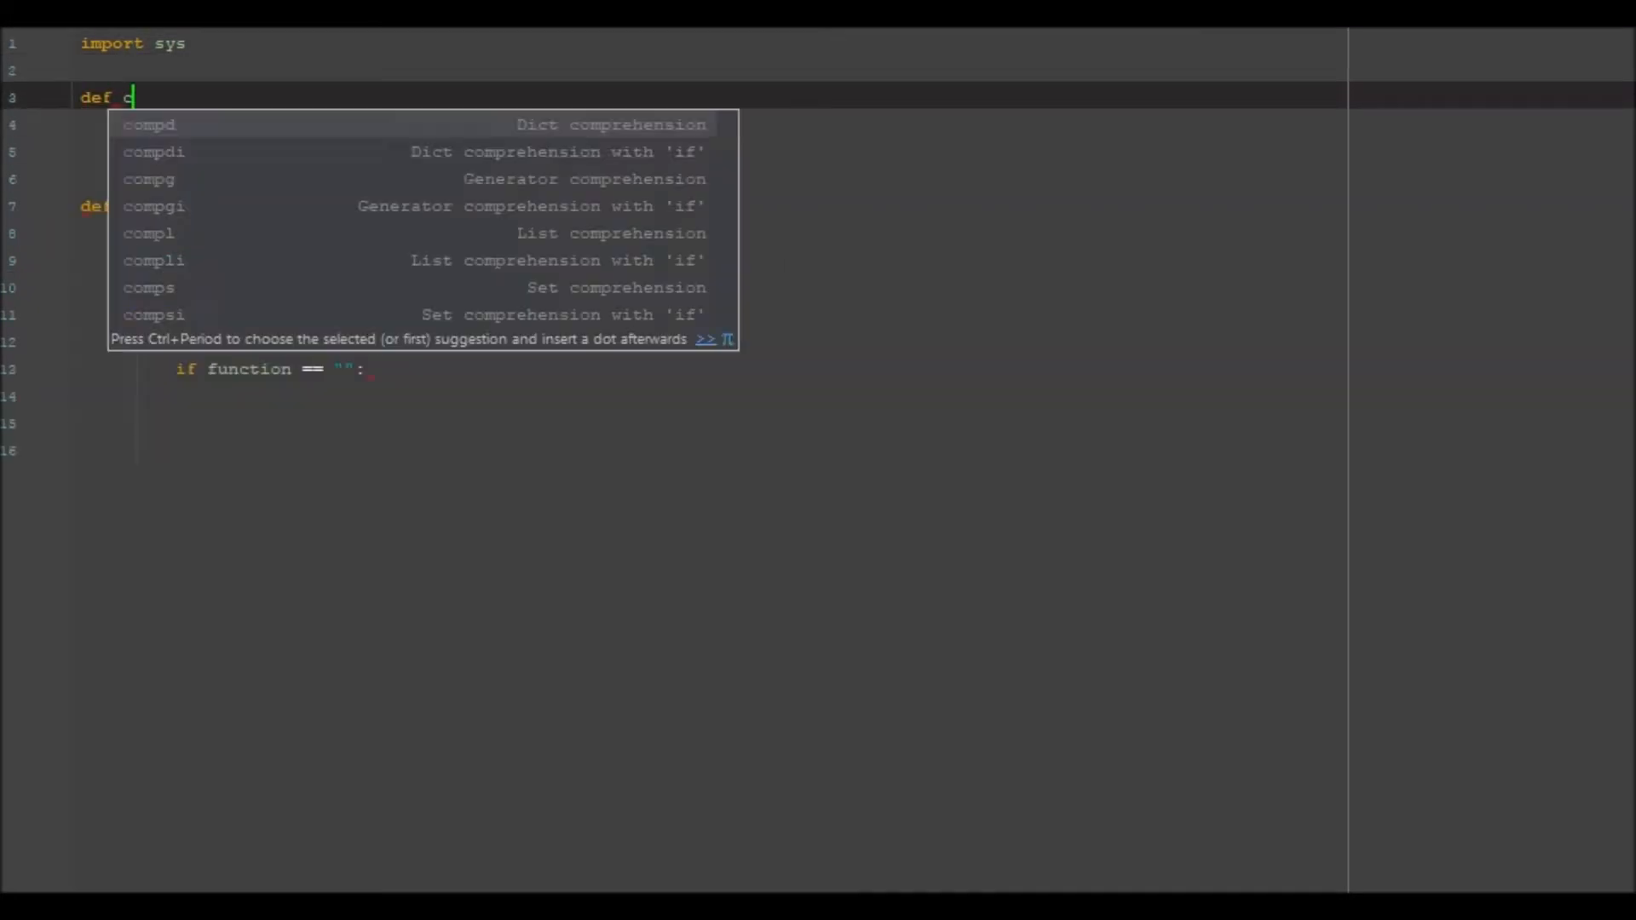
text(alculat)
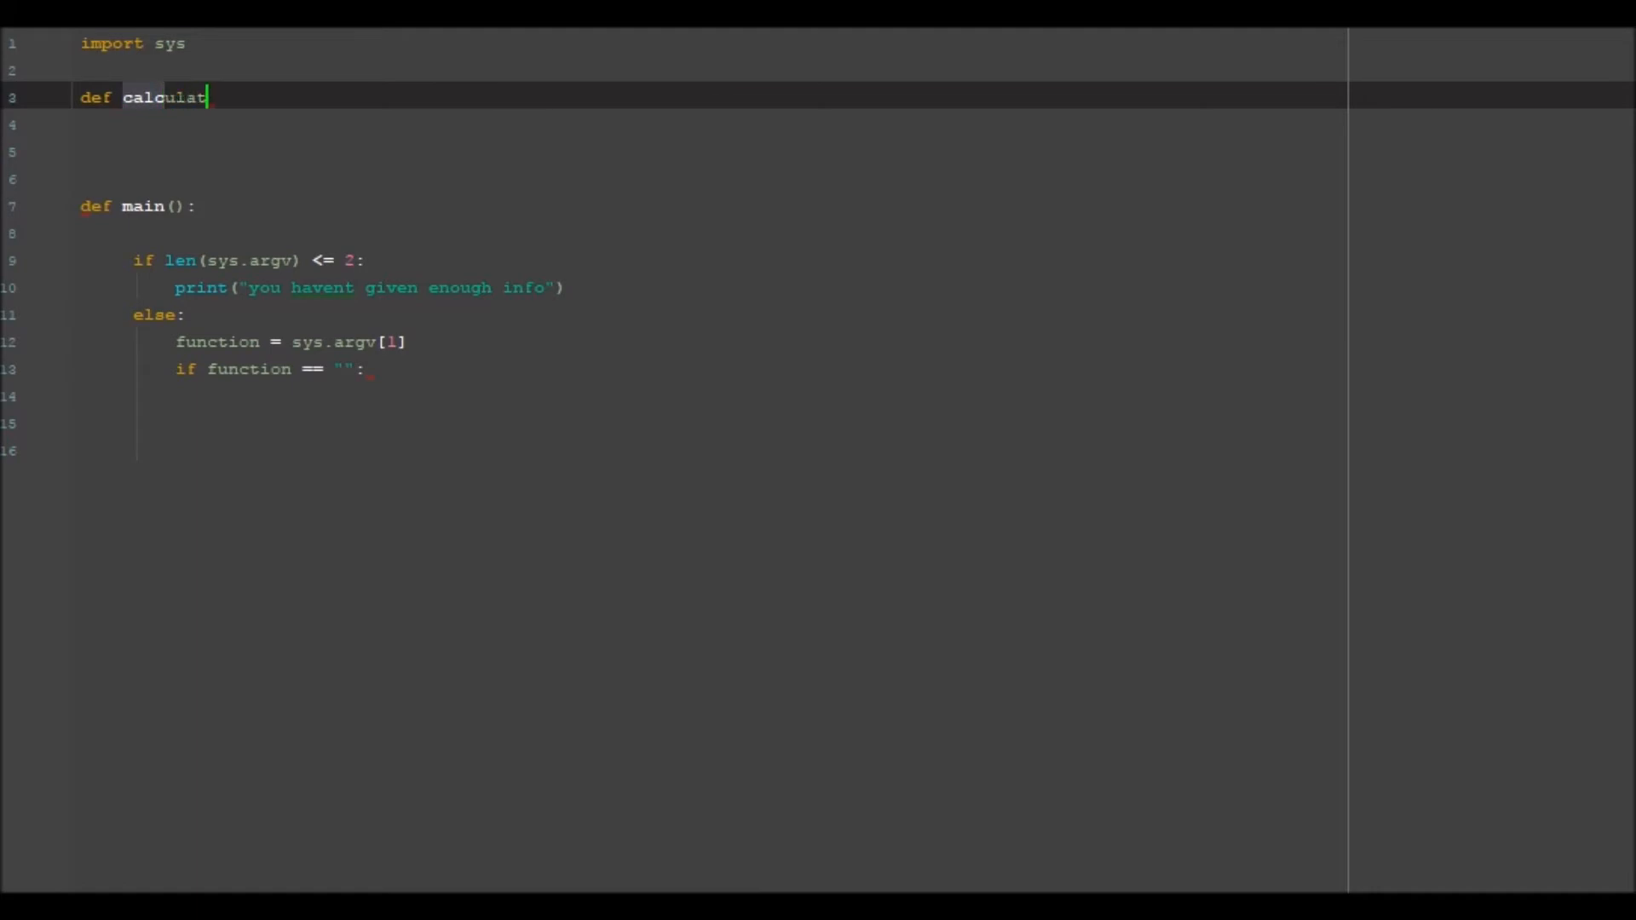
text(ion())
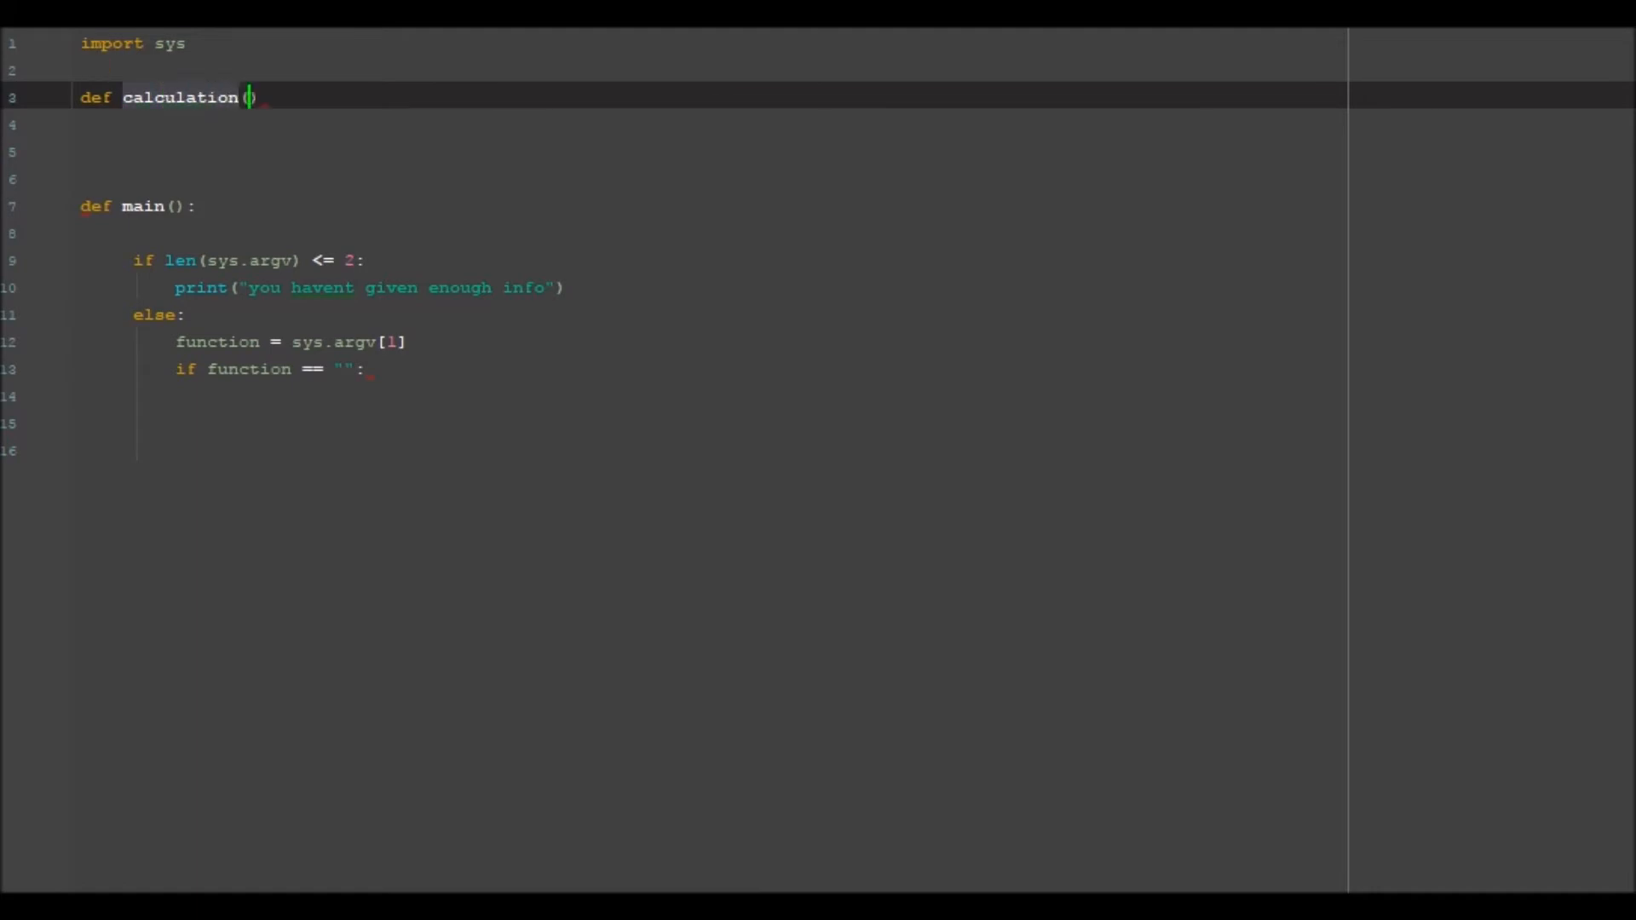
text(:)
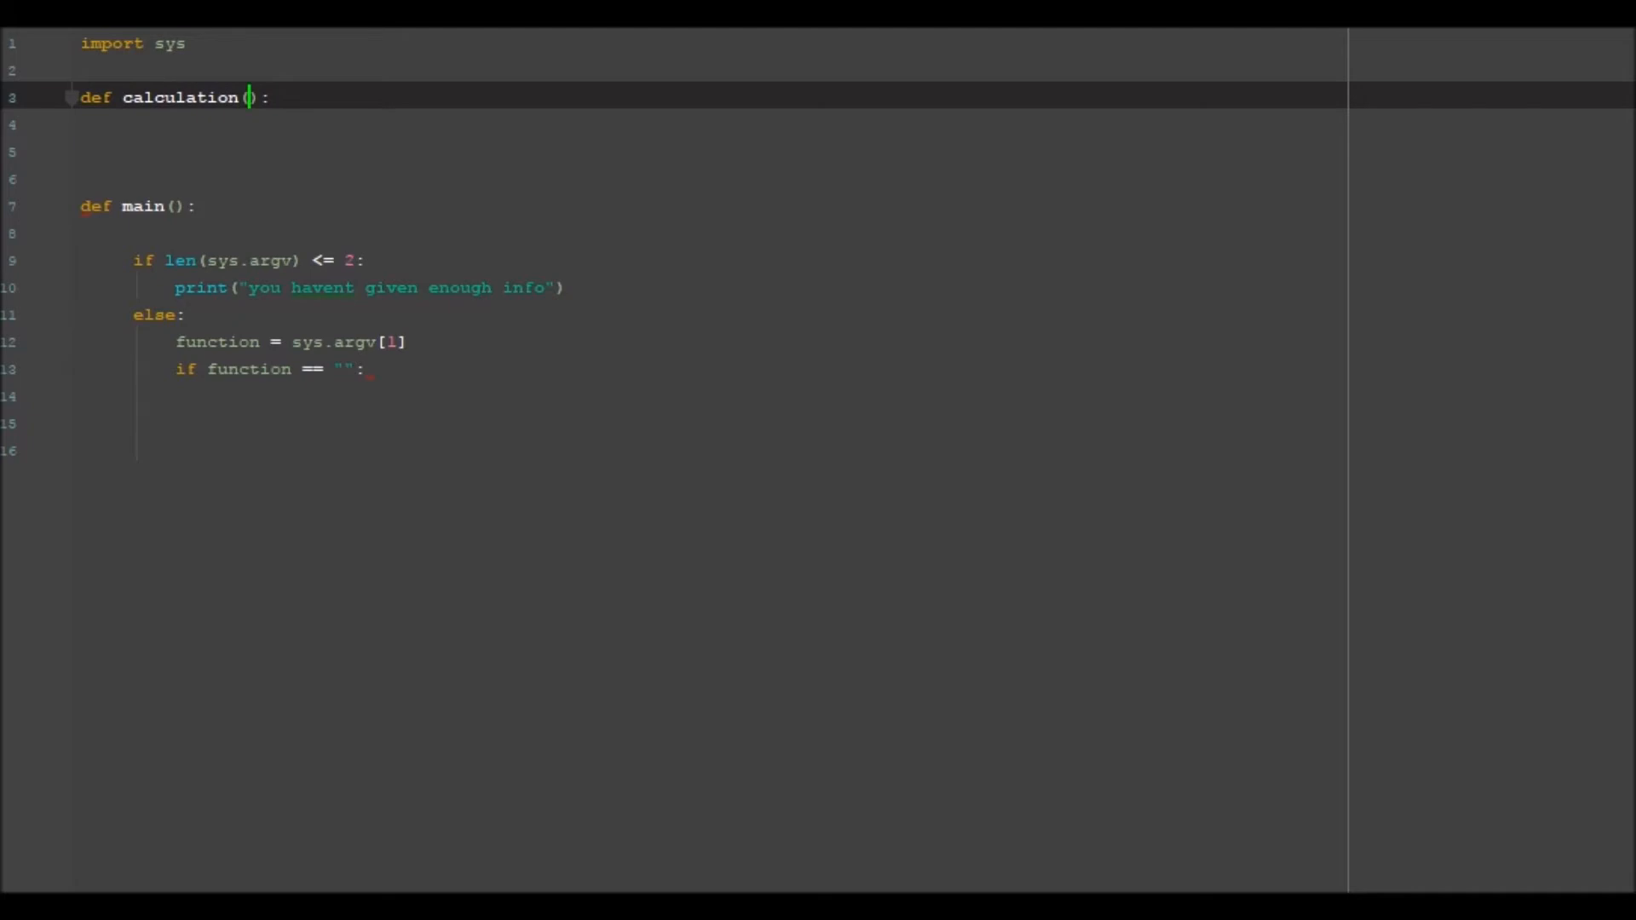
text(n1,n2)
click(709, 124)
text(answer = n)
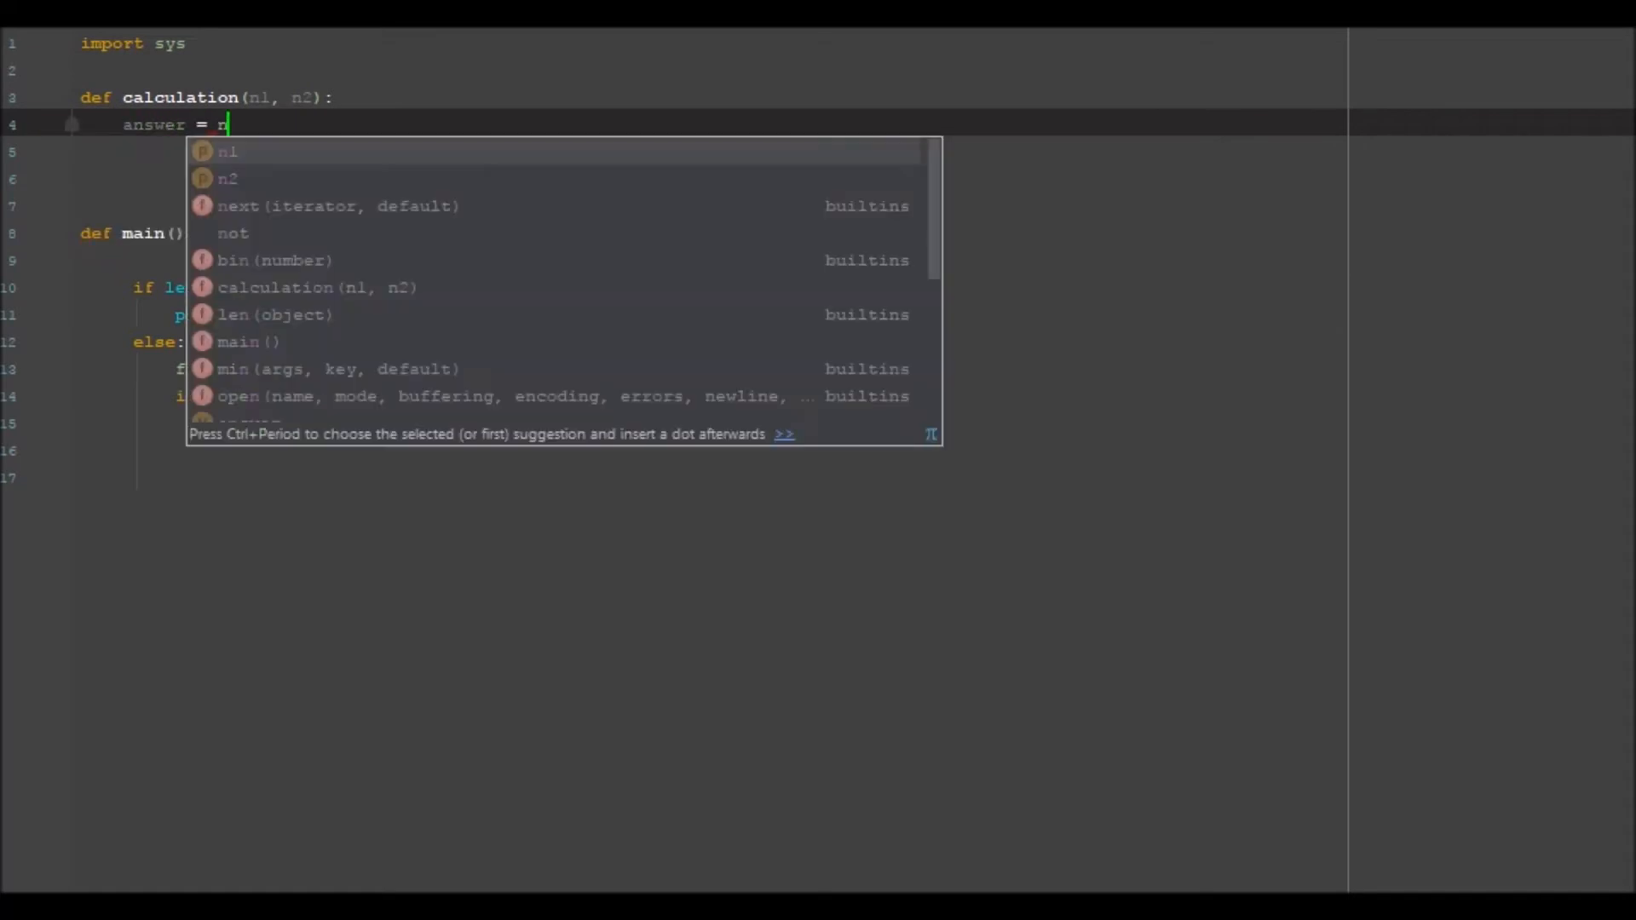
text(1+n2)
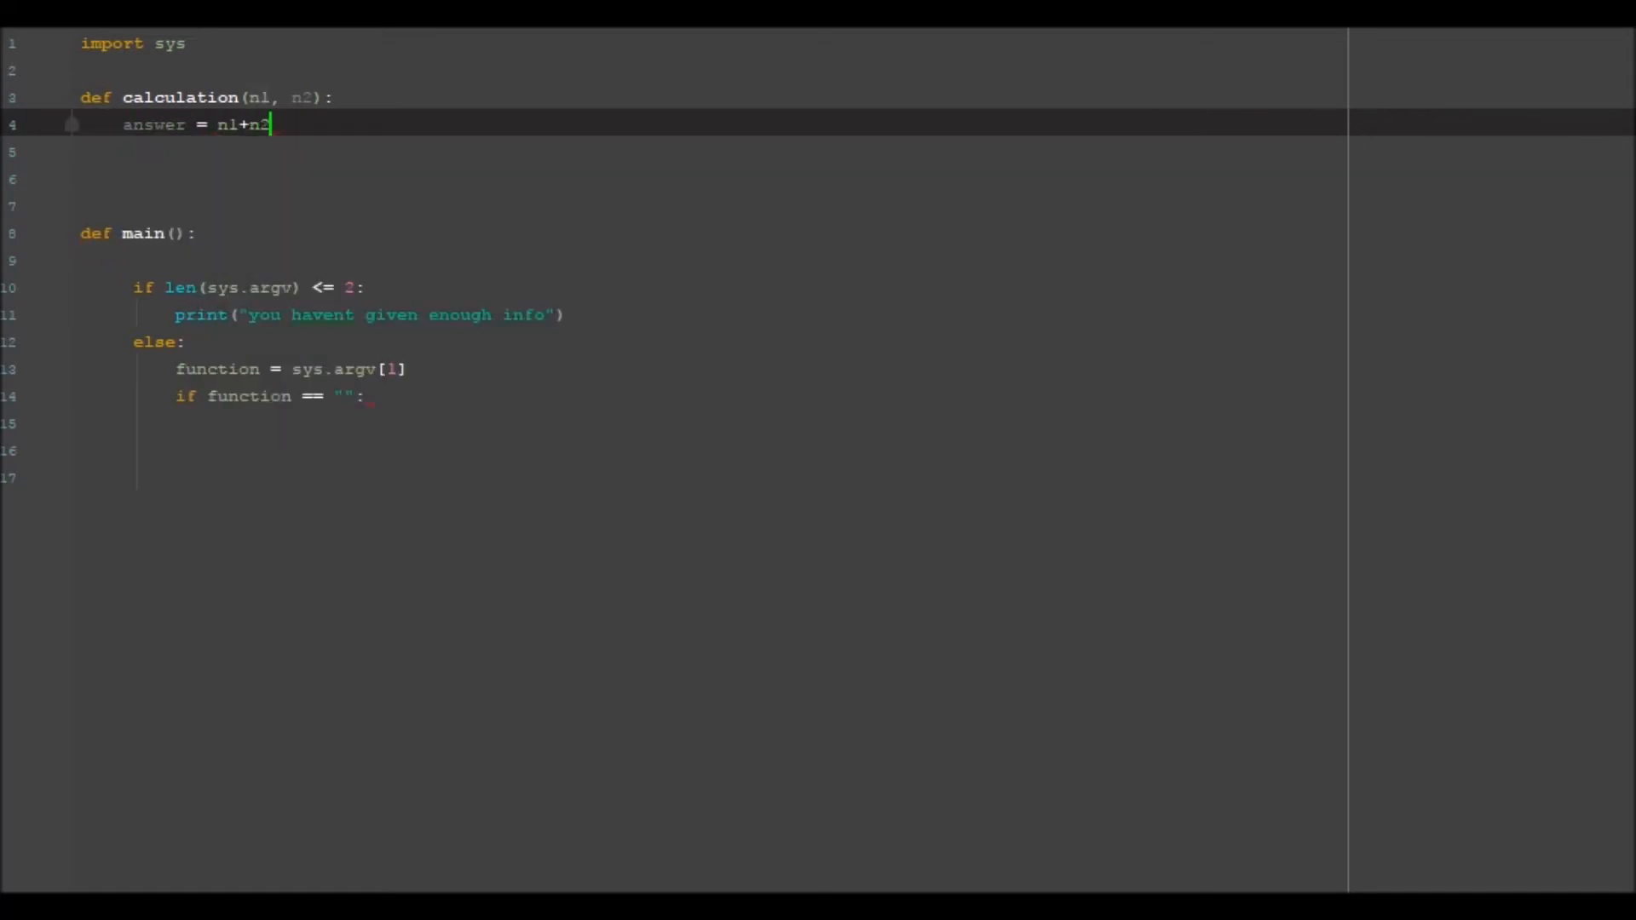
text(print(answer)
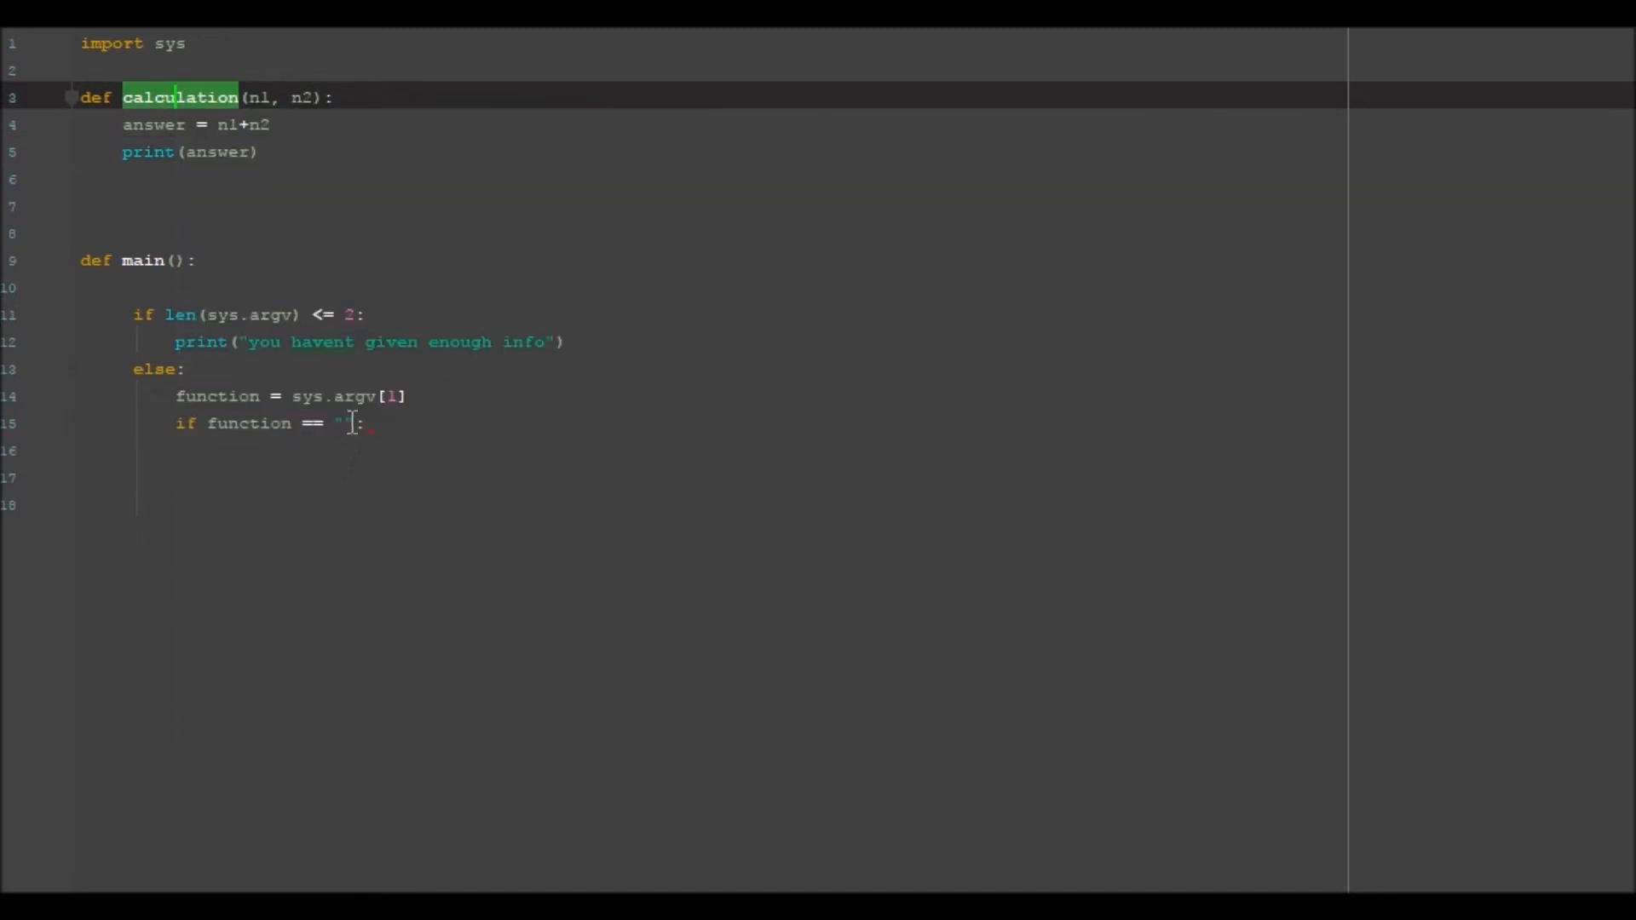
Test function == "calculation" and nest a check on len(sys.argv) being too short
text(calculation)
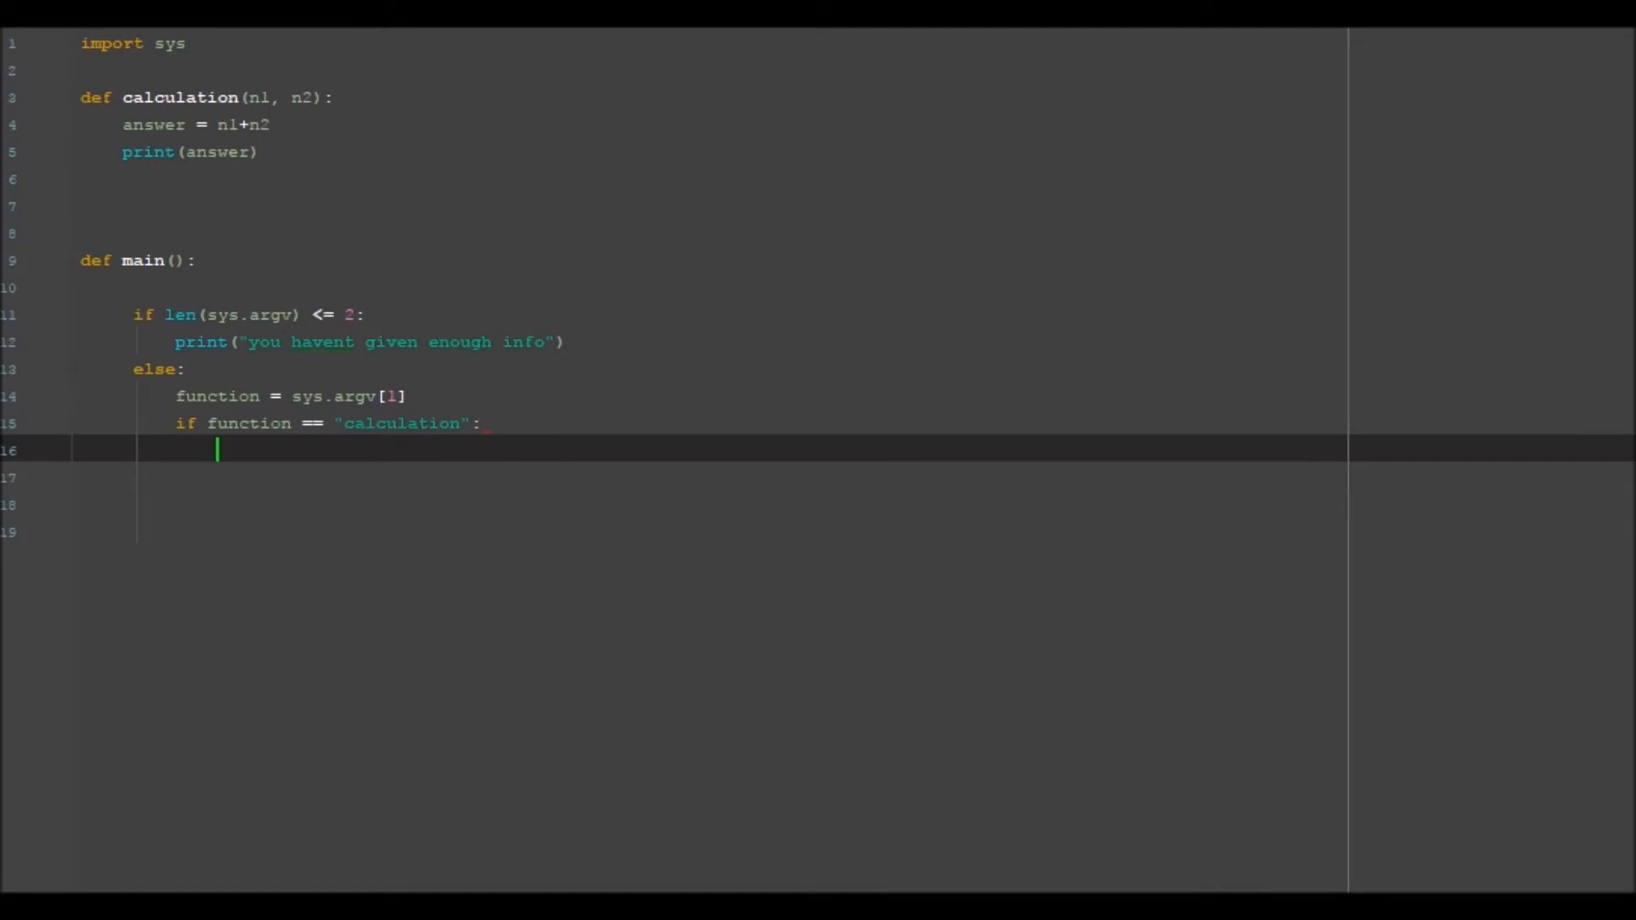
text(if len()
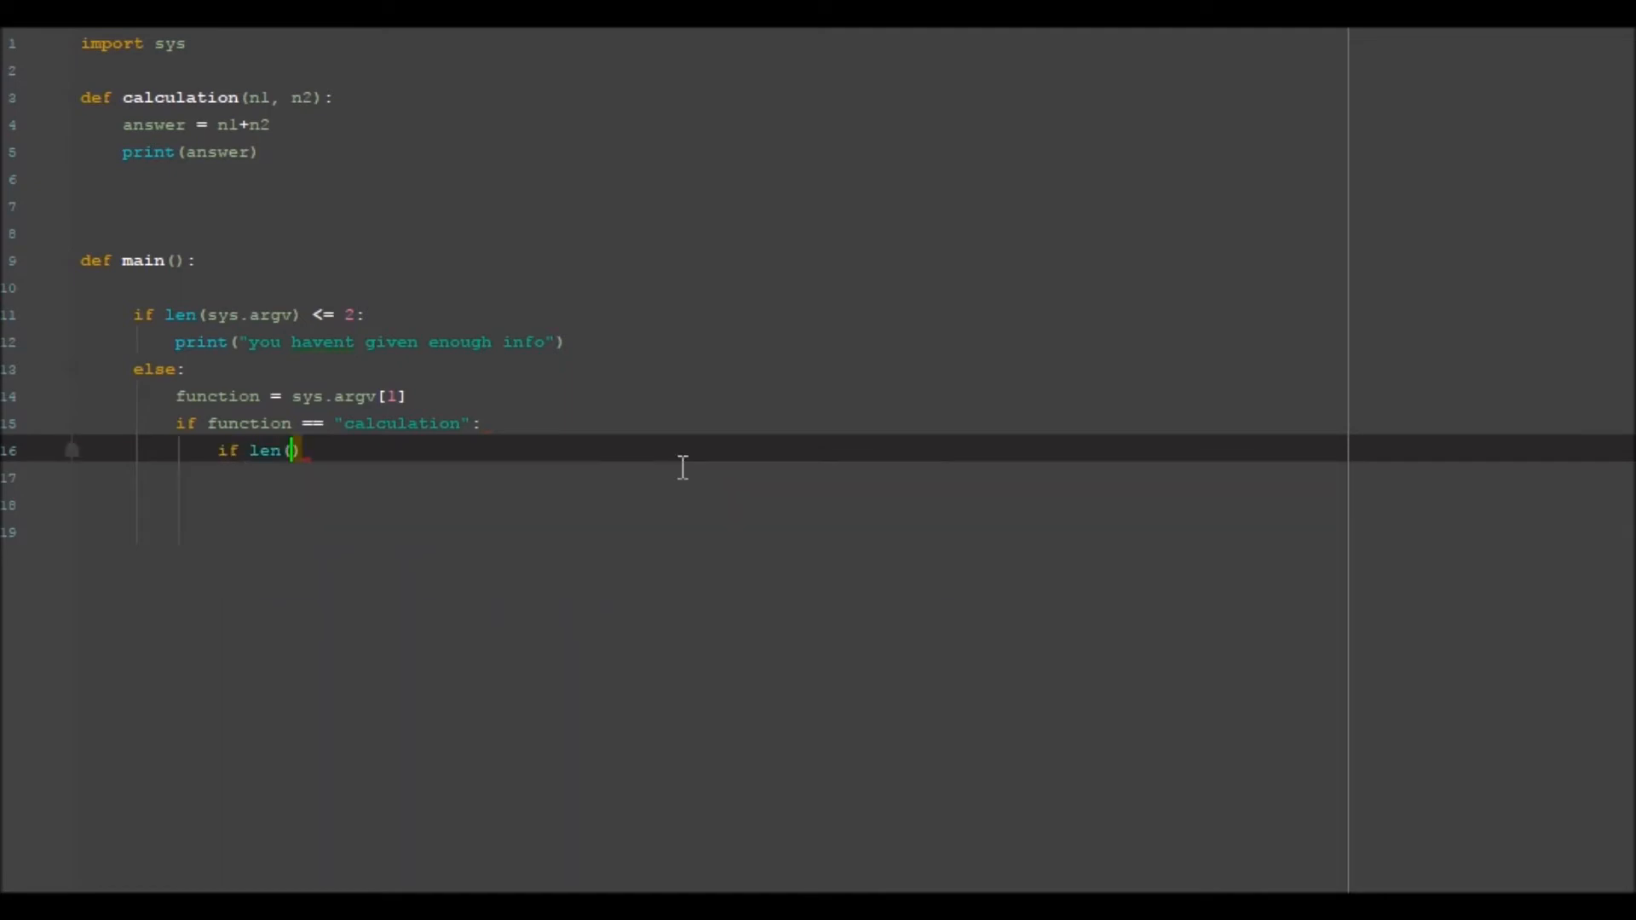
text(sys.argv)
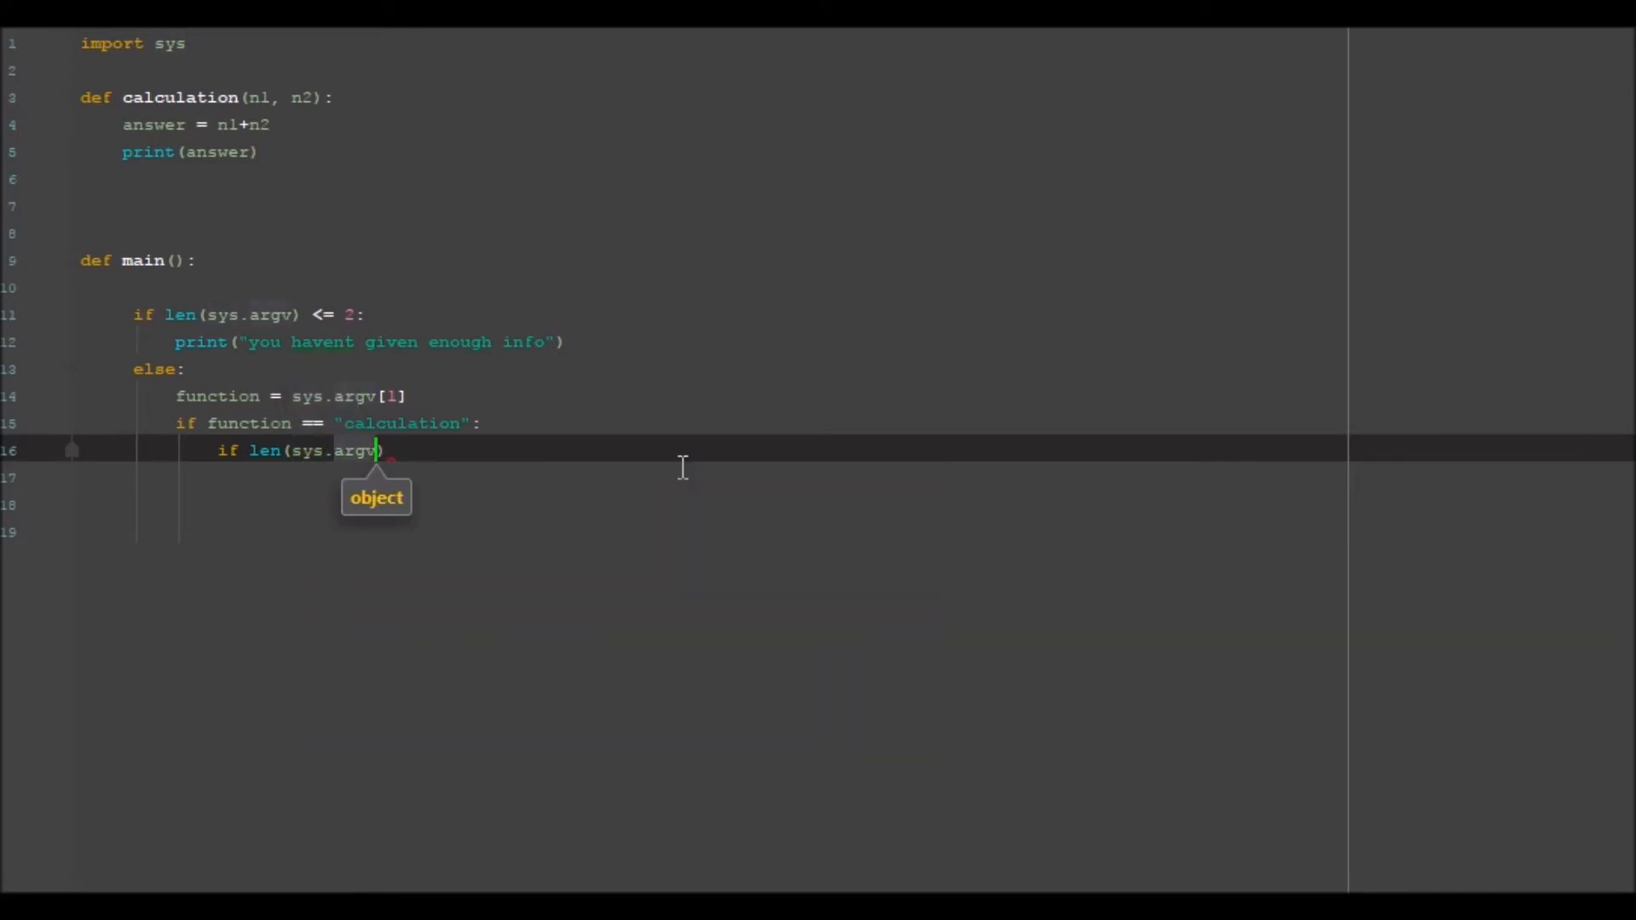
text() < 3)
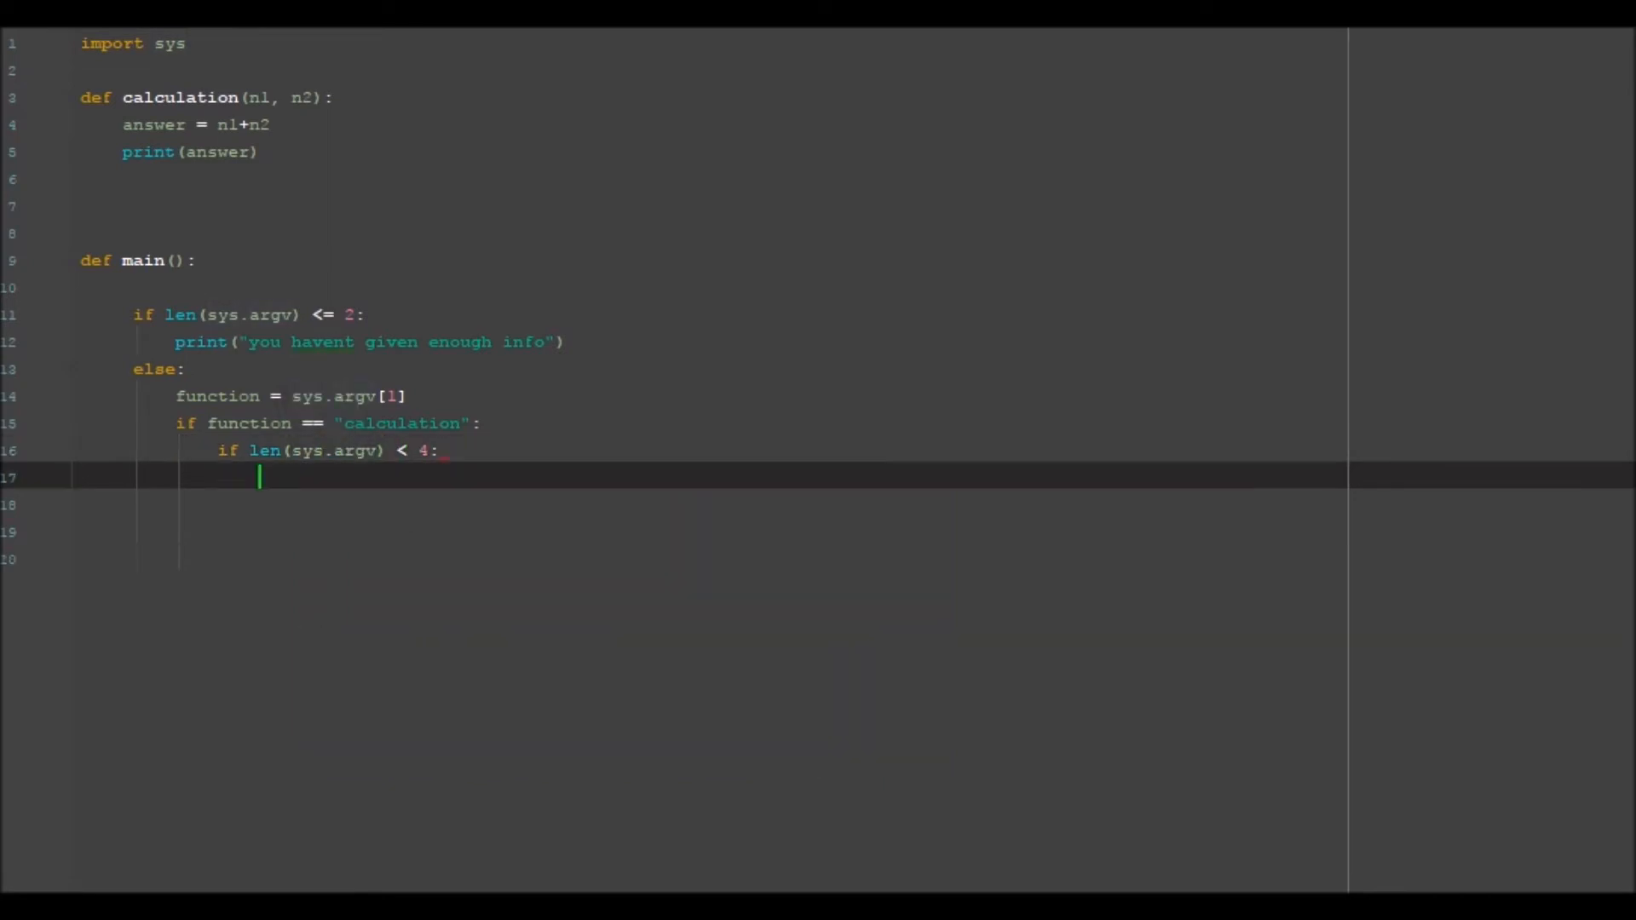
Print sys.argv[2] when too few arguments are given, then begin the else branch
text(print()
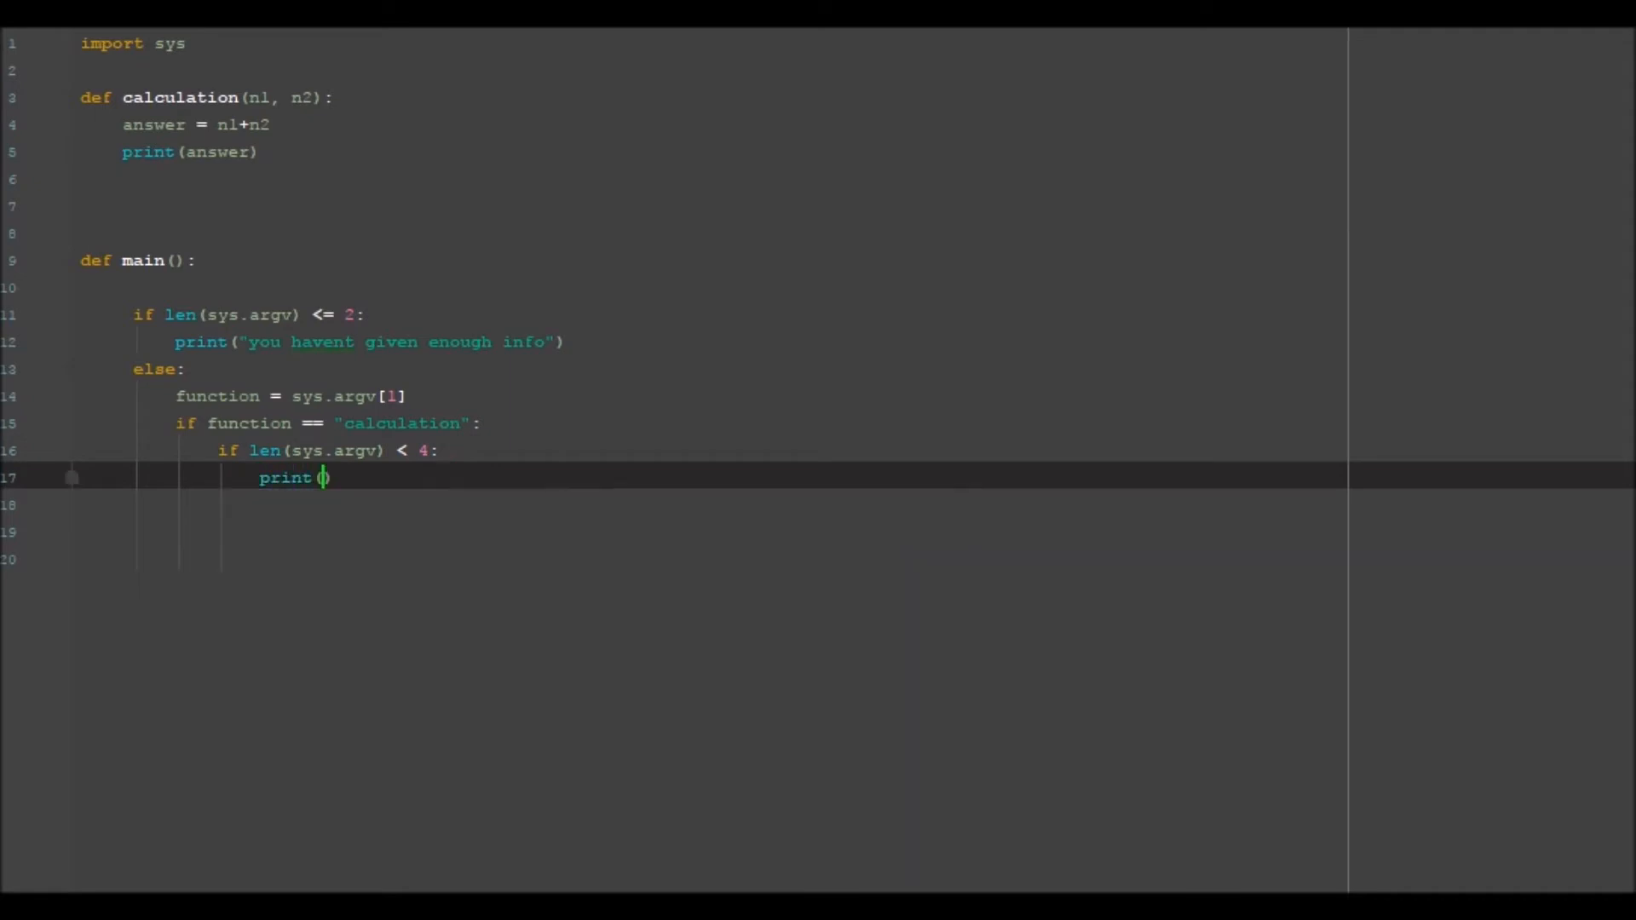
text(sys)
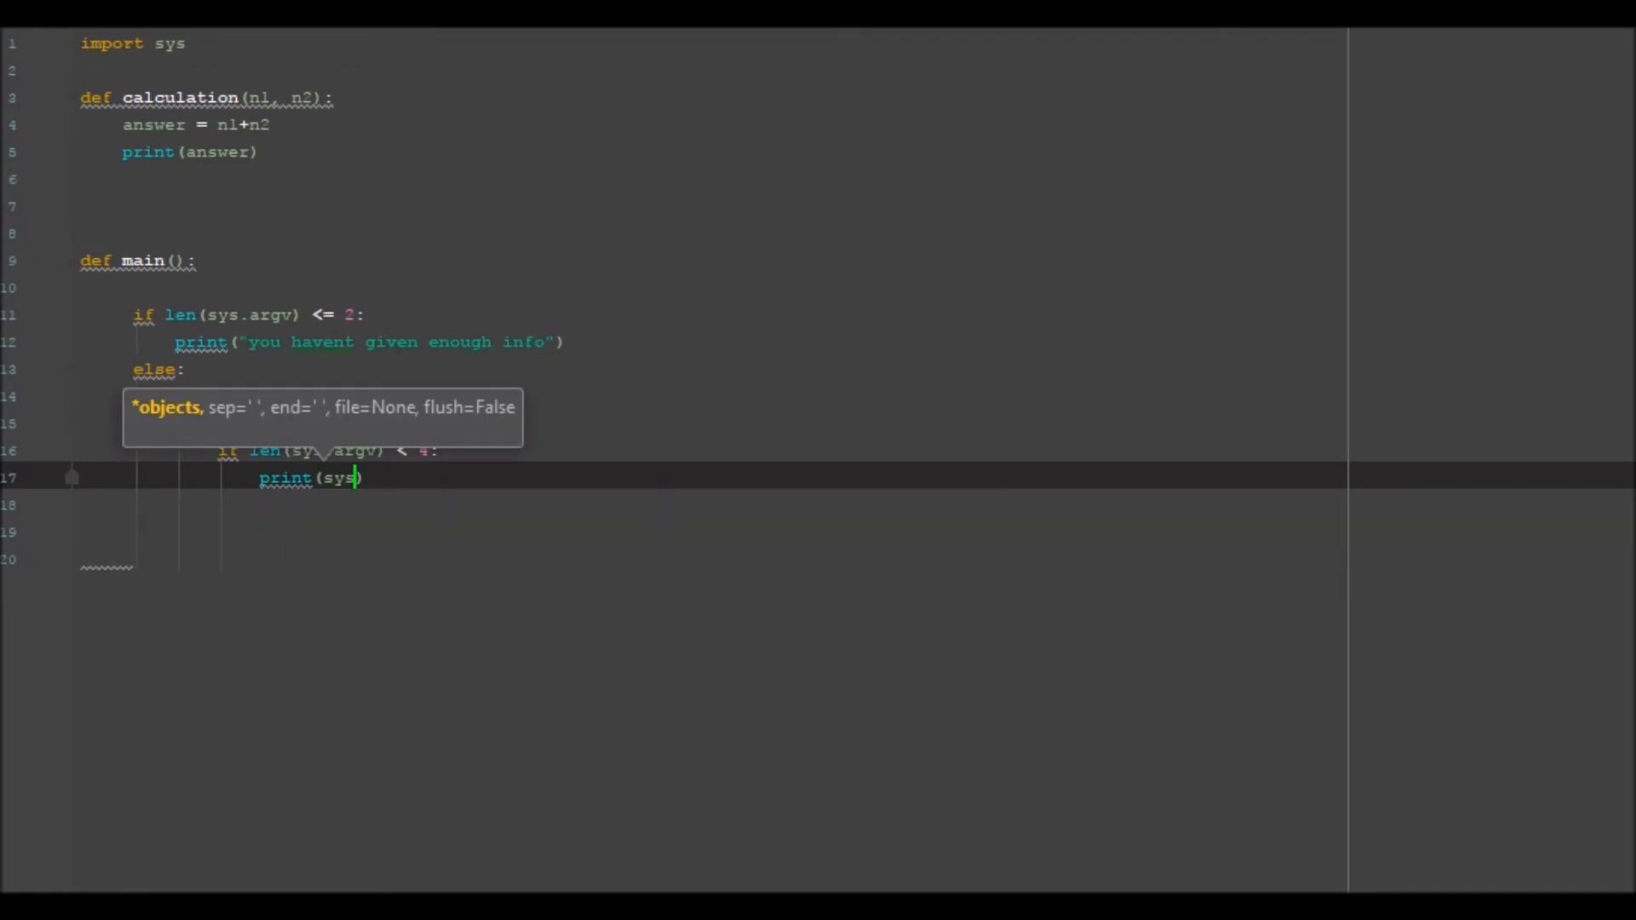
text(.argv[2)
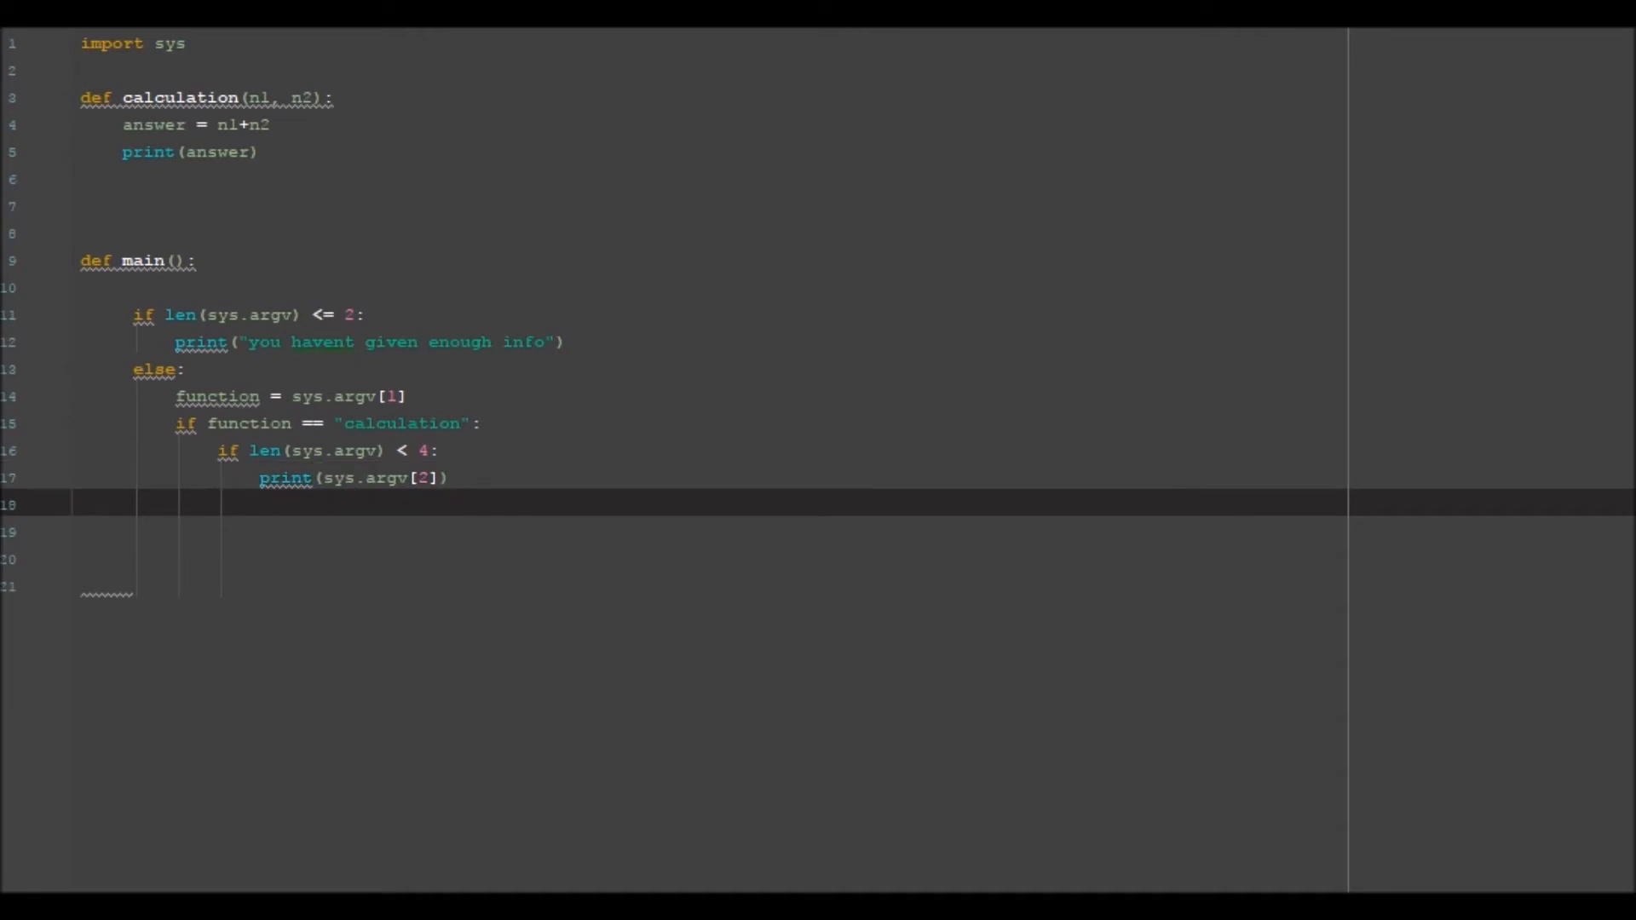
text(else)
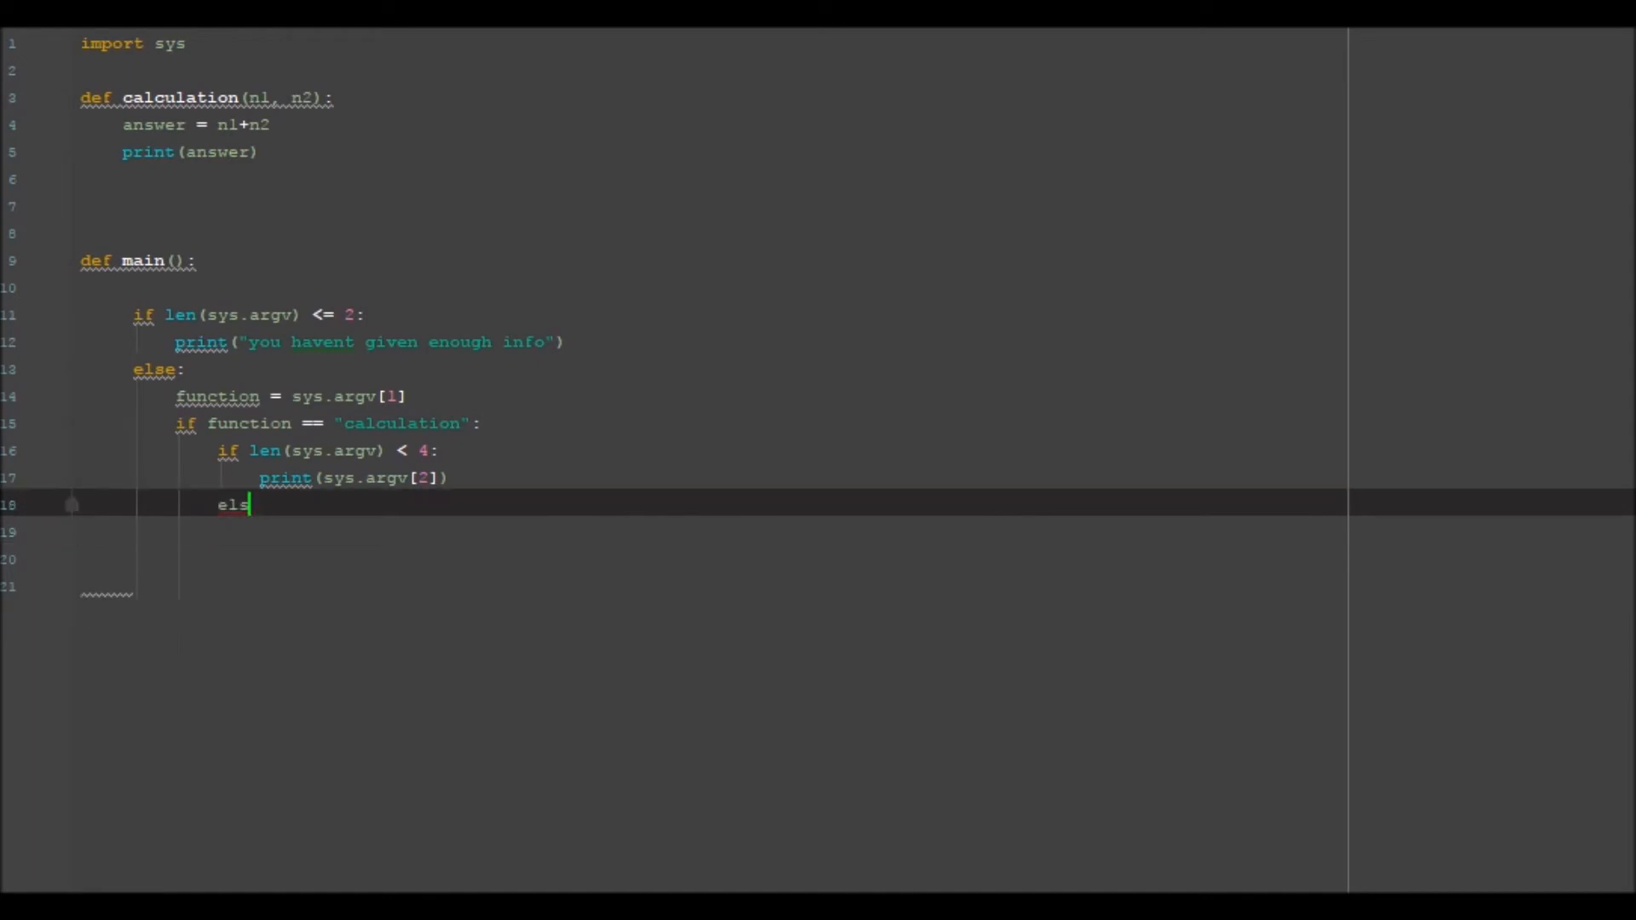
Under else:, assign num1 = sys.argv[2]
text(e:)
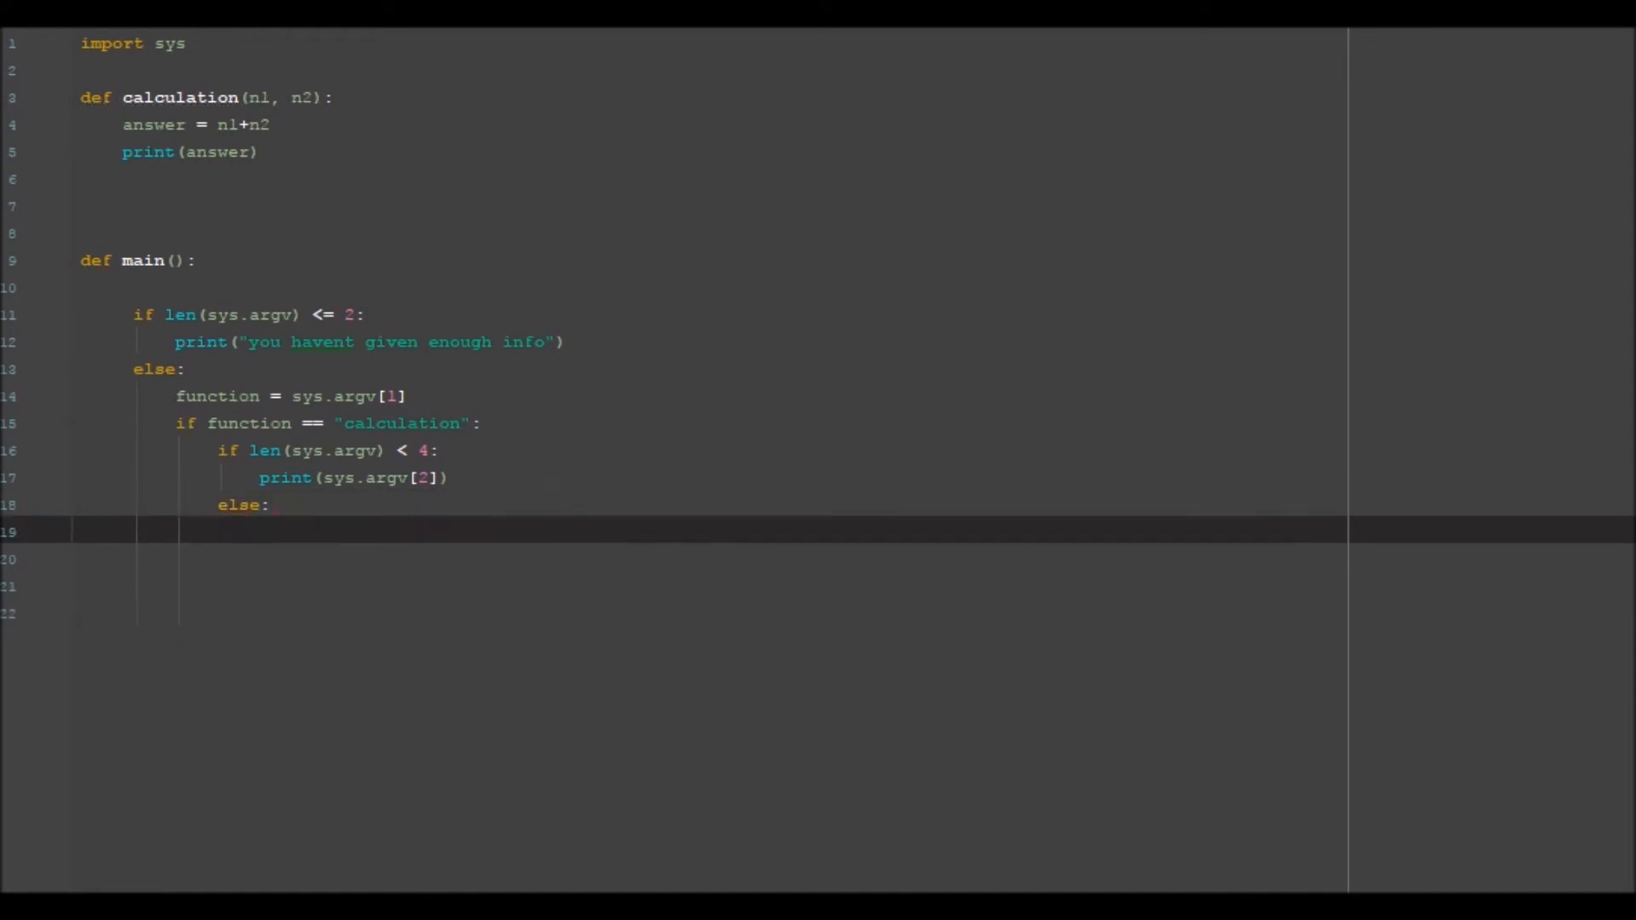
text(num1 =)
click(713, 558)
text(num2 =)
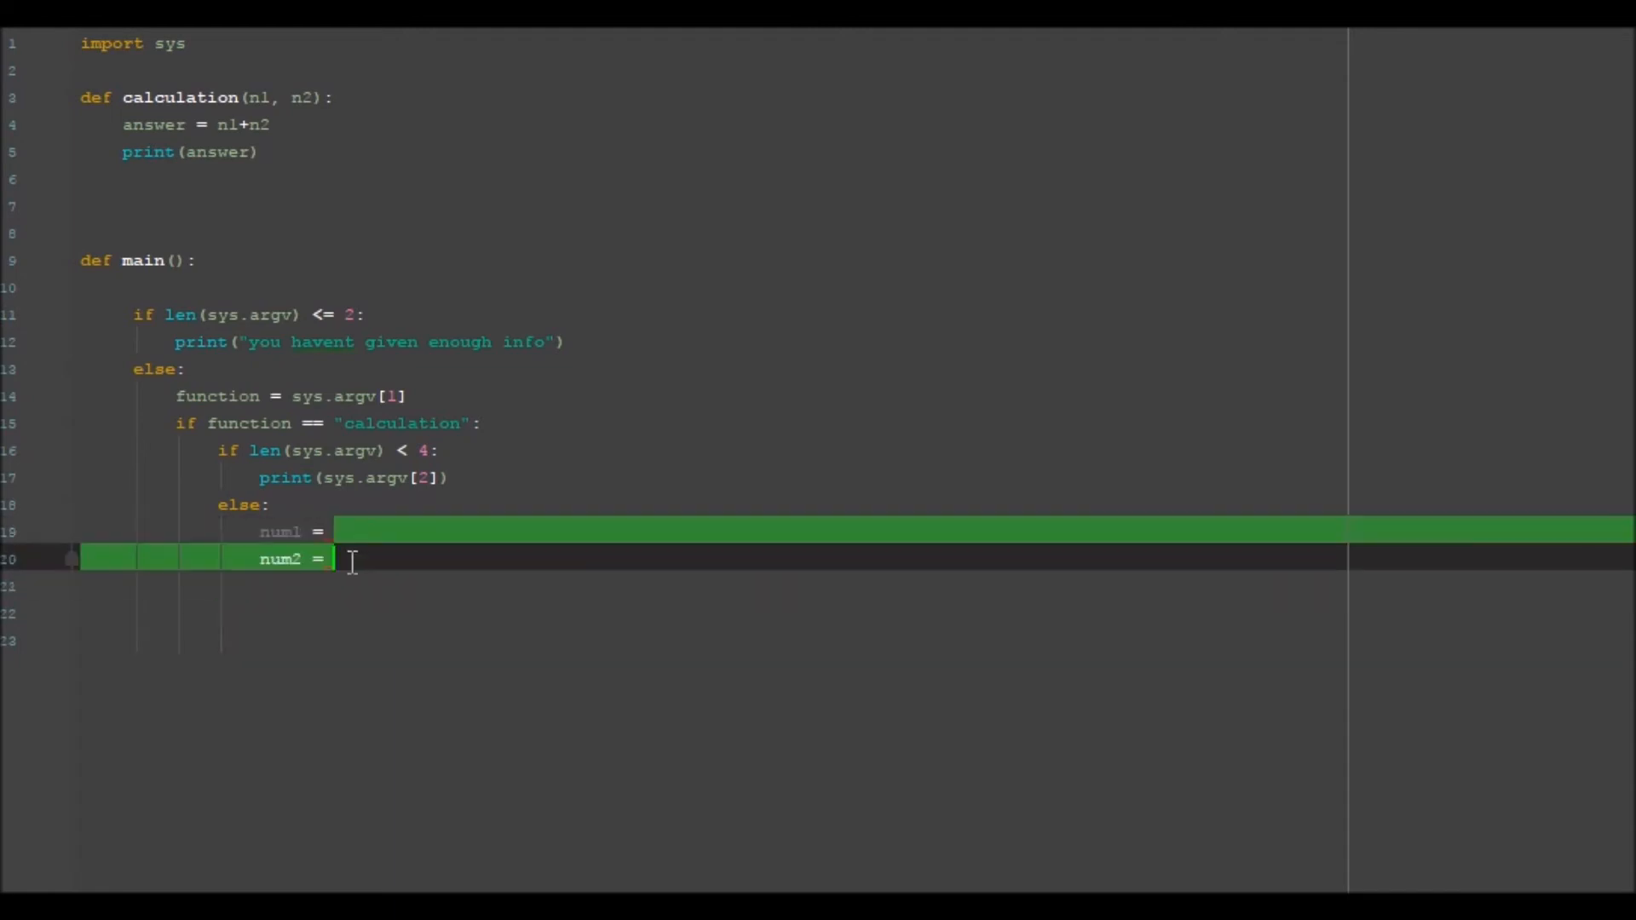
click(334, 530)
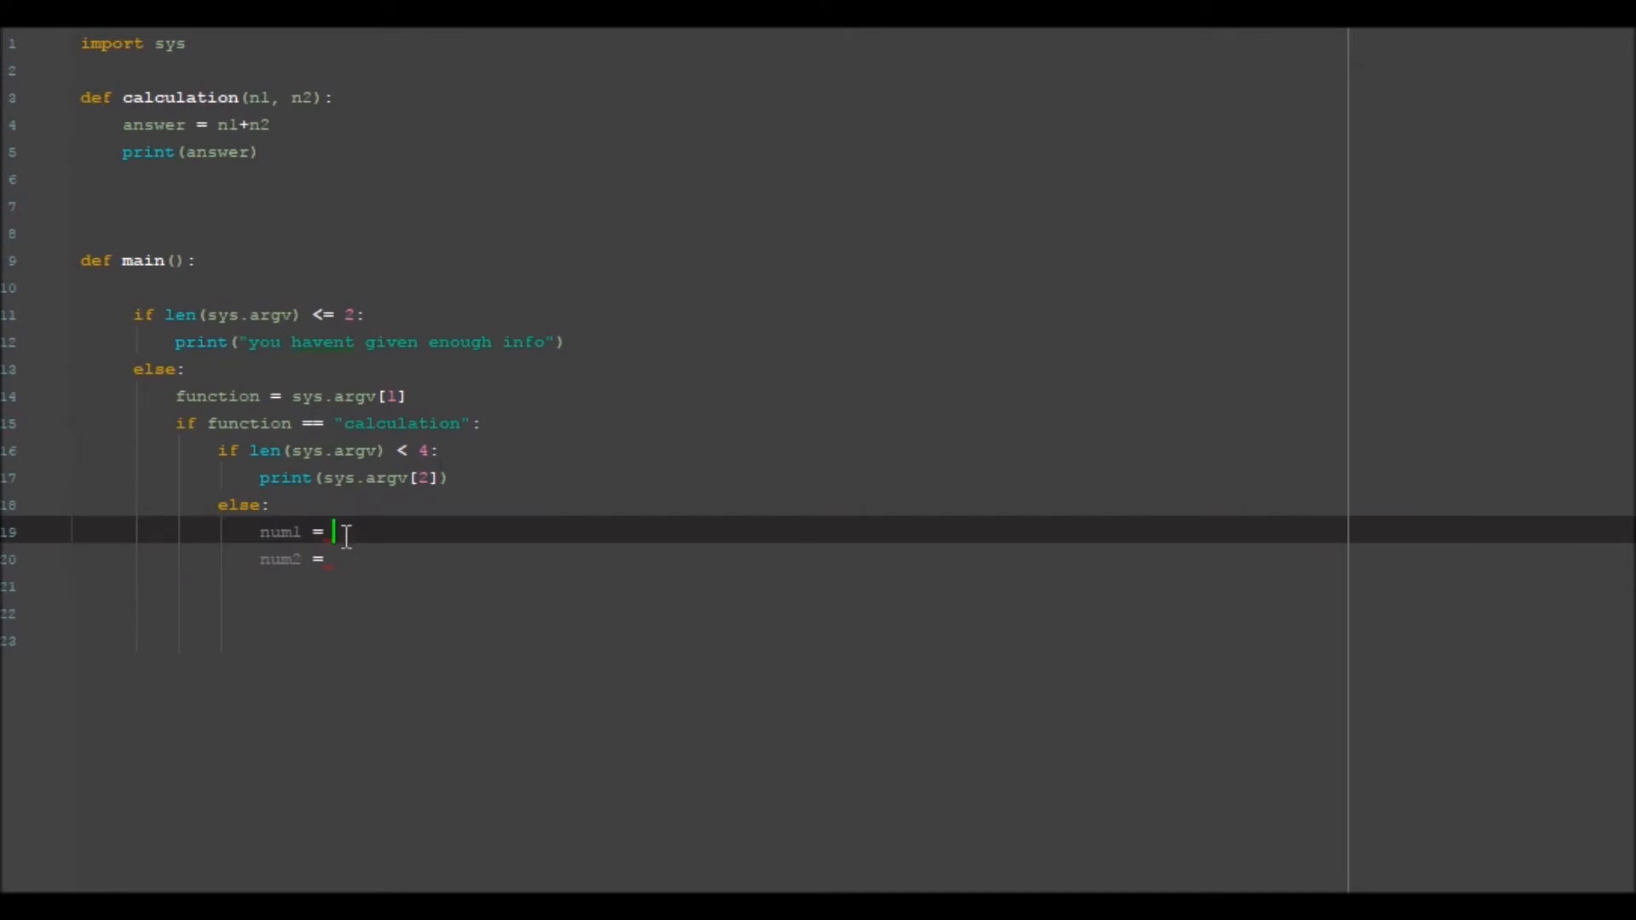
text(s)
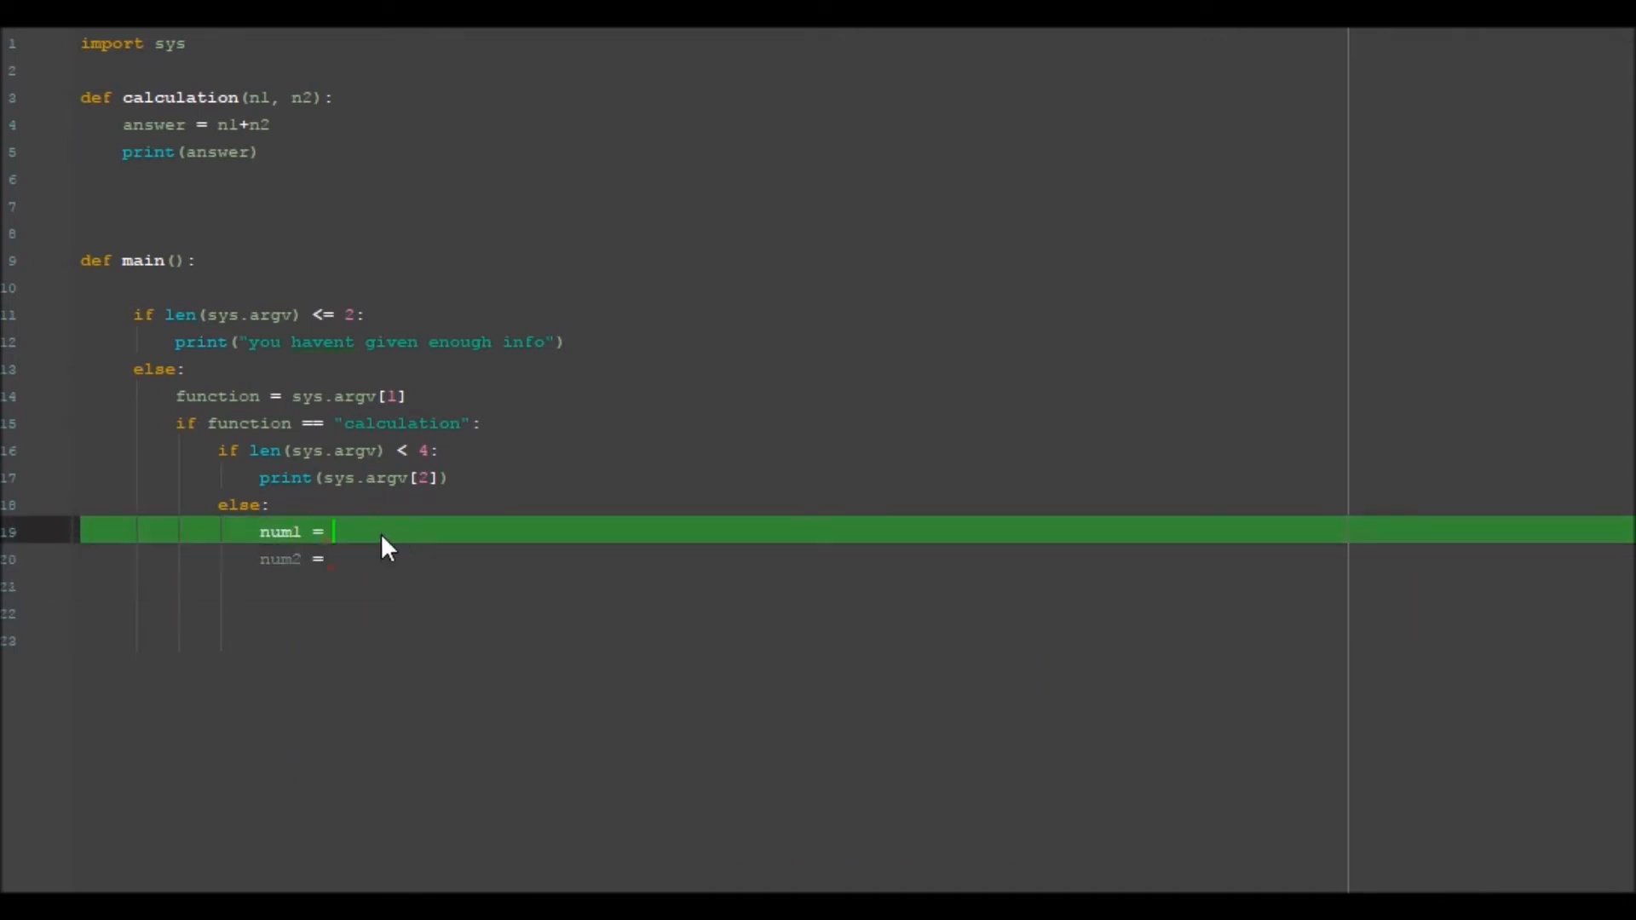
click(336, 558)
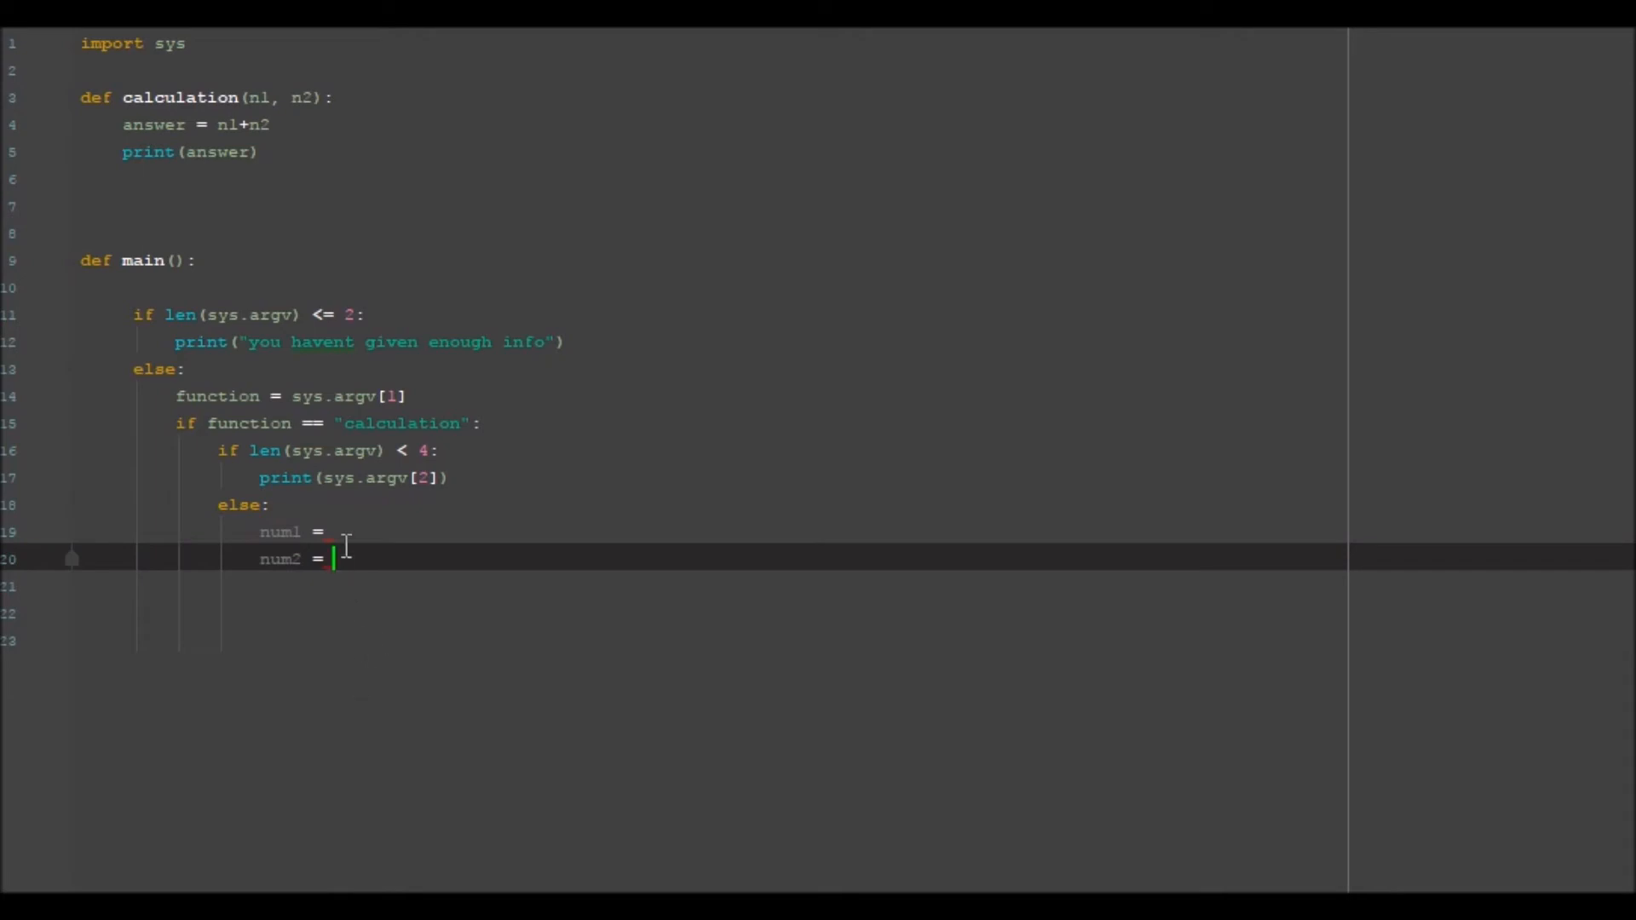
click(334, 530)
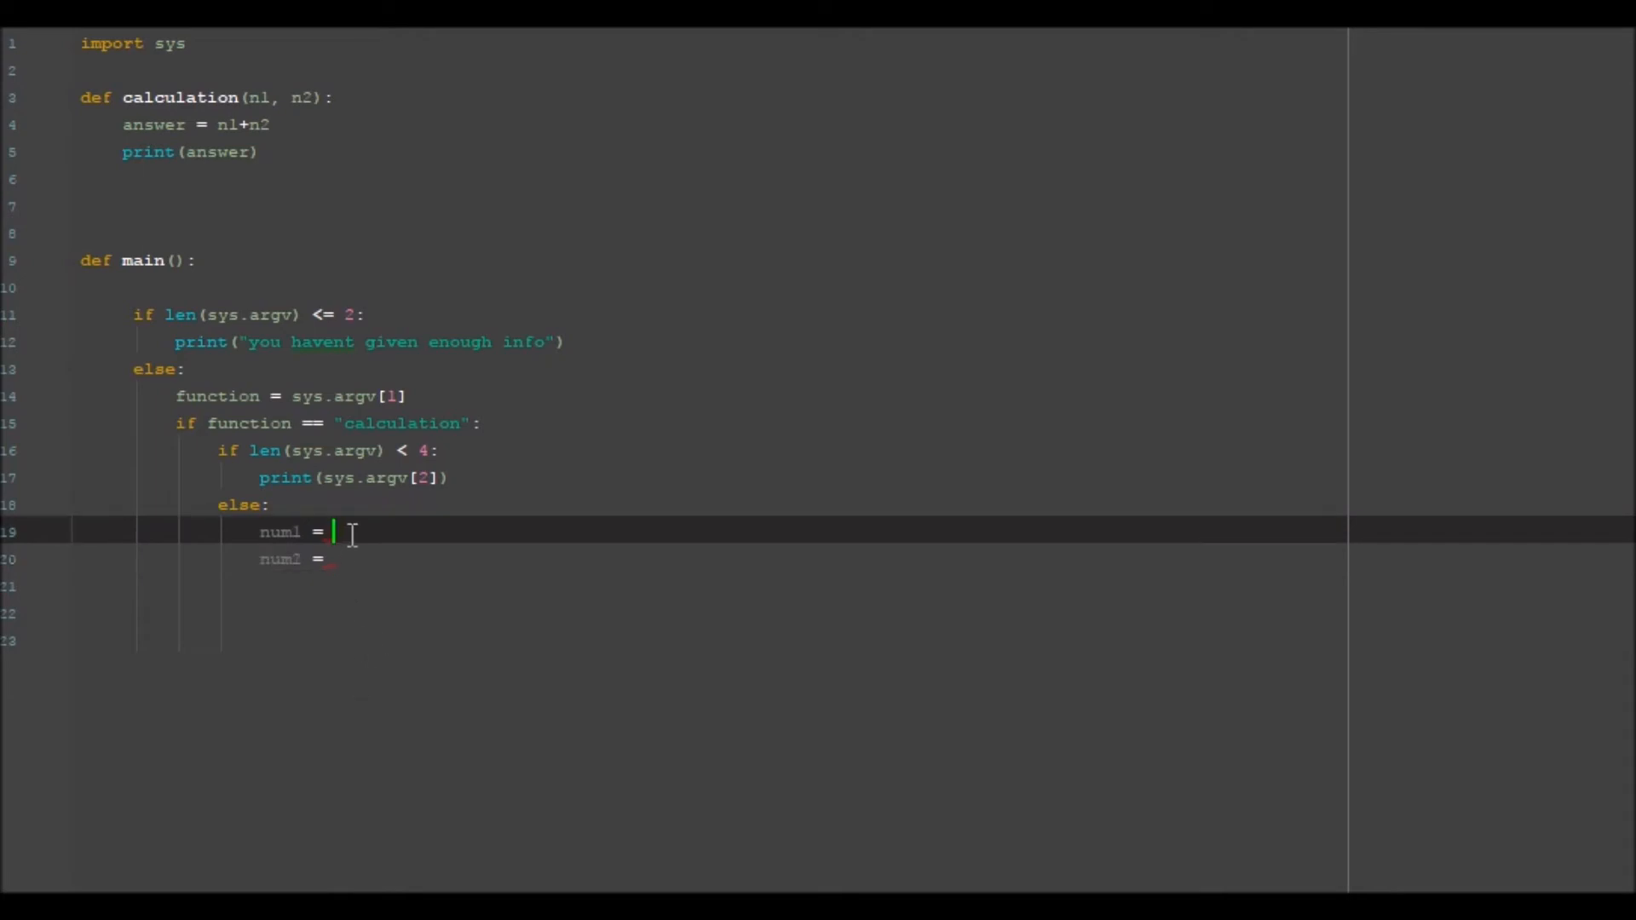
text(sys)
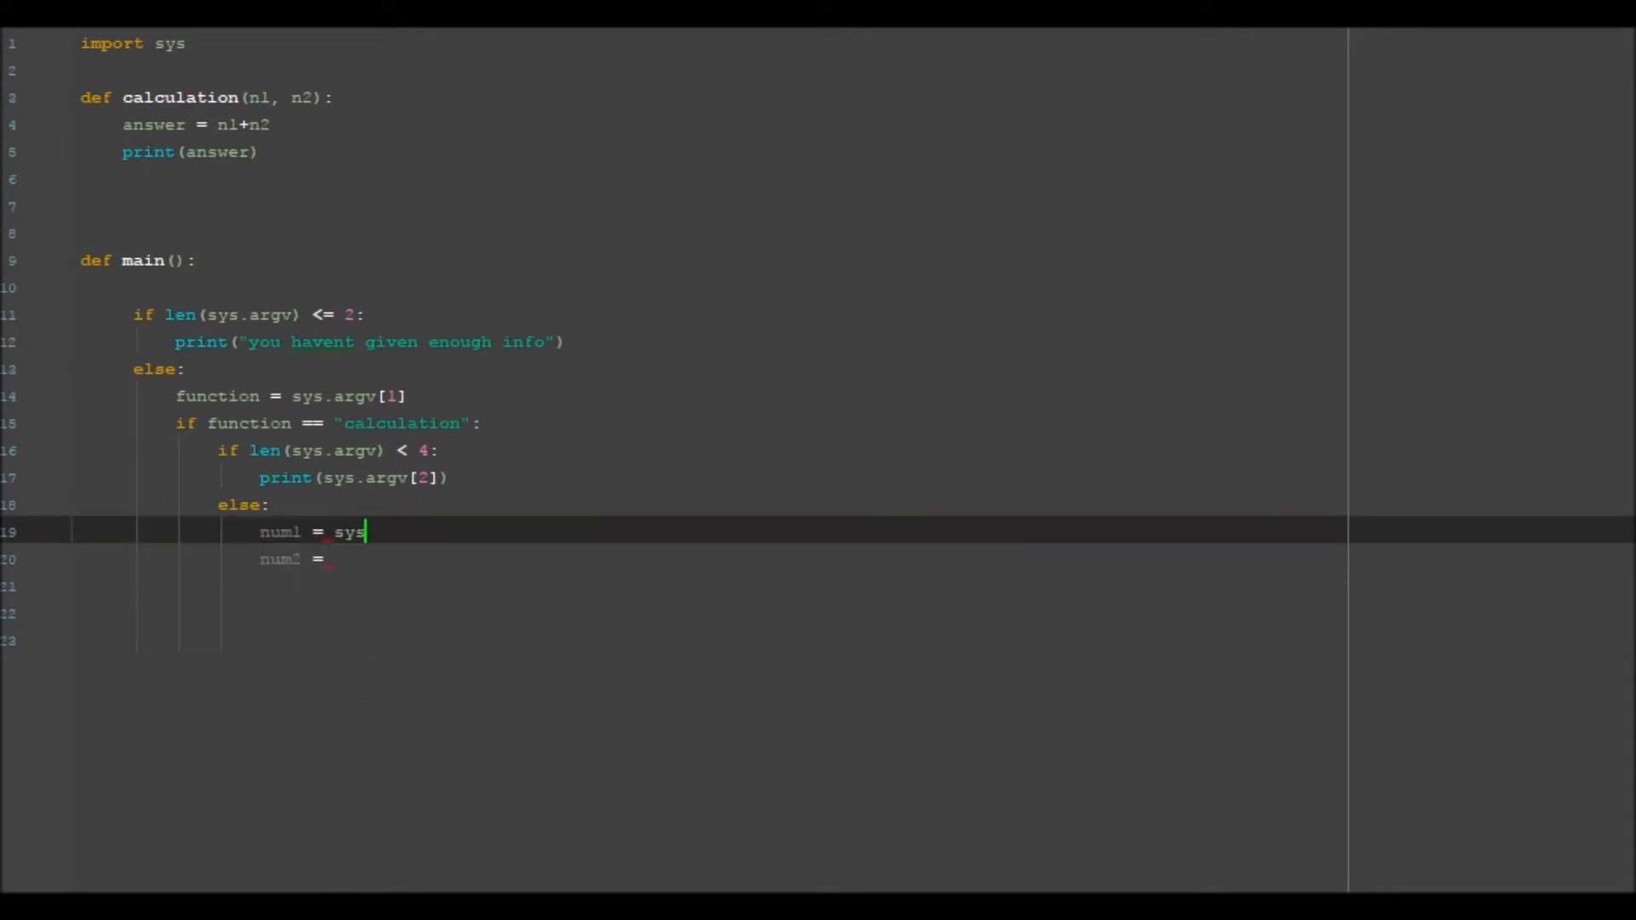
text(.argv)
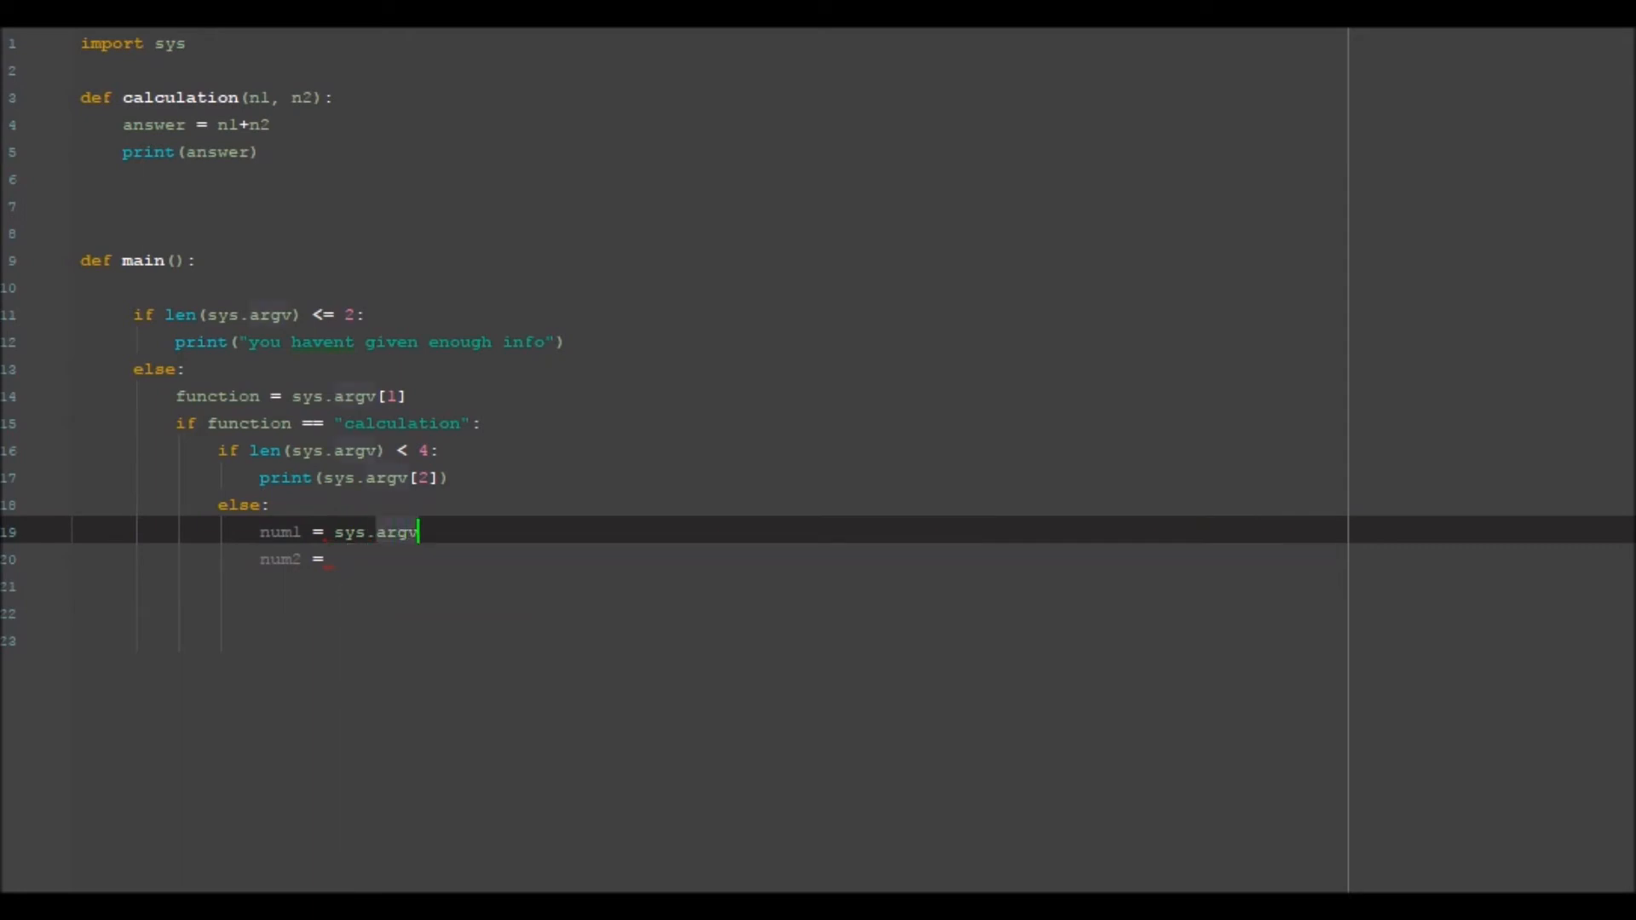
text([2])
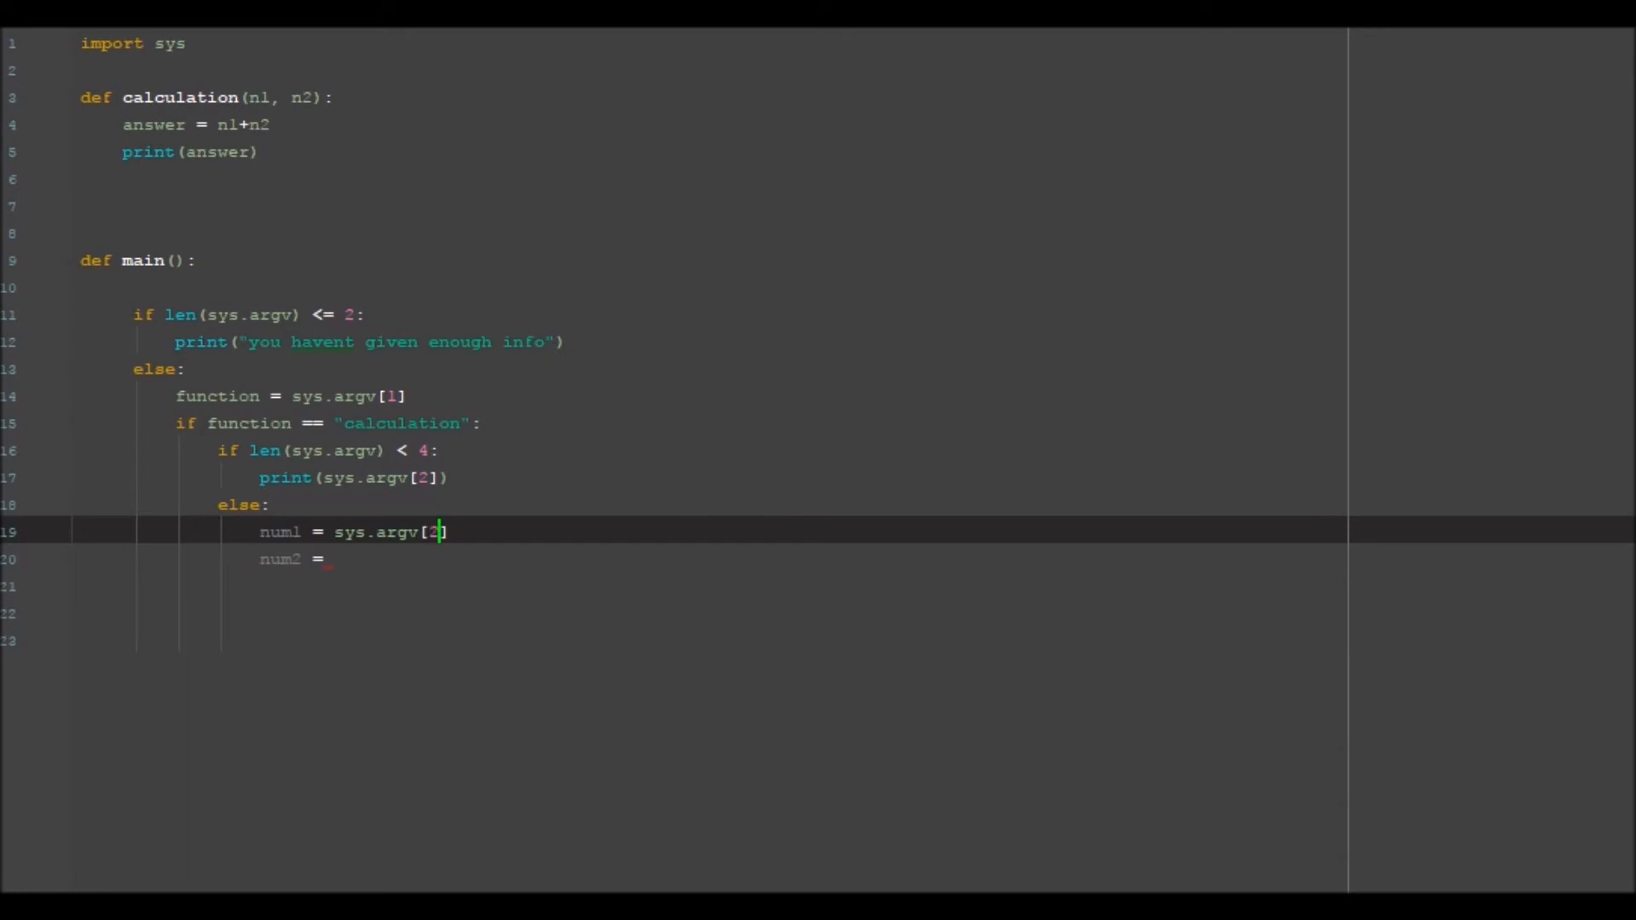
Assign num2 = sys.argv[3] and call calculation(num1, num2)
text(sys)
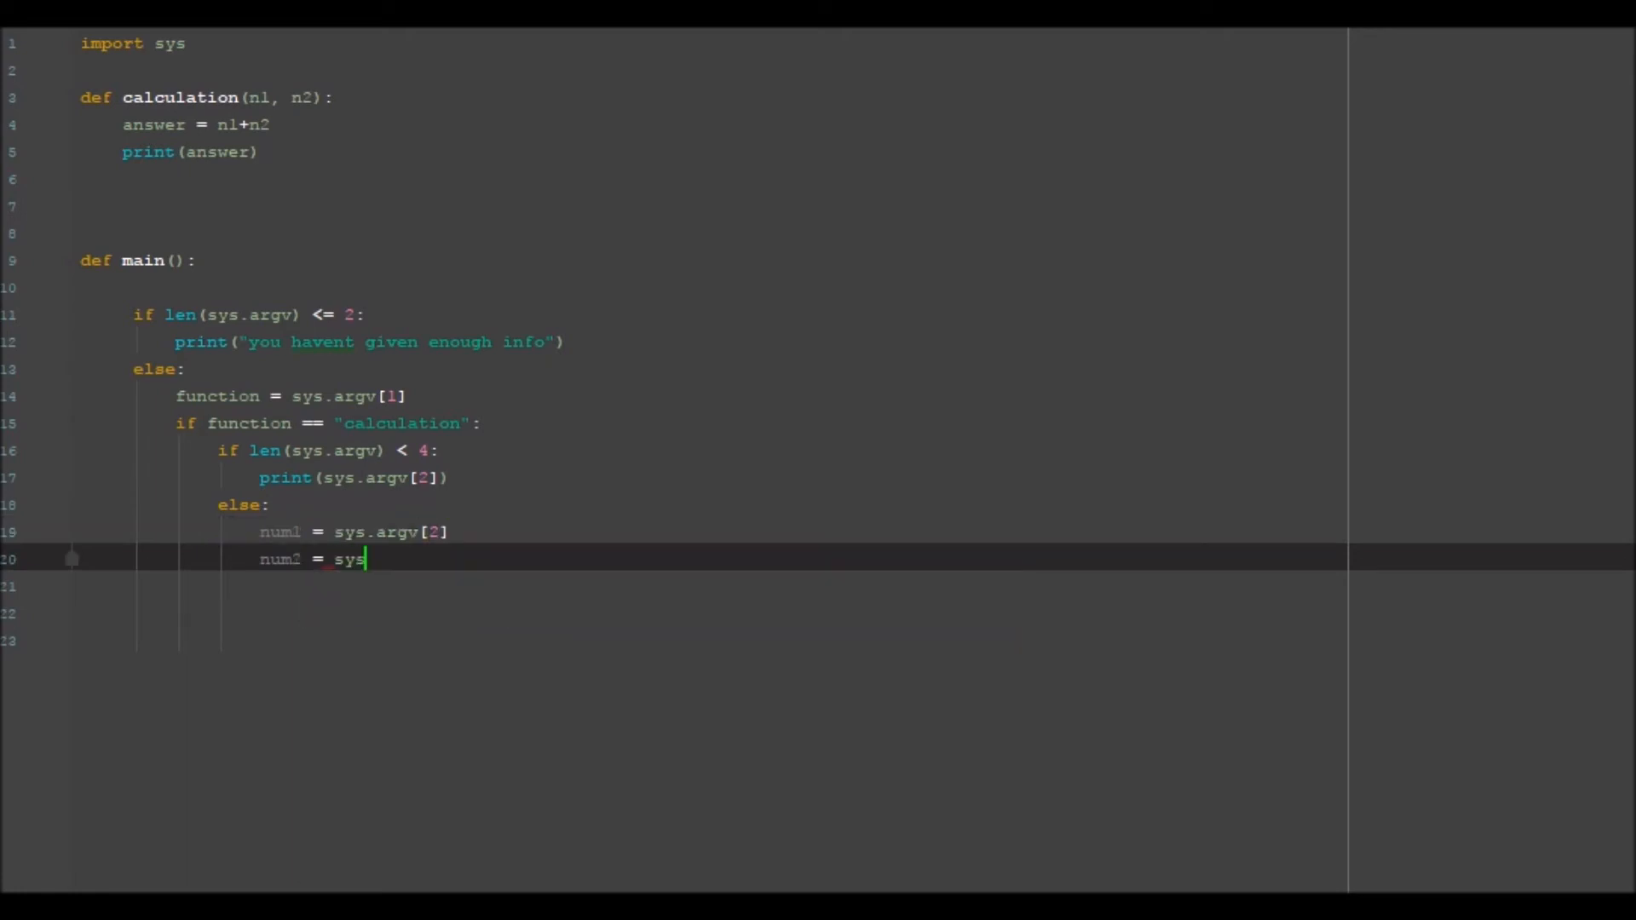
text(ar)
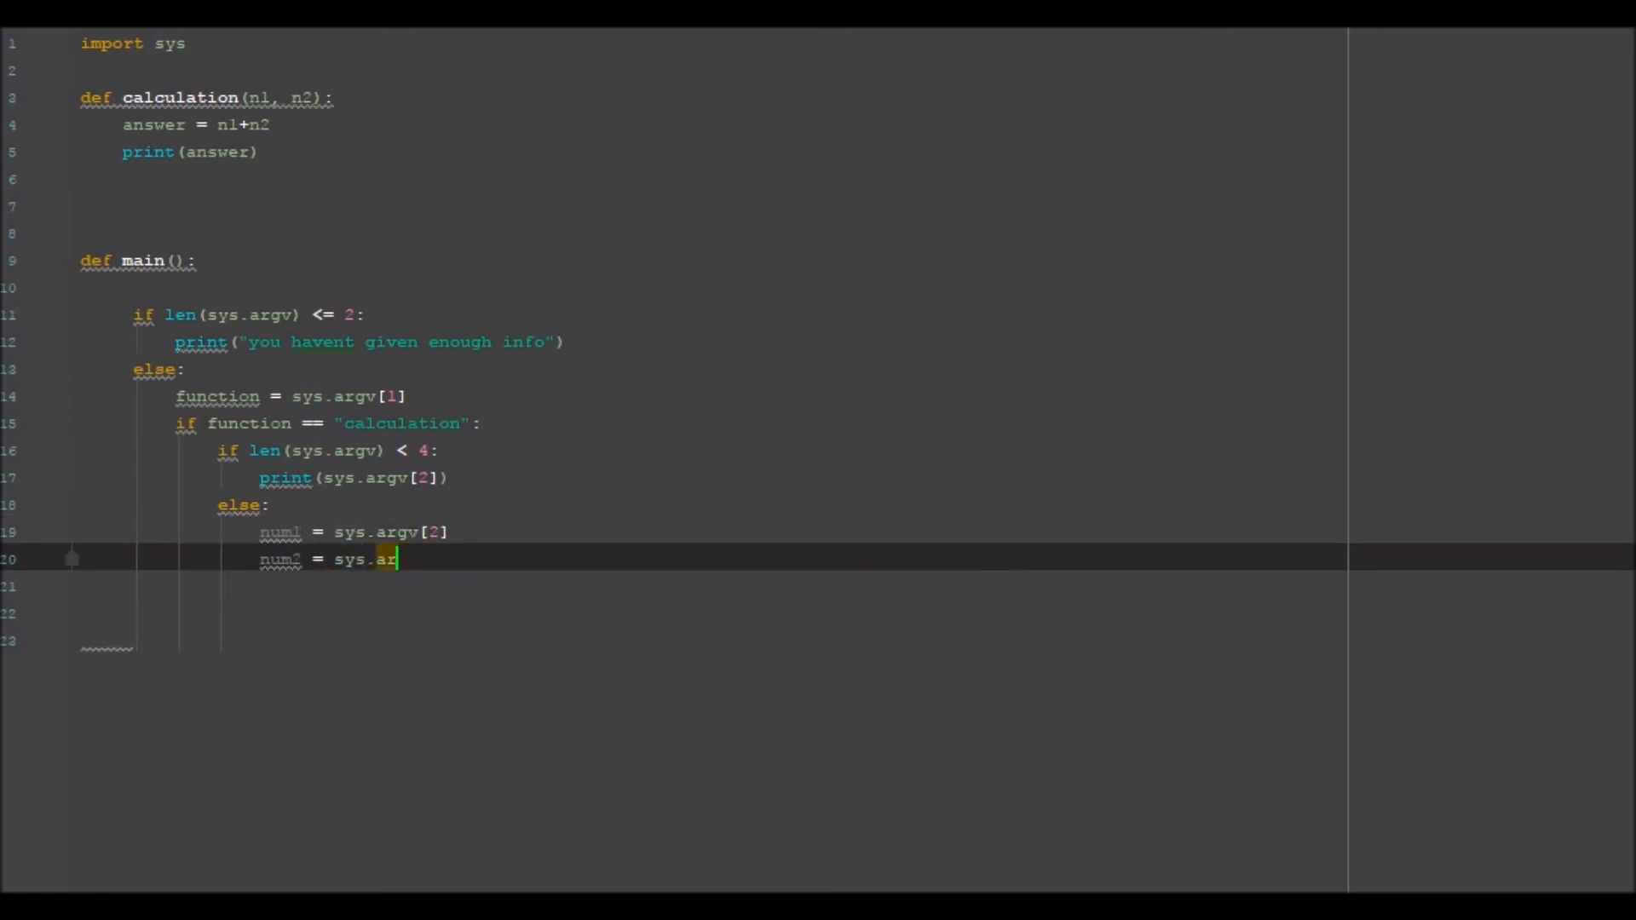
text(gv[3])
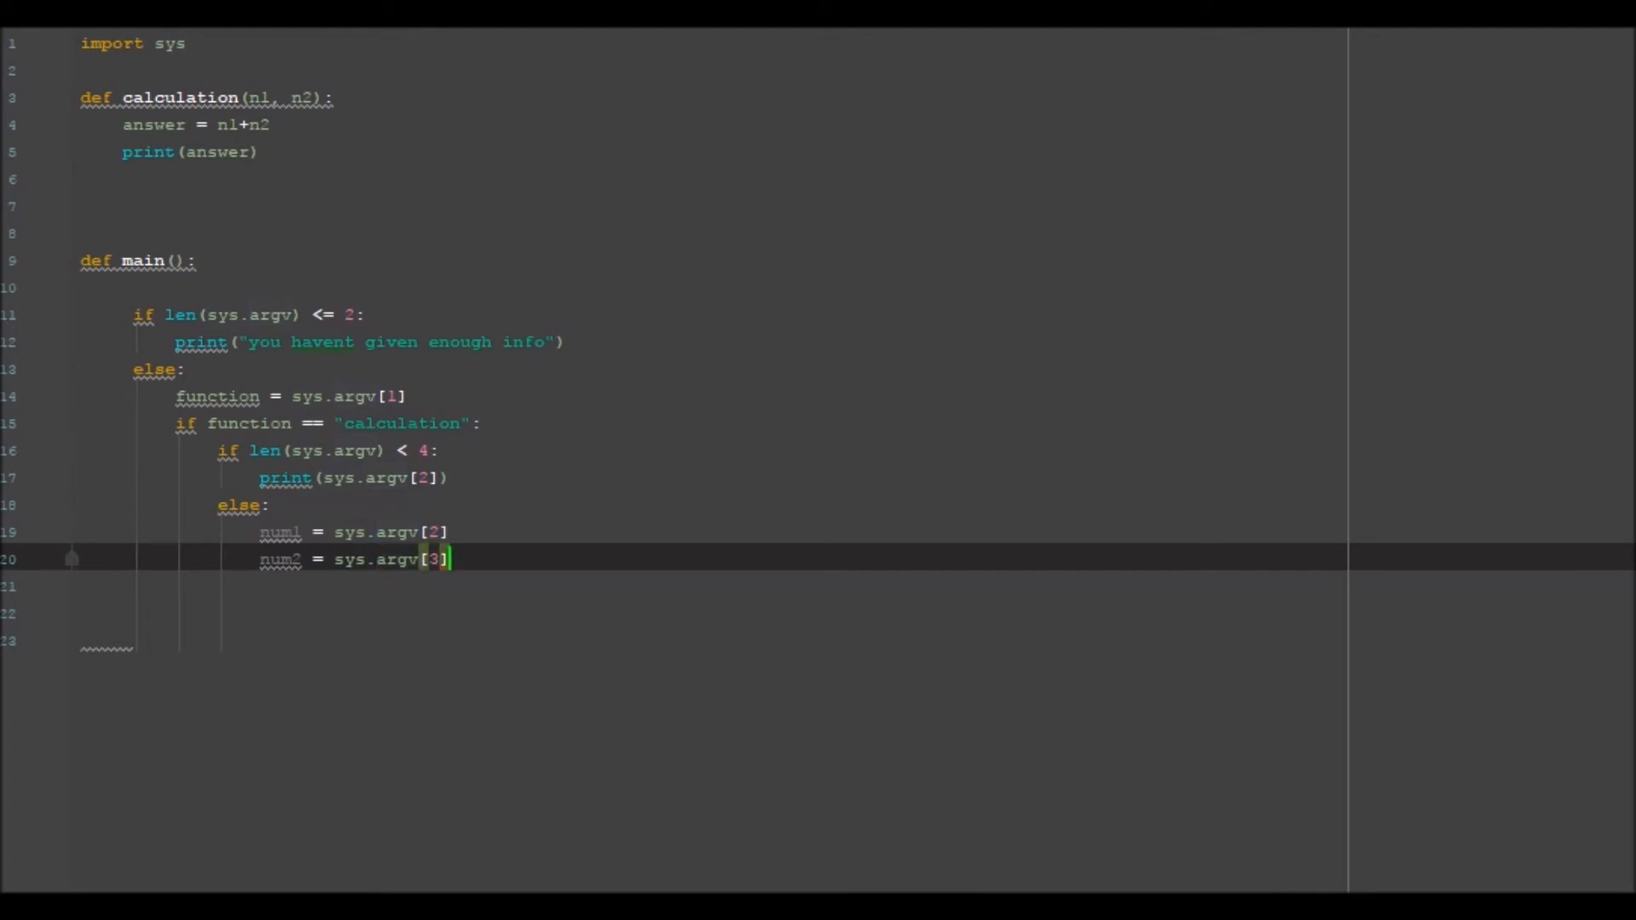
text(calculation(num1)
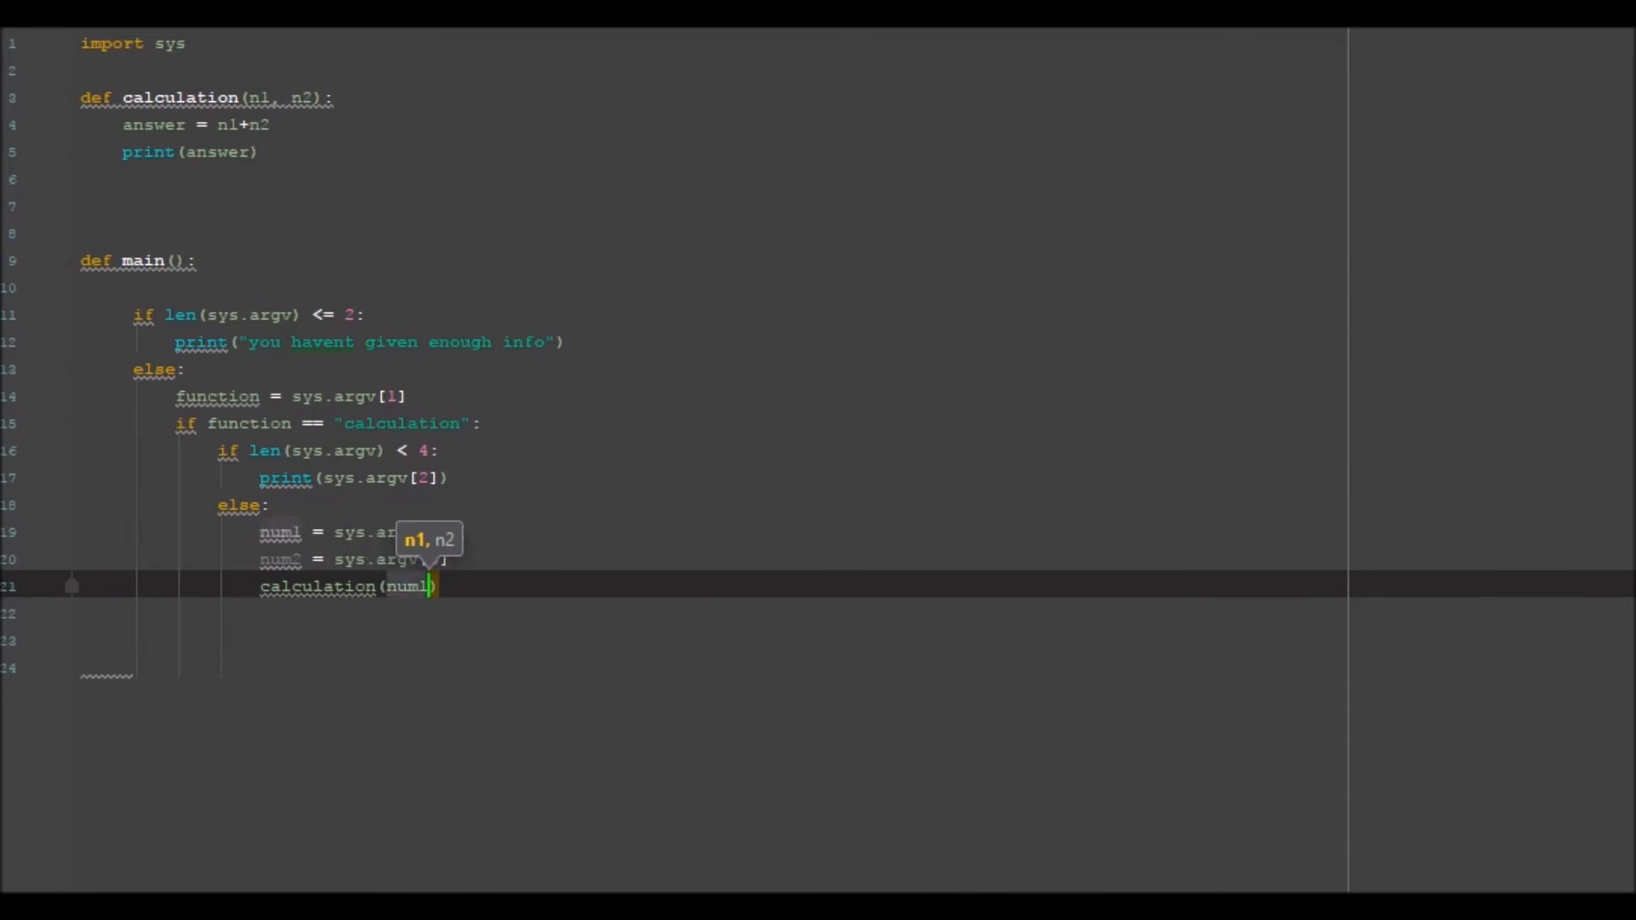
text(, num2))
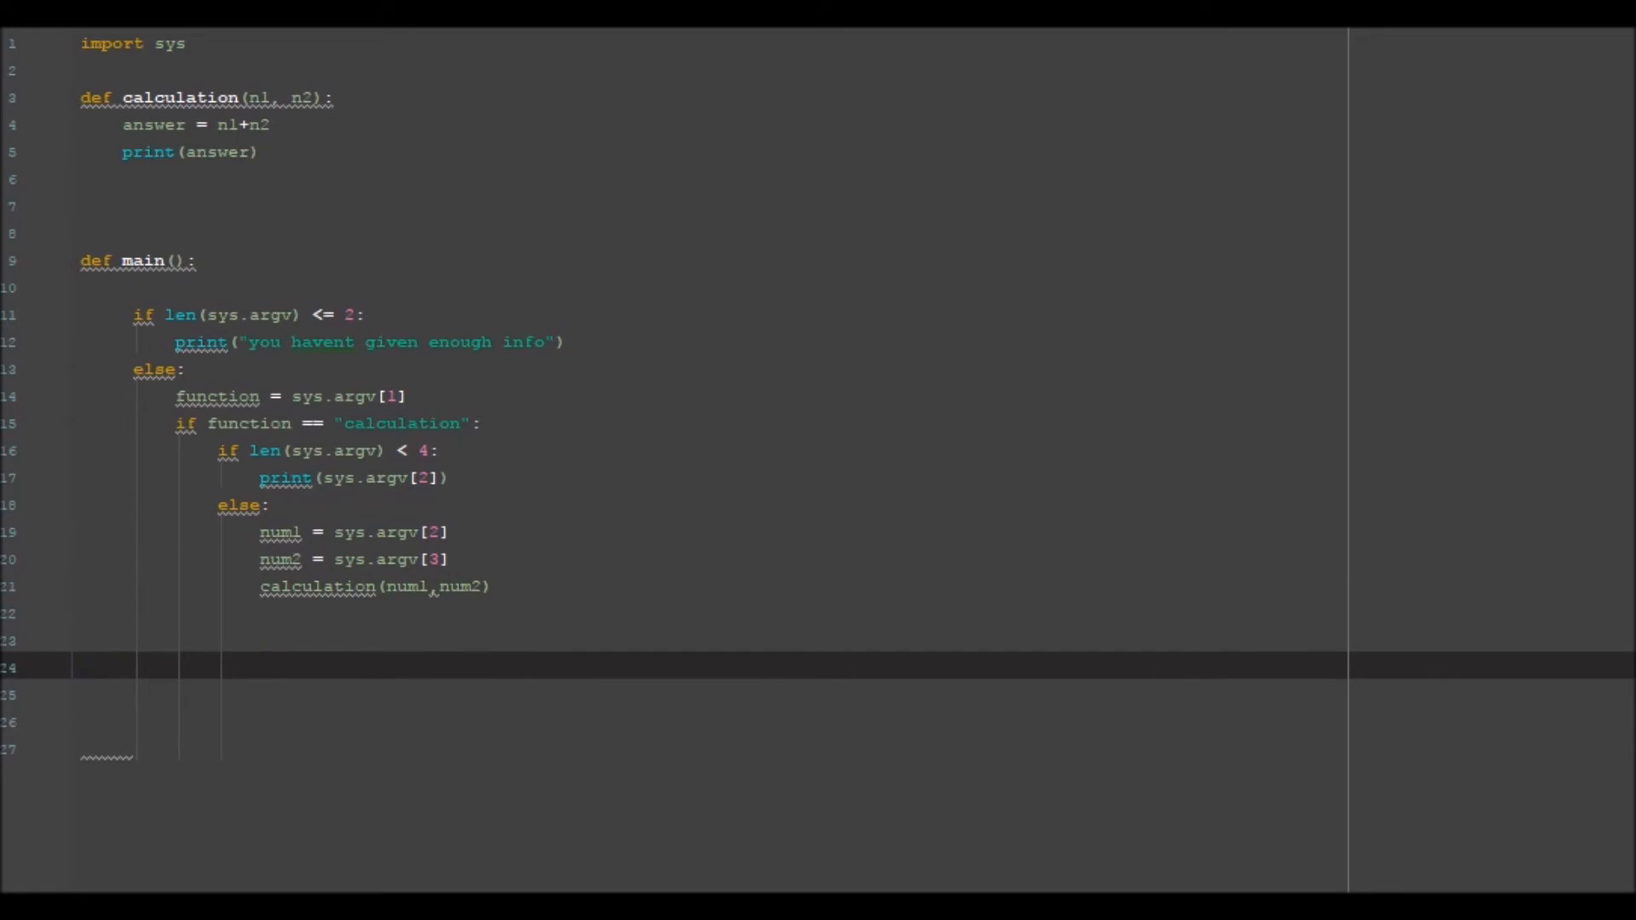
End the script with if (__name__ == "__main__"): main()
text(if)
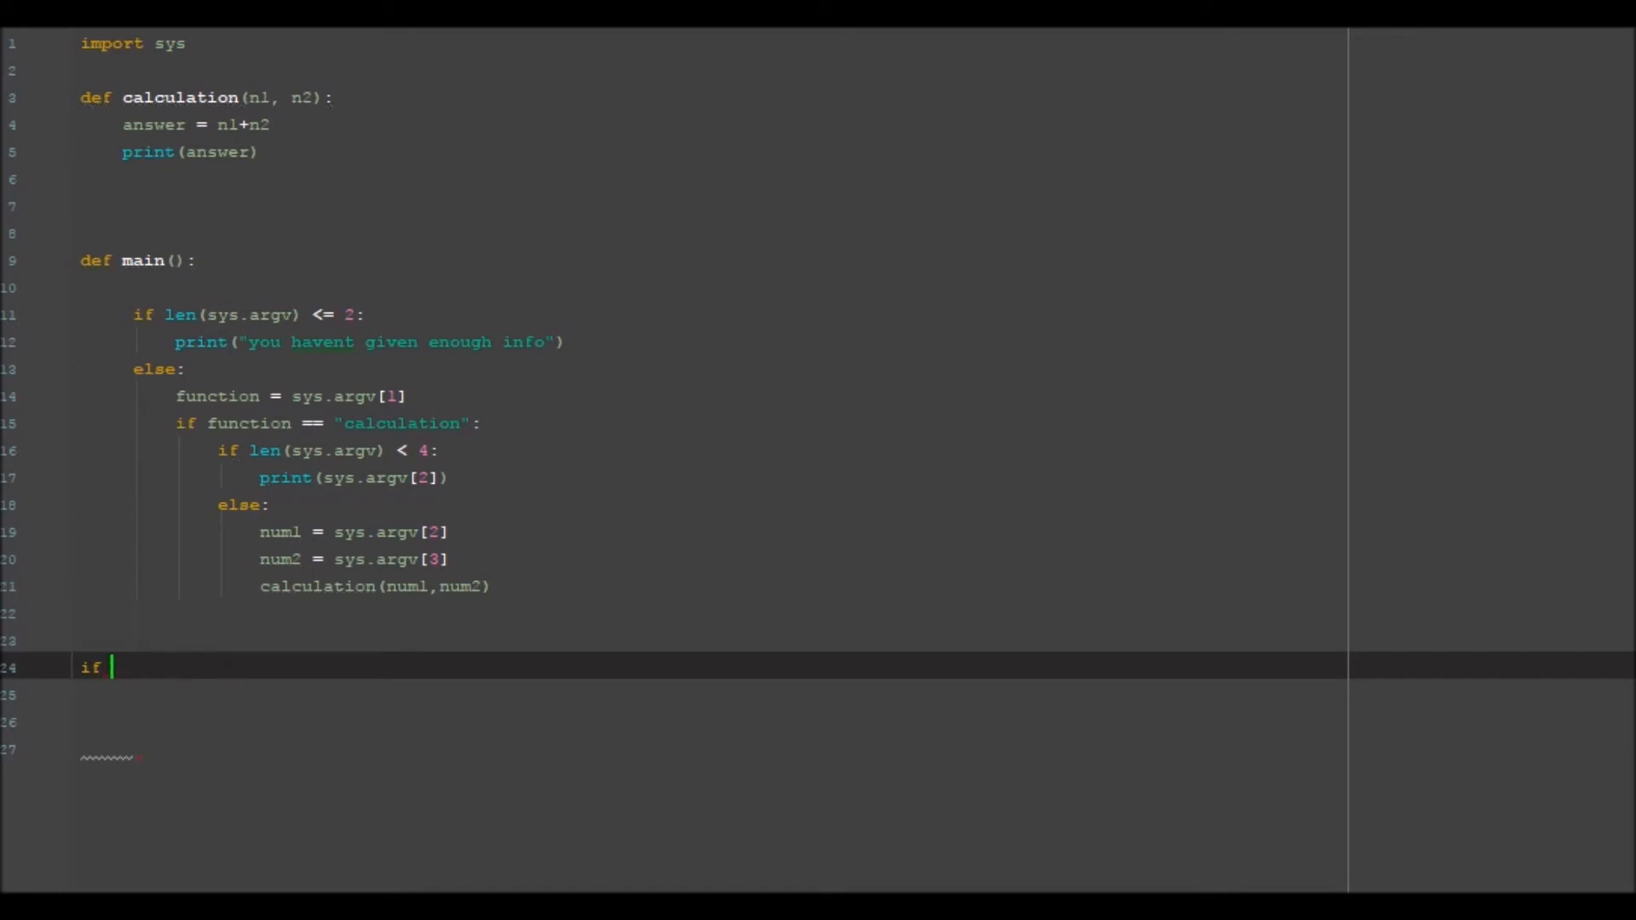
text(())
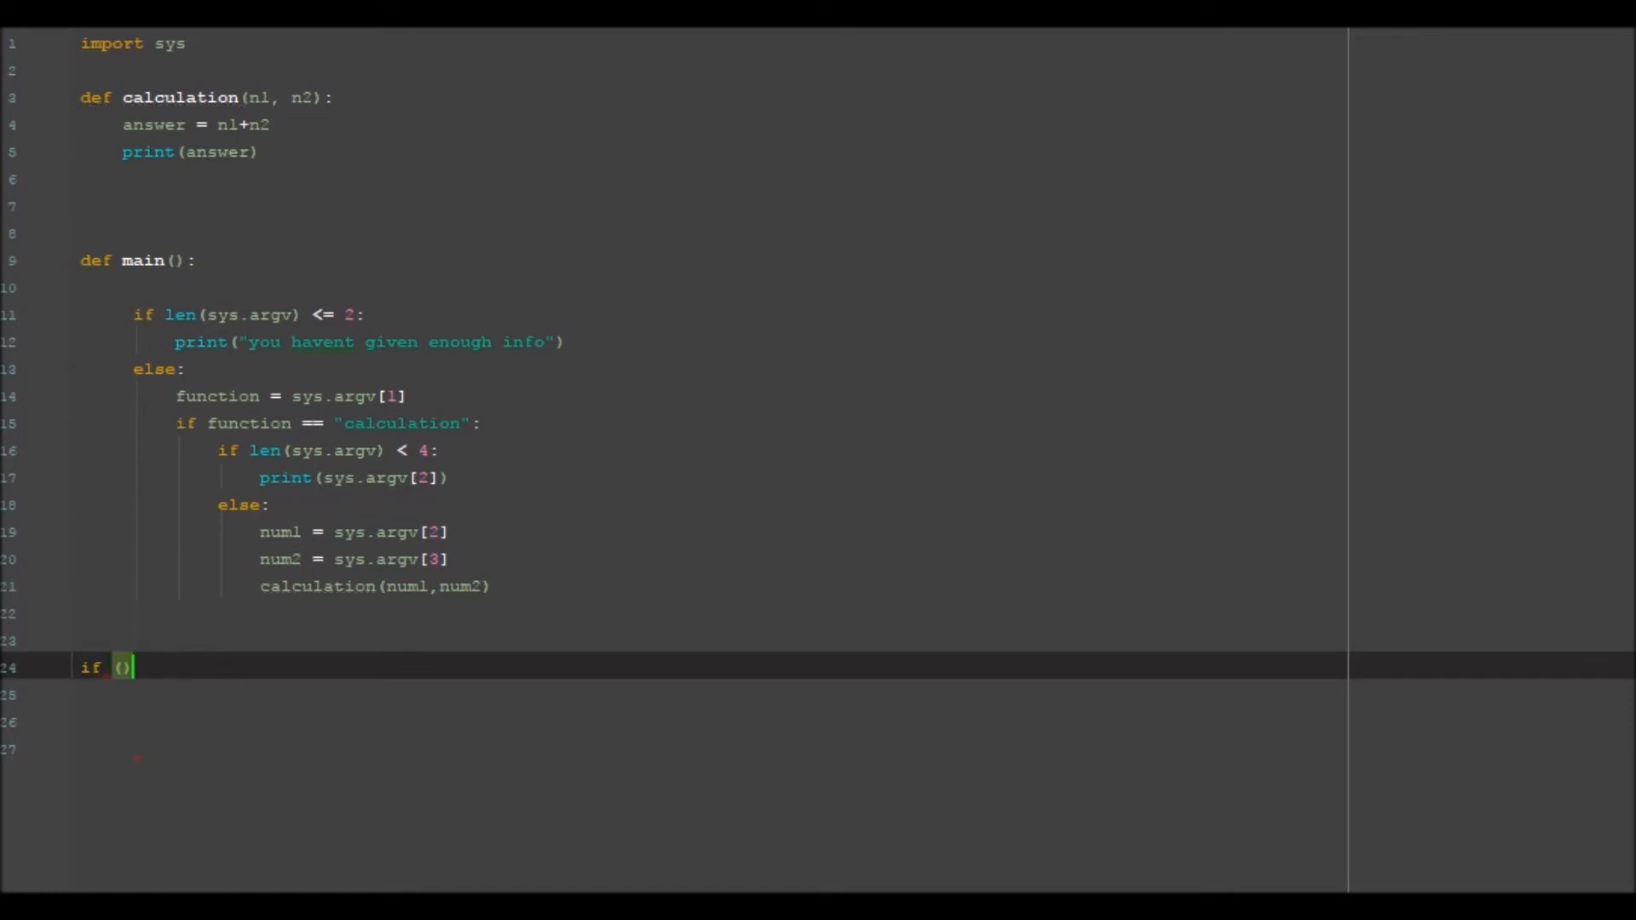
text(name)
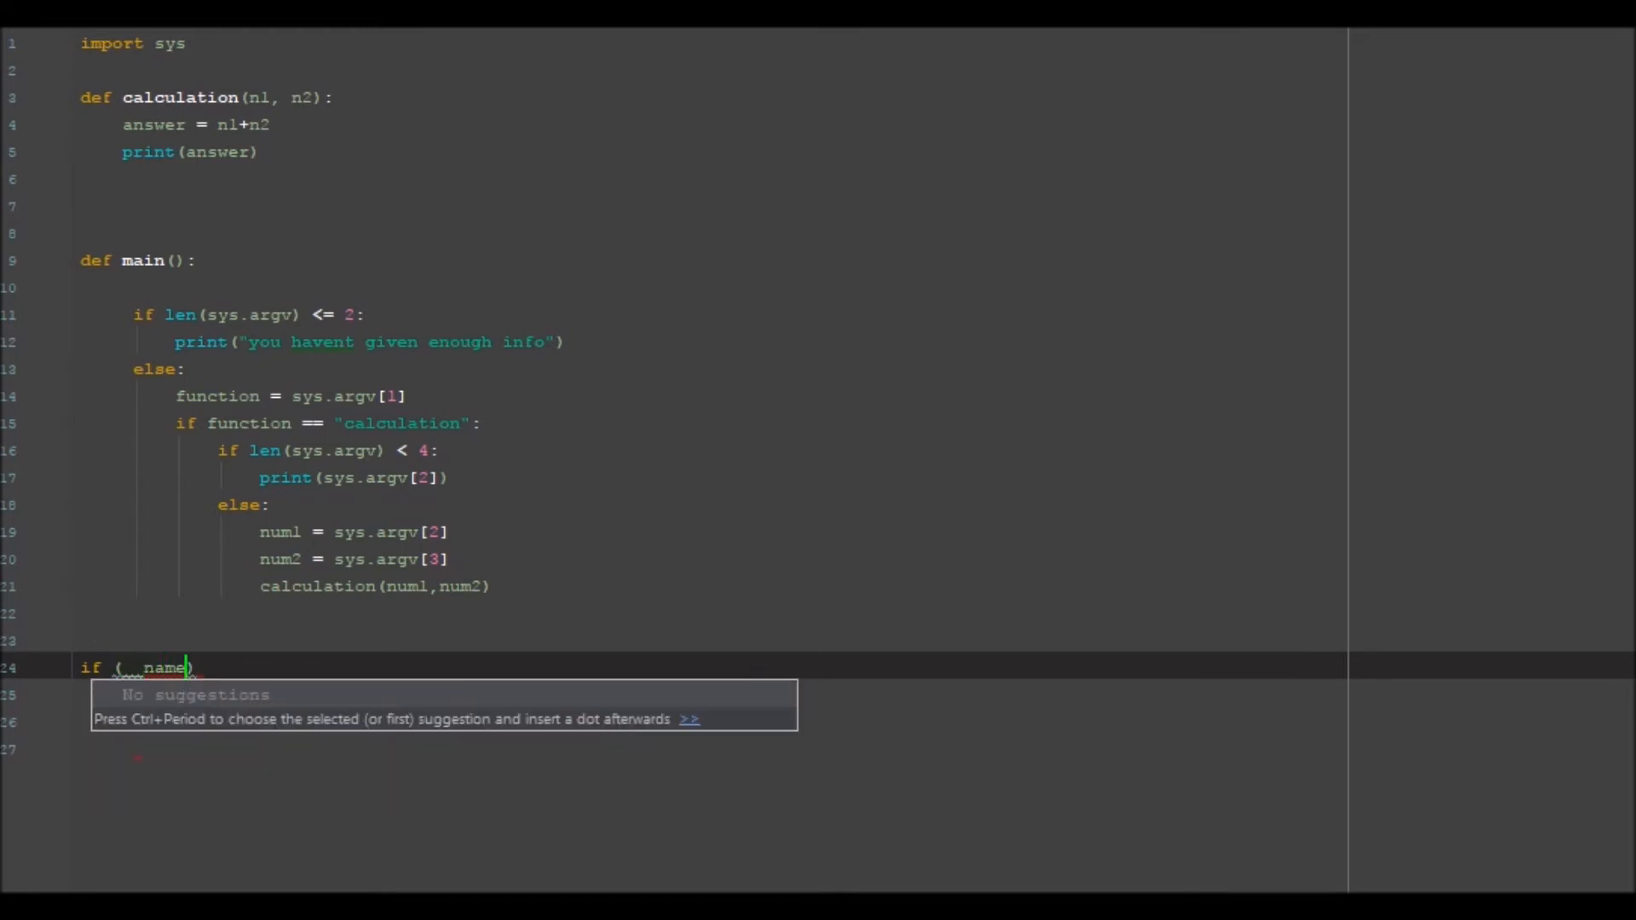
text(__ == ")
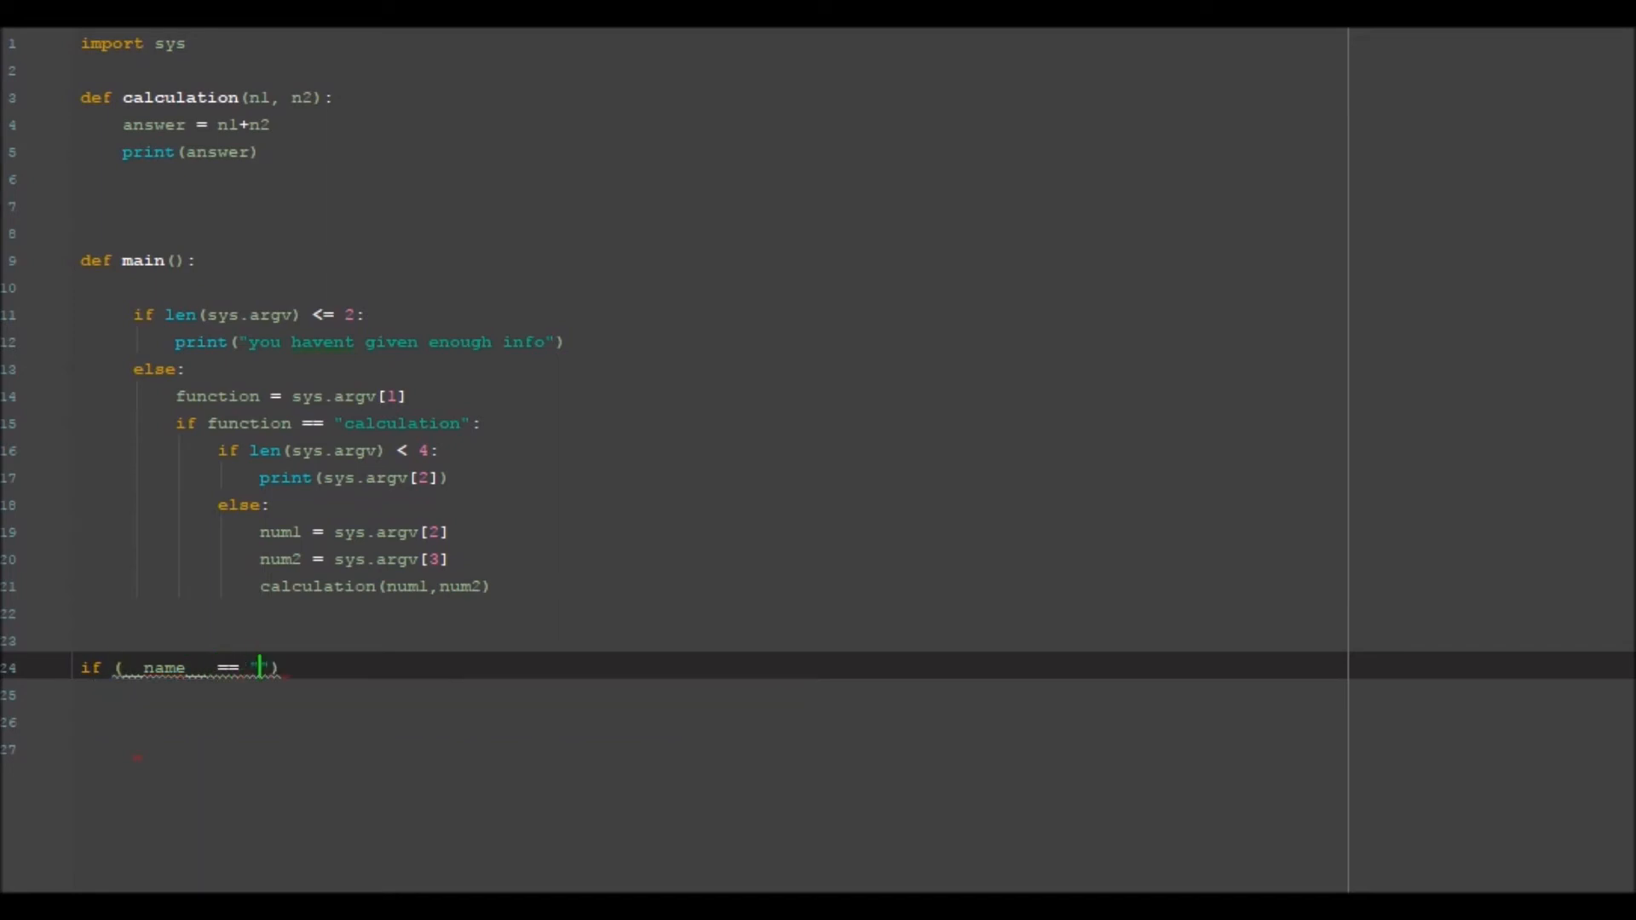
text("__main__")
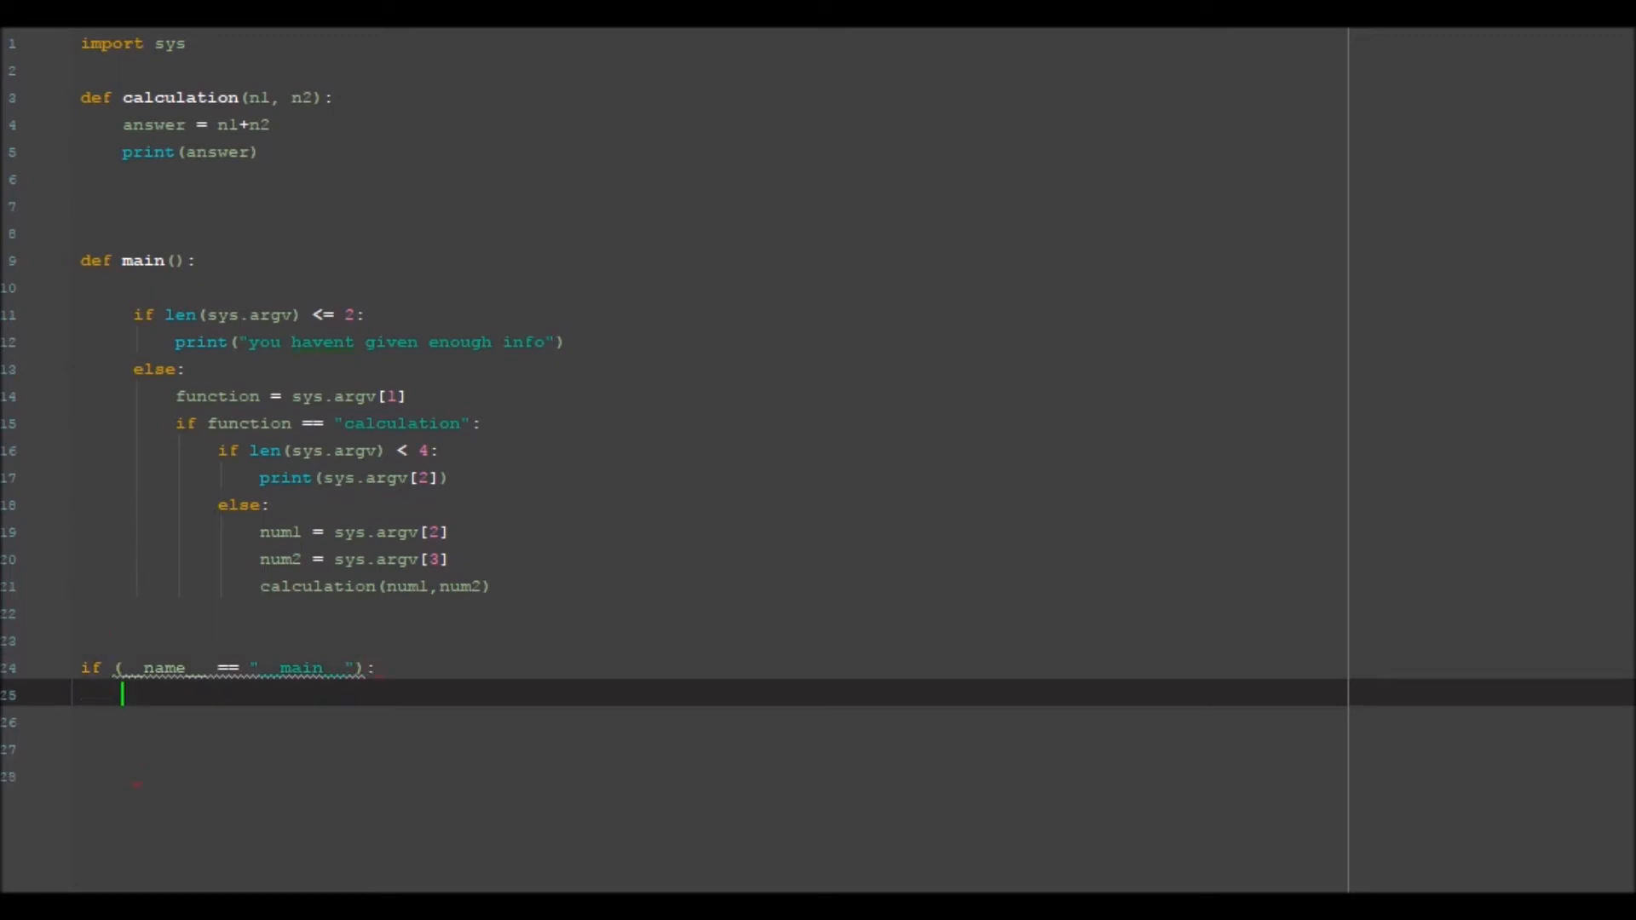
text(main())
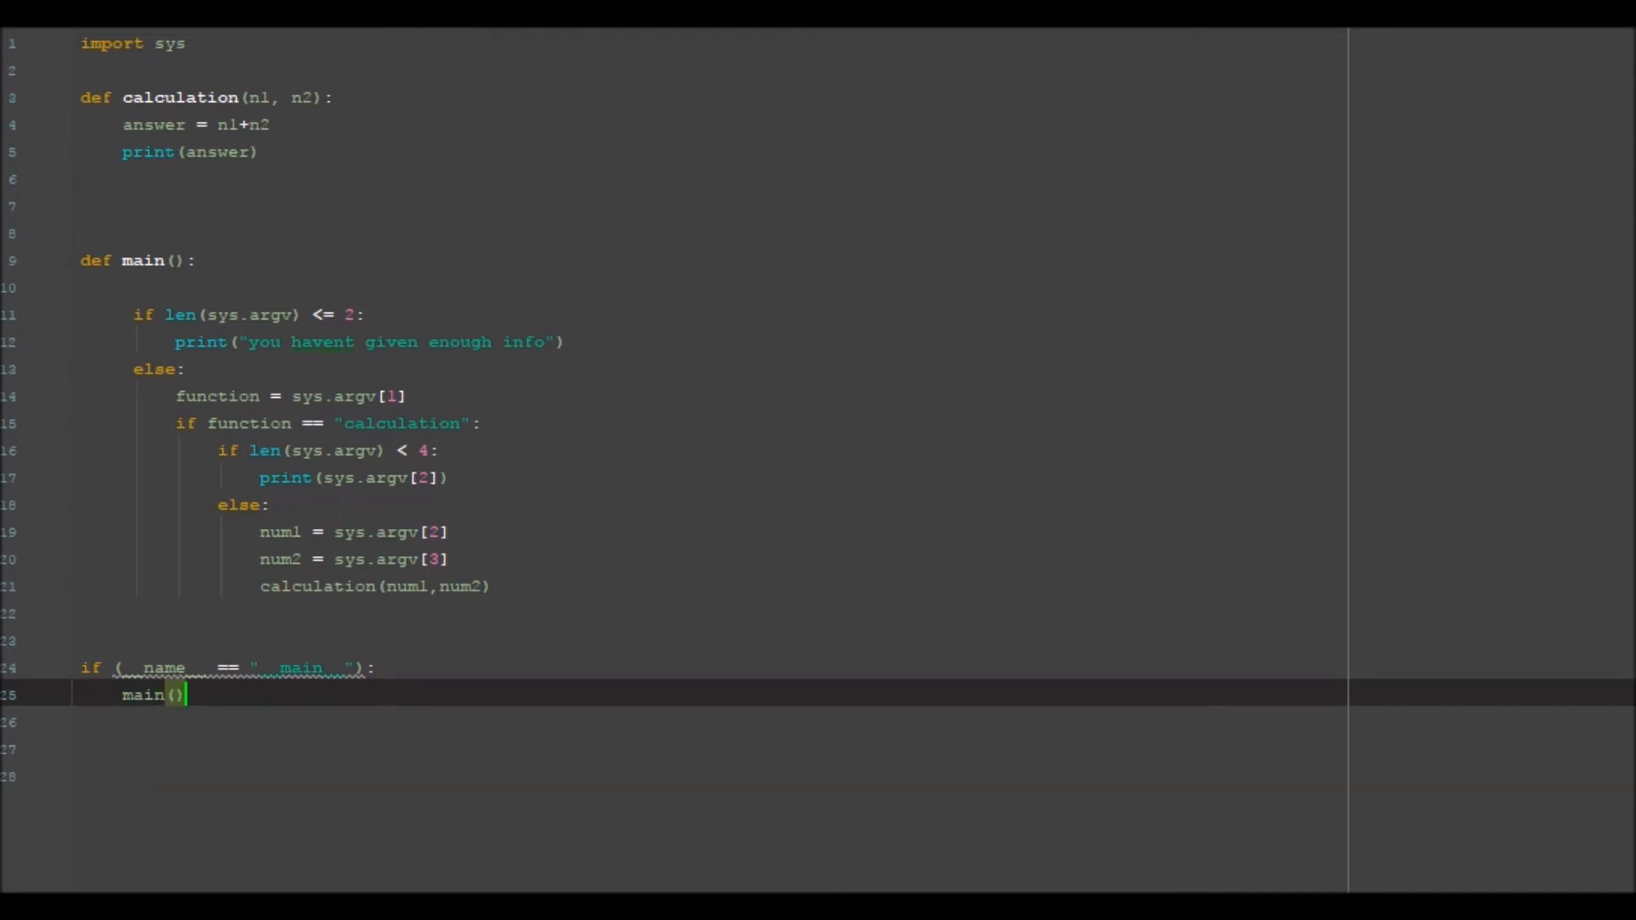
Remove the extra blank lines around def main()
click(490, 585)
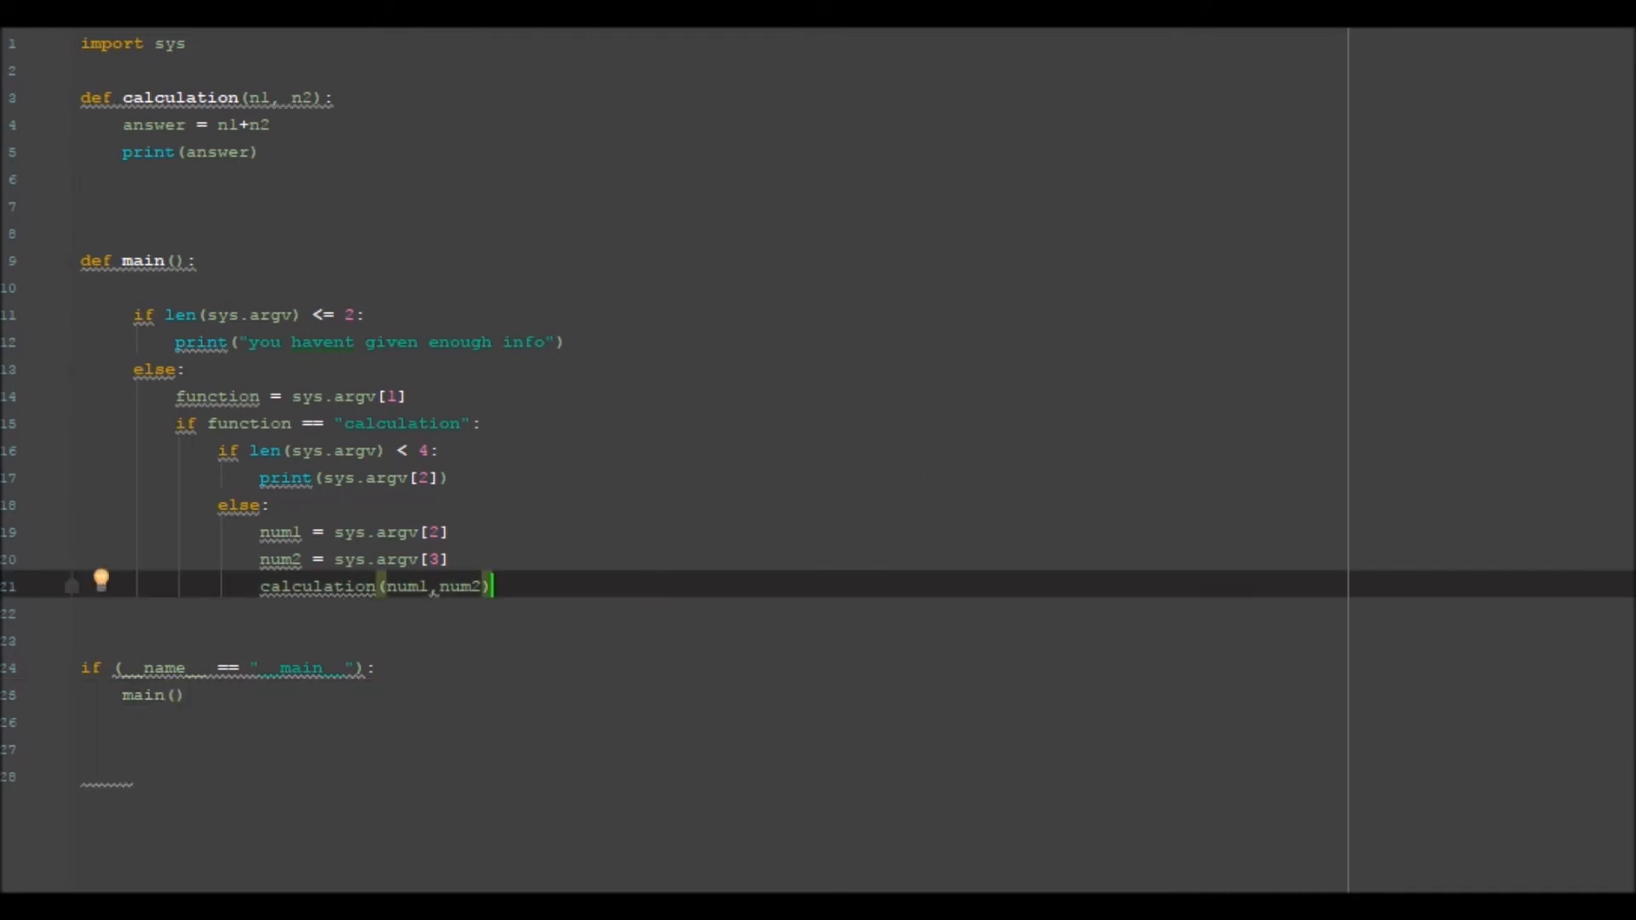
click(449, 478)
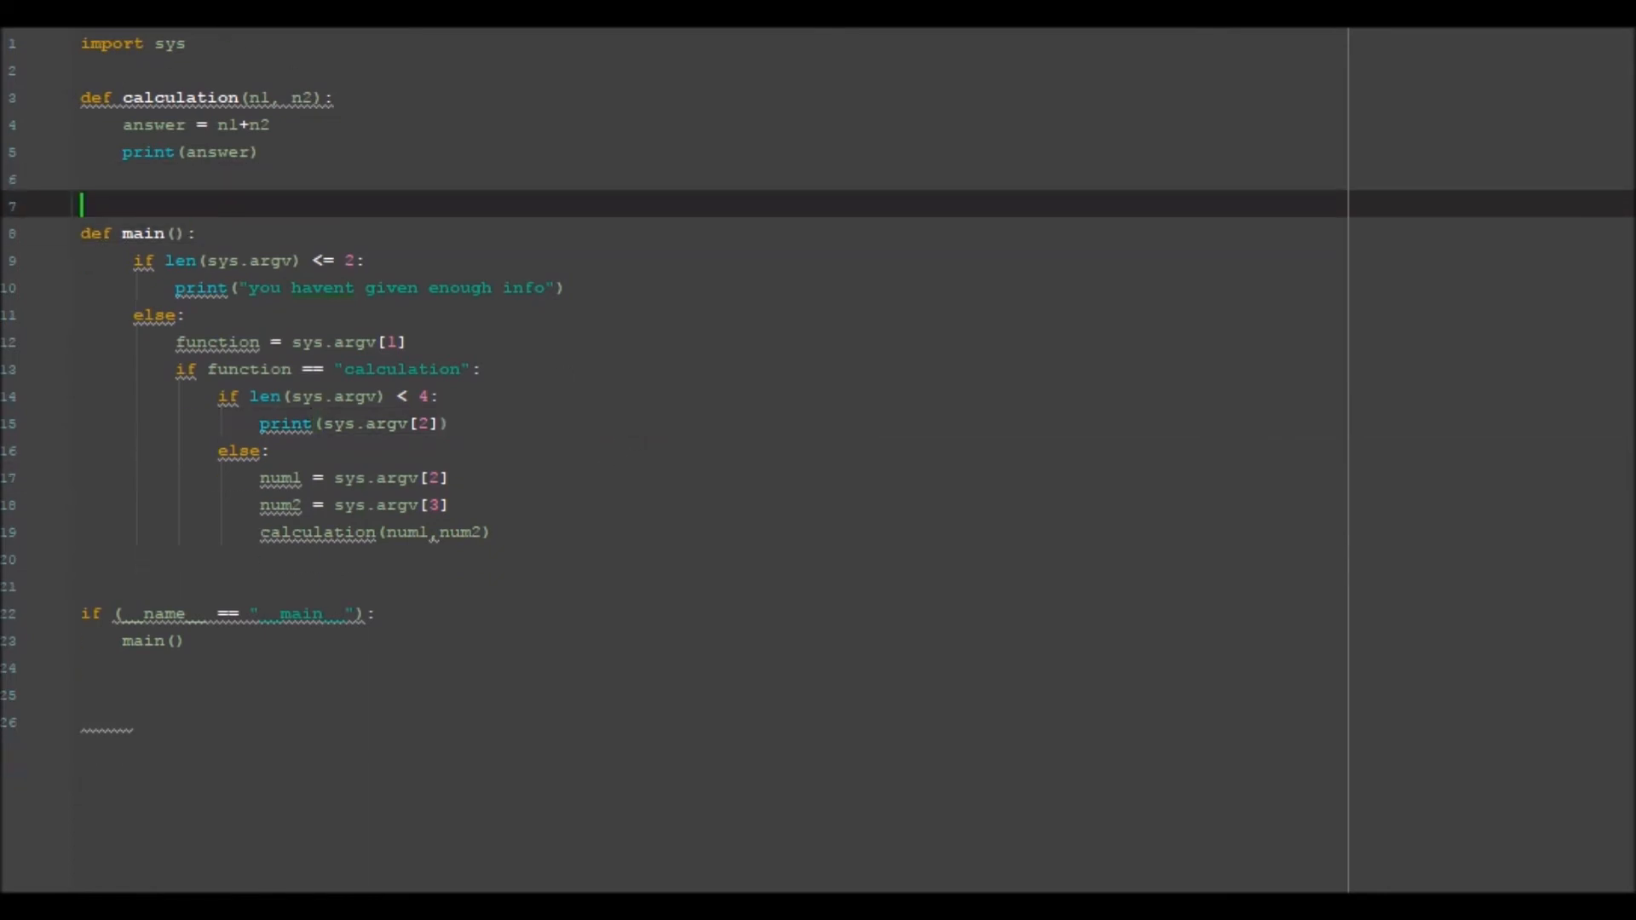
click(198, 43)
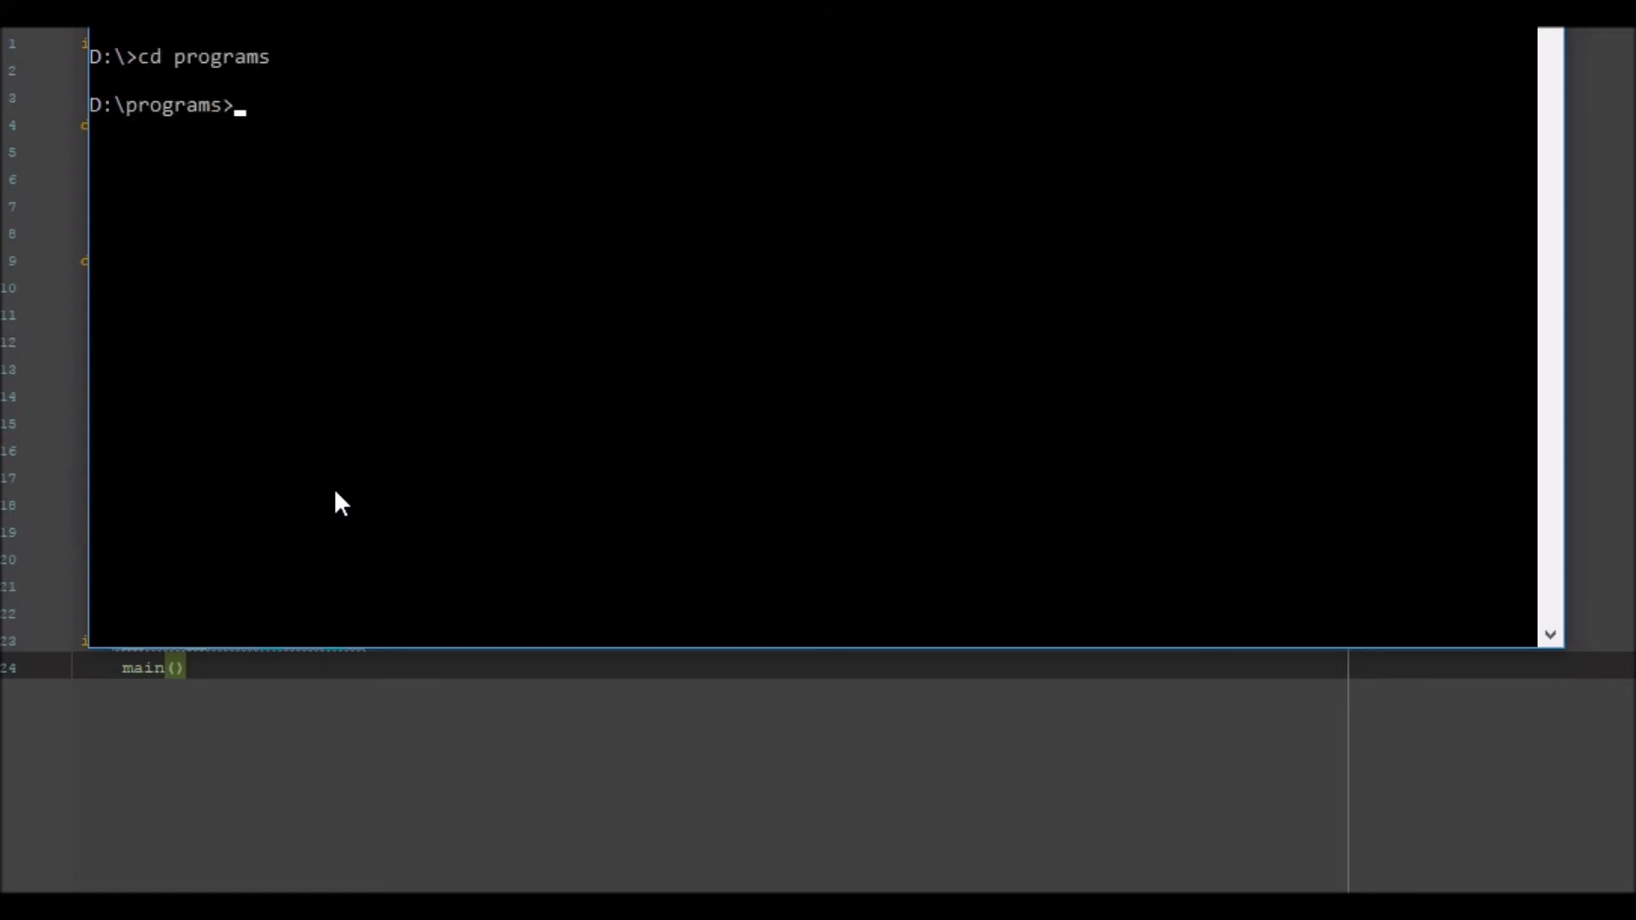
Run python command.py calculation 10 40 from D:\programs
text(p)
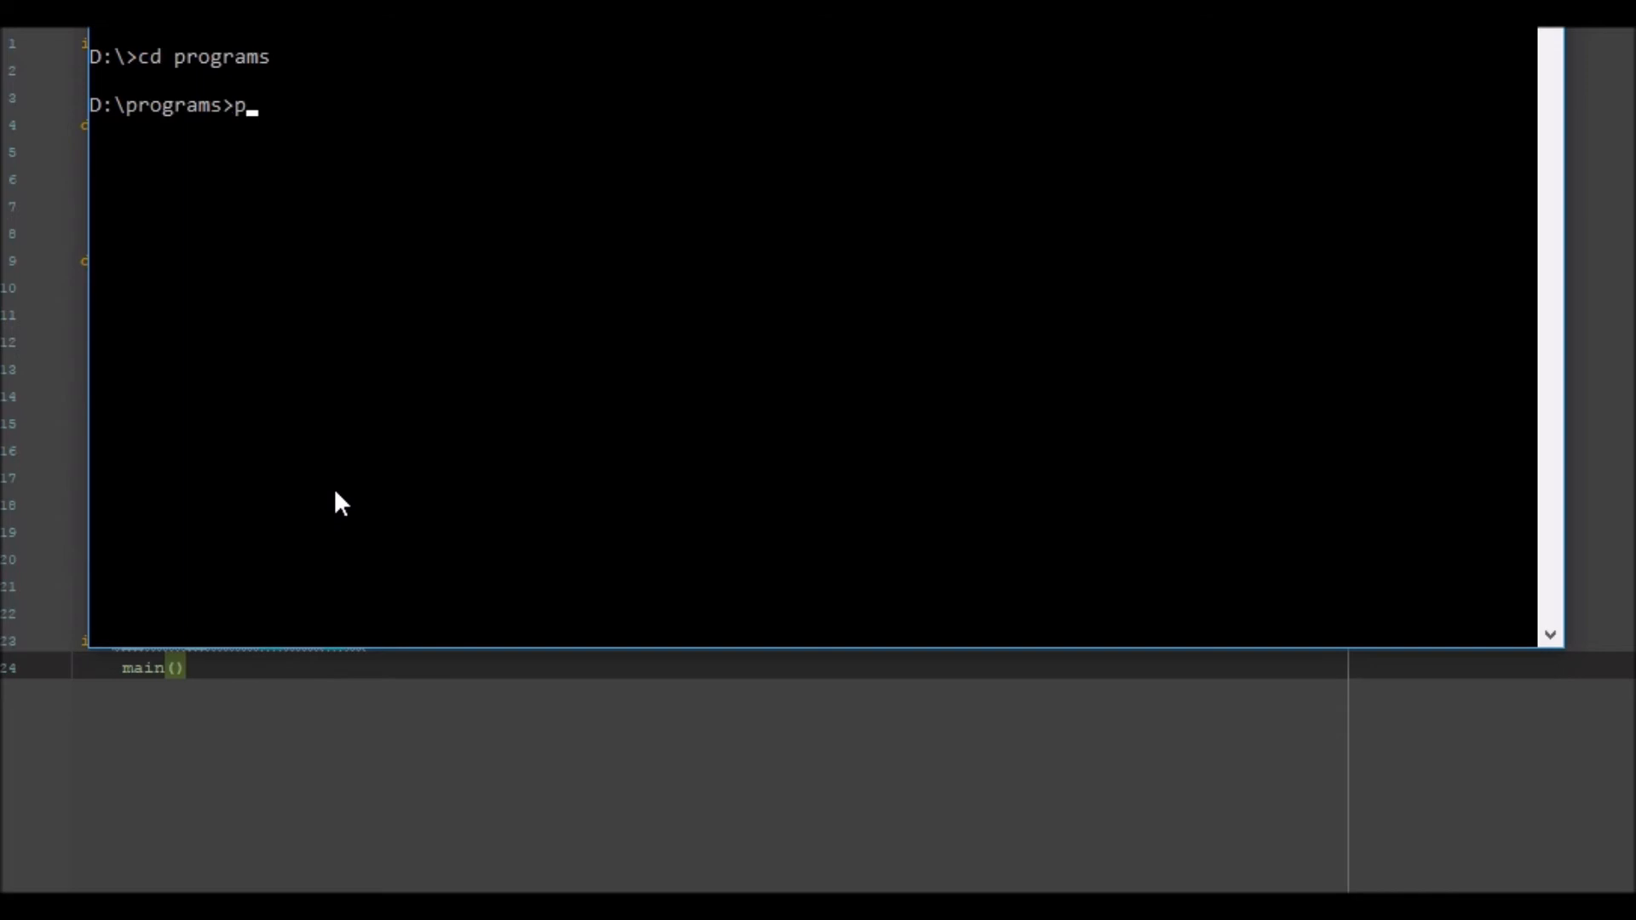
text(ython com)
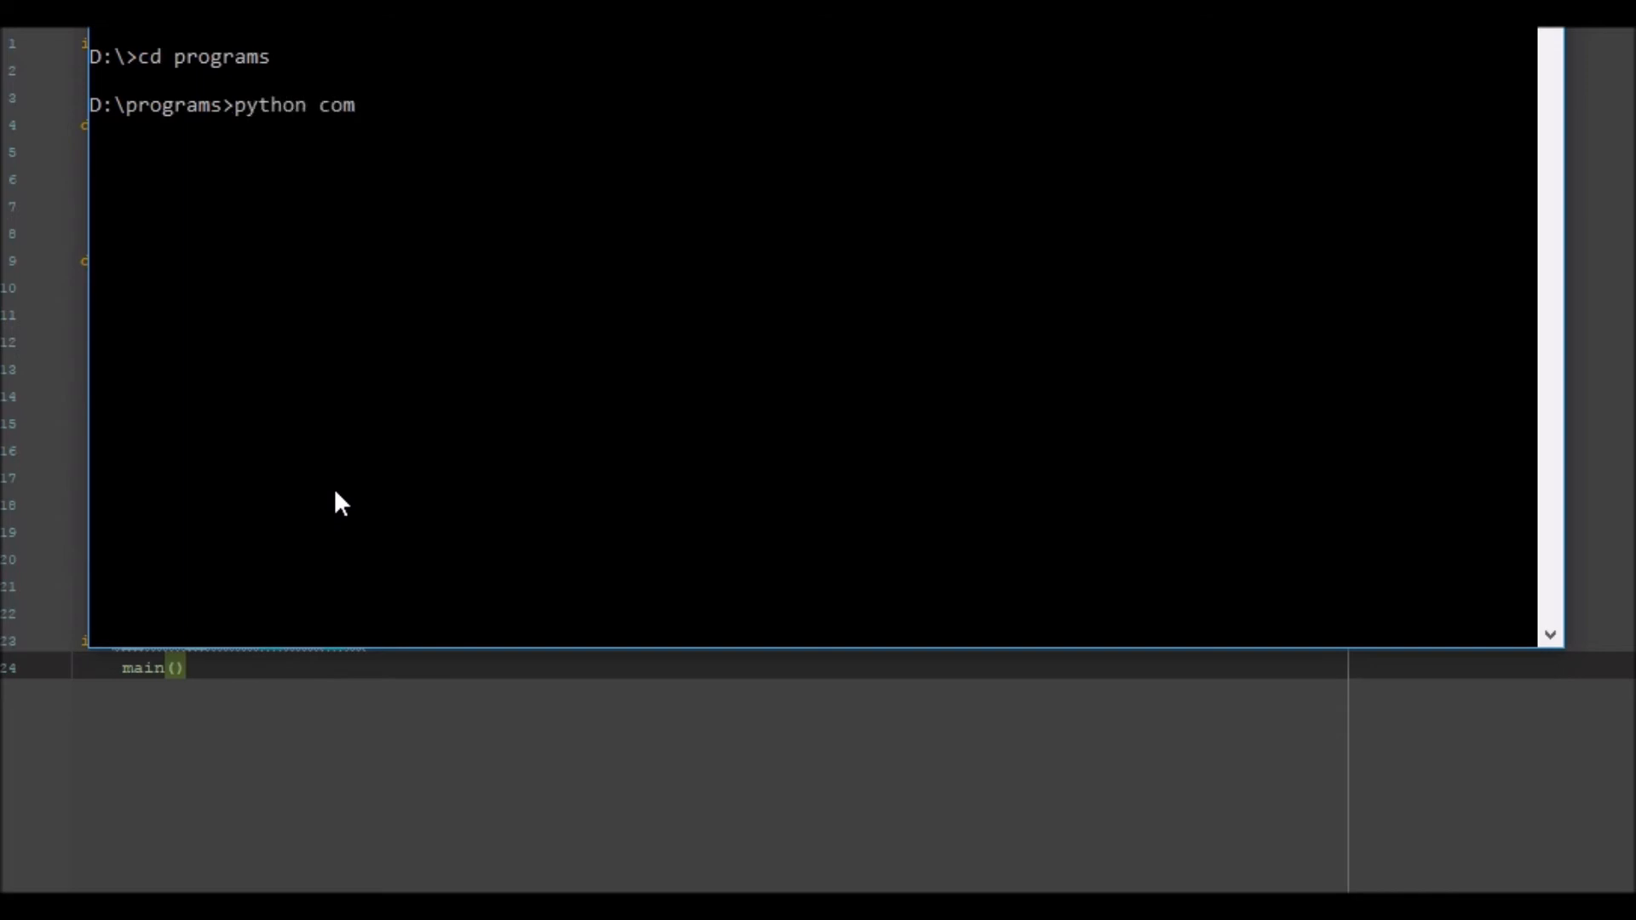
text(mand.py)
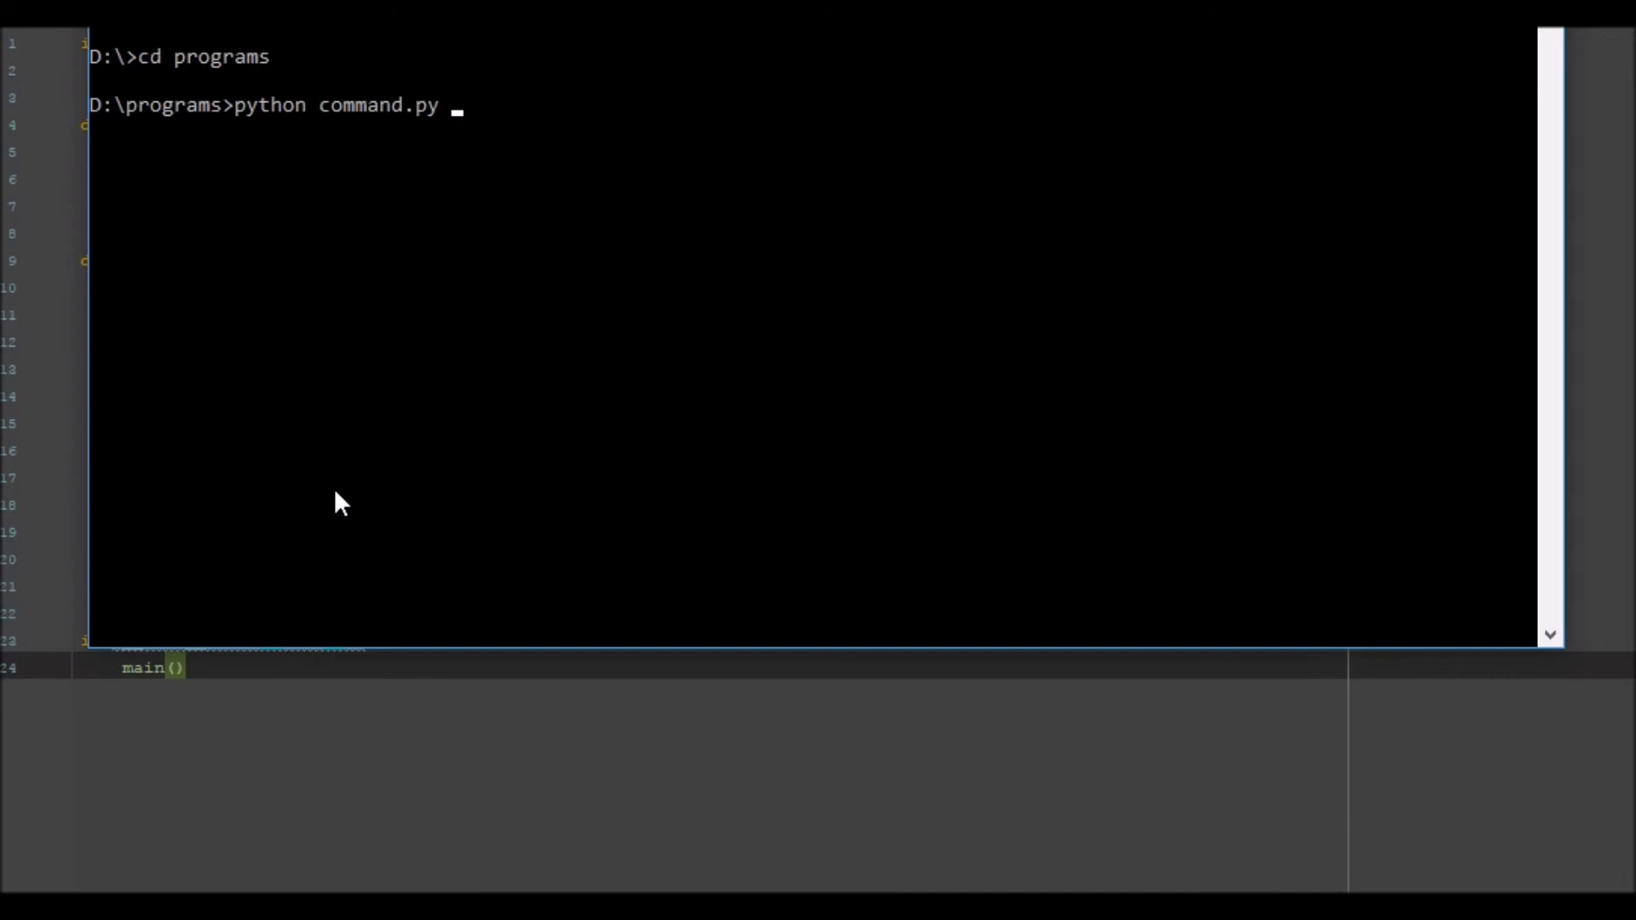
text(c)
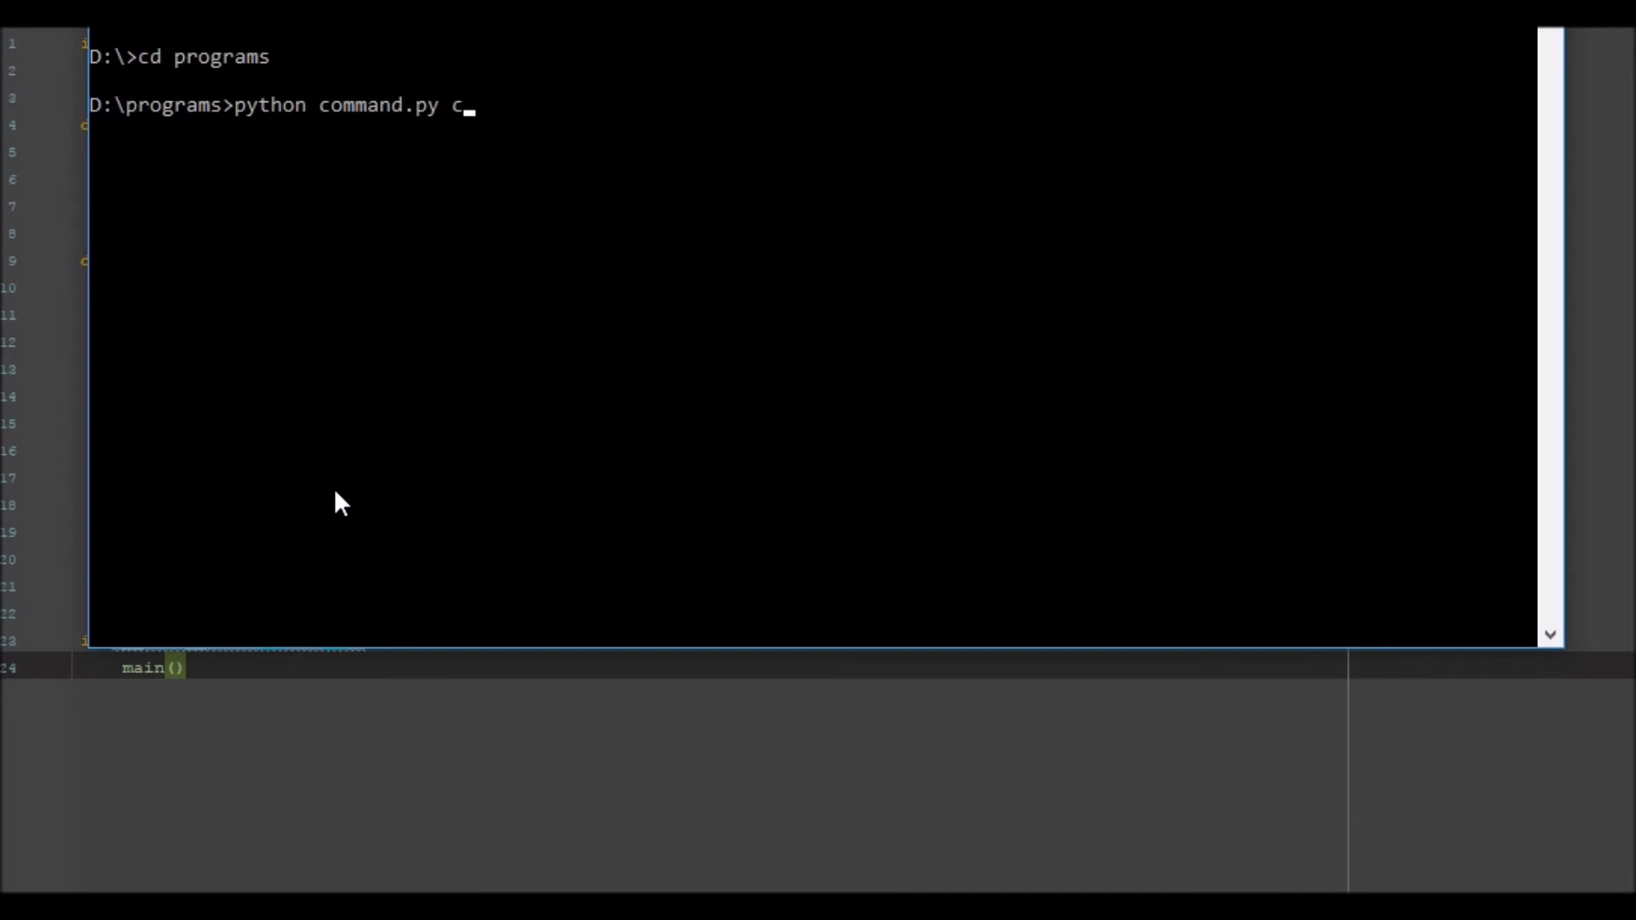
text(alculation)
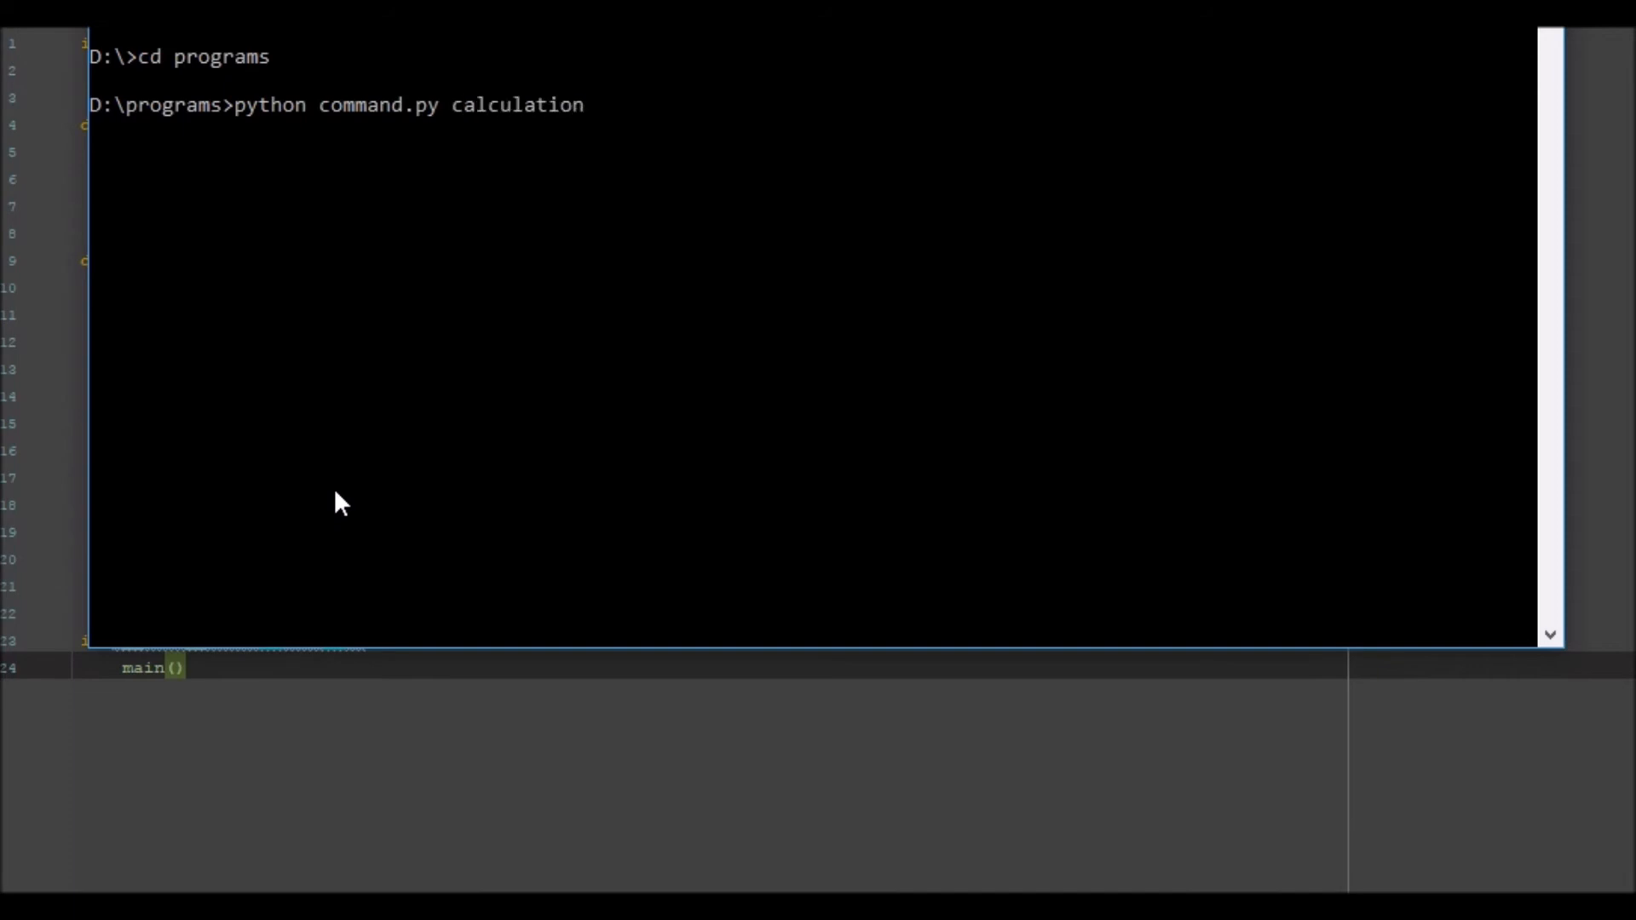
text(10)
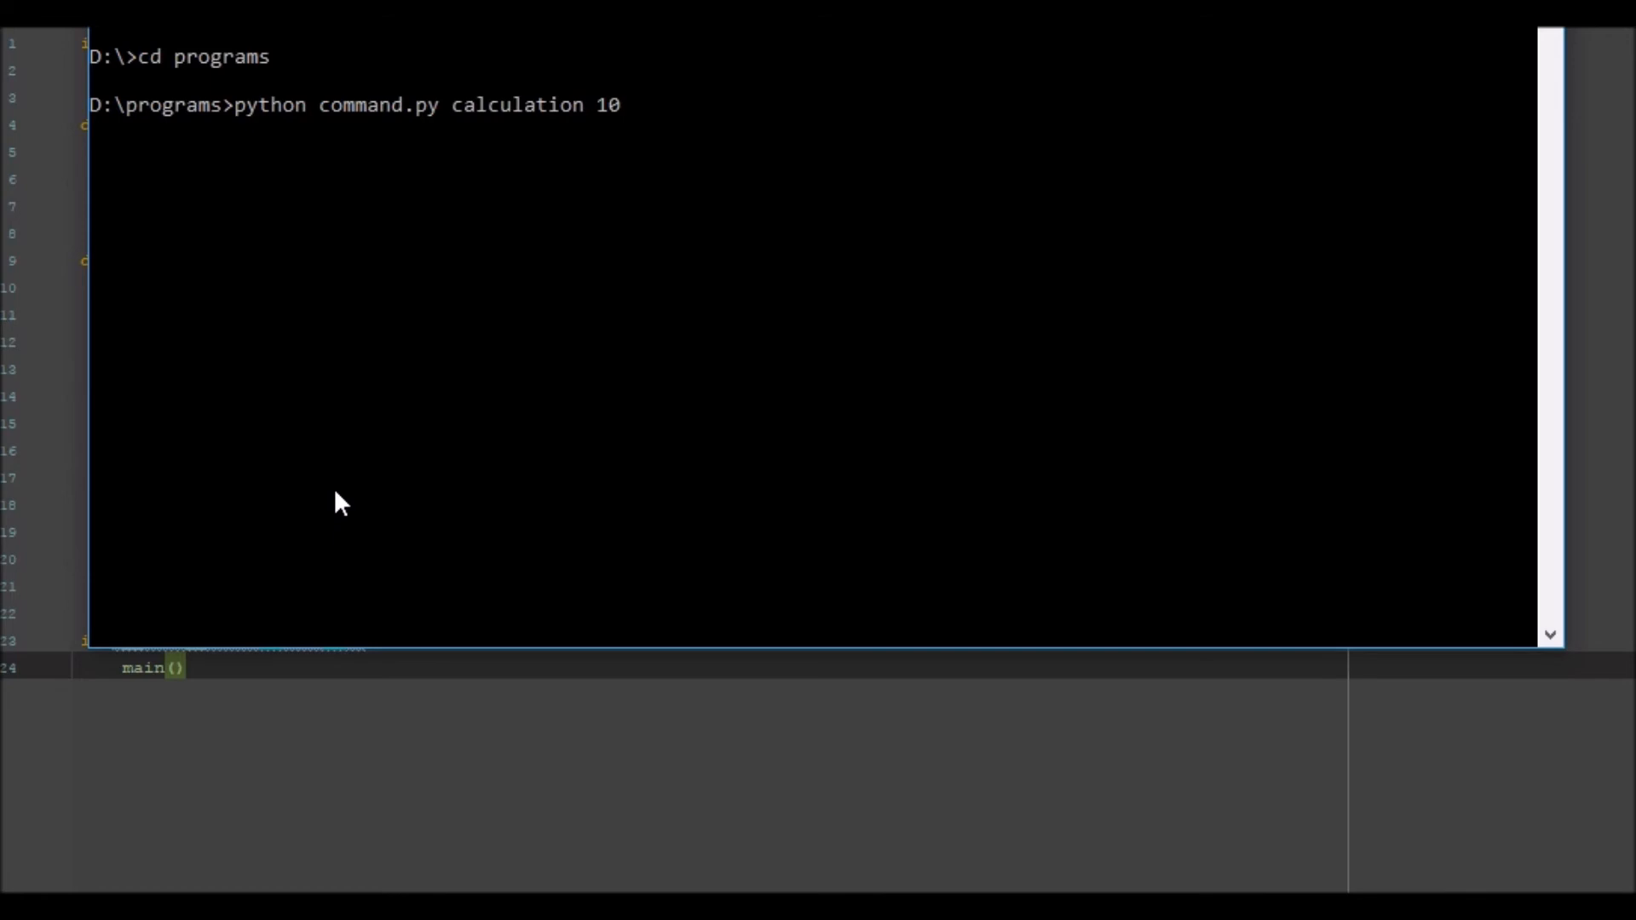
text(40)
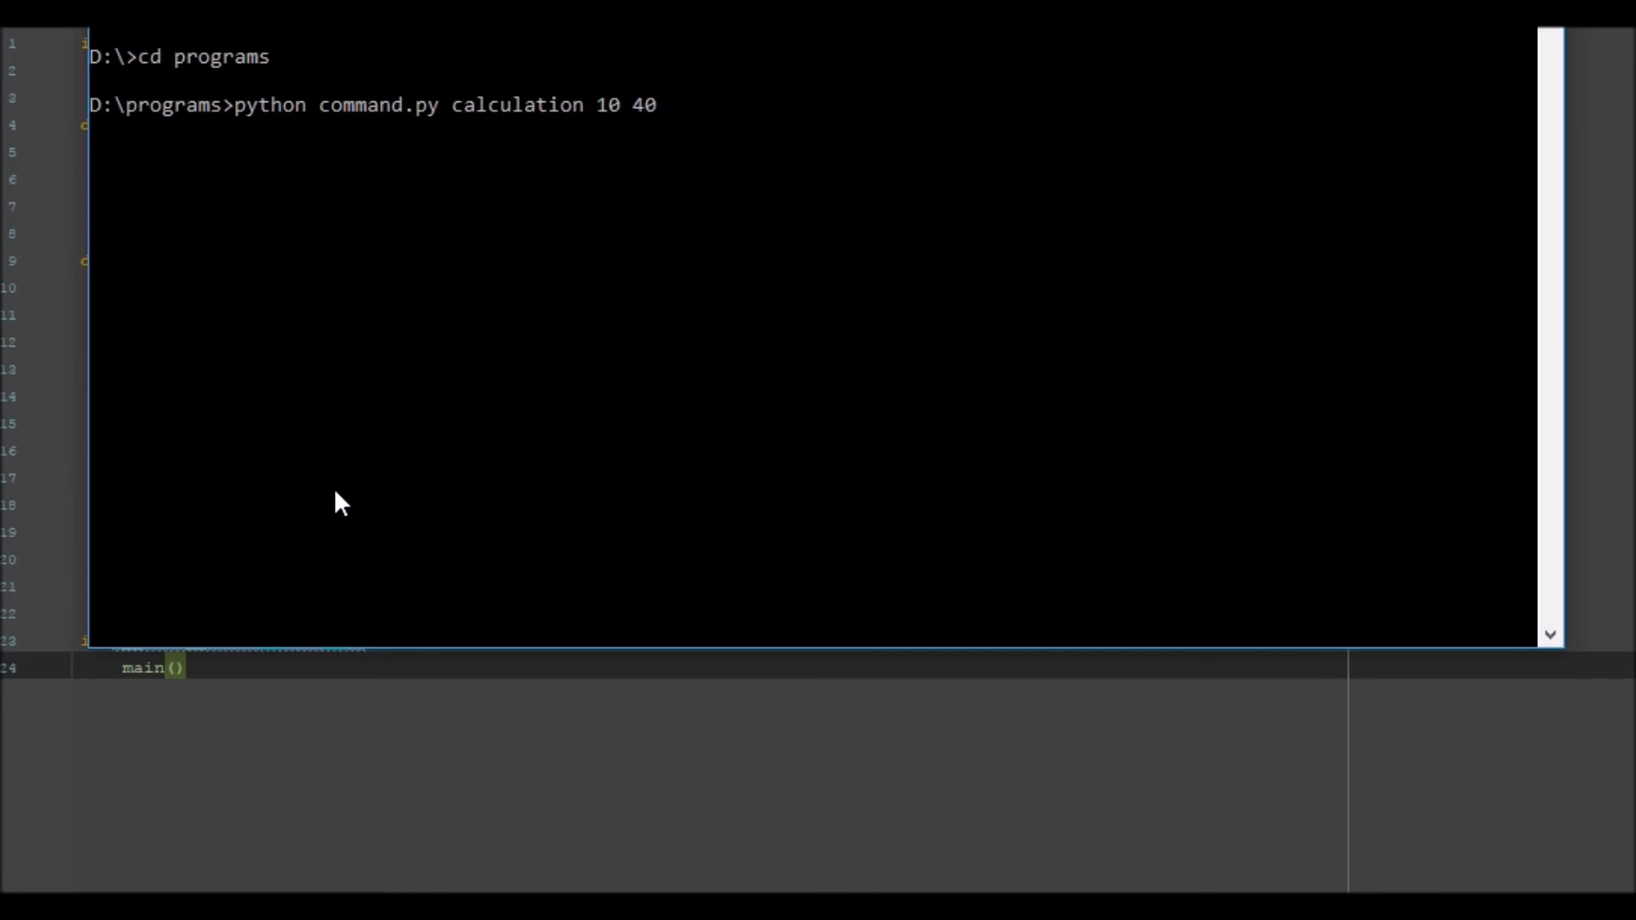
key(Return)
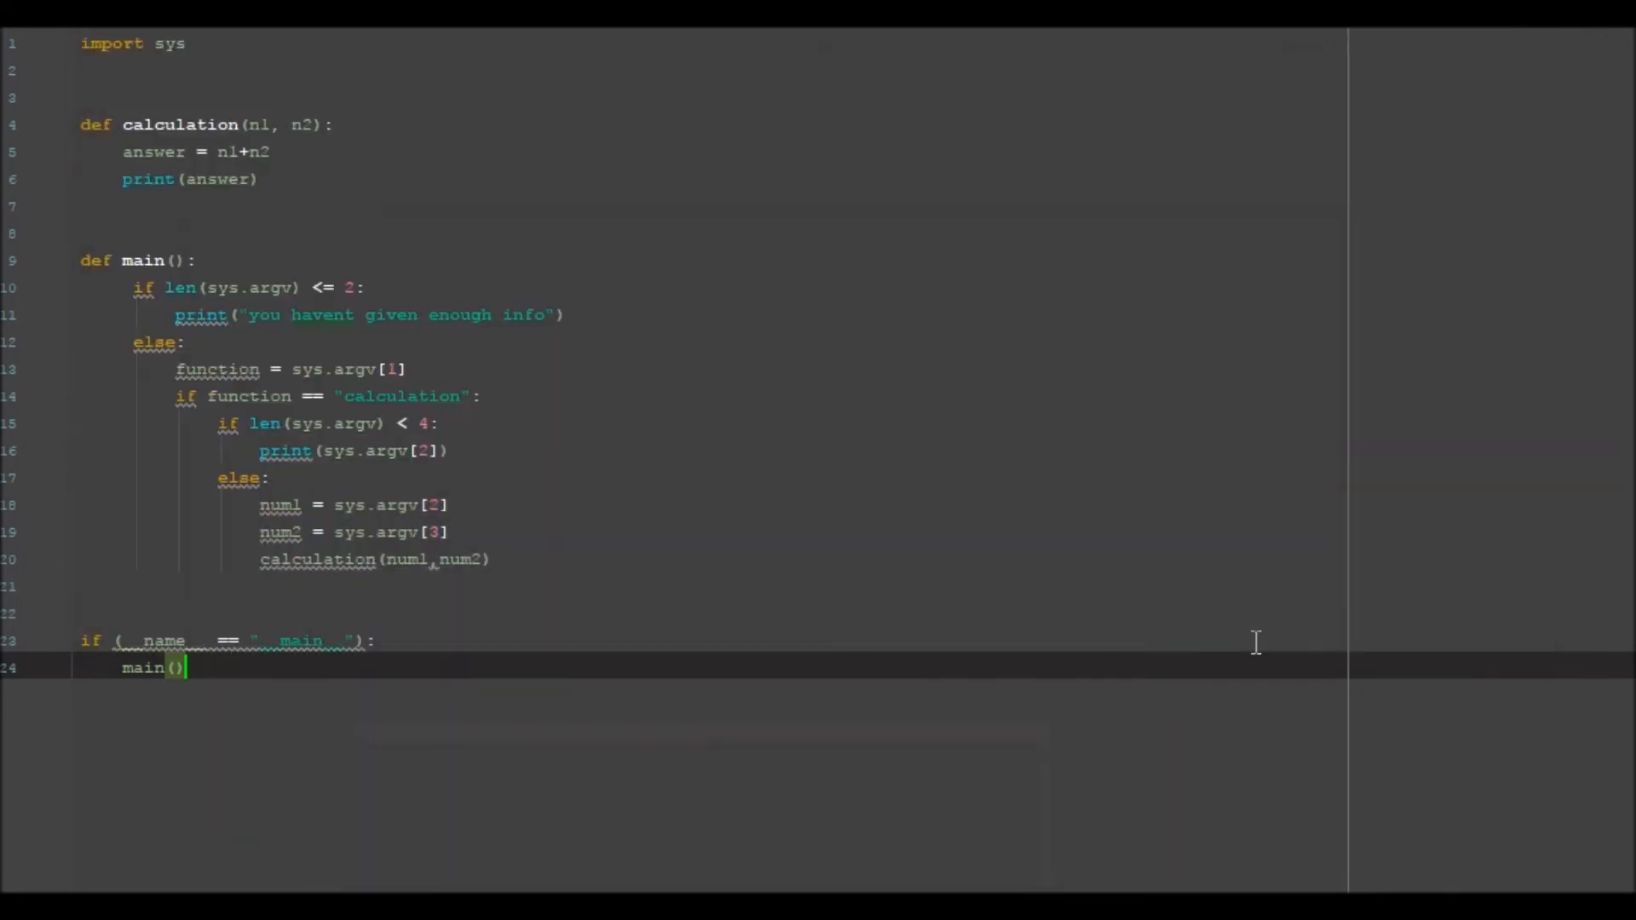
mouse_move(395, 571)
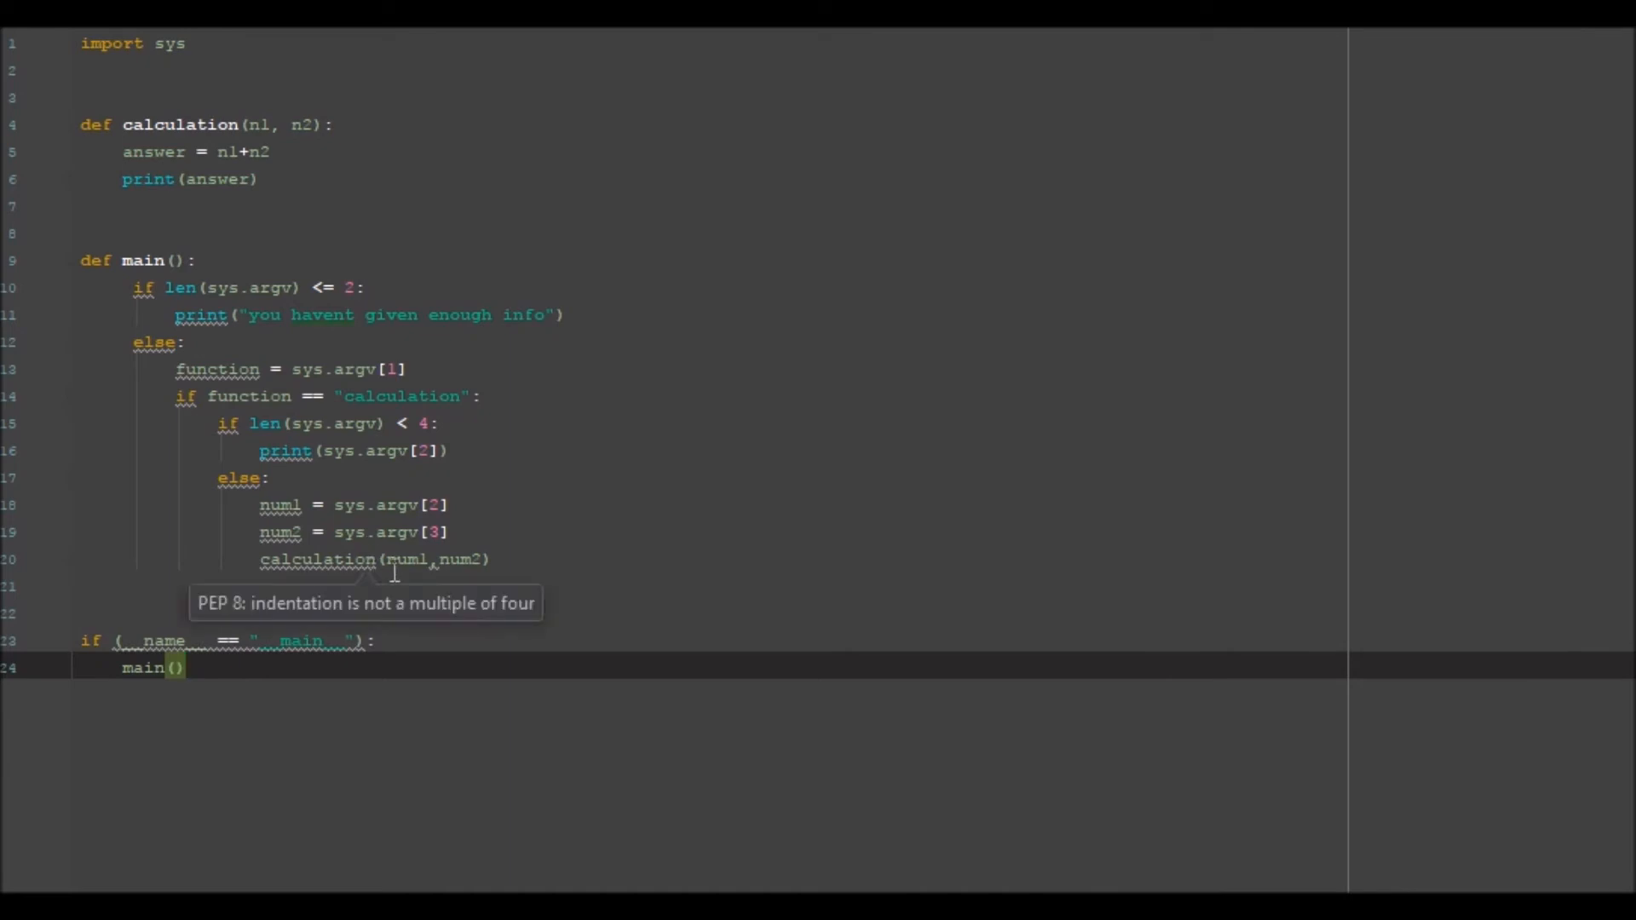
Wrap sys.argv[2] and sys.argv[3] in int() on the num1 and num2 lines
click(342, 505)
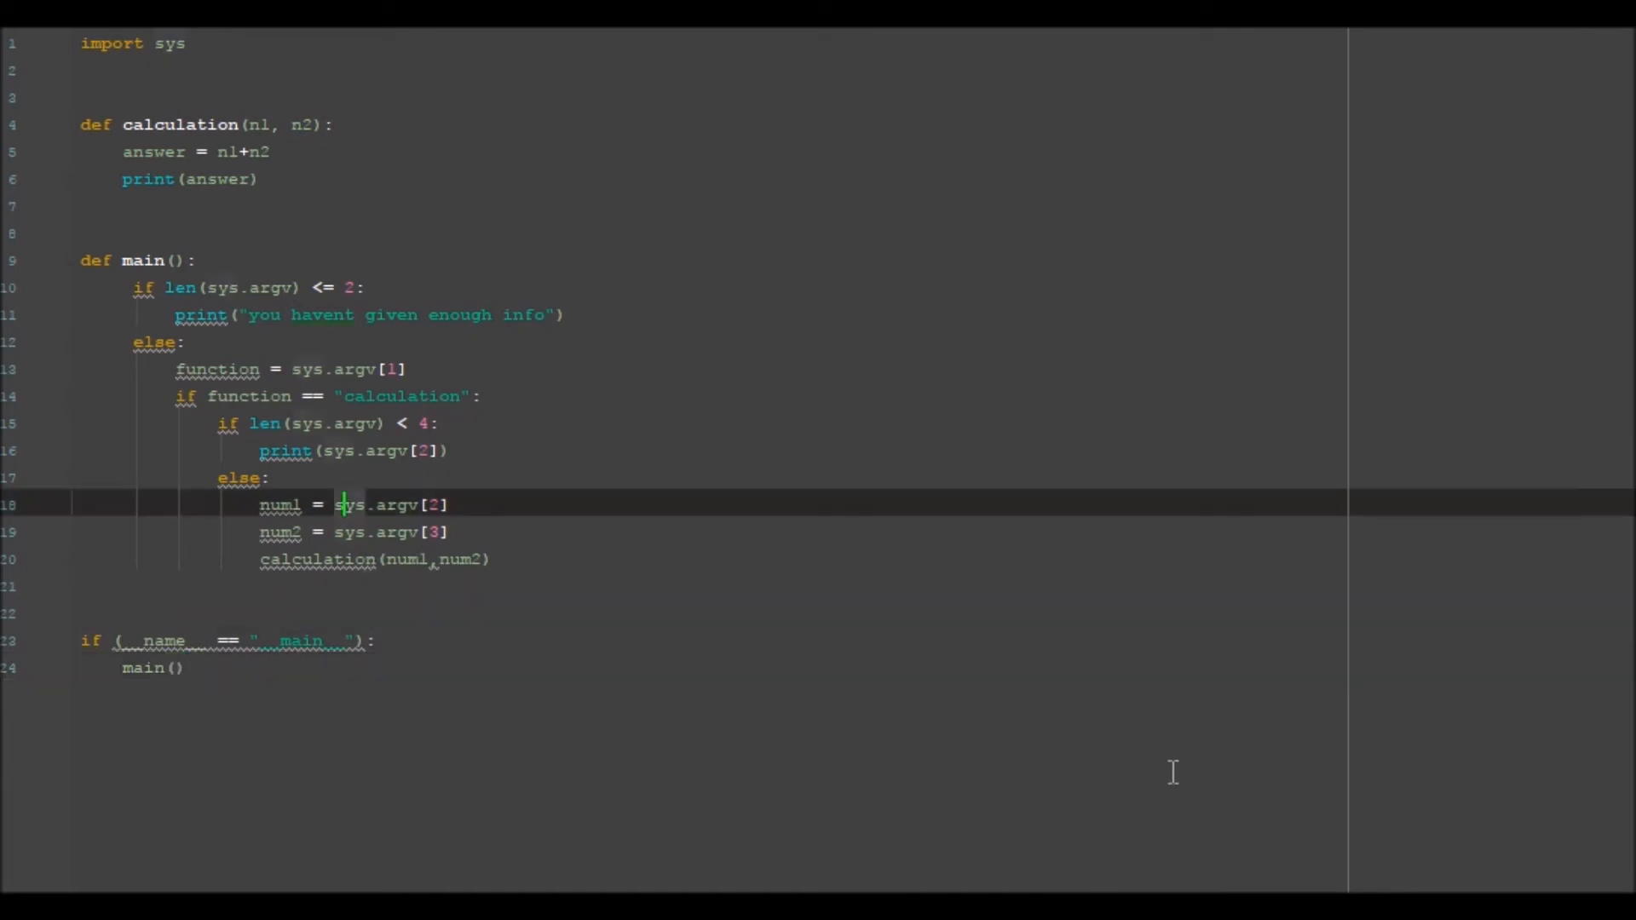
text(int()
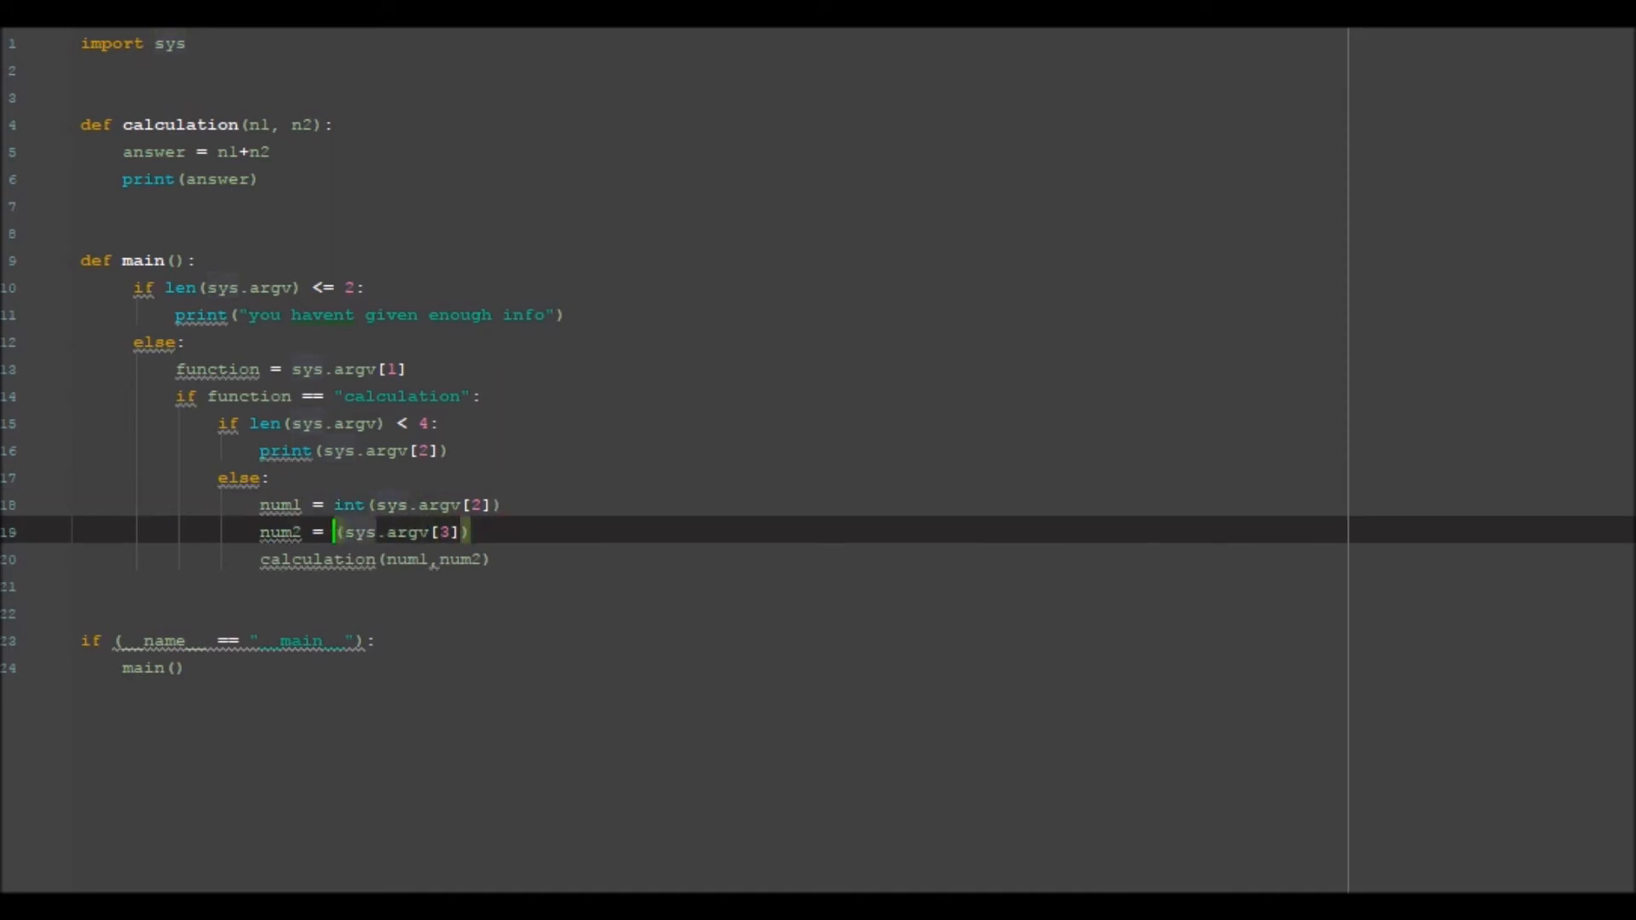
text(i)
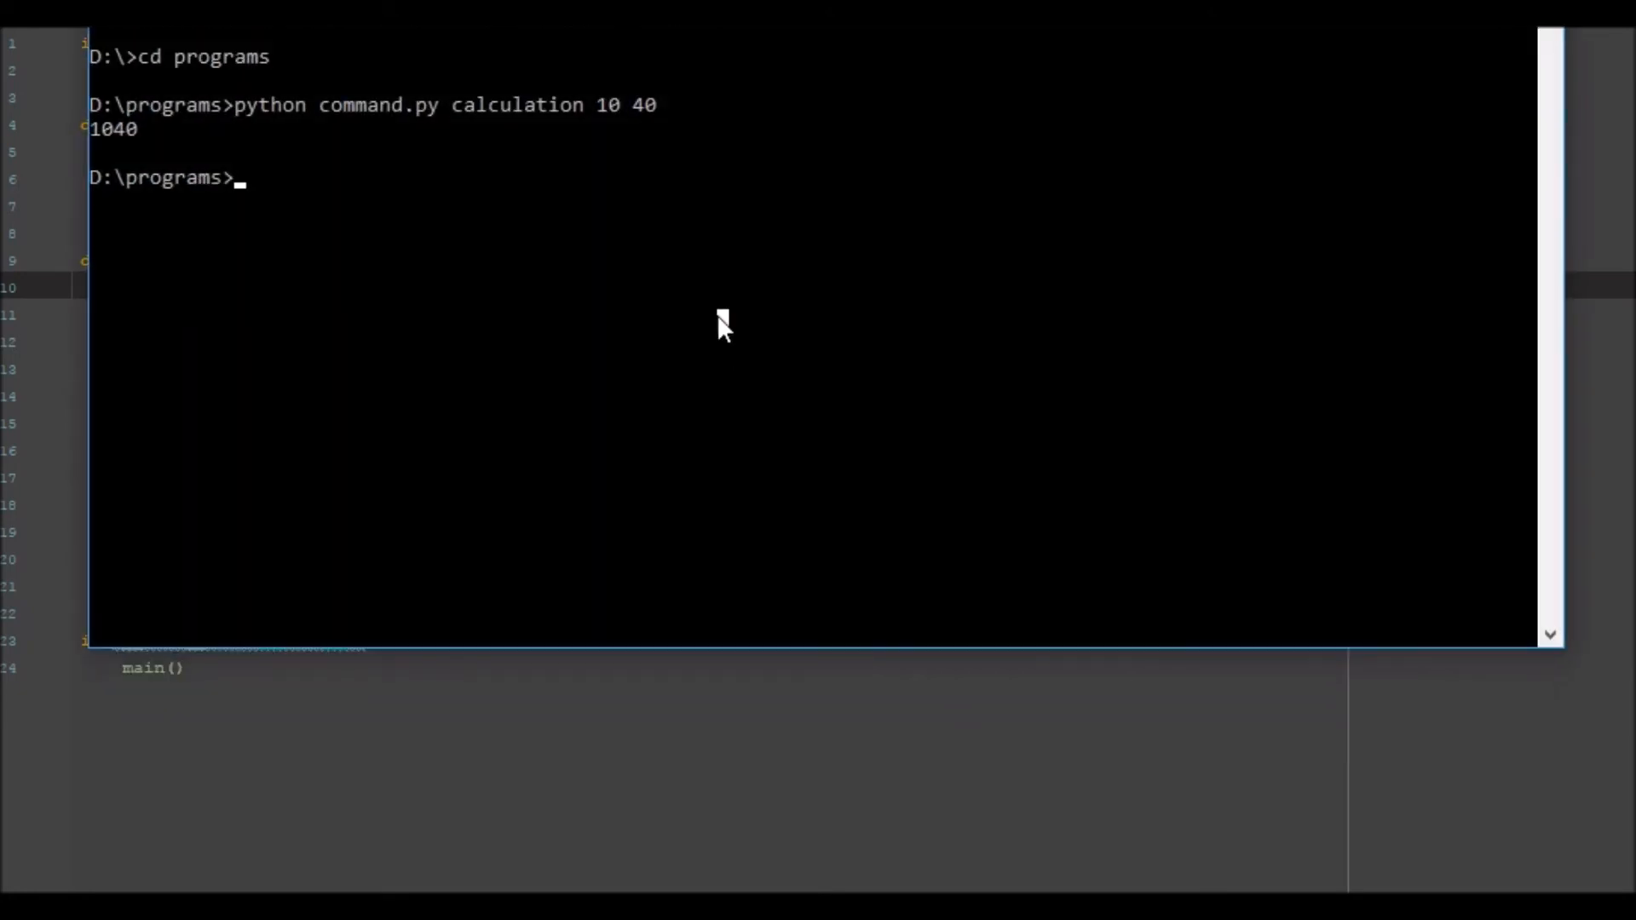
Rerun calculation 10 40 (50), then 10 70 (80) and 250 70 (320)
key(Return)
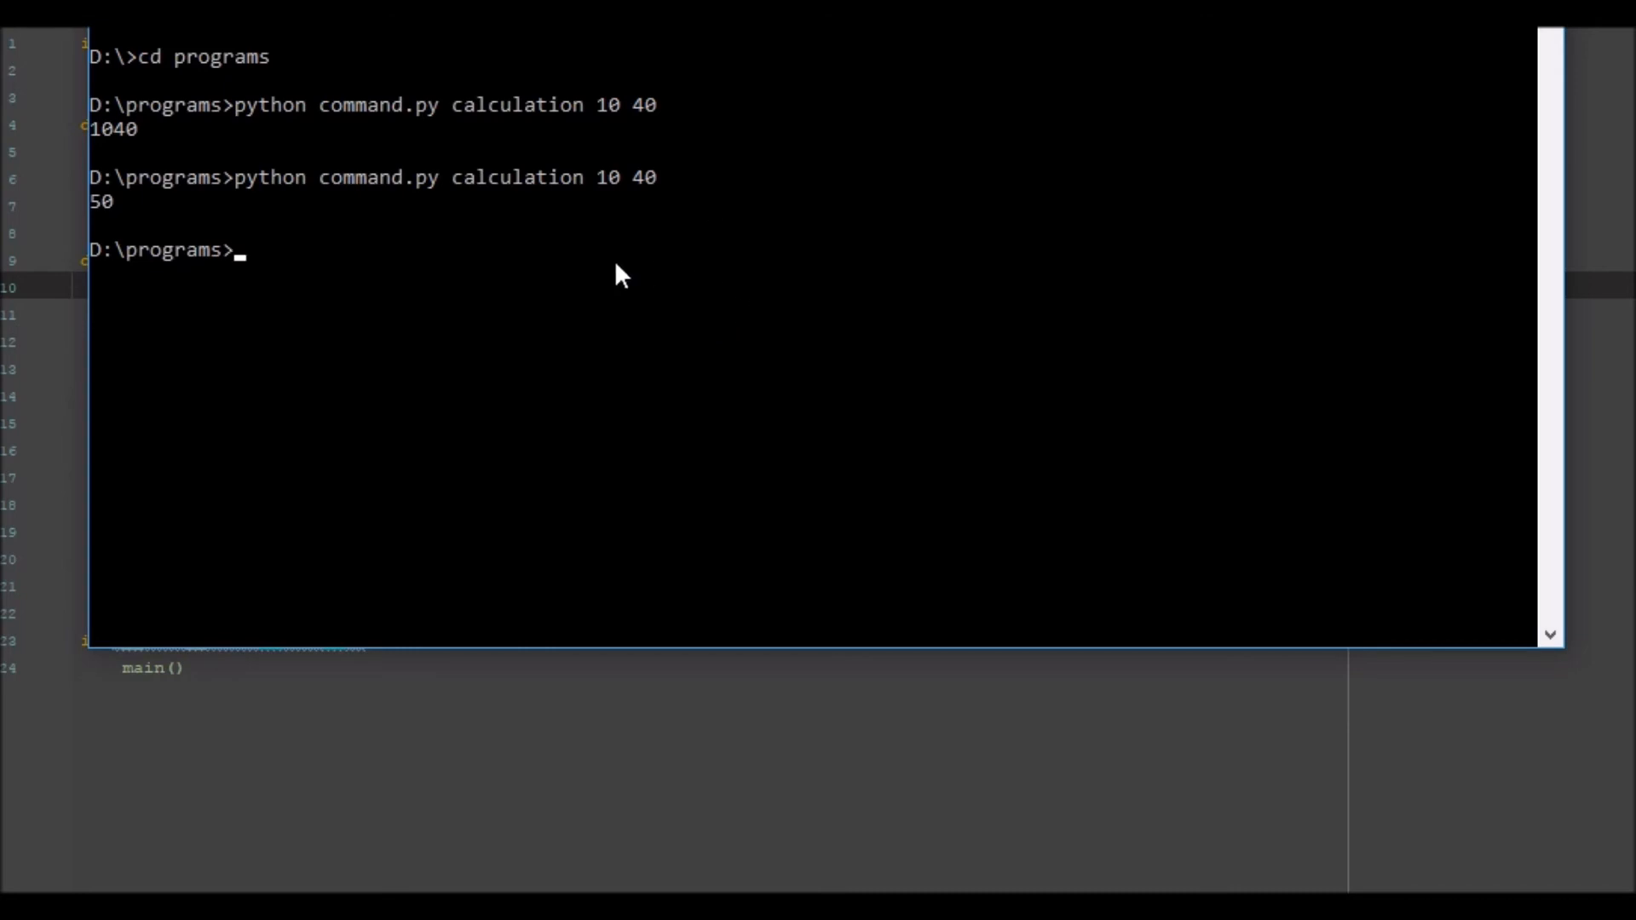
text(python command.py calculation 10 0)
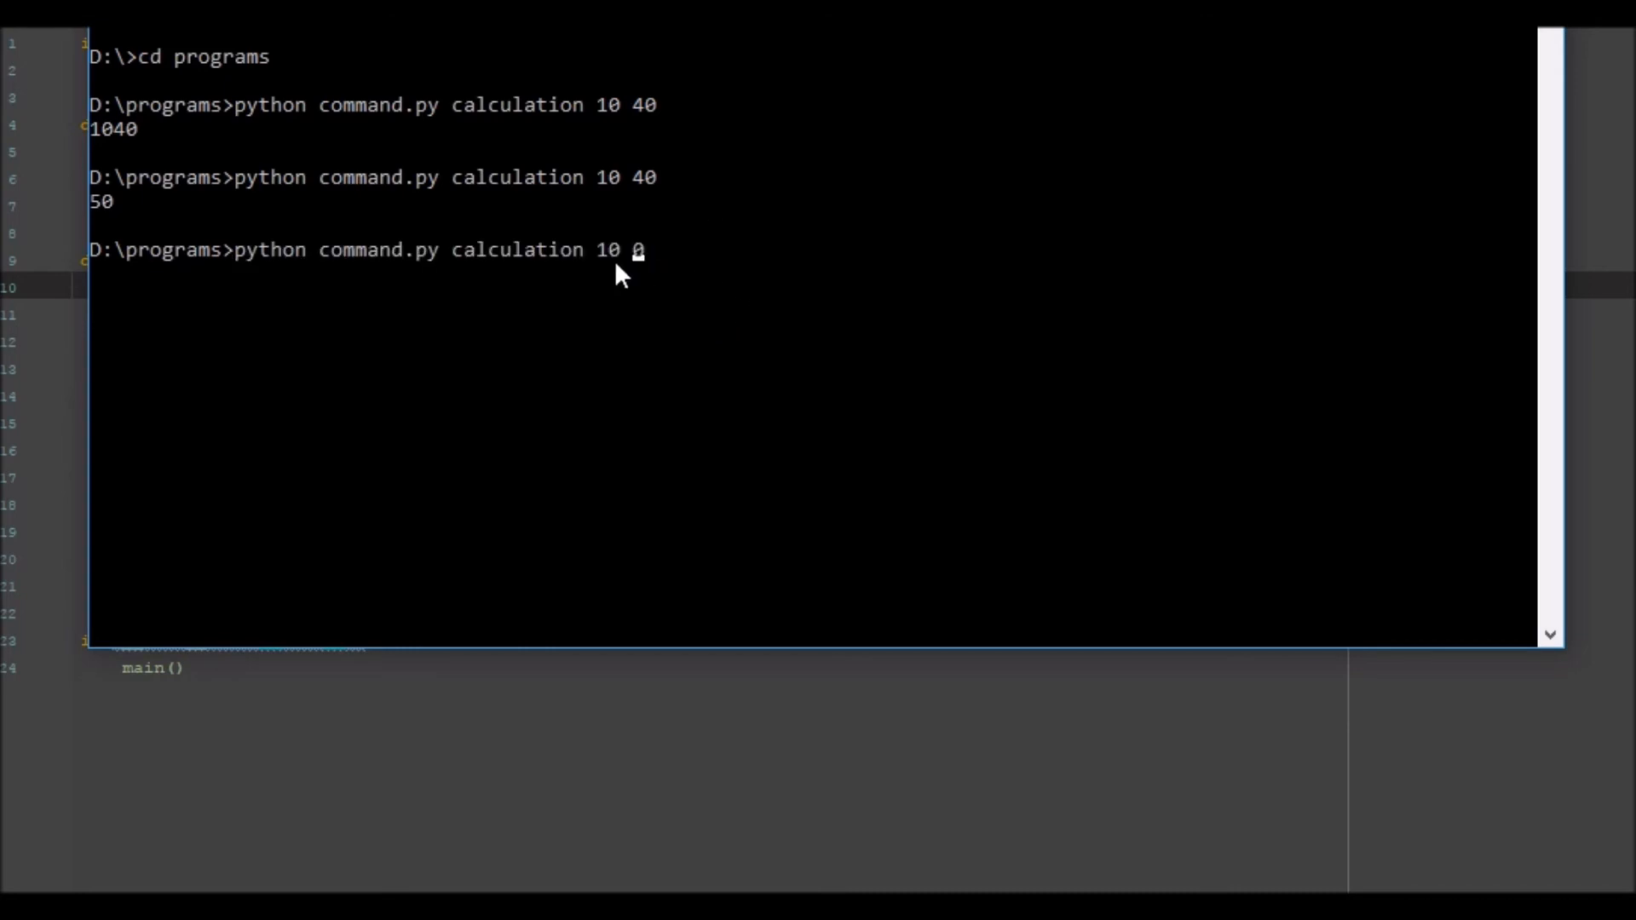
key(Return)
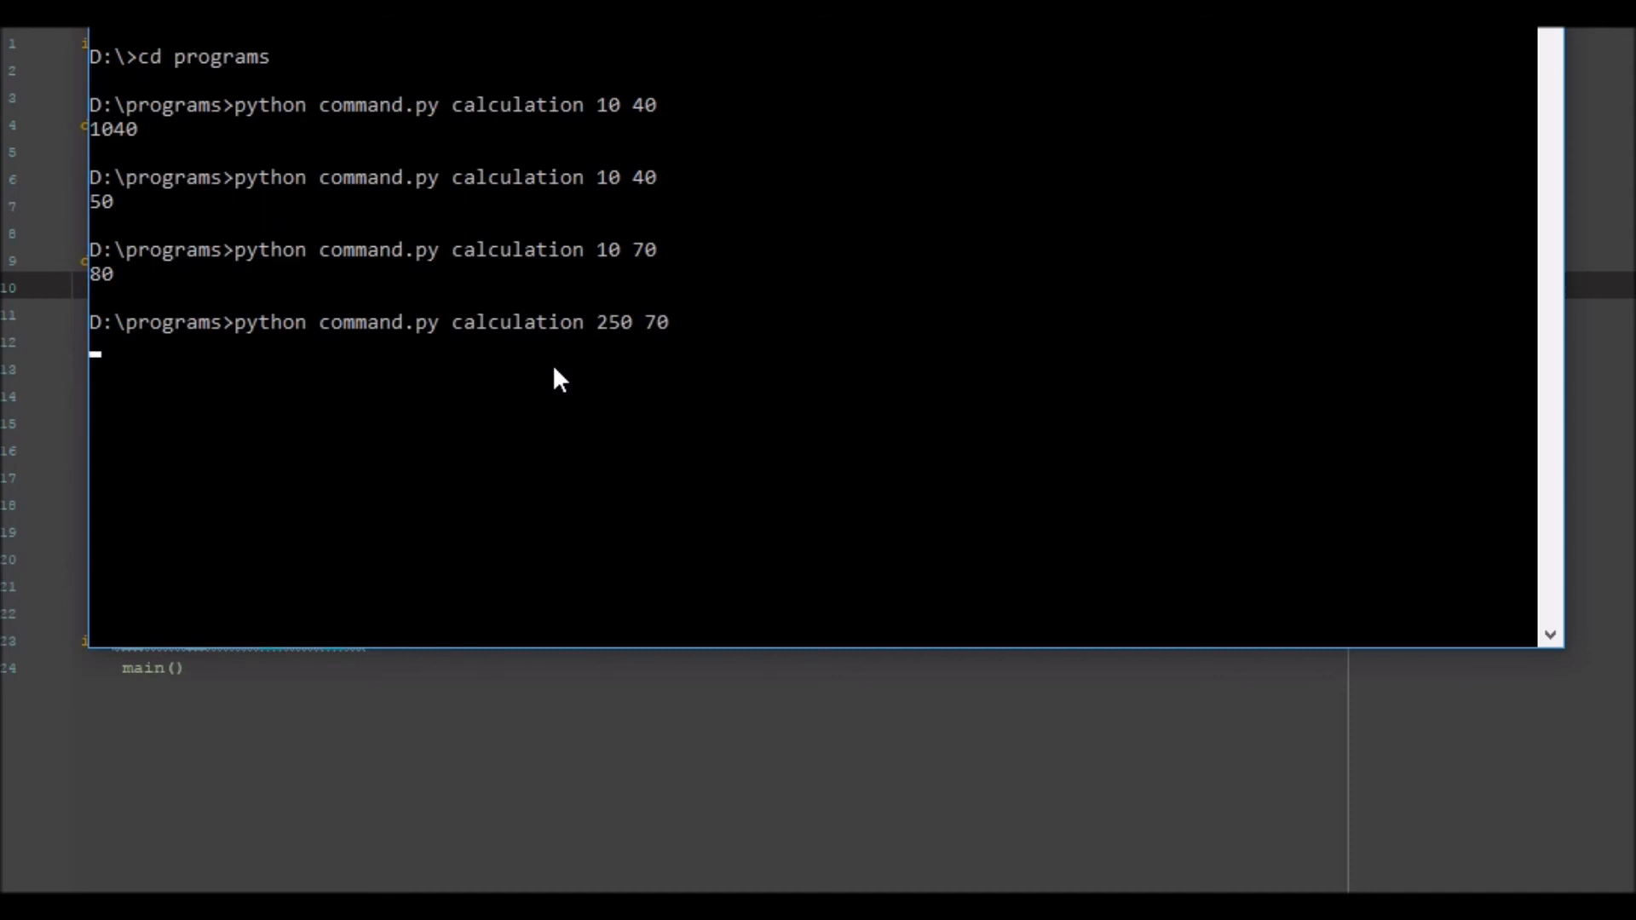
key(Return)
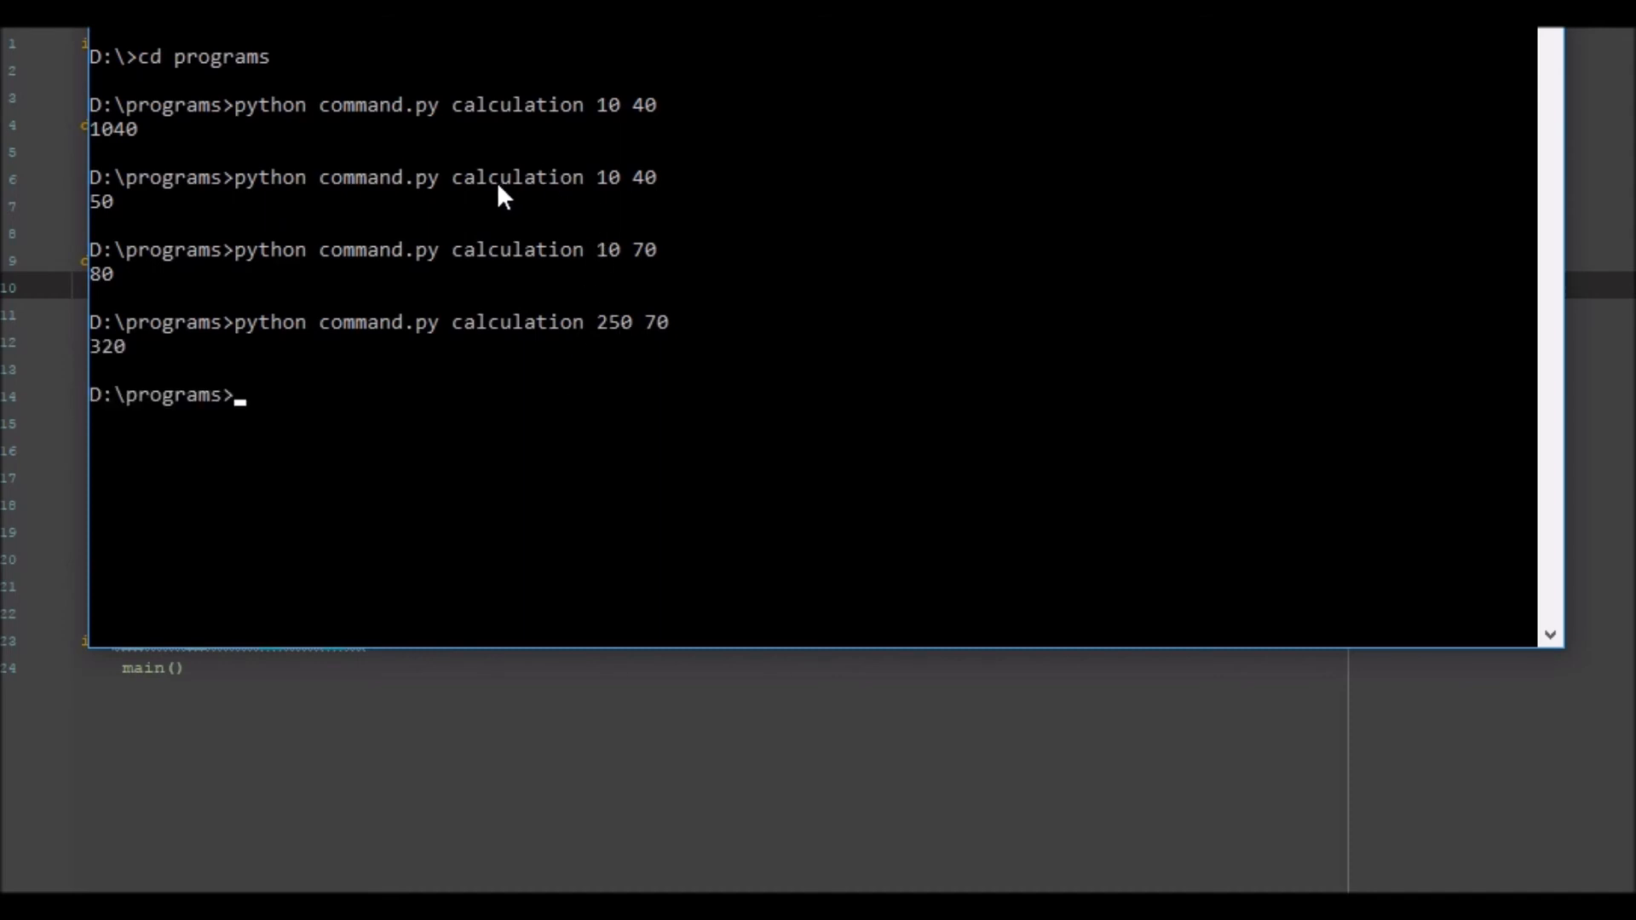
mouse_move(1135, 64)
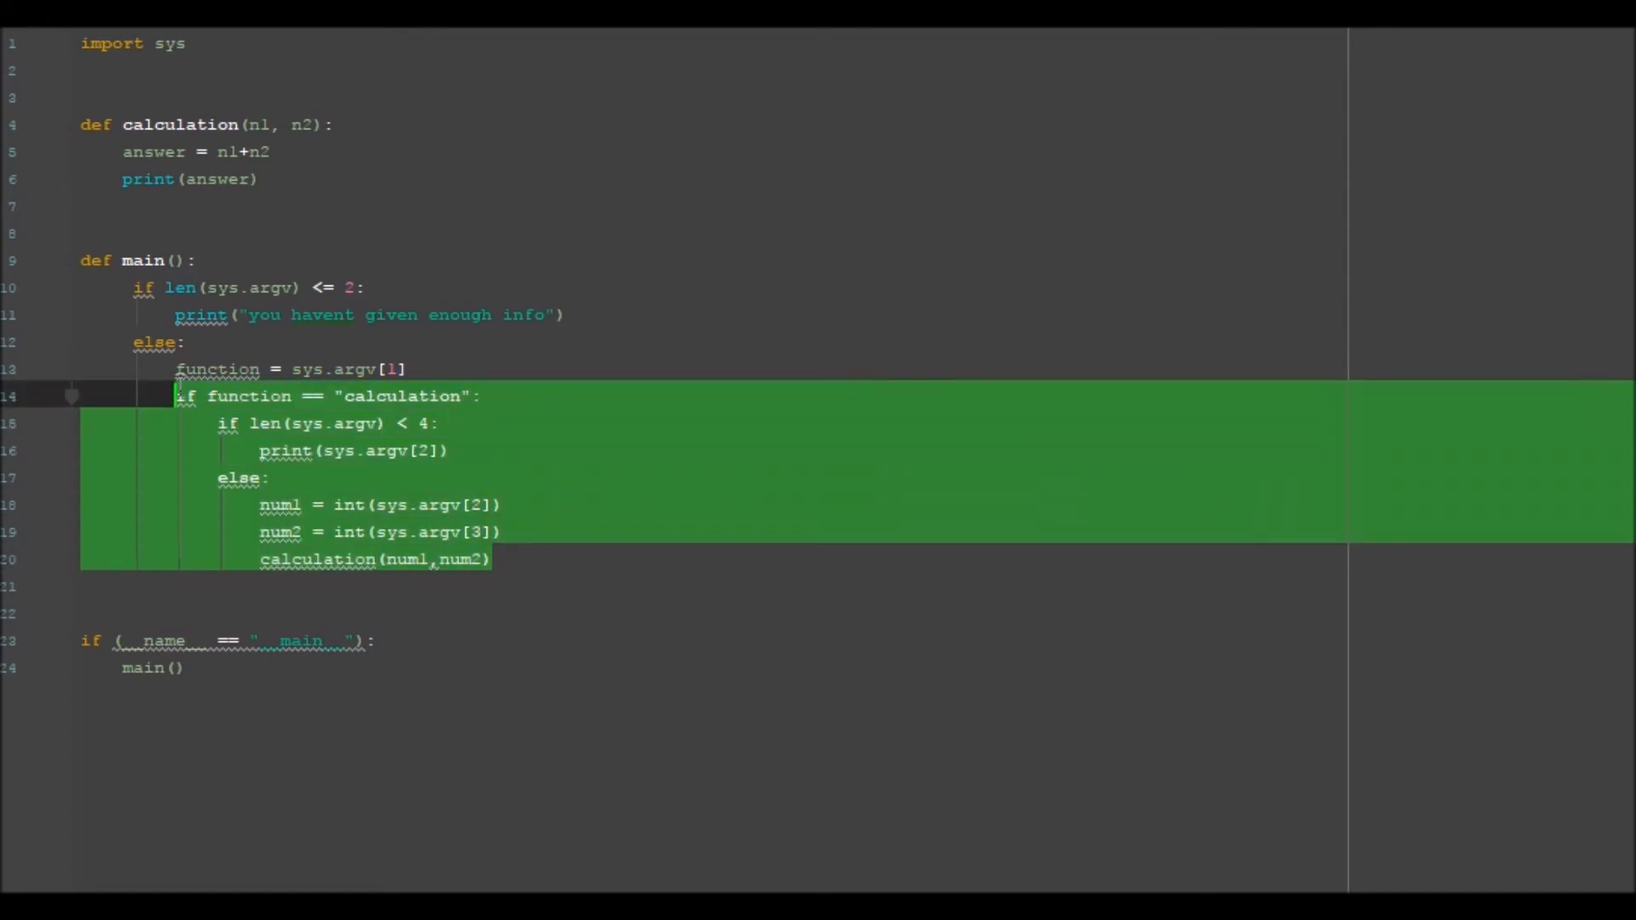
Duplicate the calculation branch below itself as an elif branch for calculationm
click(599, 566)
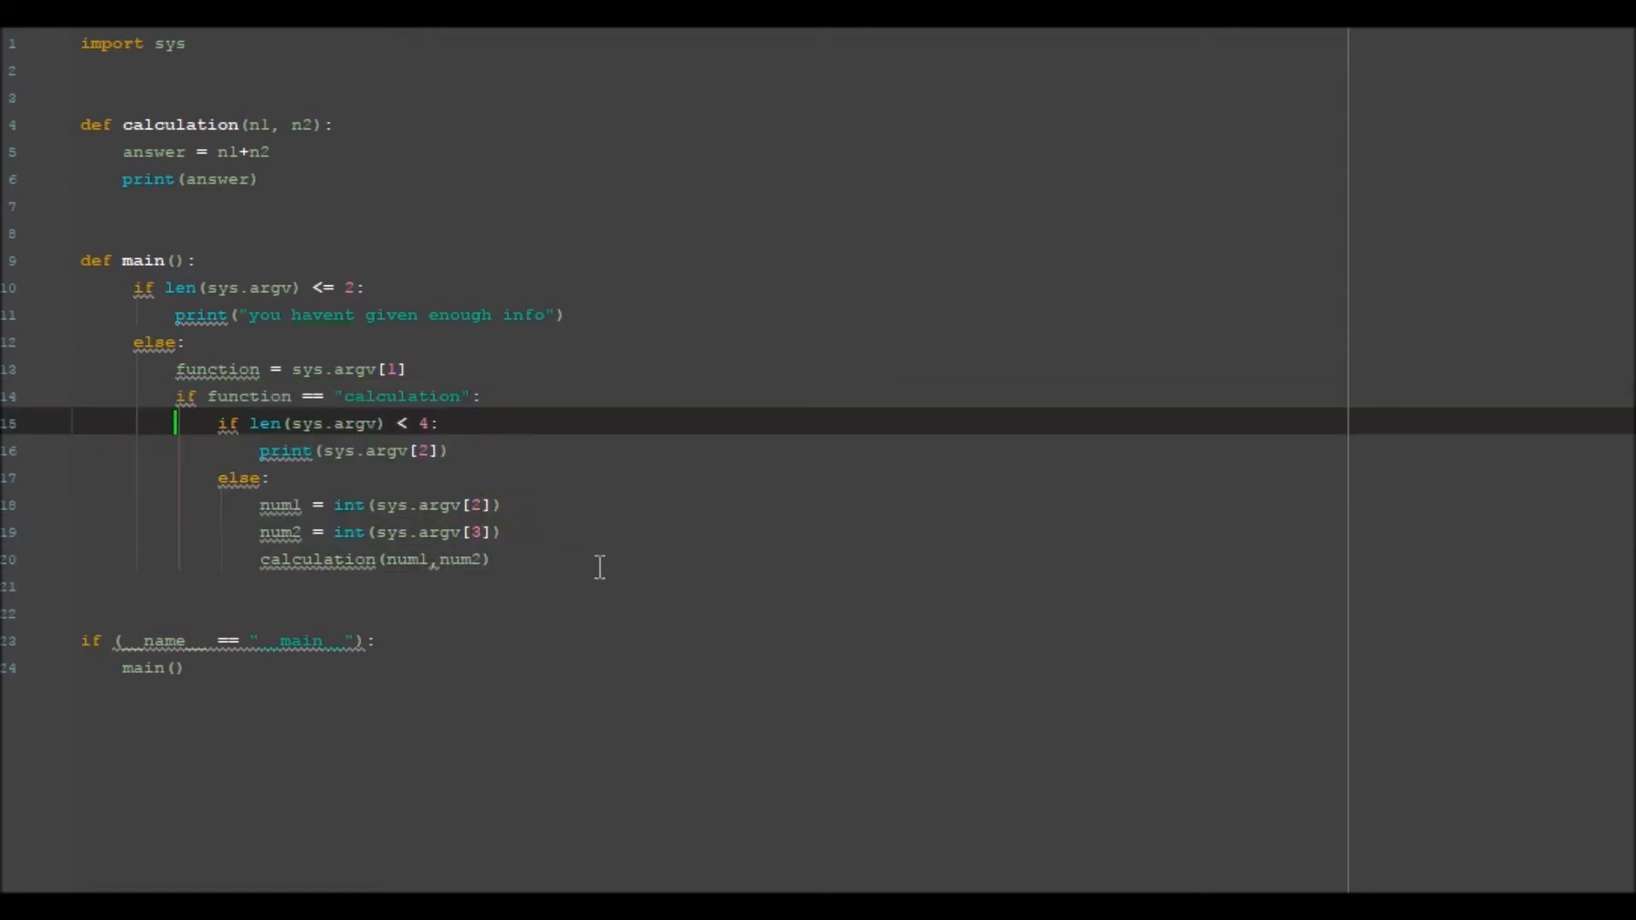
key(enter)
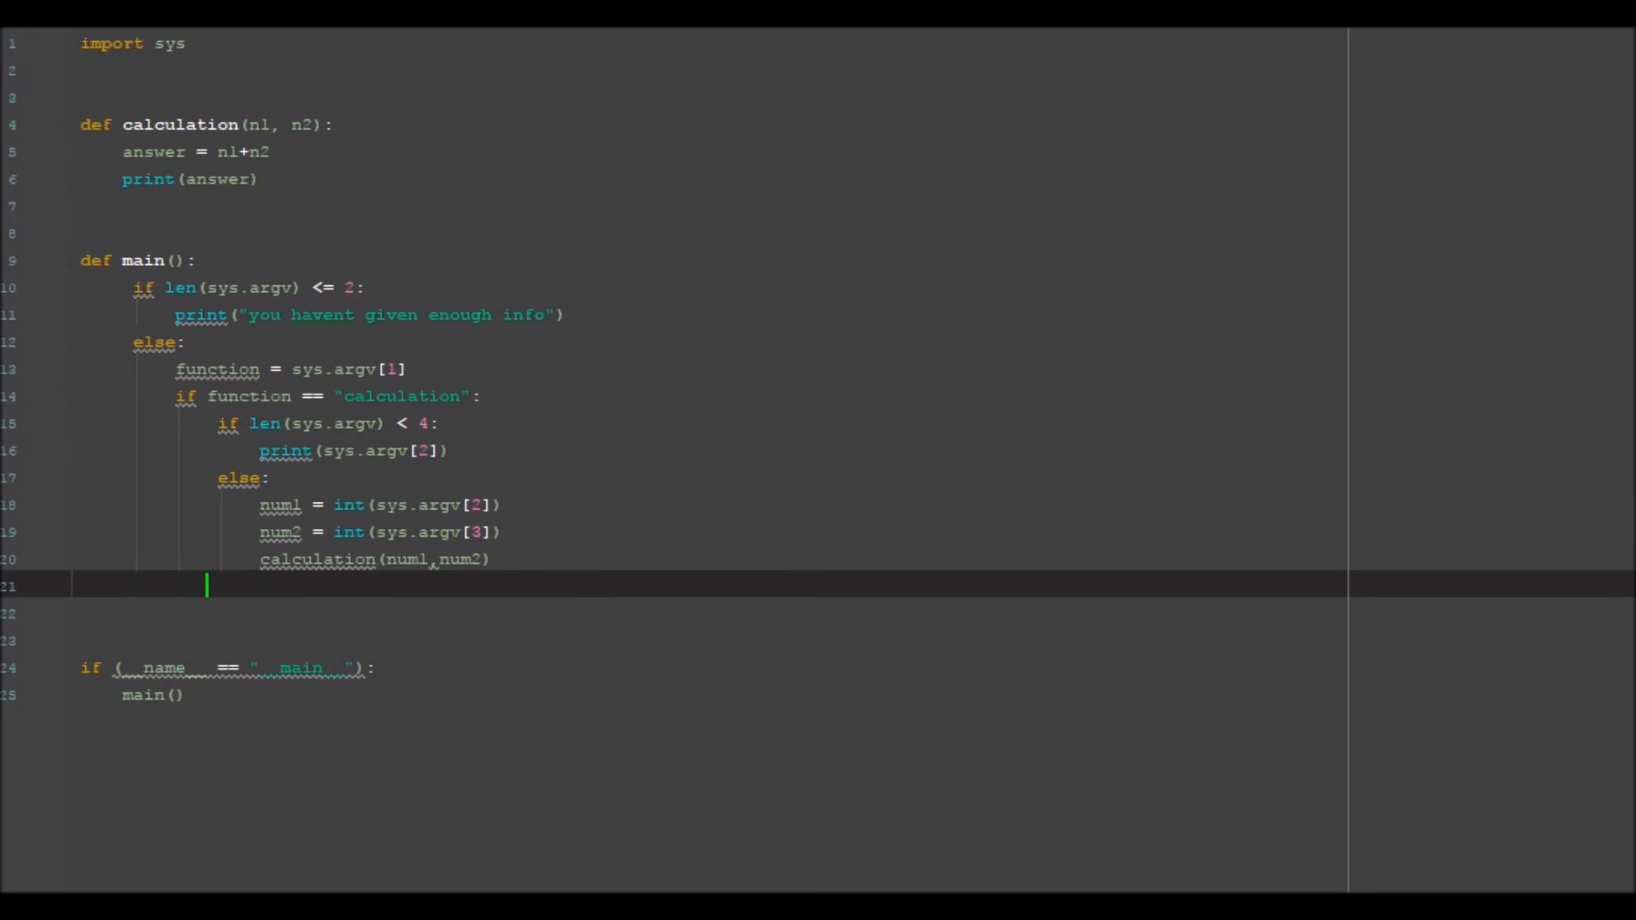
key(ctrl+v)
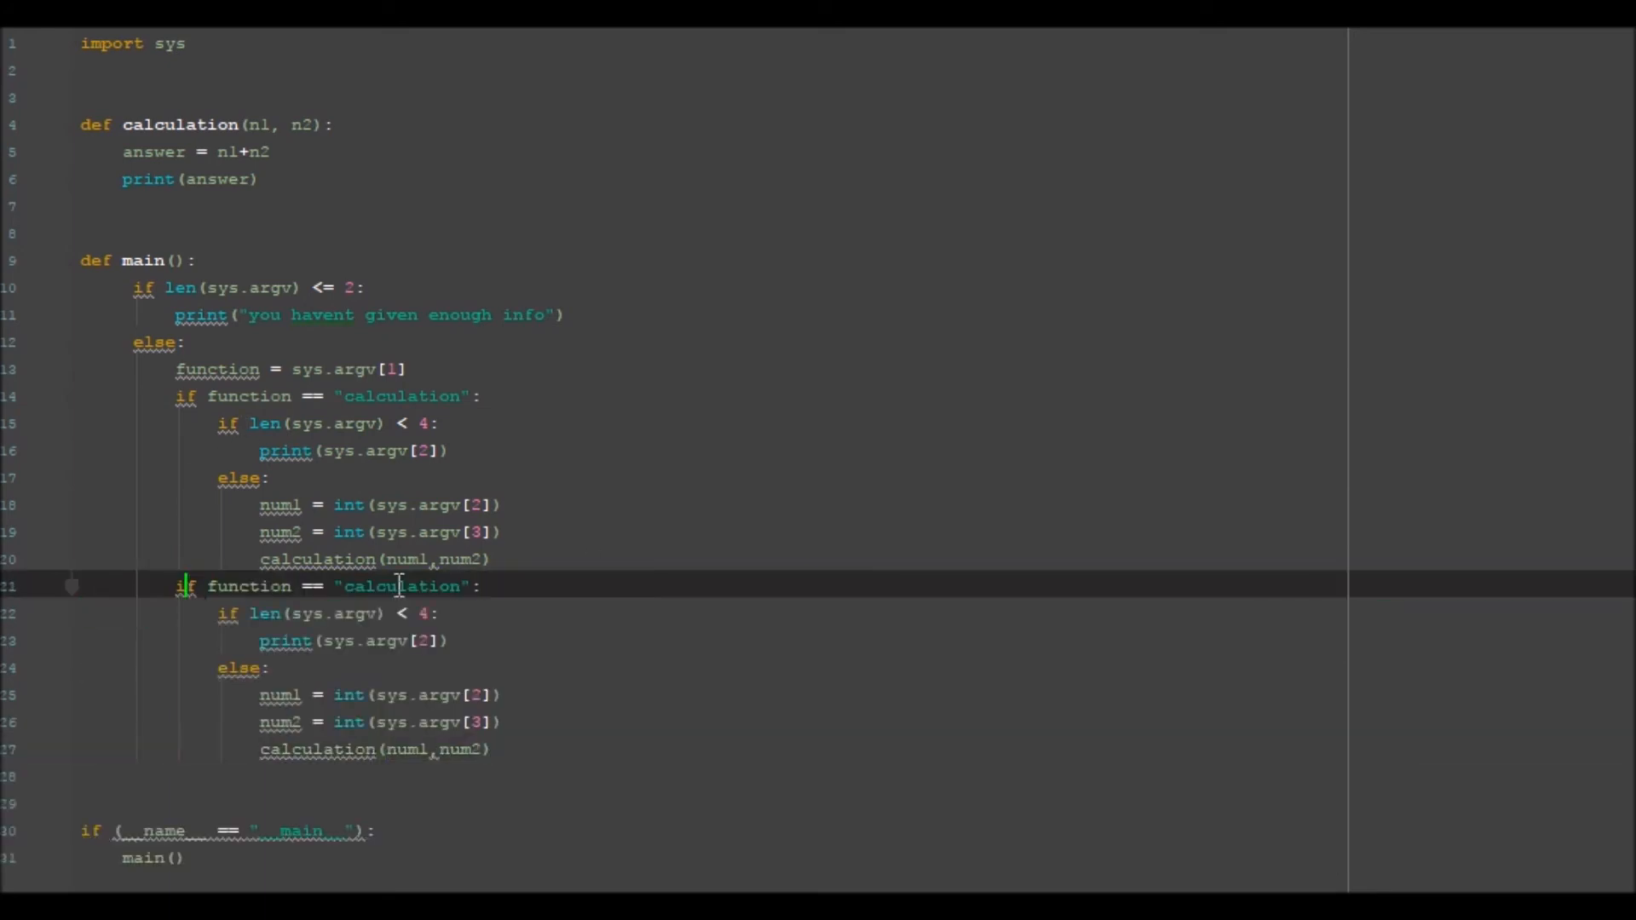
text(el)
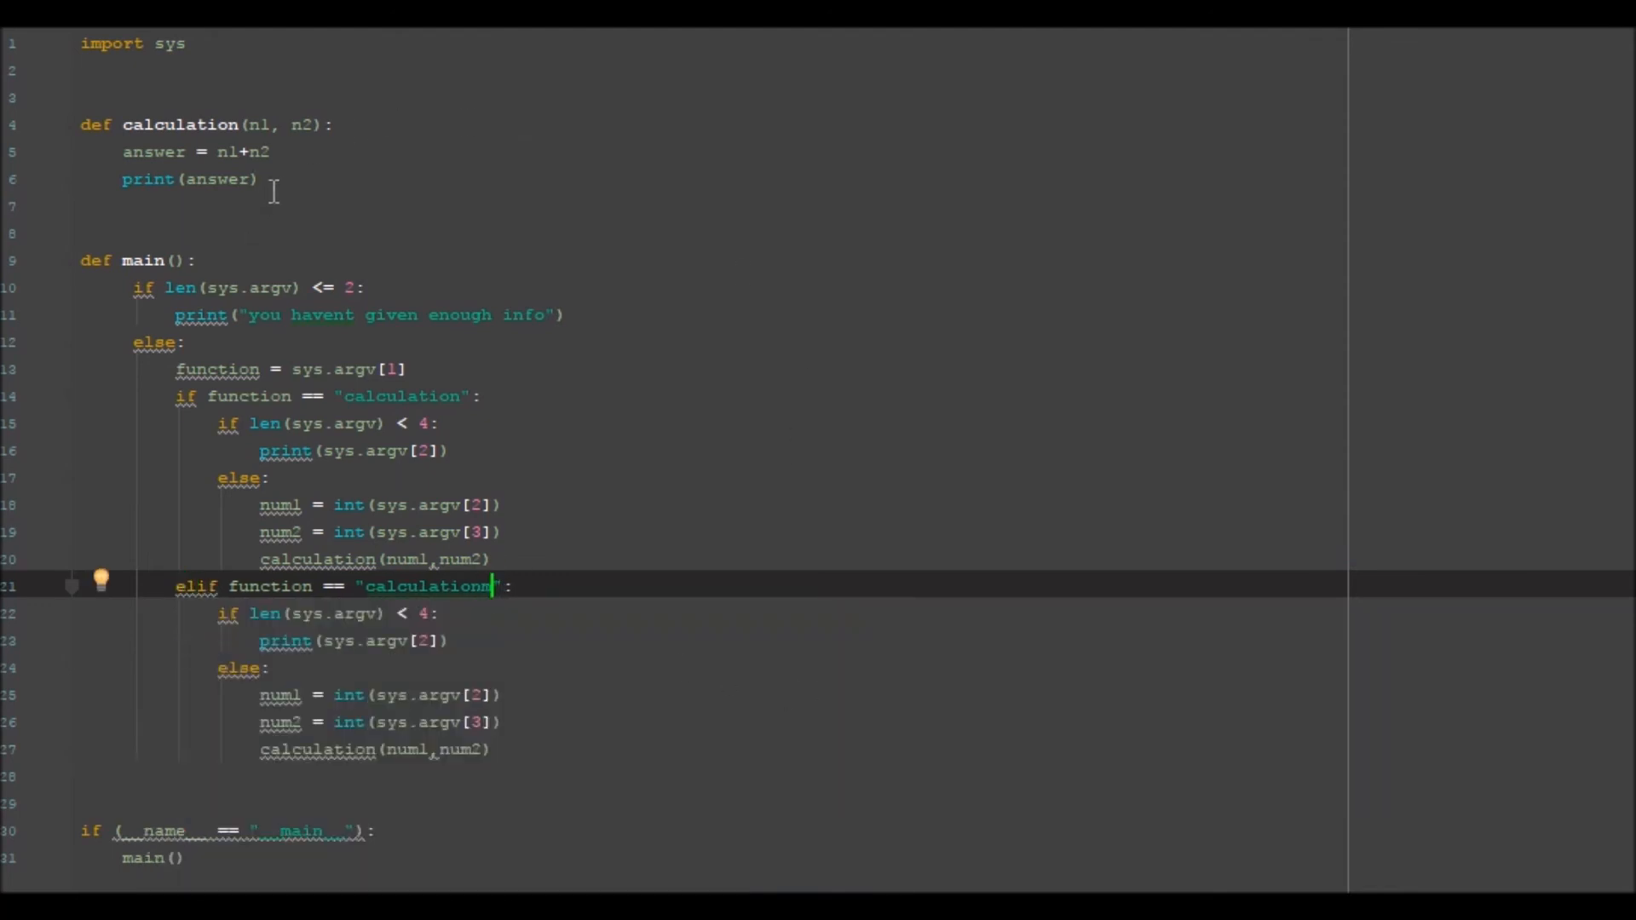
Duplicate the calculation function definition as a new calculationm function
drag(80, 124, 265, 178)
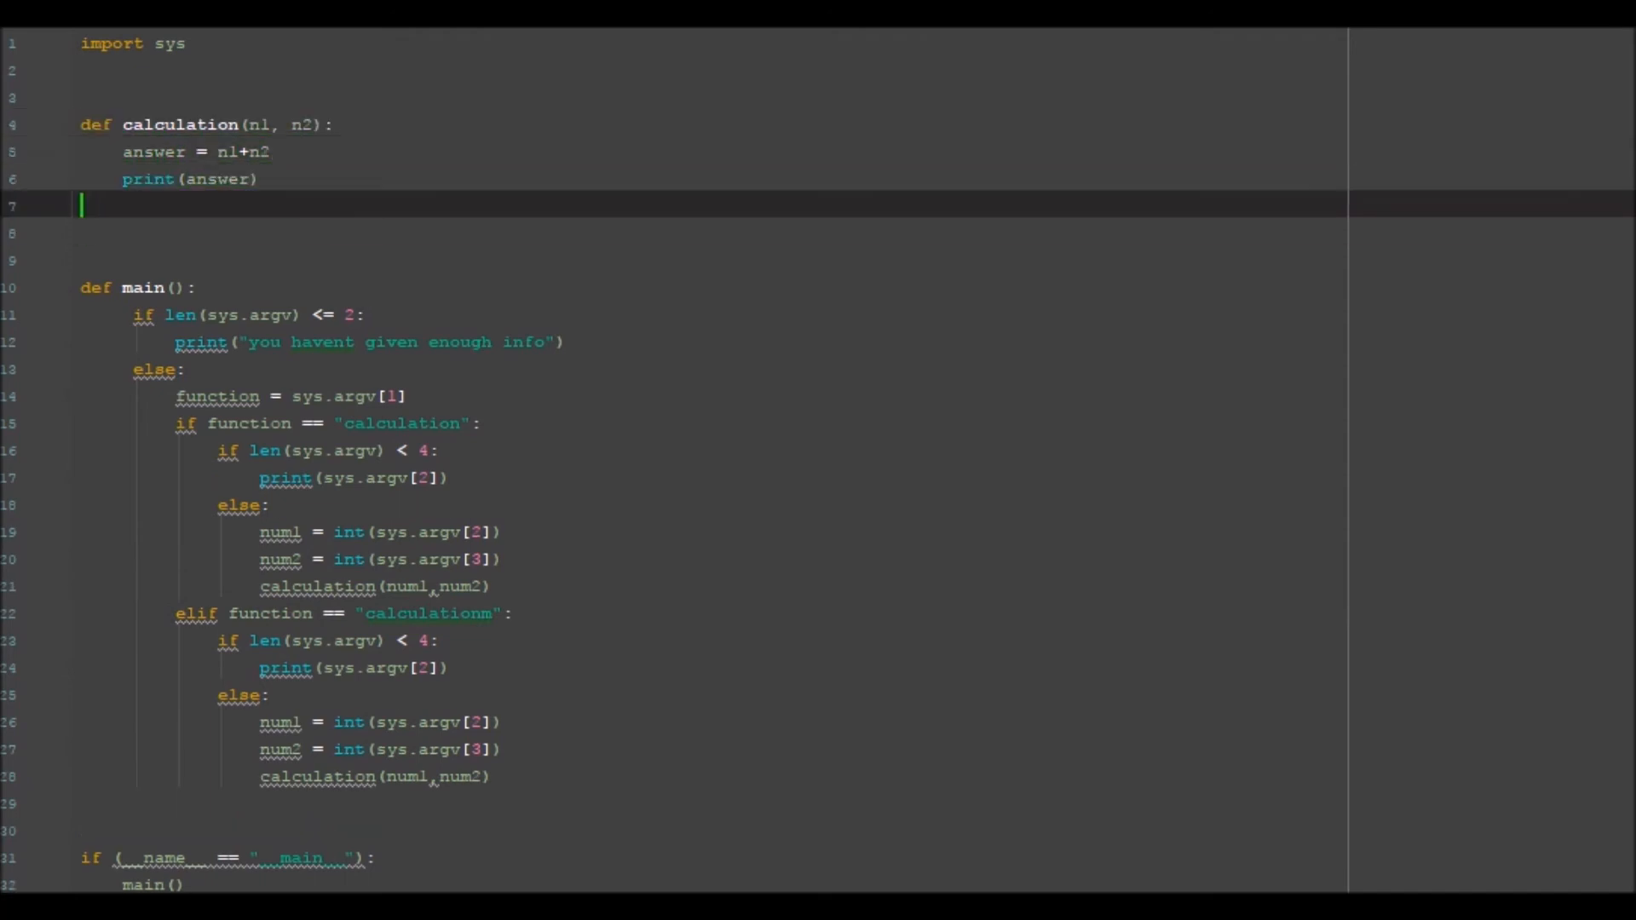
key(ctrl+v)
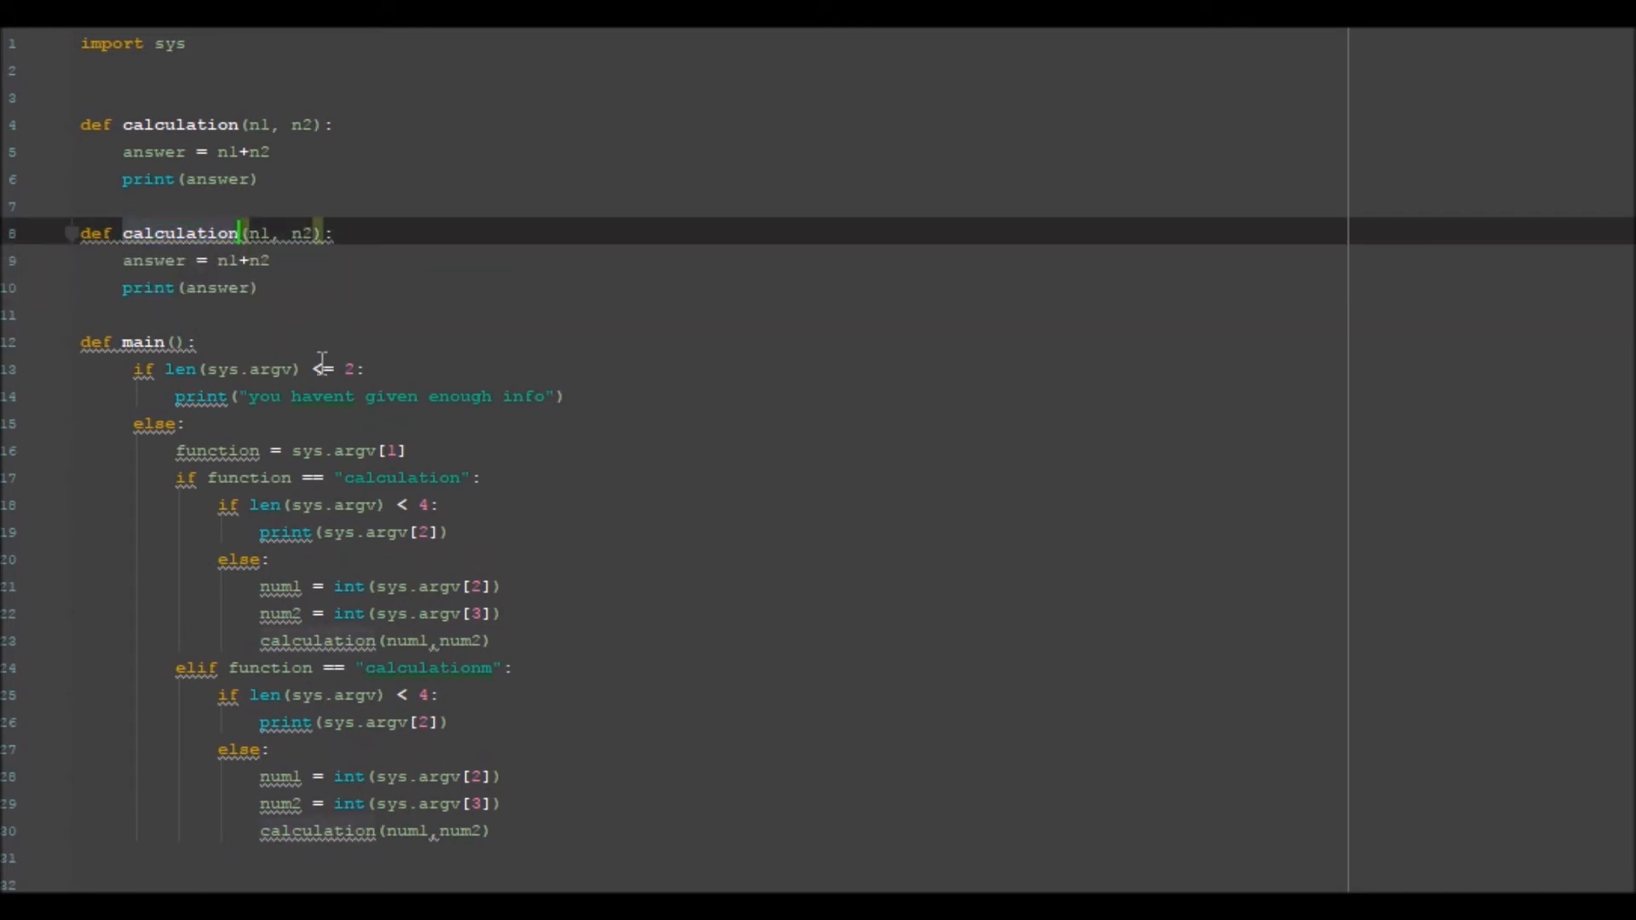
text(m)
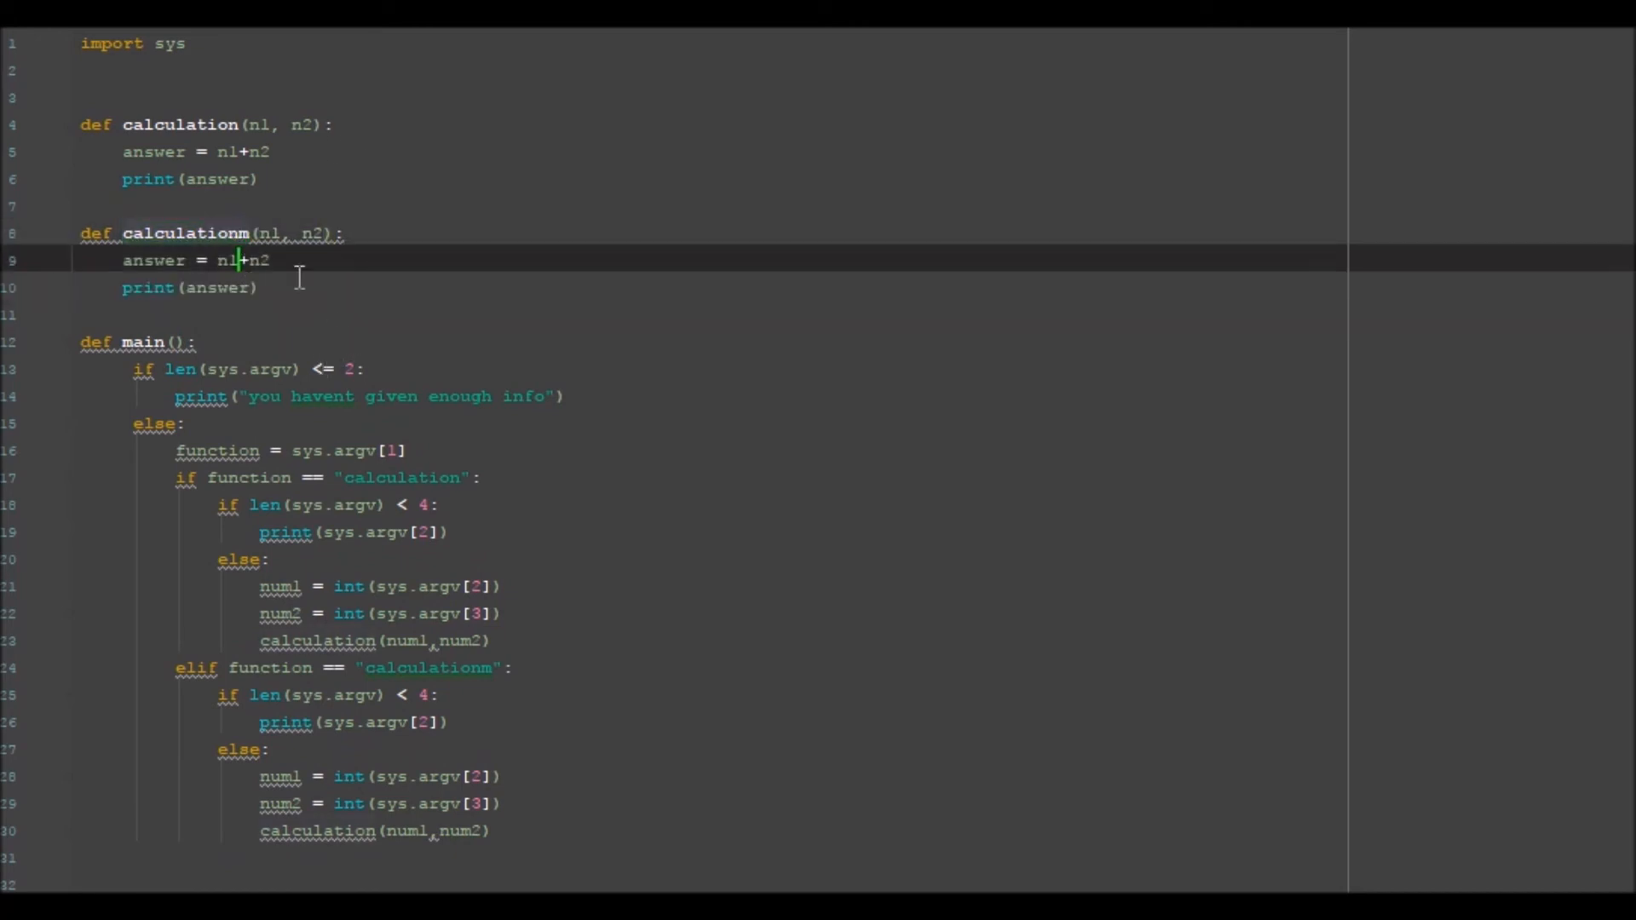
mouse_move(433, 289)
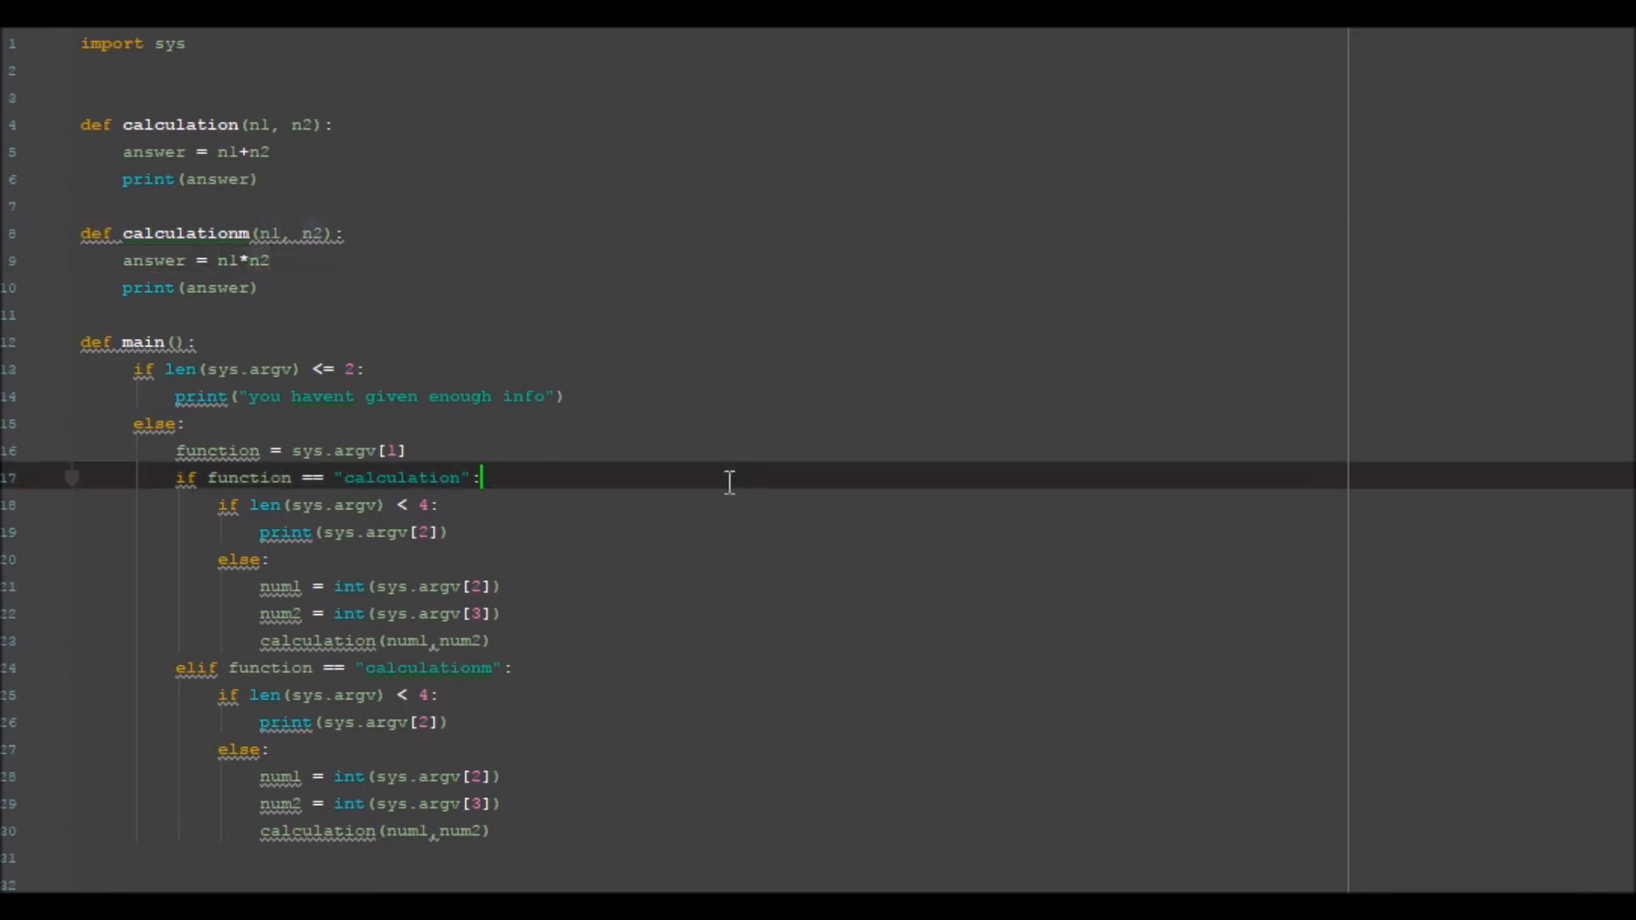
mouse_move(539, 622)
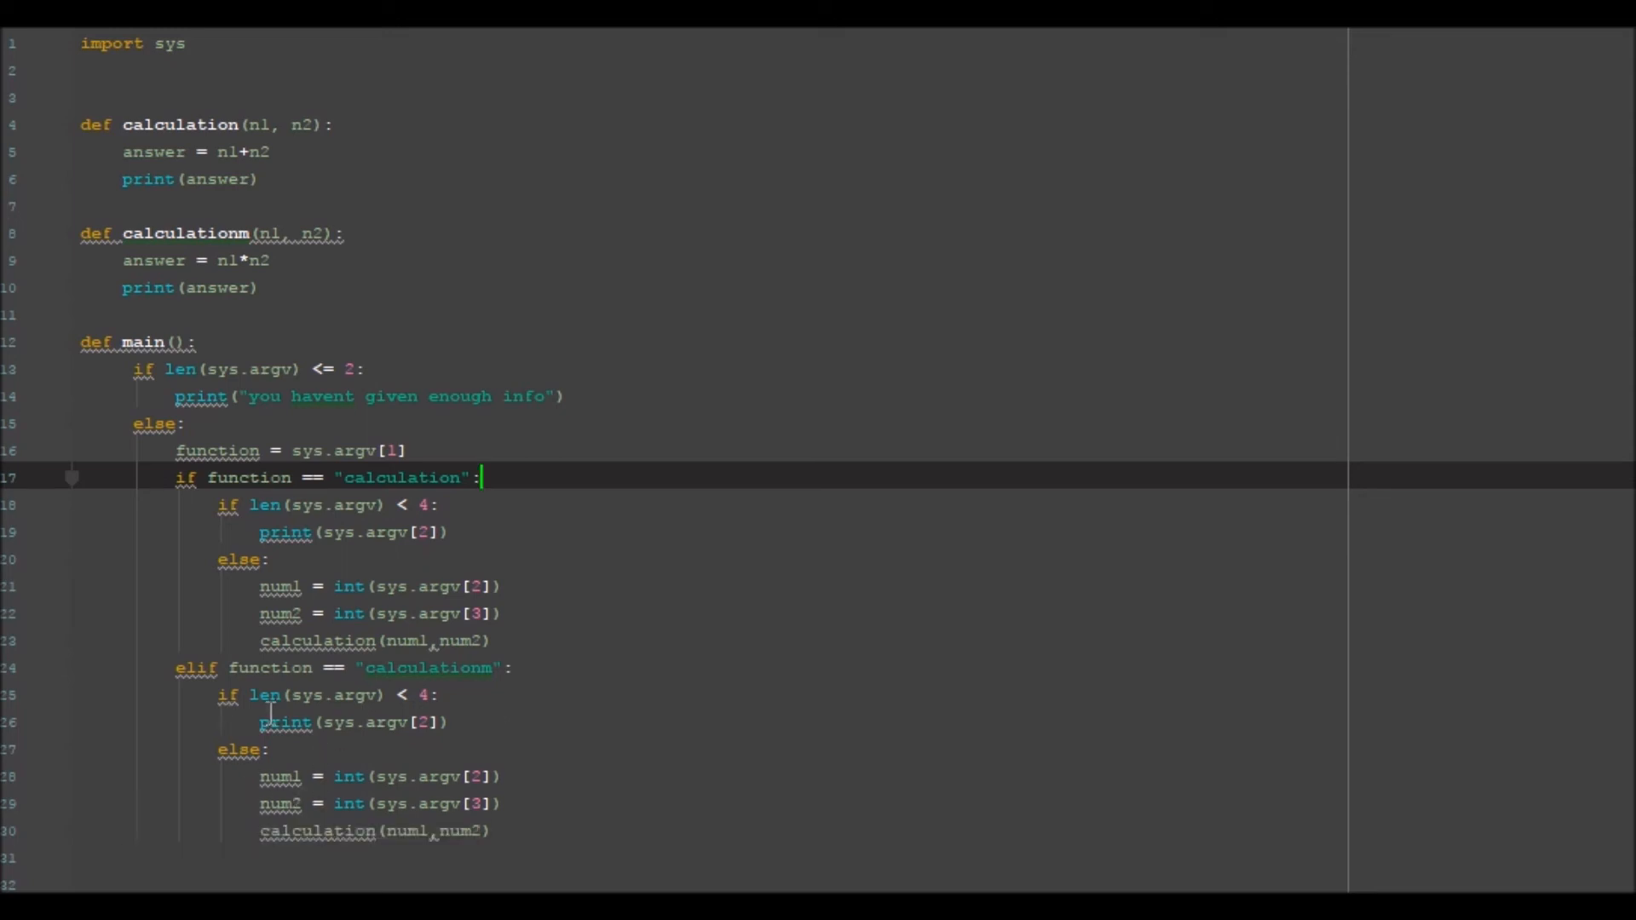
Make the calculationm branch's length check print "0" when too few numbers are given
double_click(353, 721)
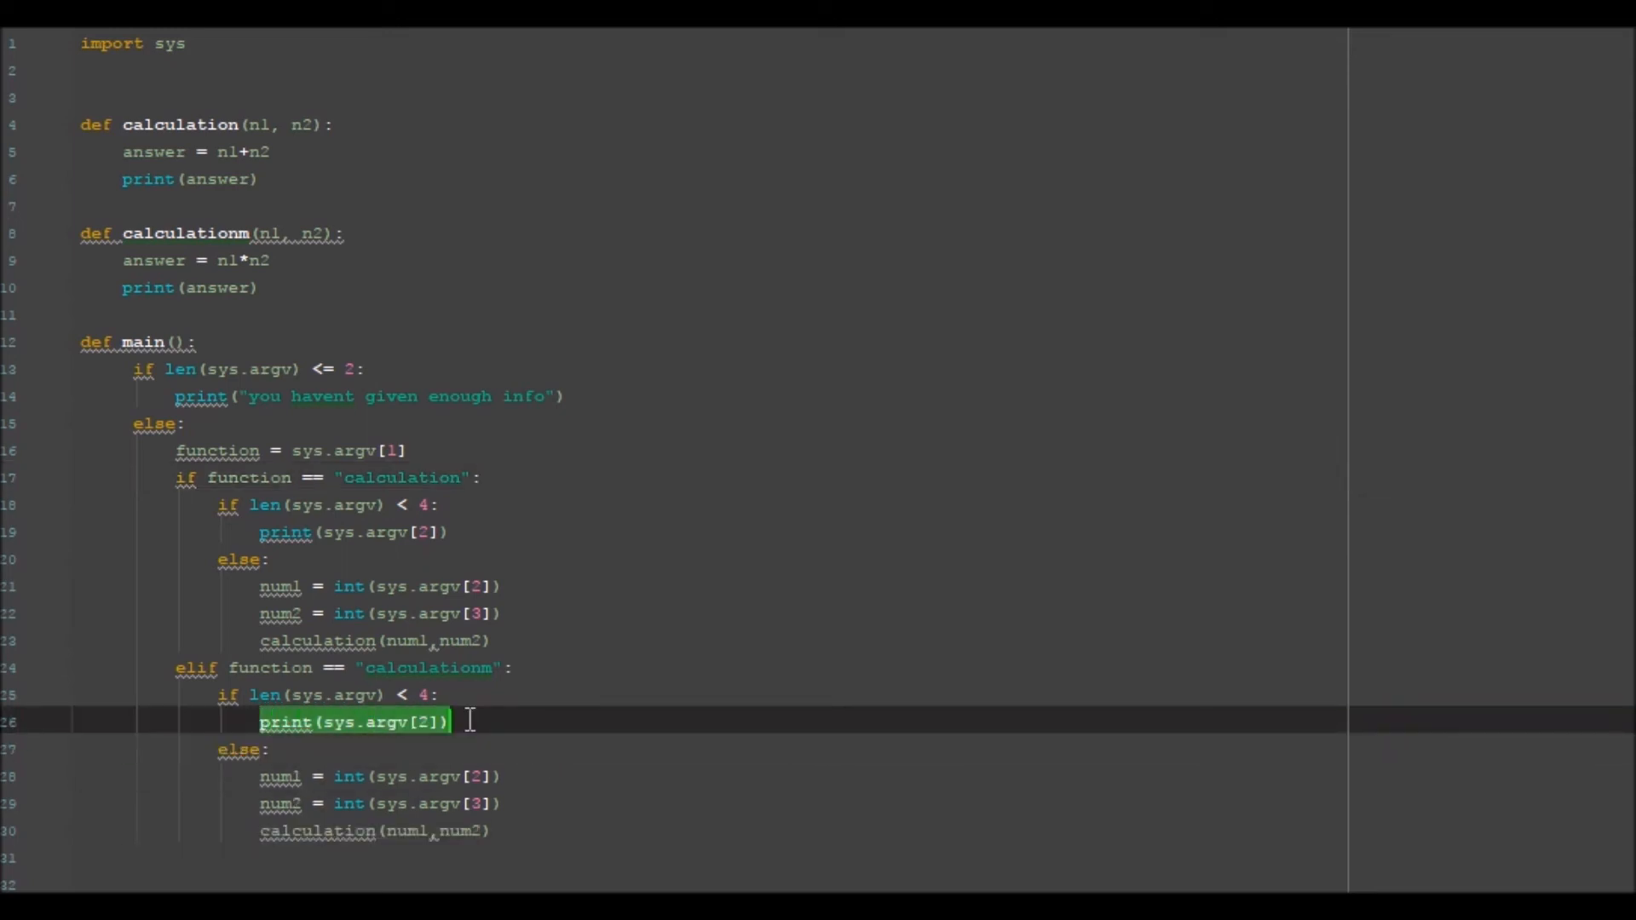
click(365, 721)
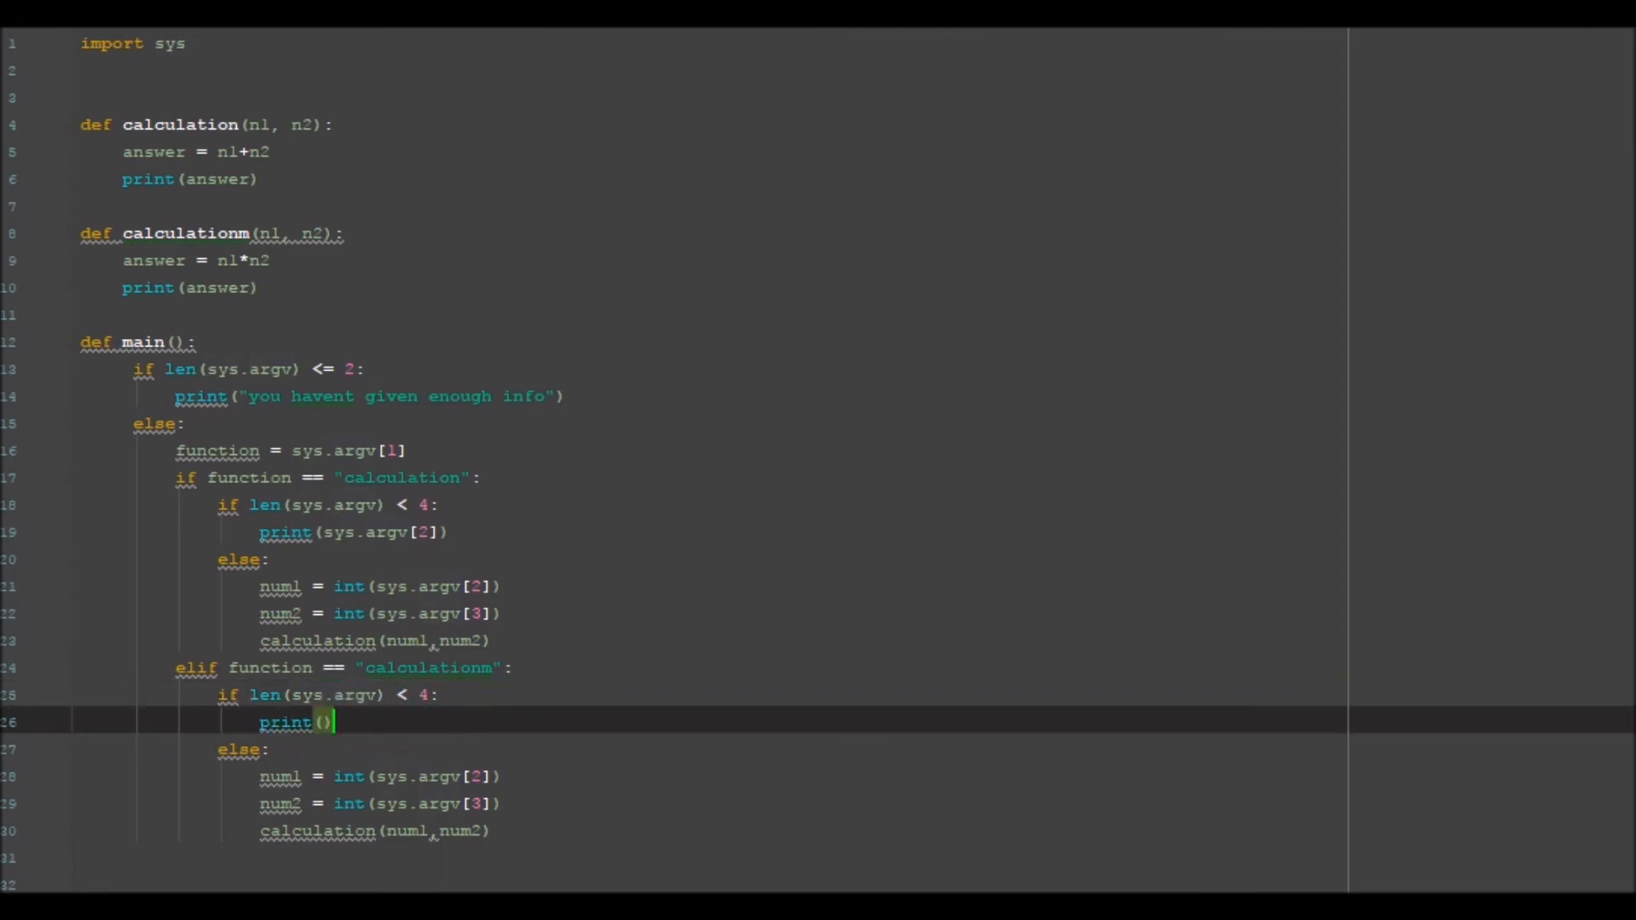
text(")
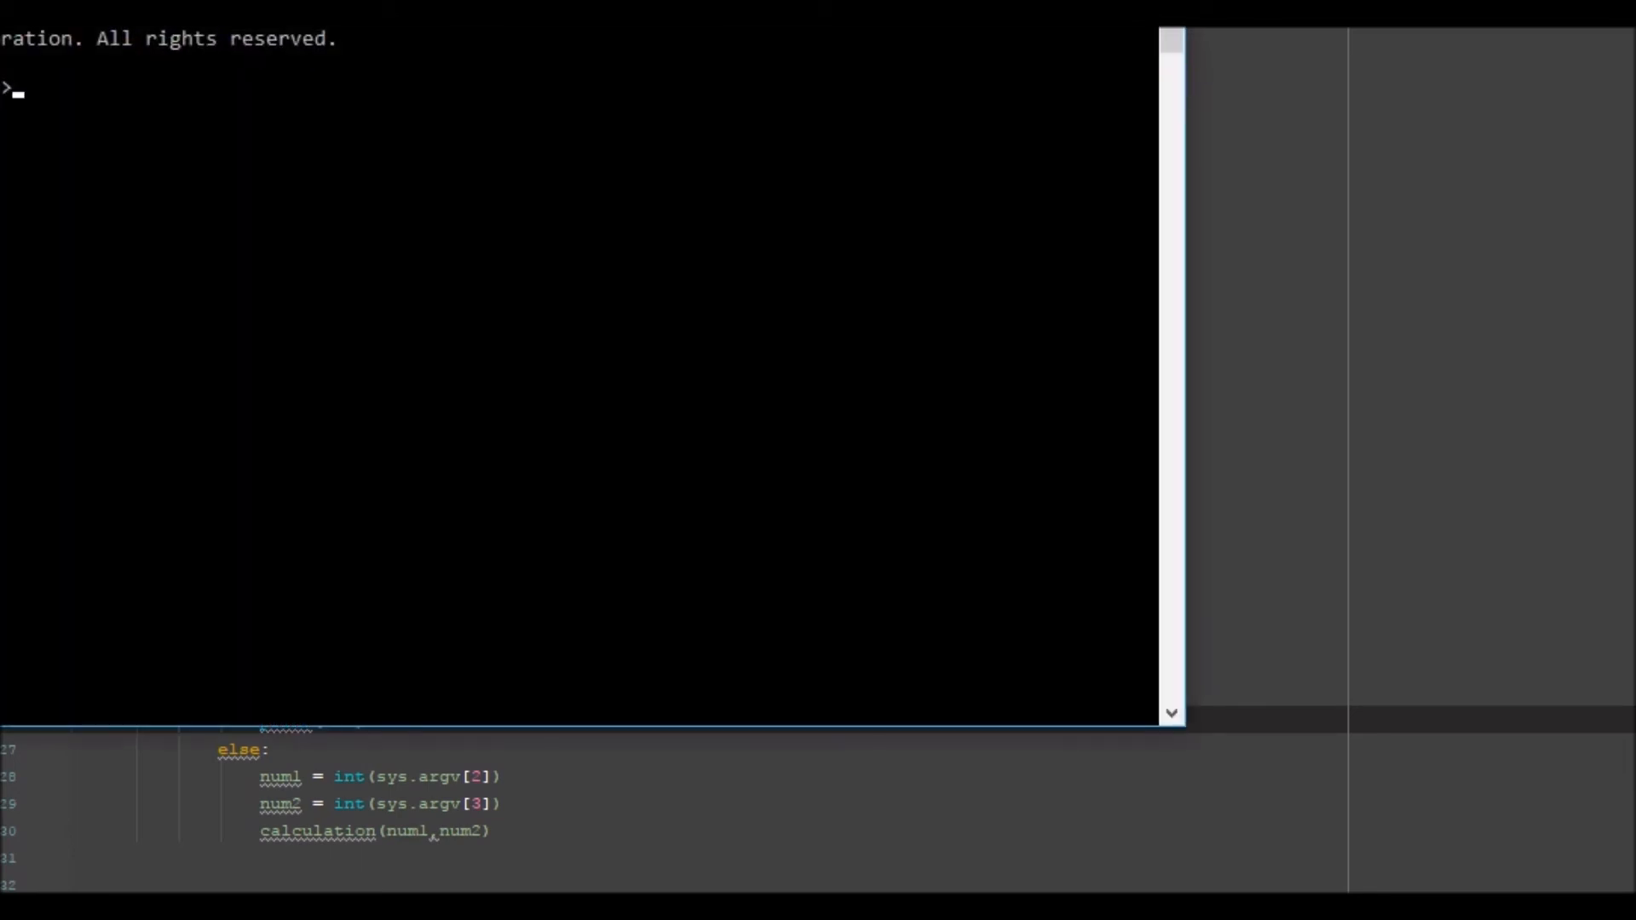
Switch Command Prompt to drive d: and change into the programs folder
text(d:)
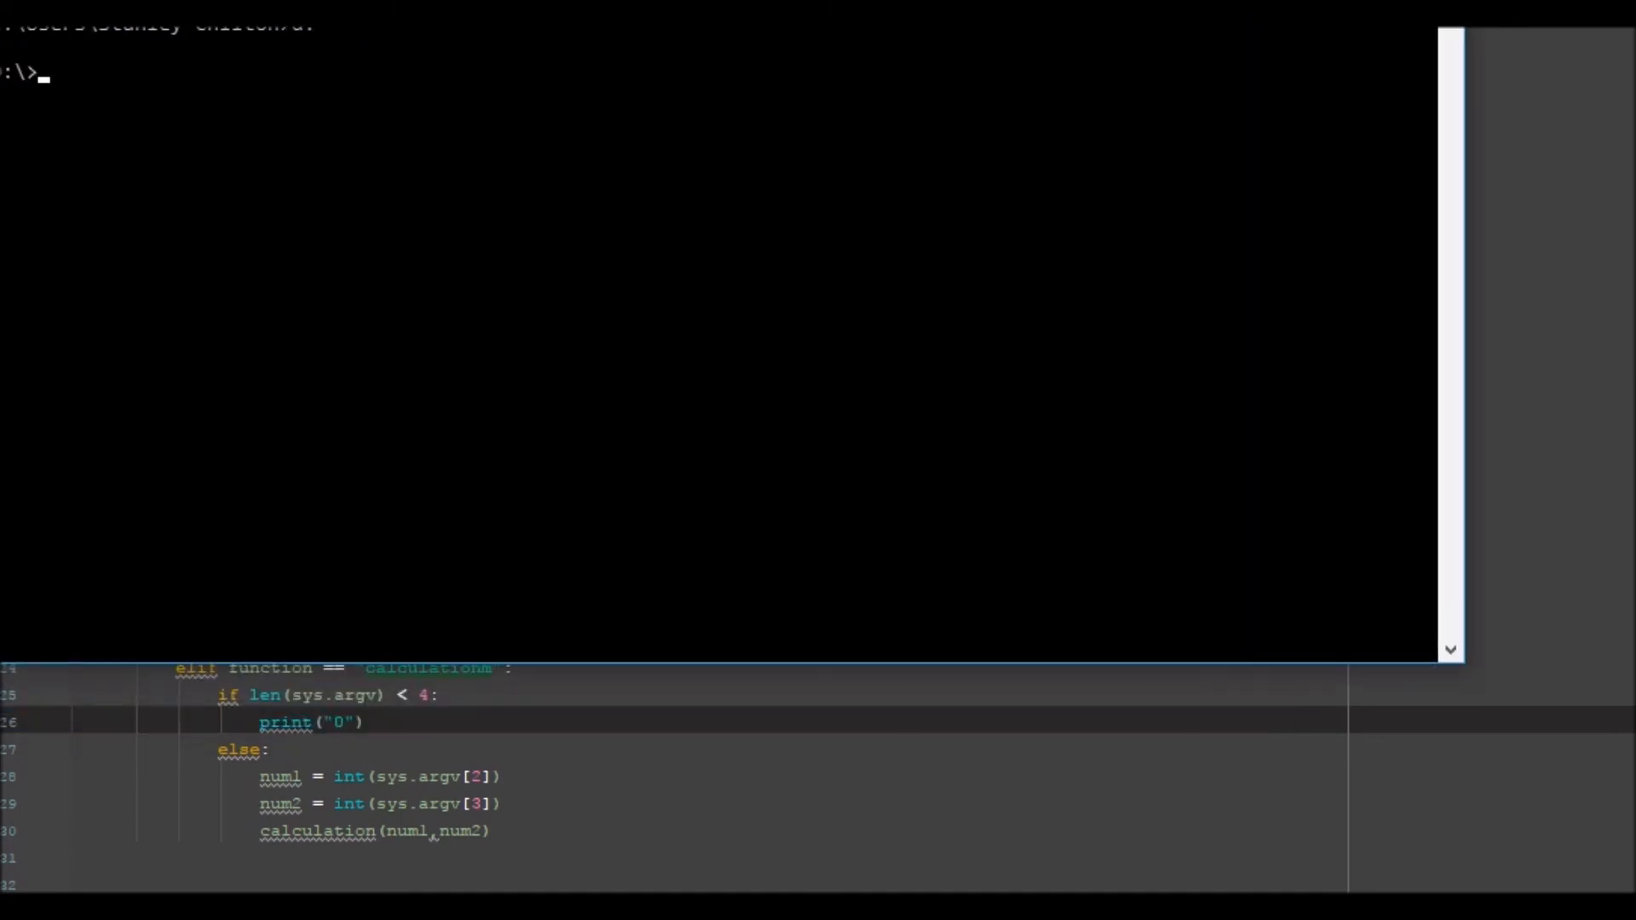
text(cd)
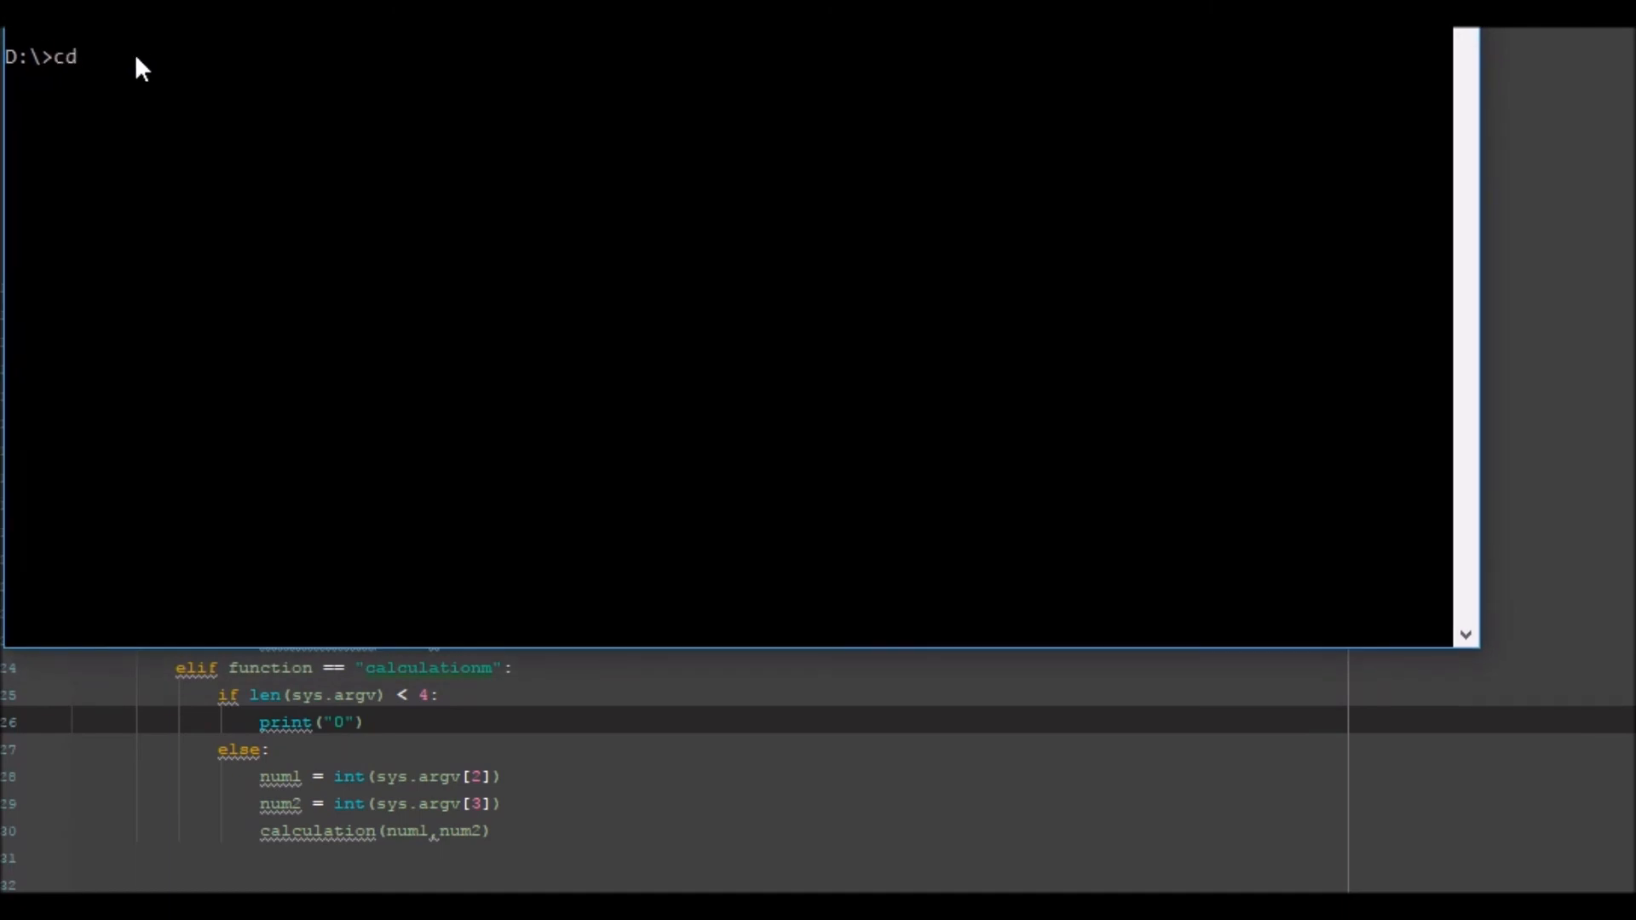
text([)
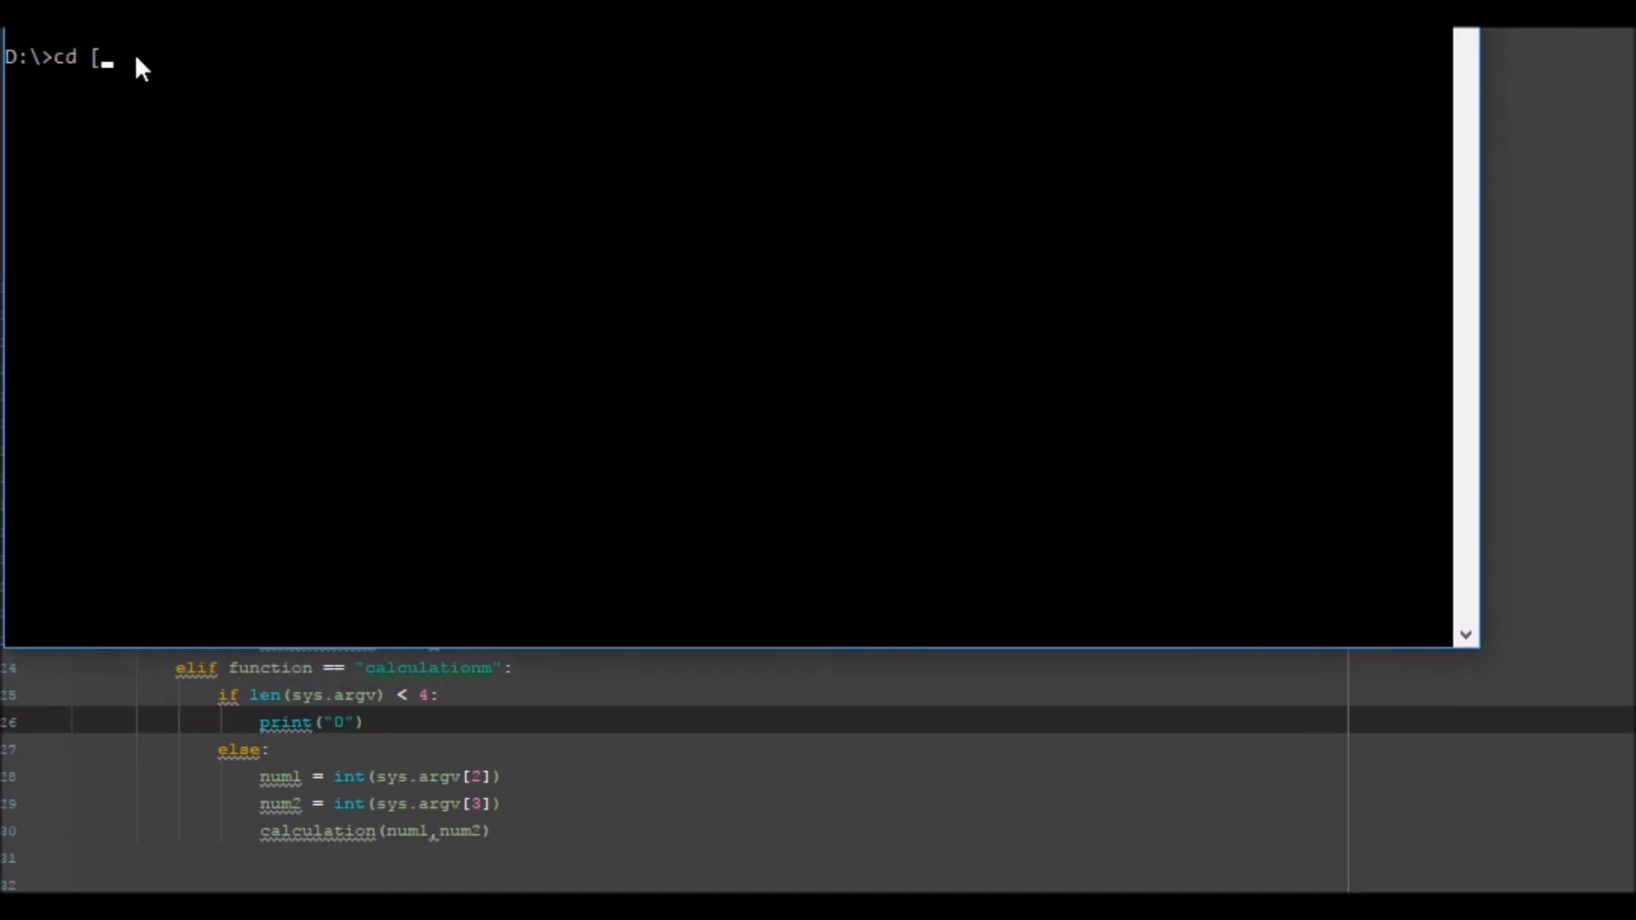
text(programs)
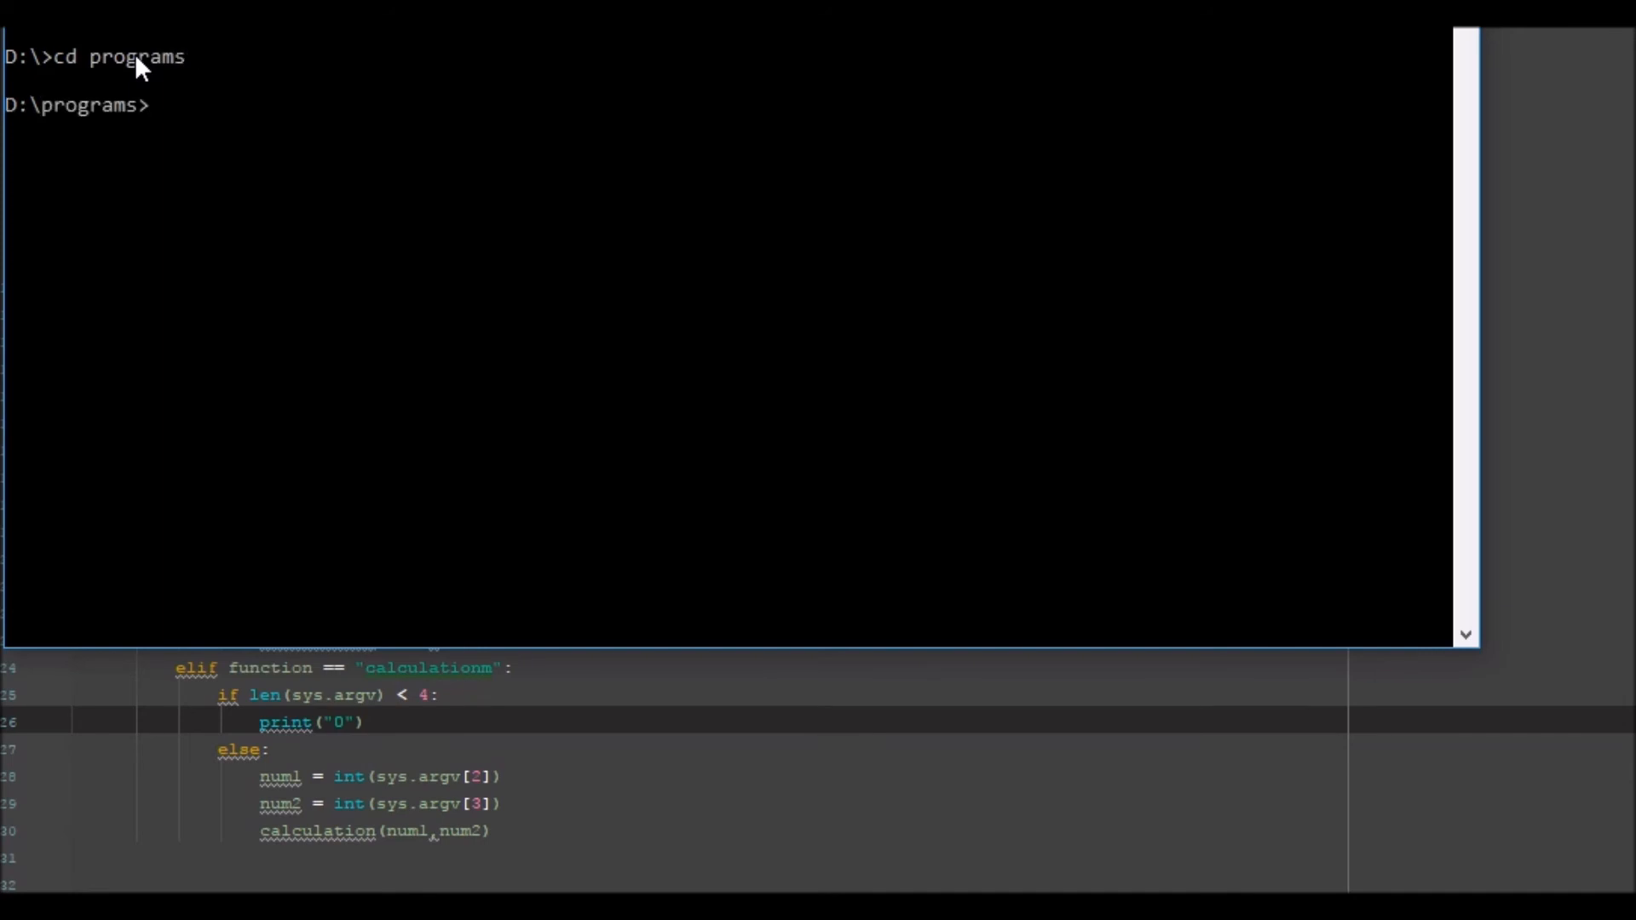
Run python command.py calculationm 10 2, which prints 12 instead of the product
text(python co)
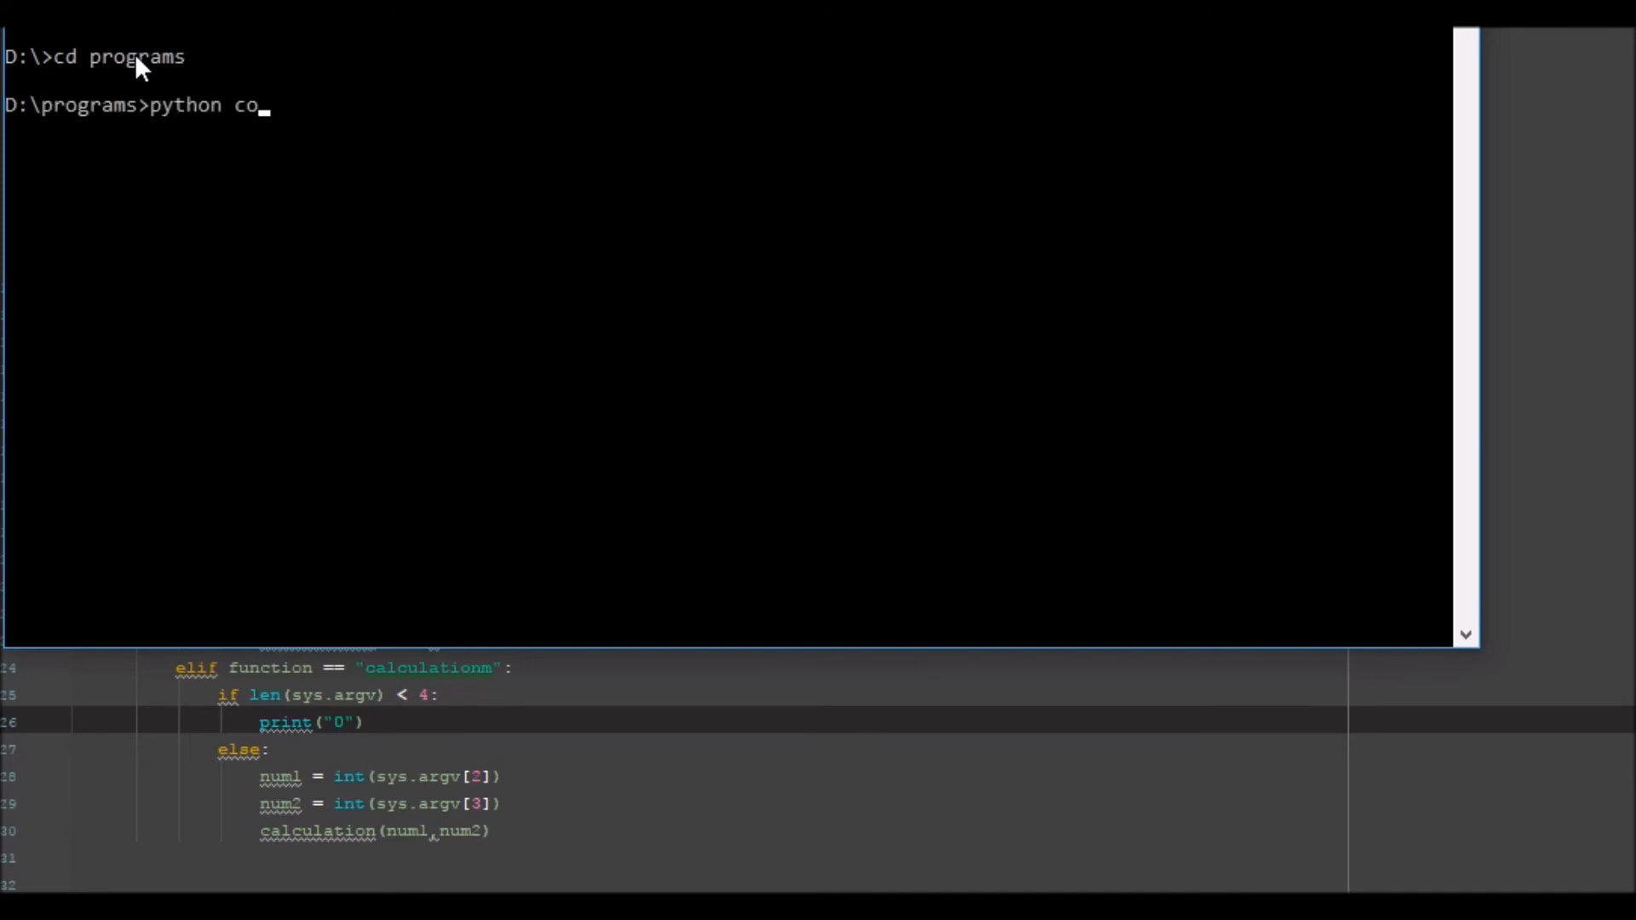
text(mmand.py)
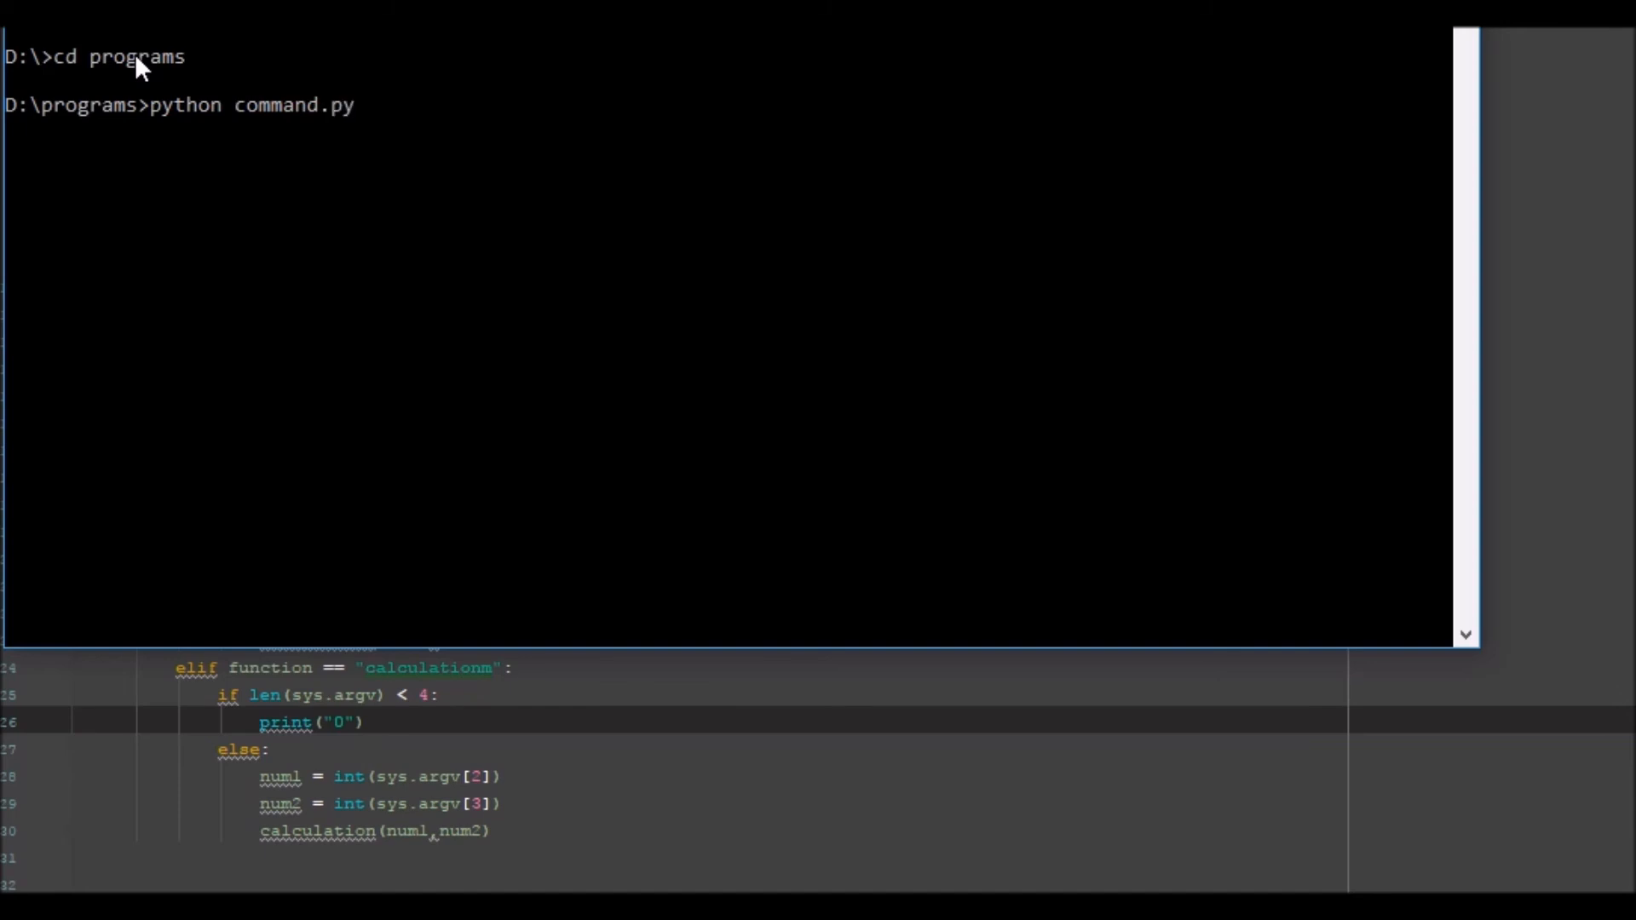
text(calc)
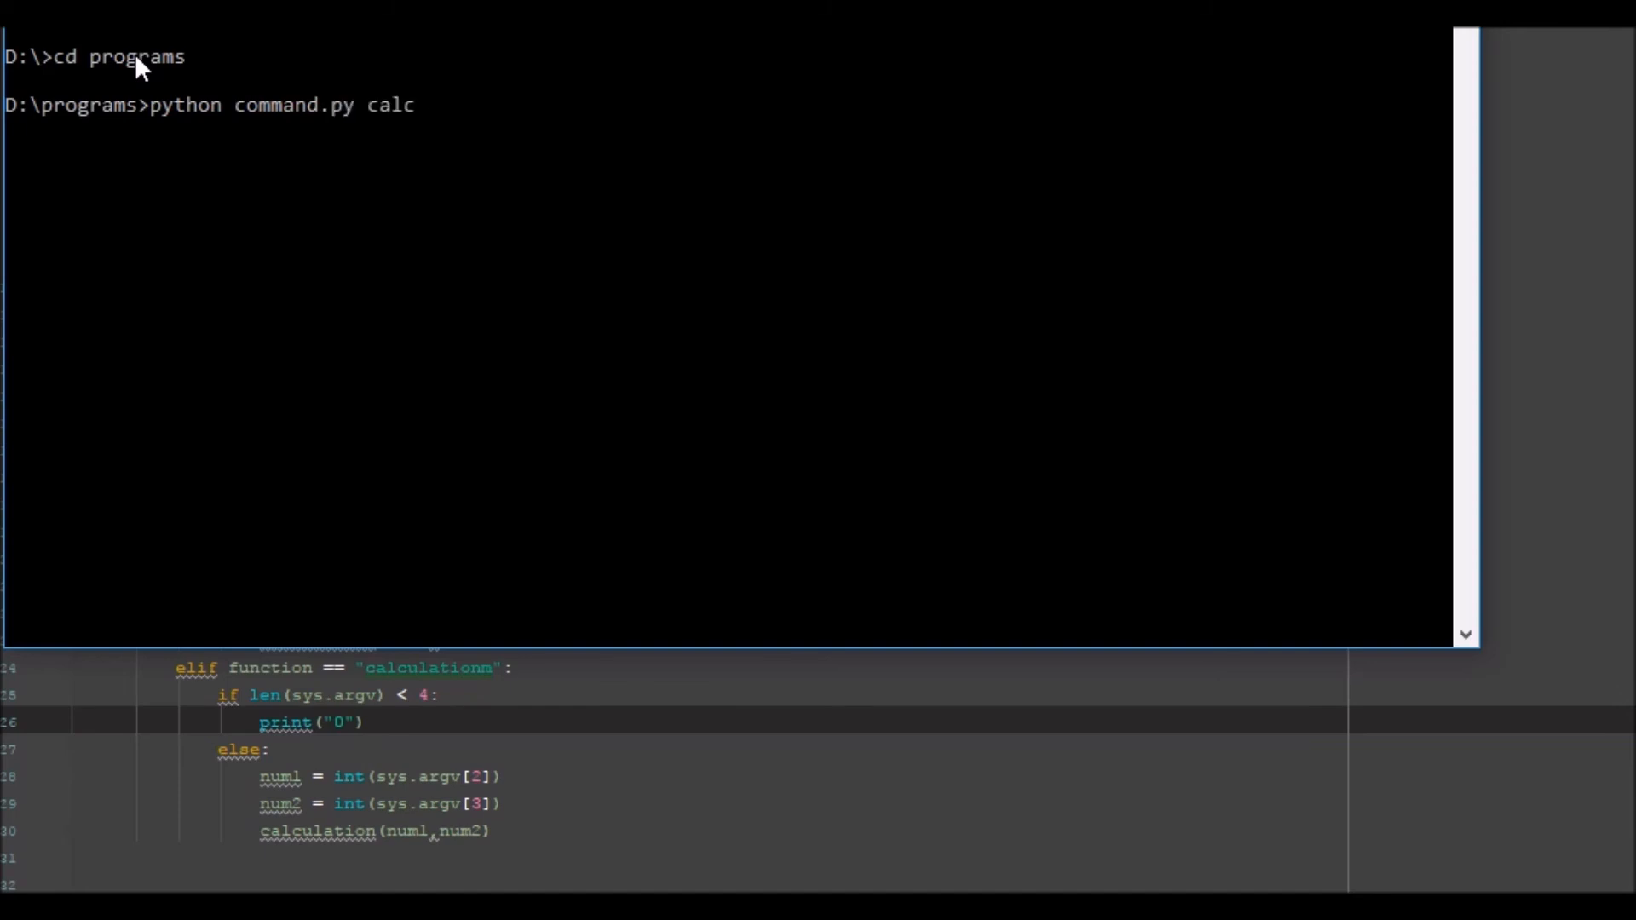
text(ulation)
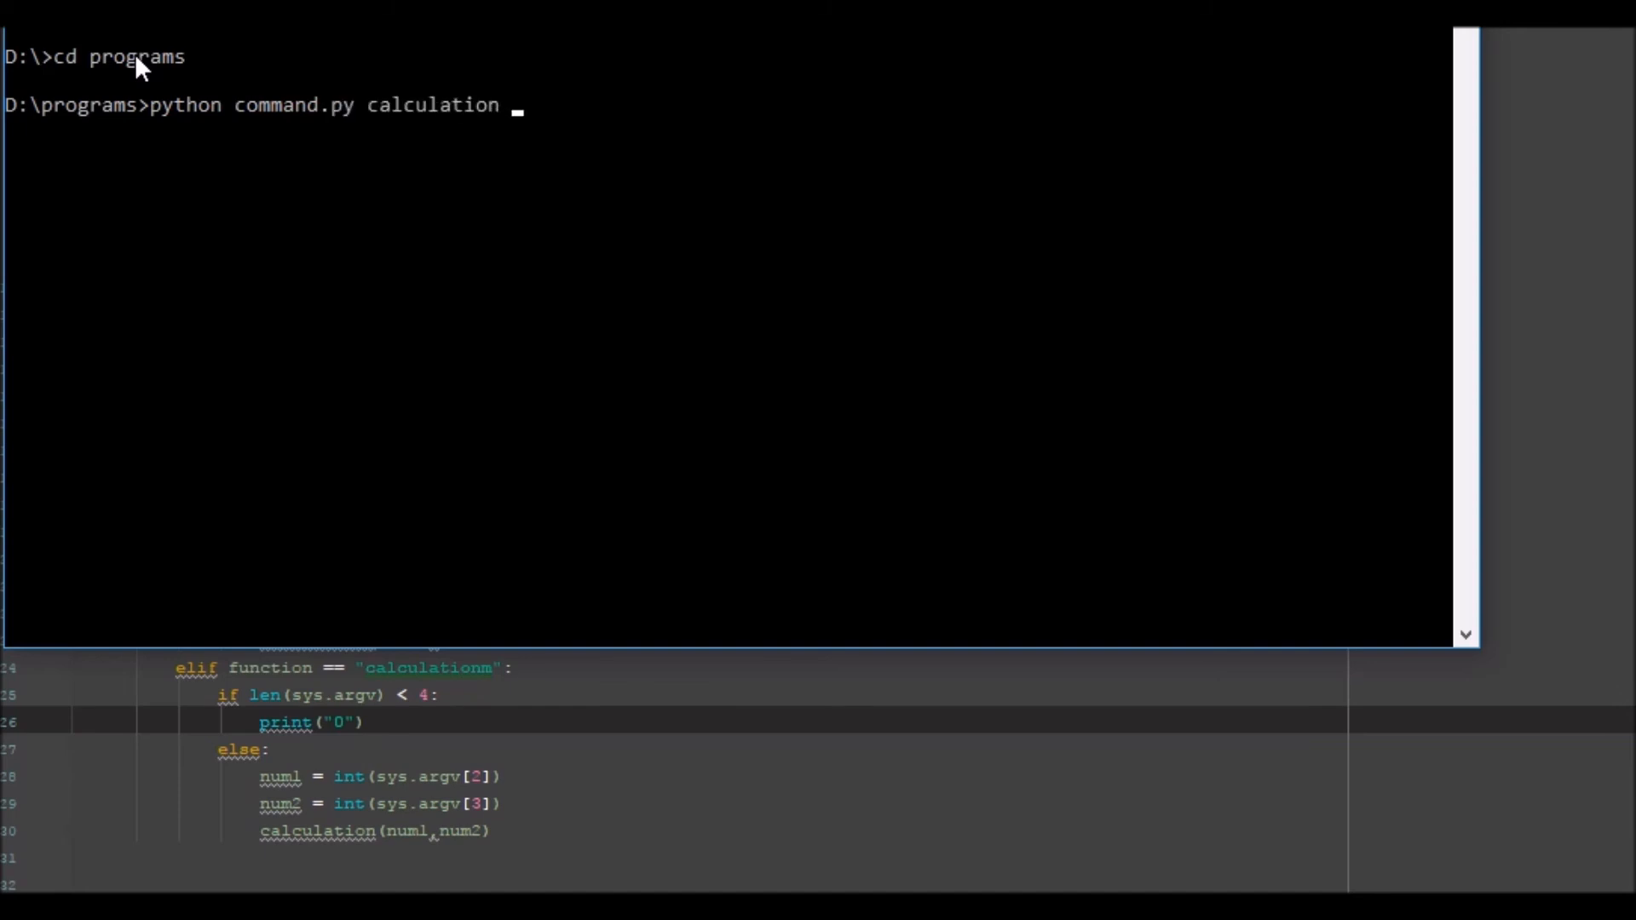
text(m)
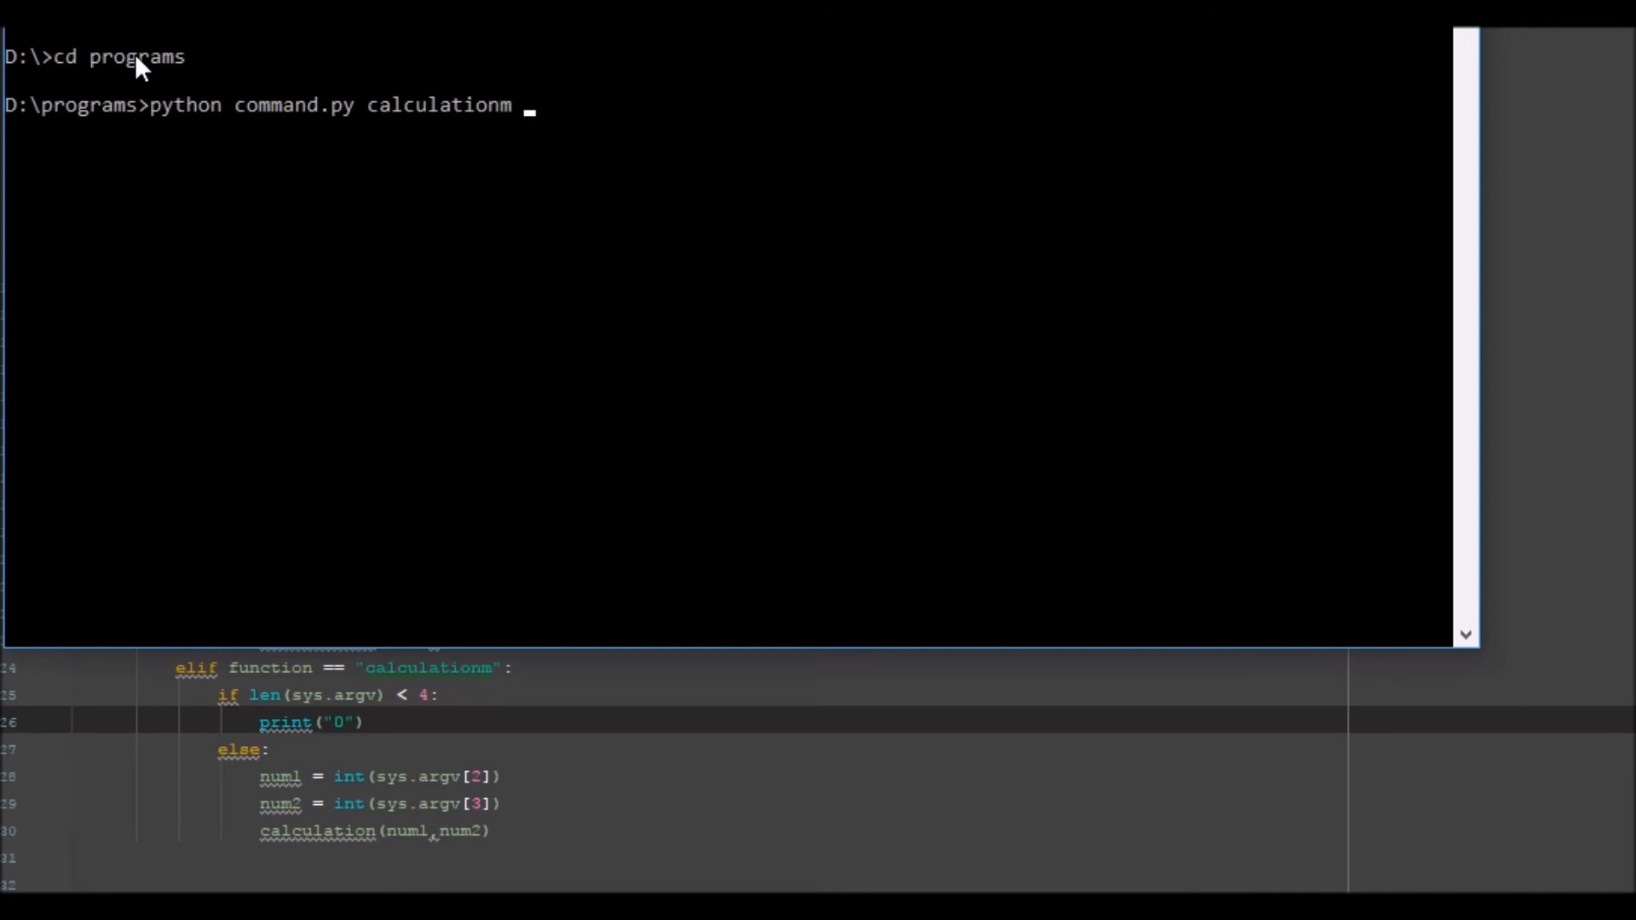
text(10)
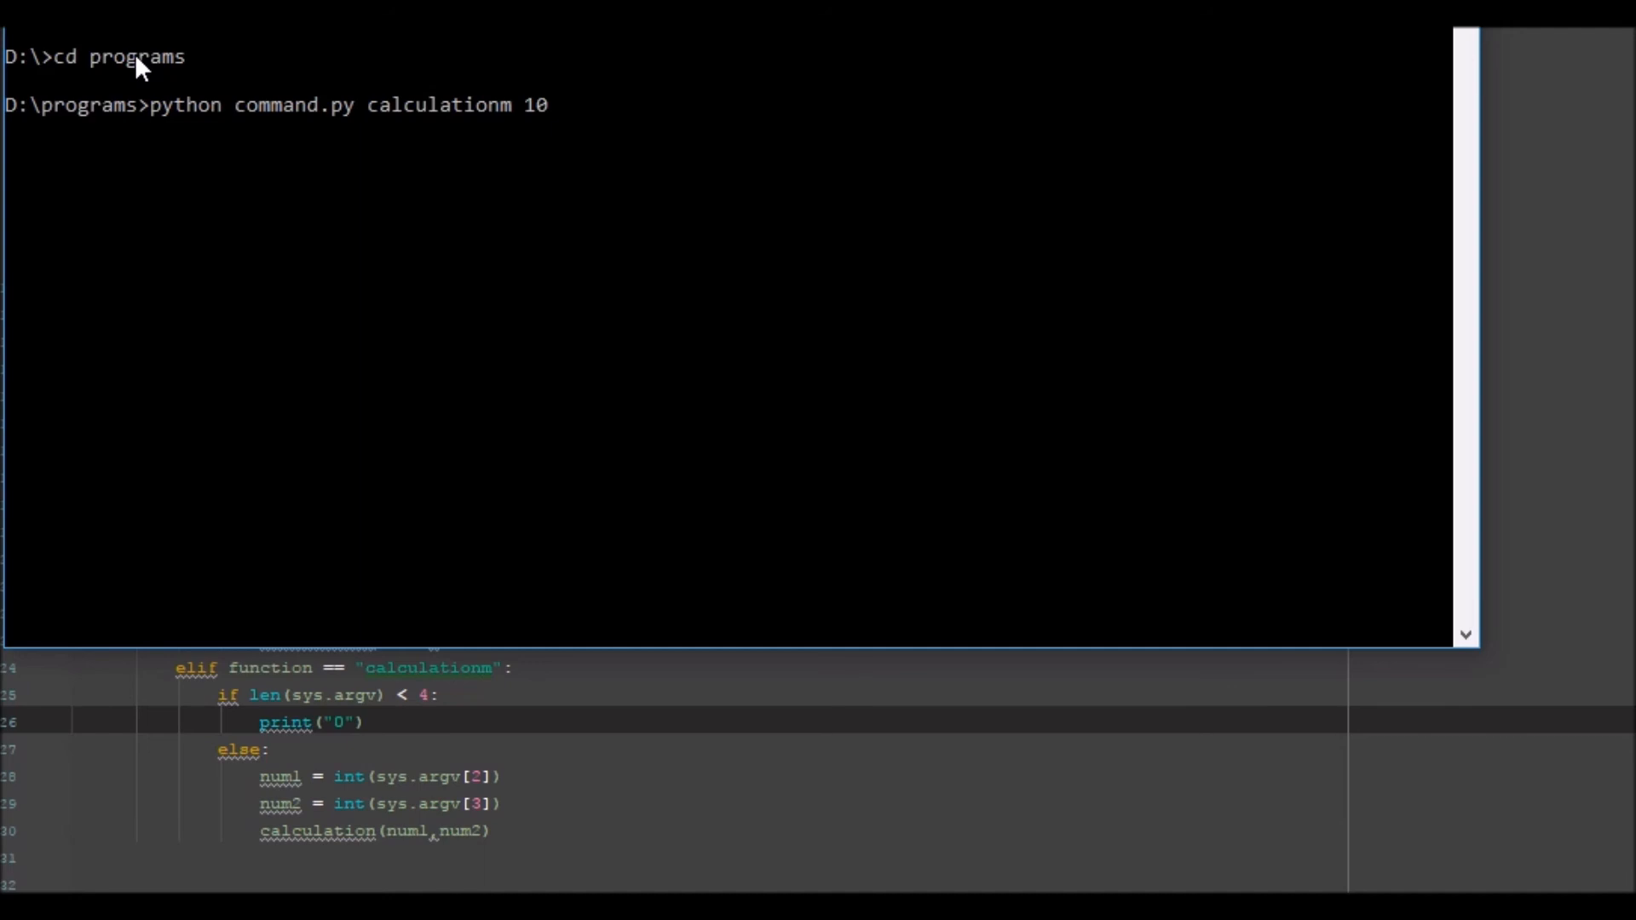
text(2)
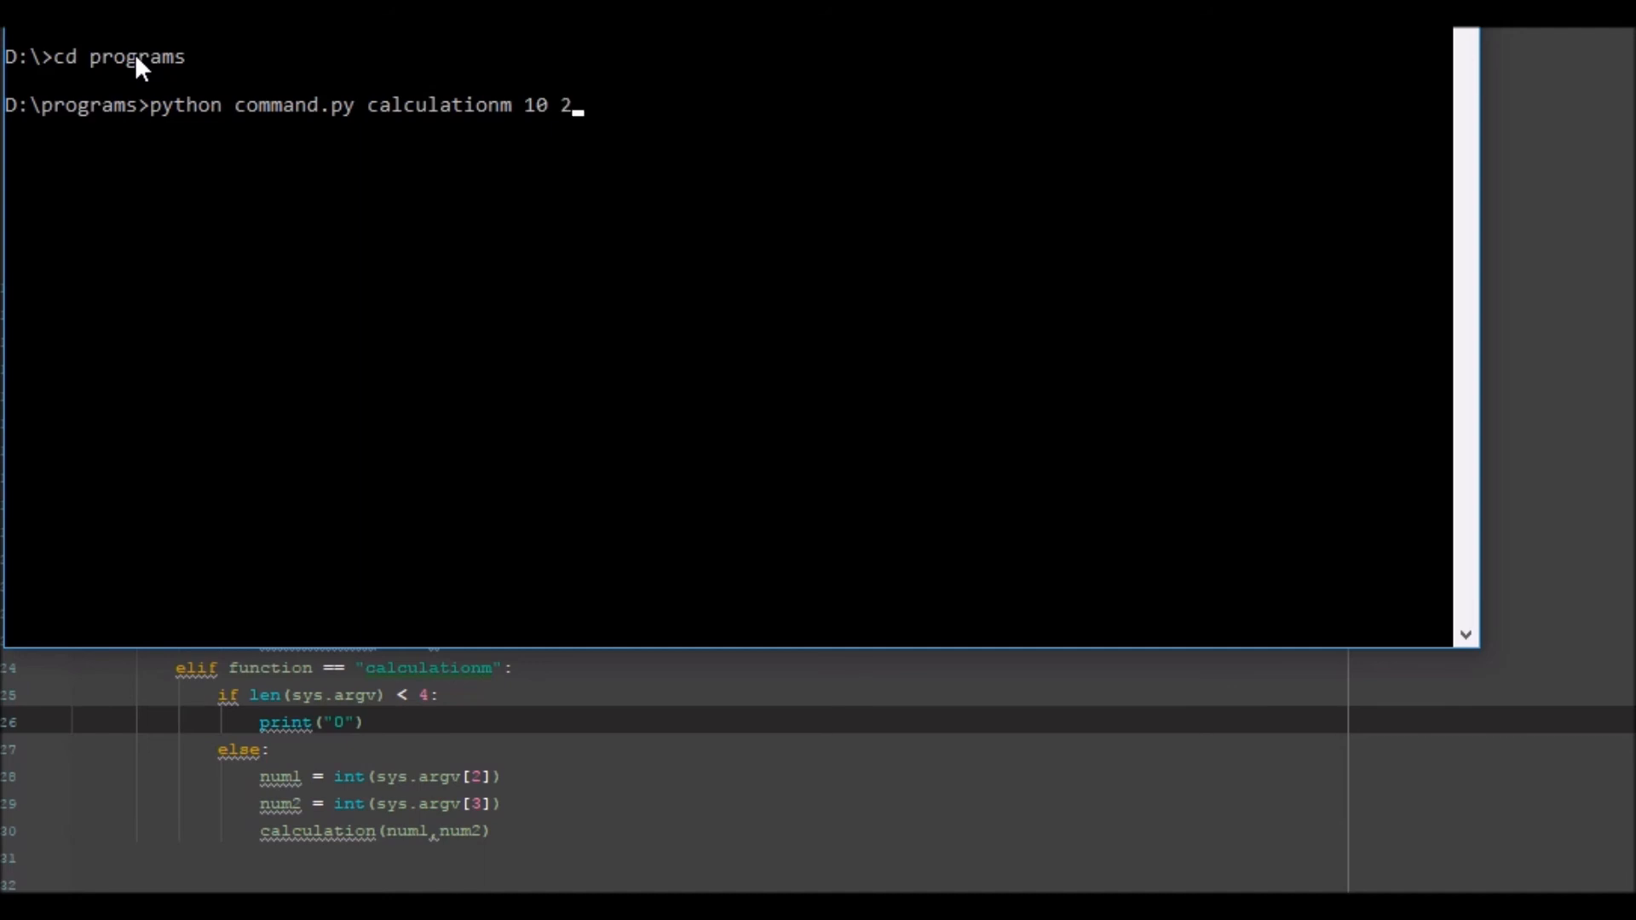
key(Return)
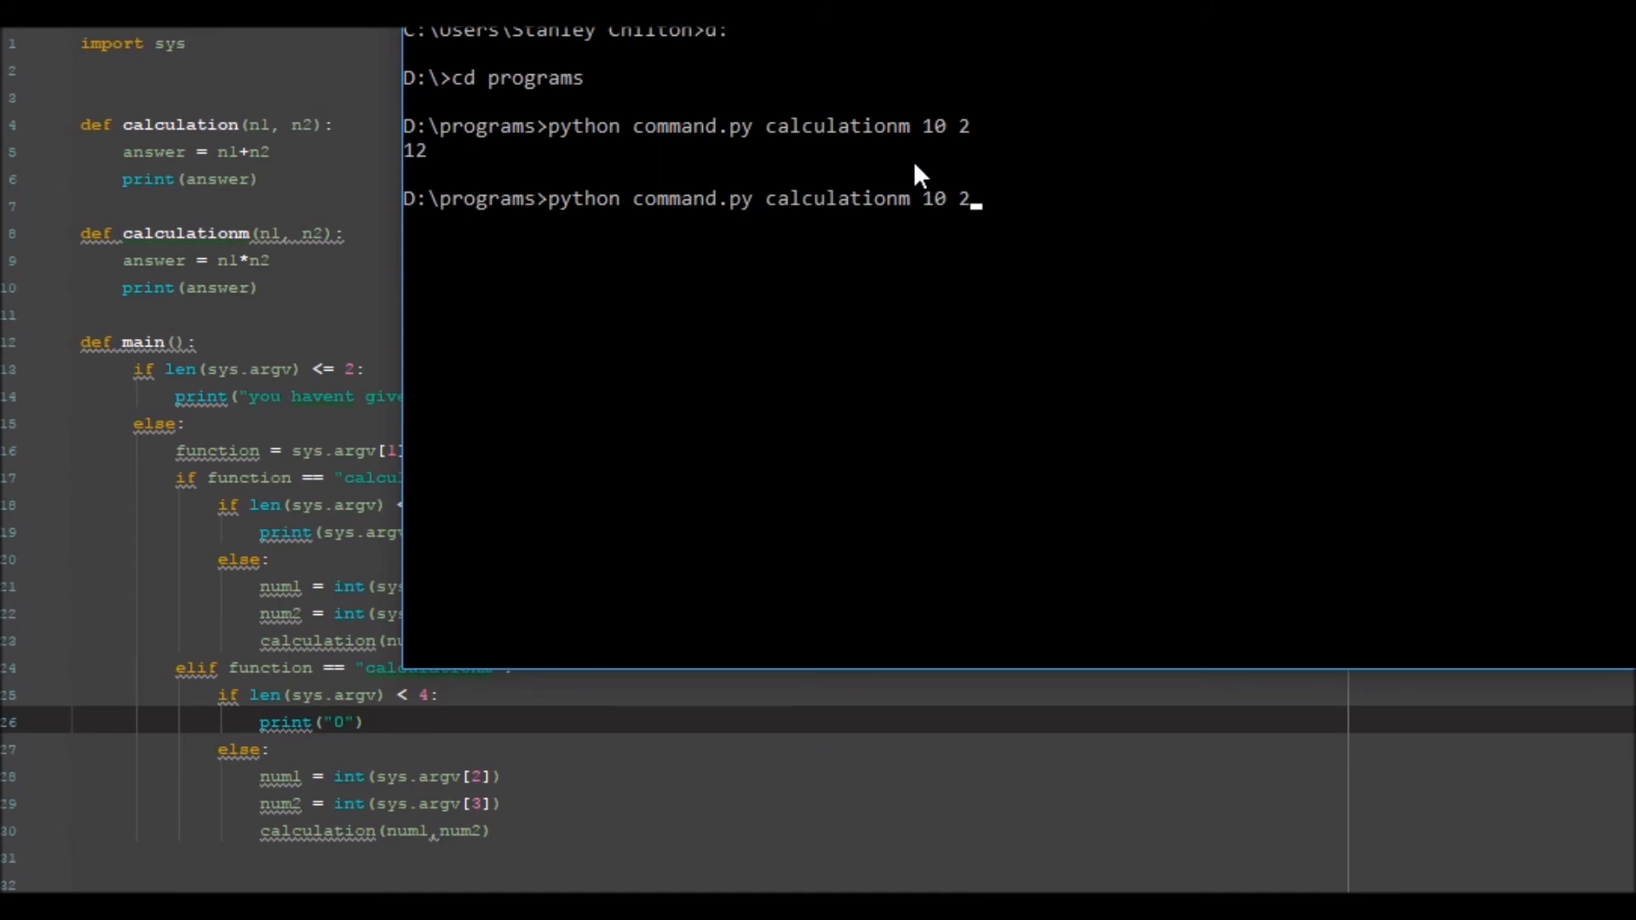
Rerun command.py with calculationm 10 2 twice and calculation 10 2; each prints 12
key(Return)
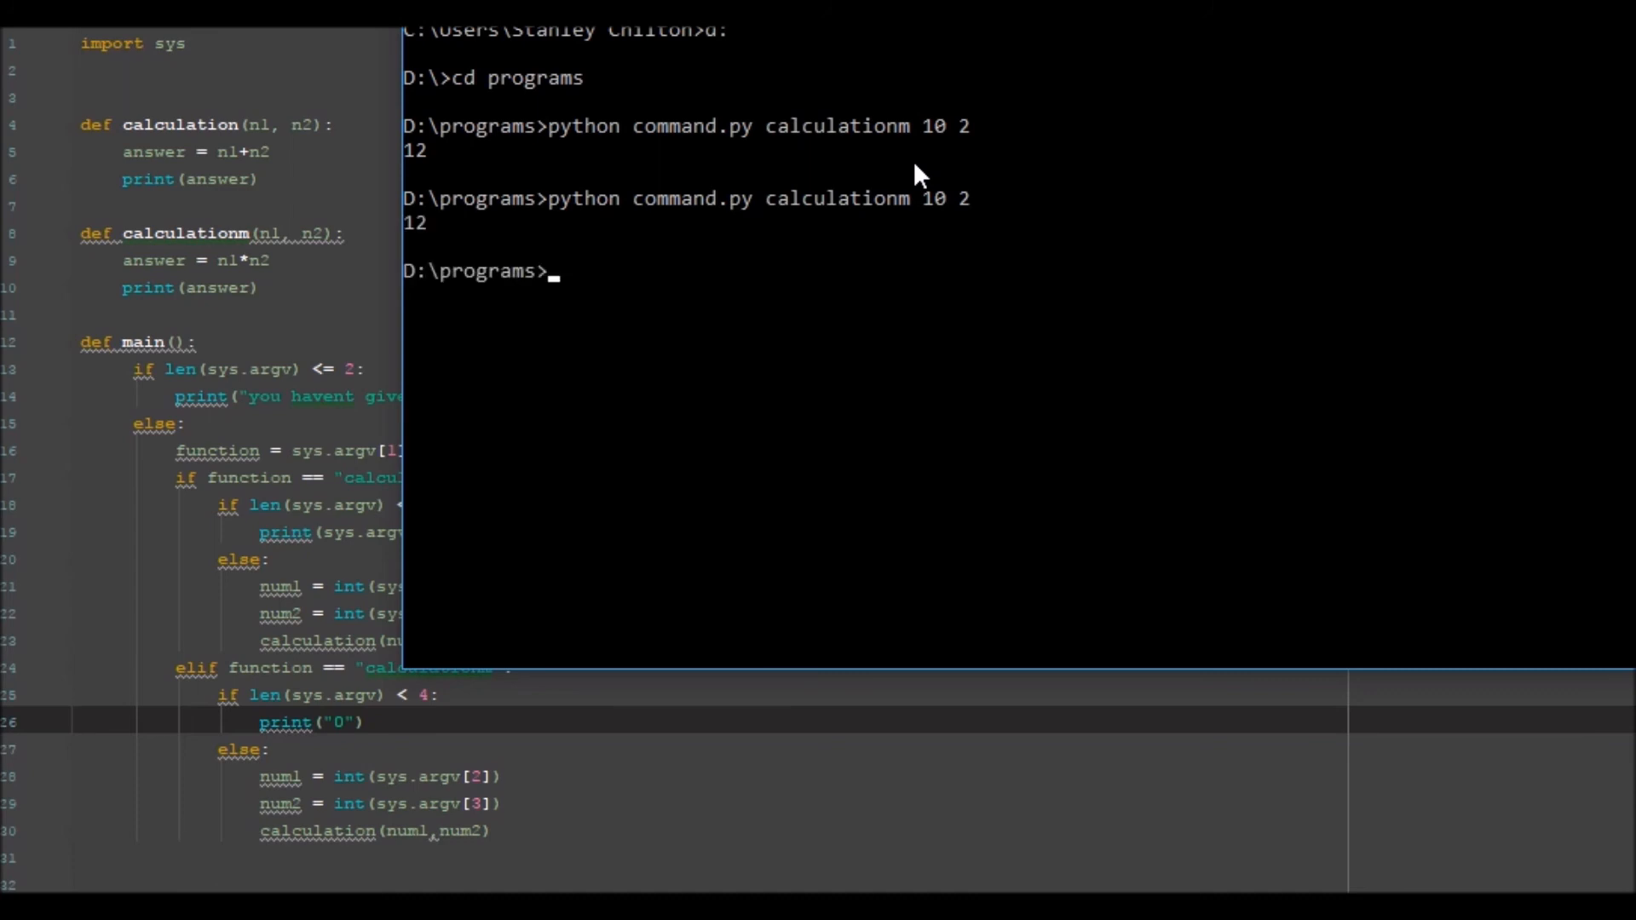
text(python command.py calculationm 10 2)
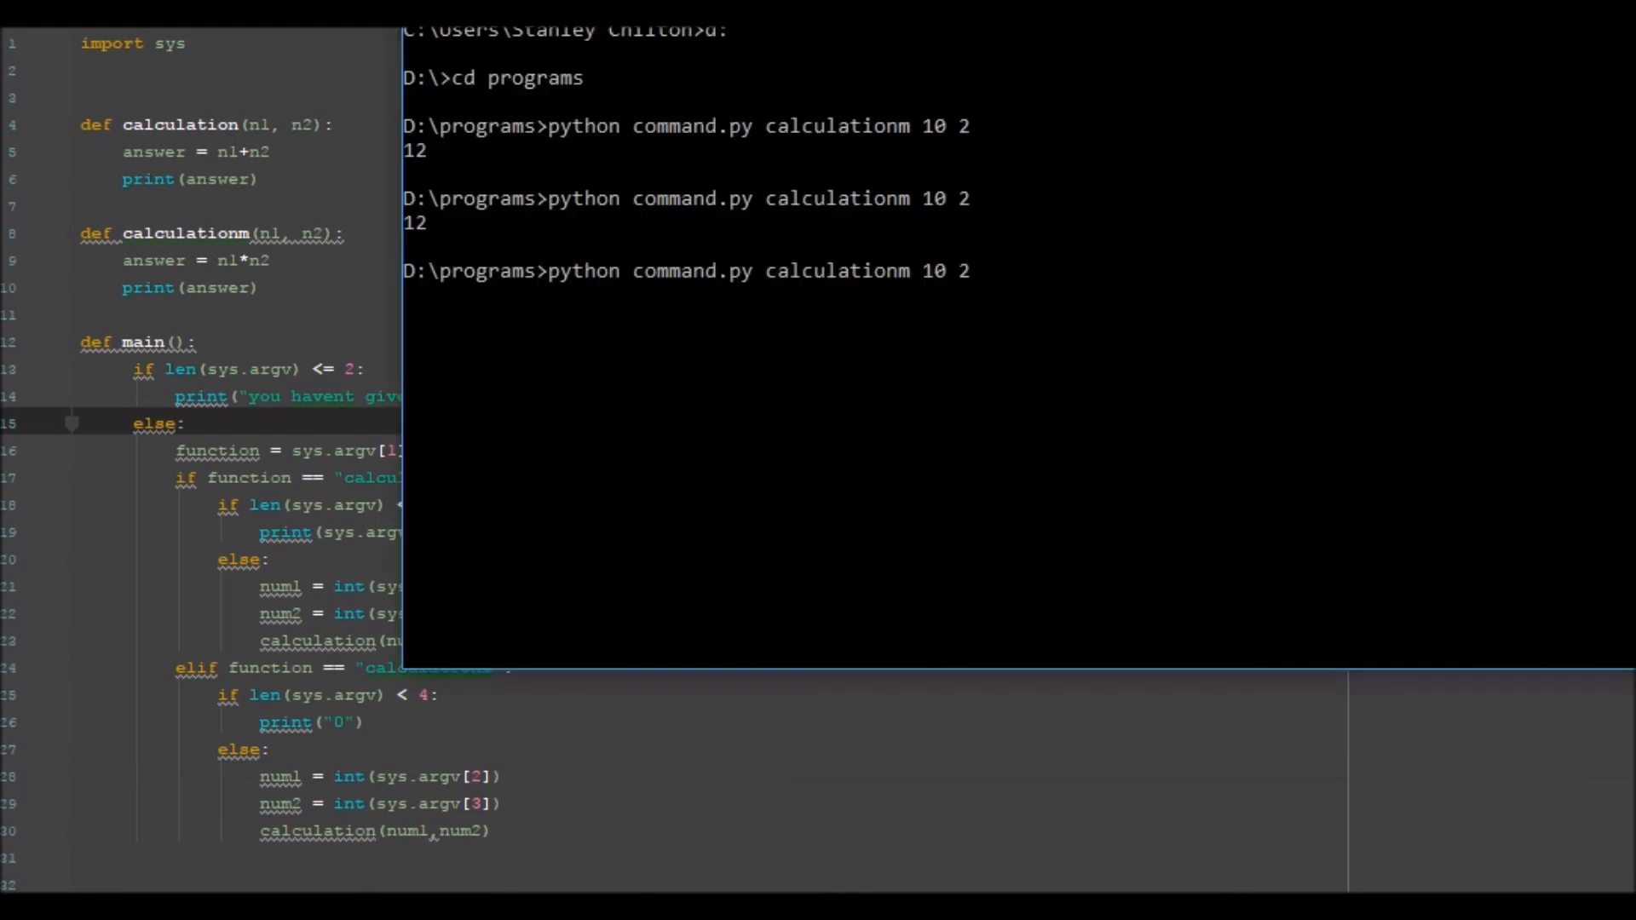
text(cd programs)
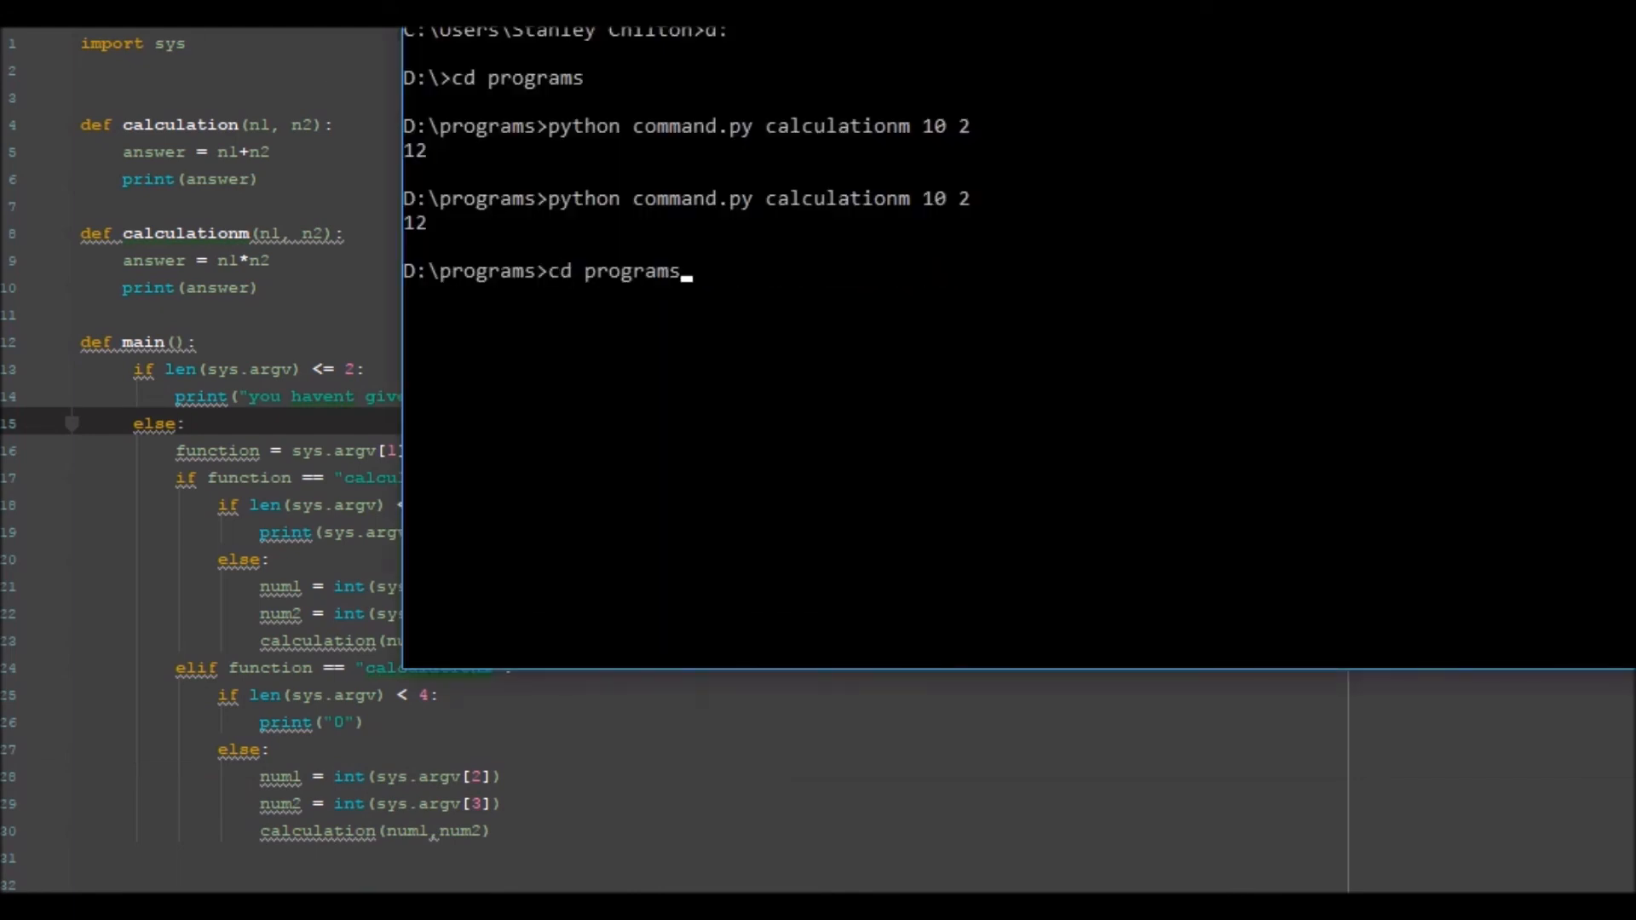
key(Return)
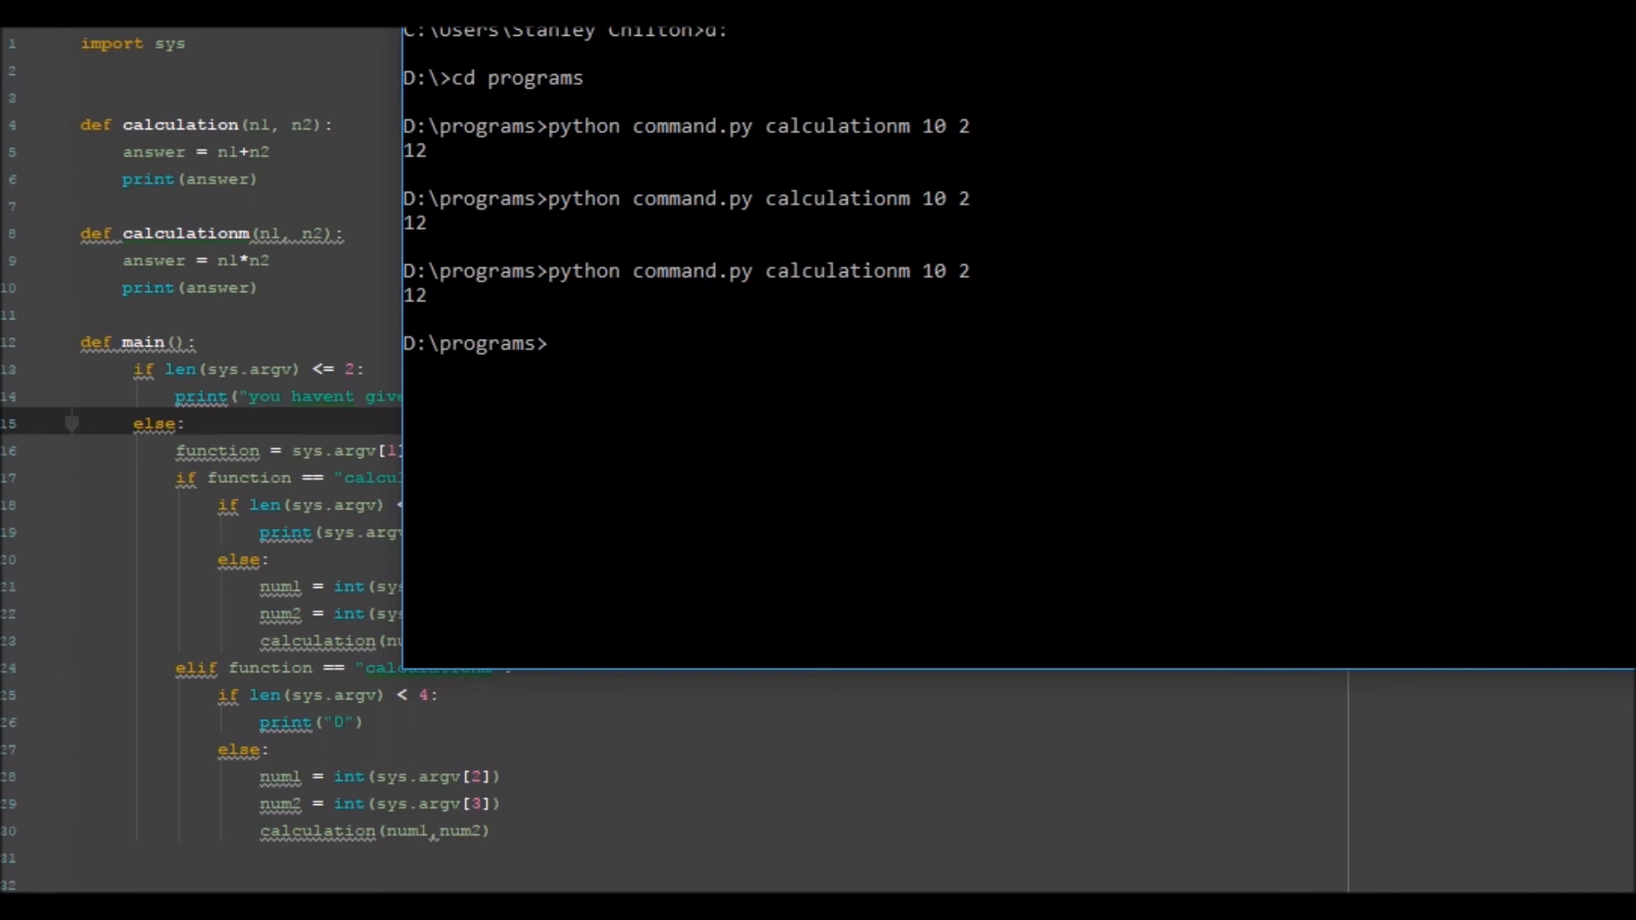
text(python command.py calculationm 10 2)
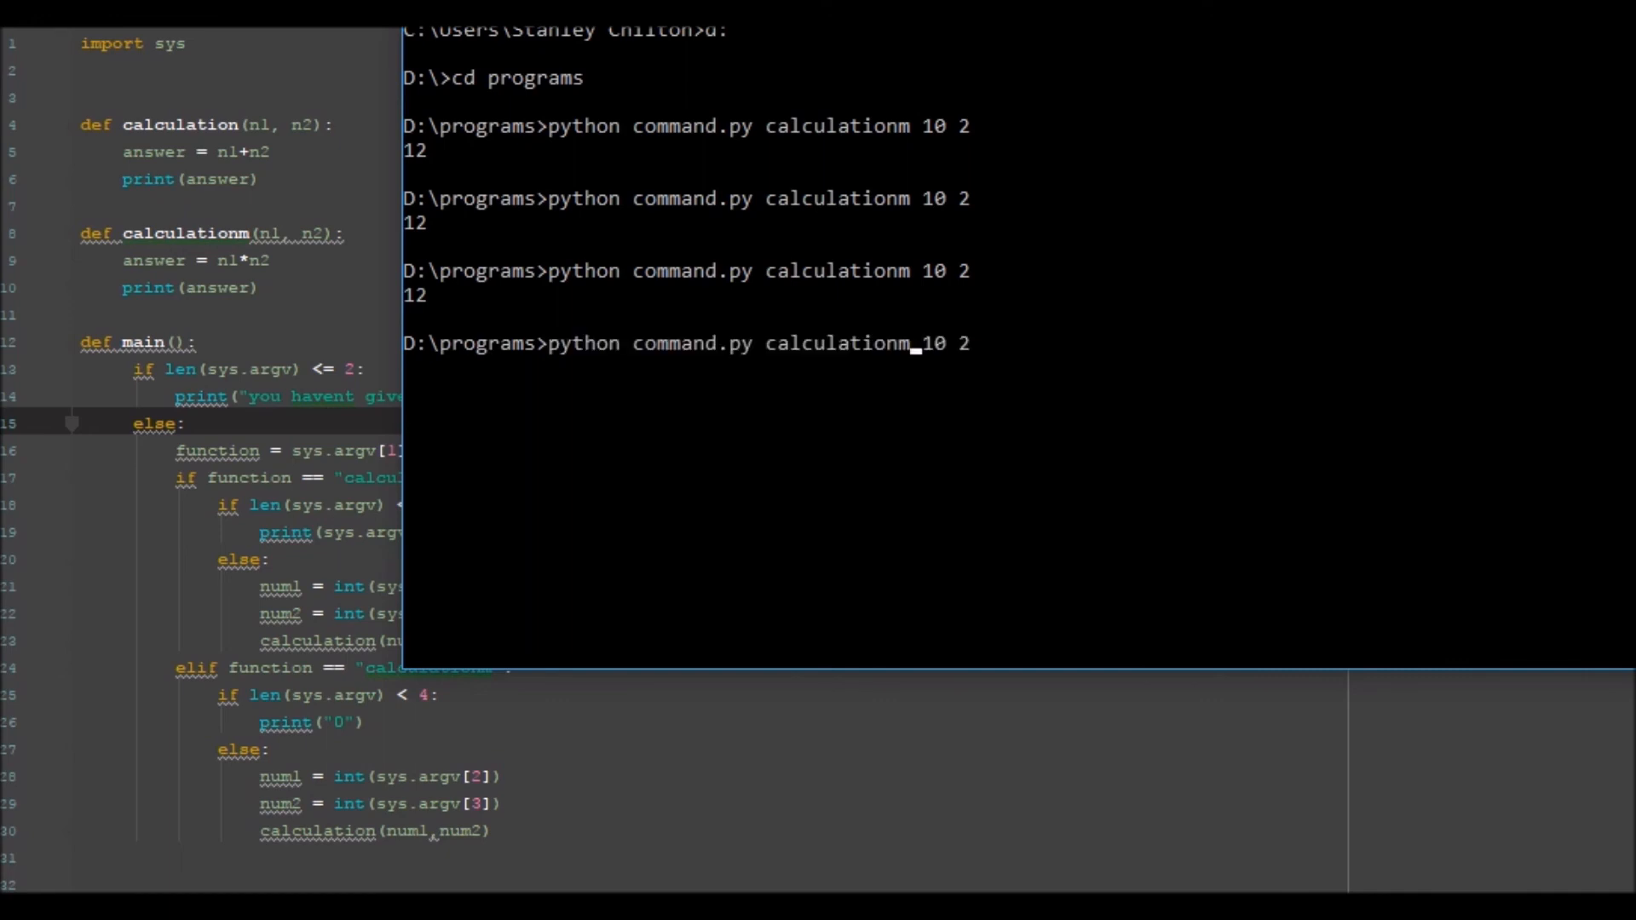
key(Return)
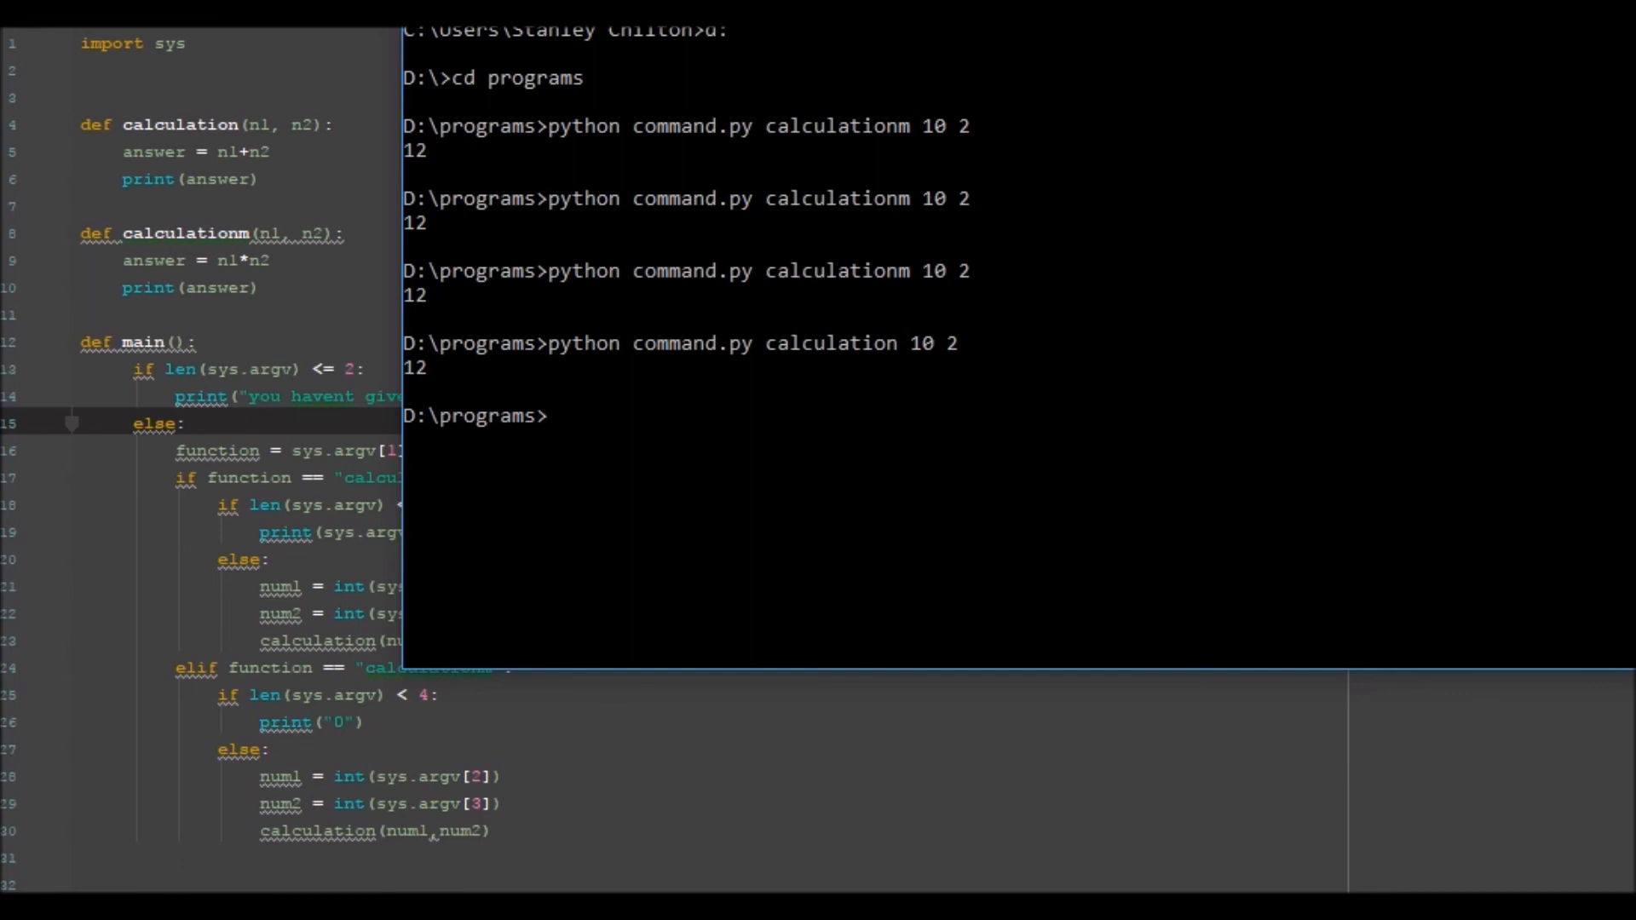
mouse_move(331, 368)
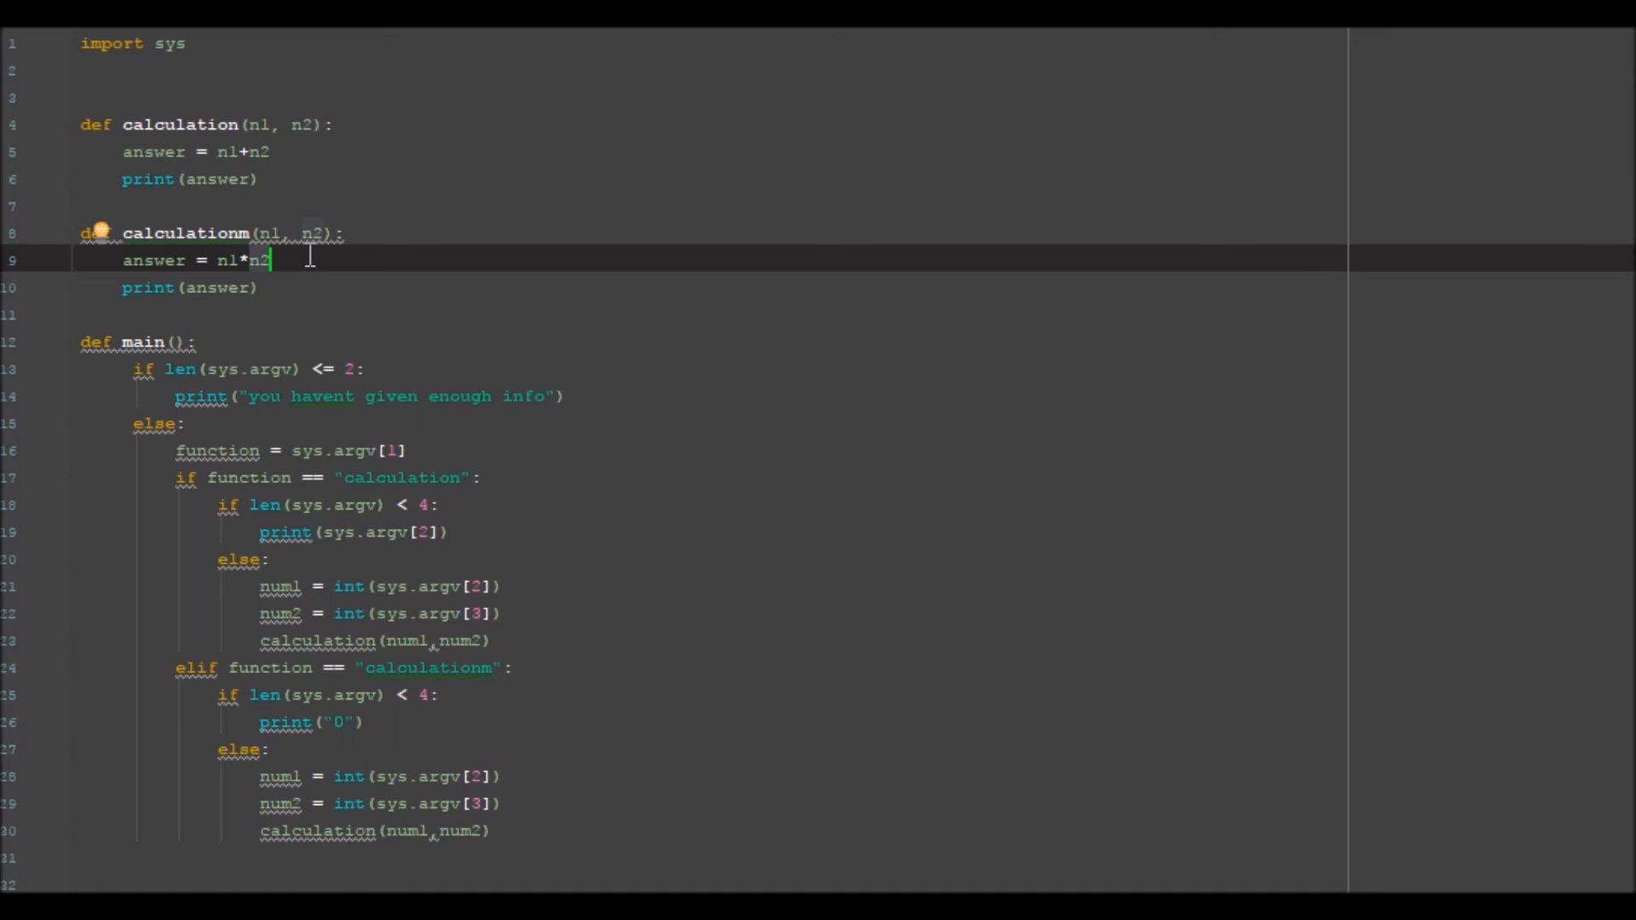
mouse_move(377, 765)
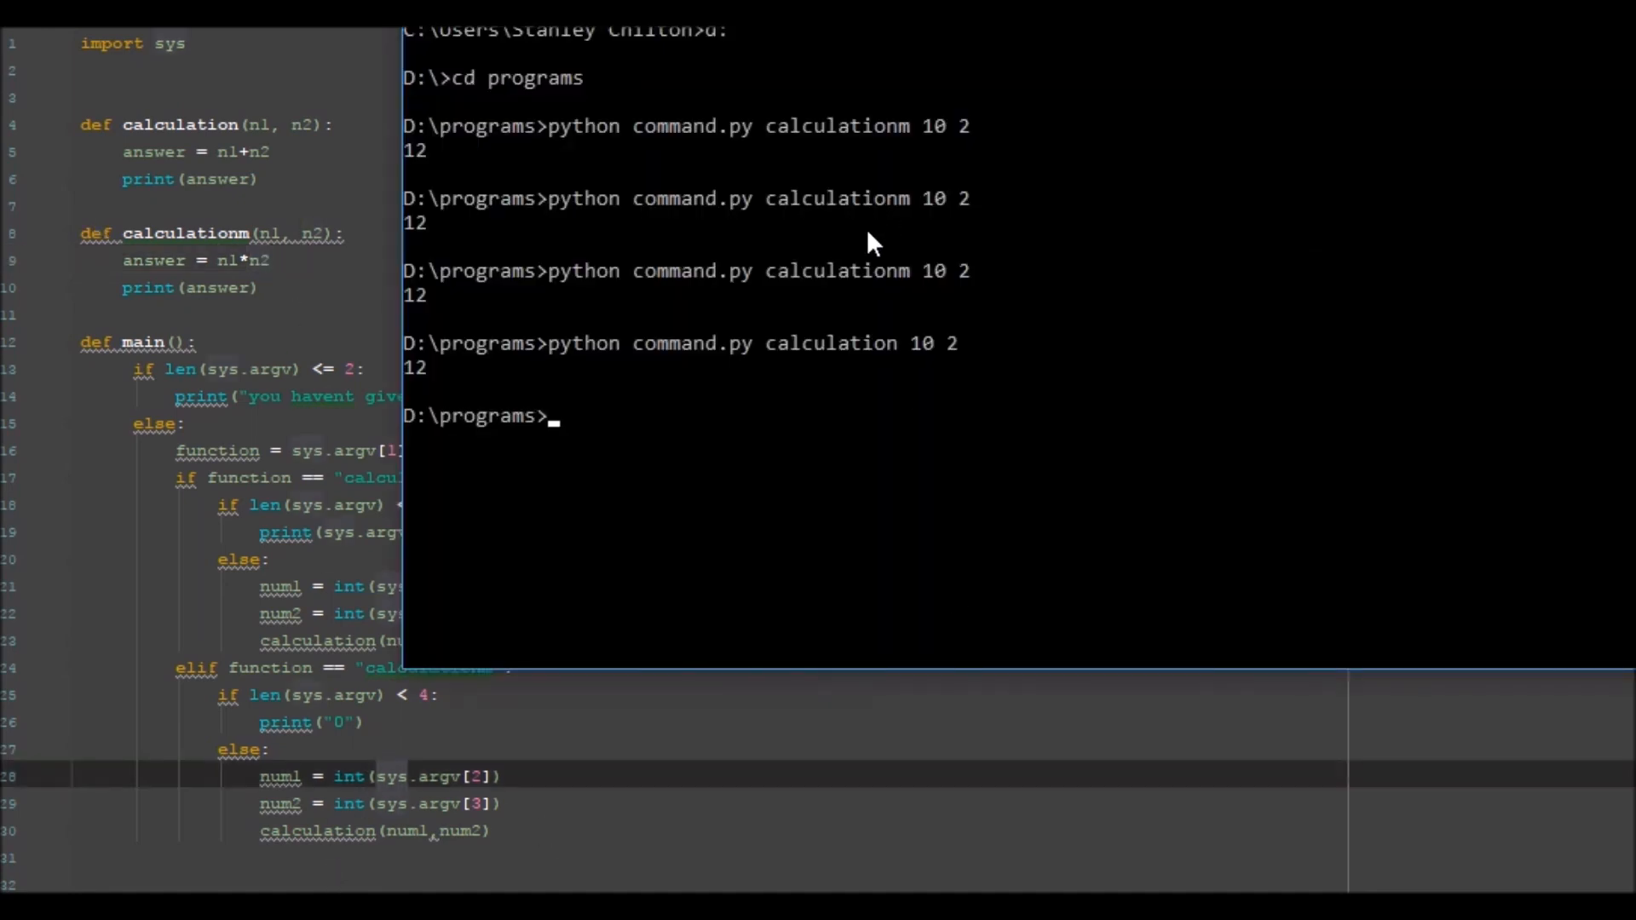
Rerun command.py with calculationm 10 (prints 0) and calculationm 10 2 (now prints 20)
text(python command.py calculation 10 2)
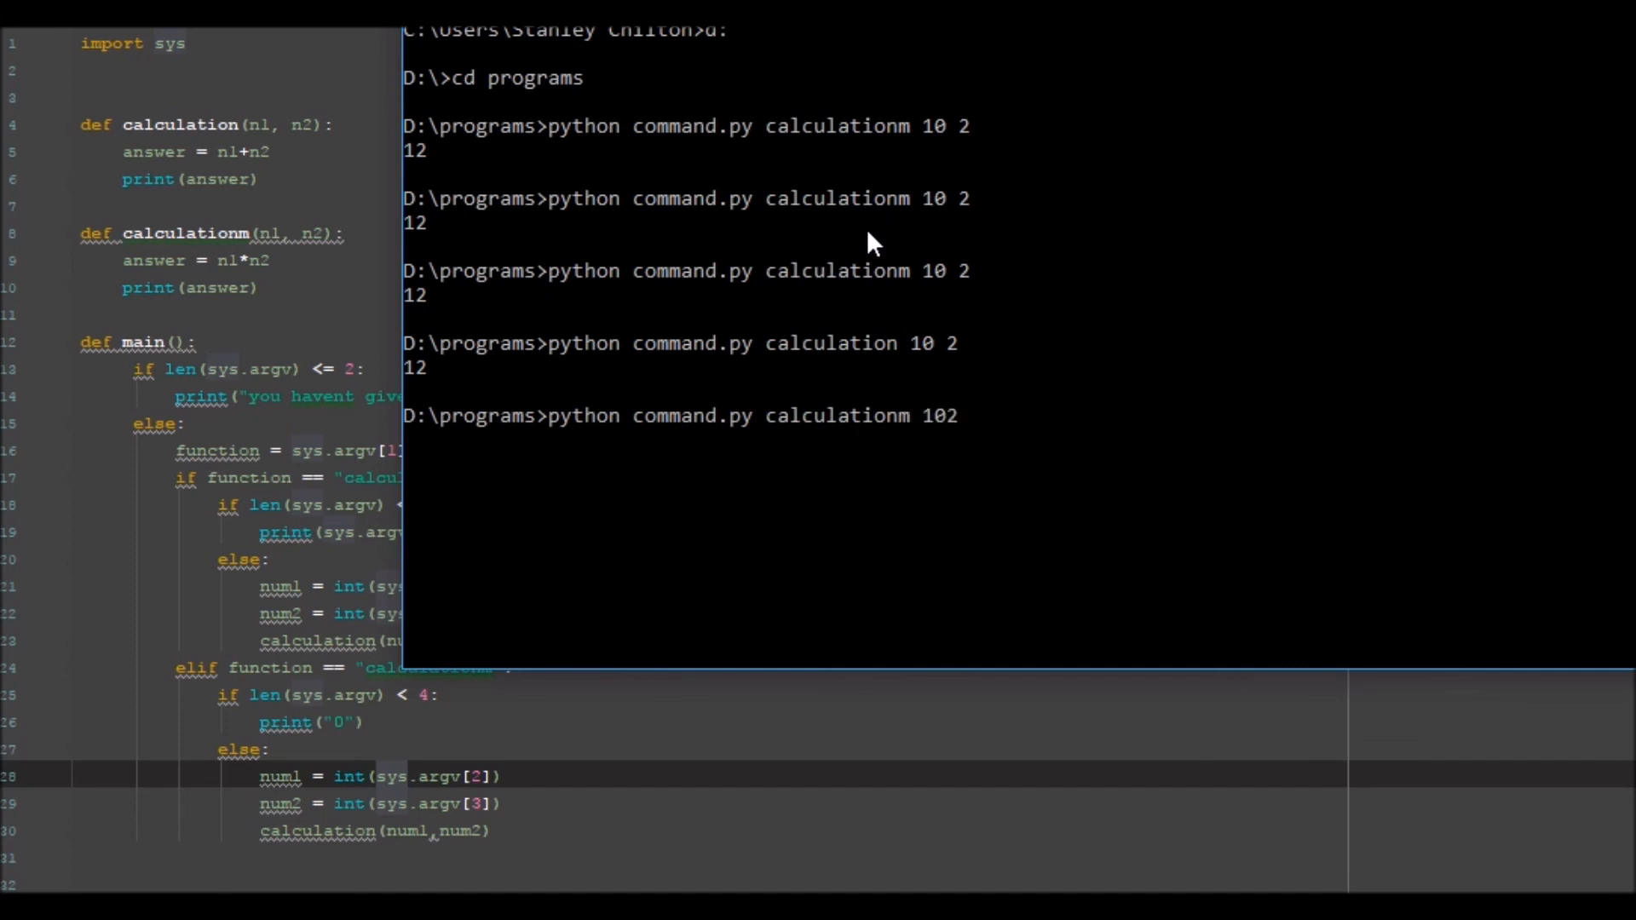
key(Return)
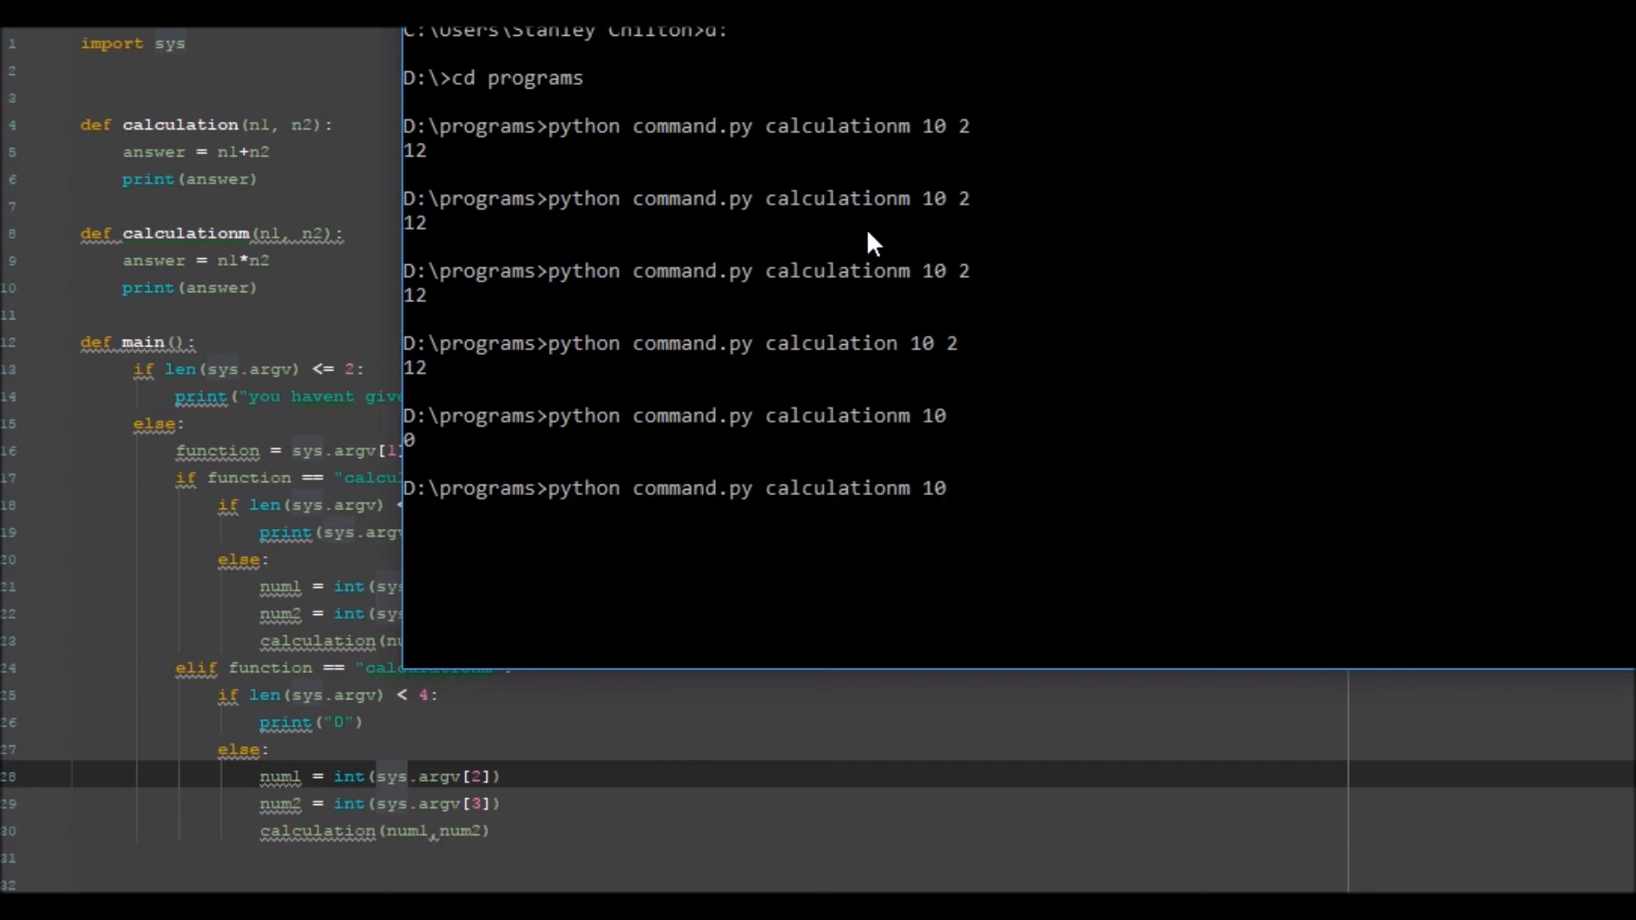
text( 2)
key(Return)
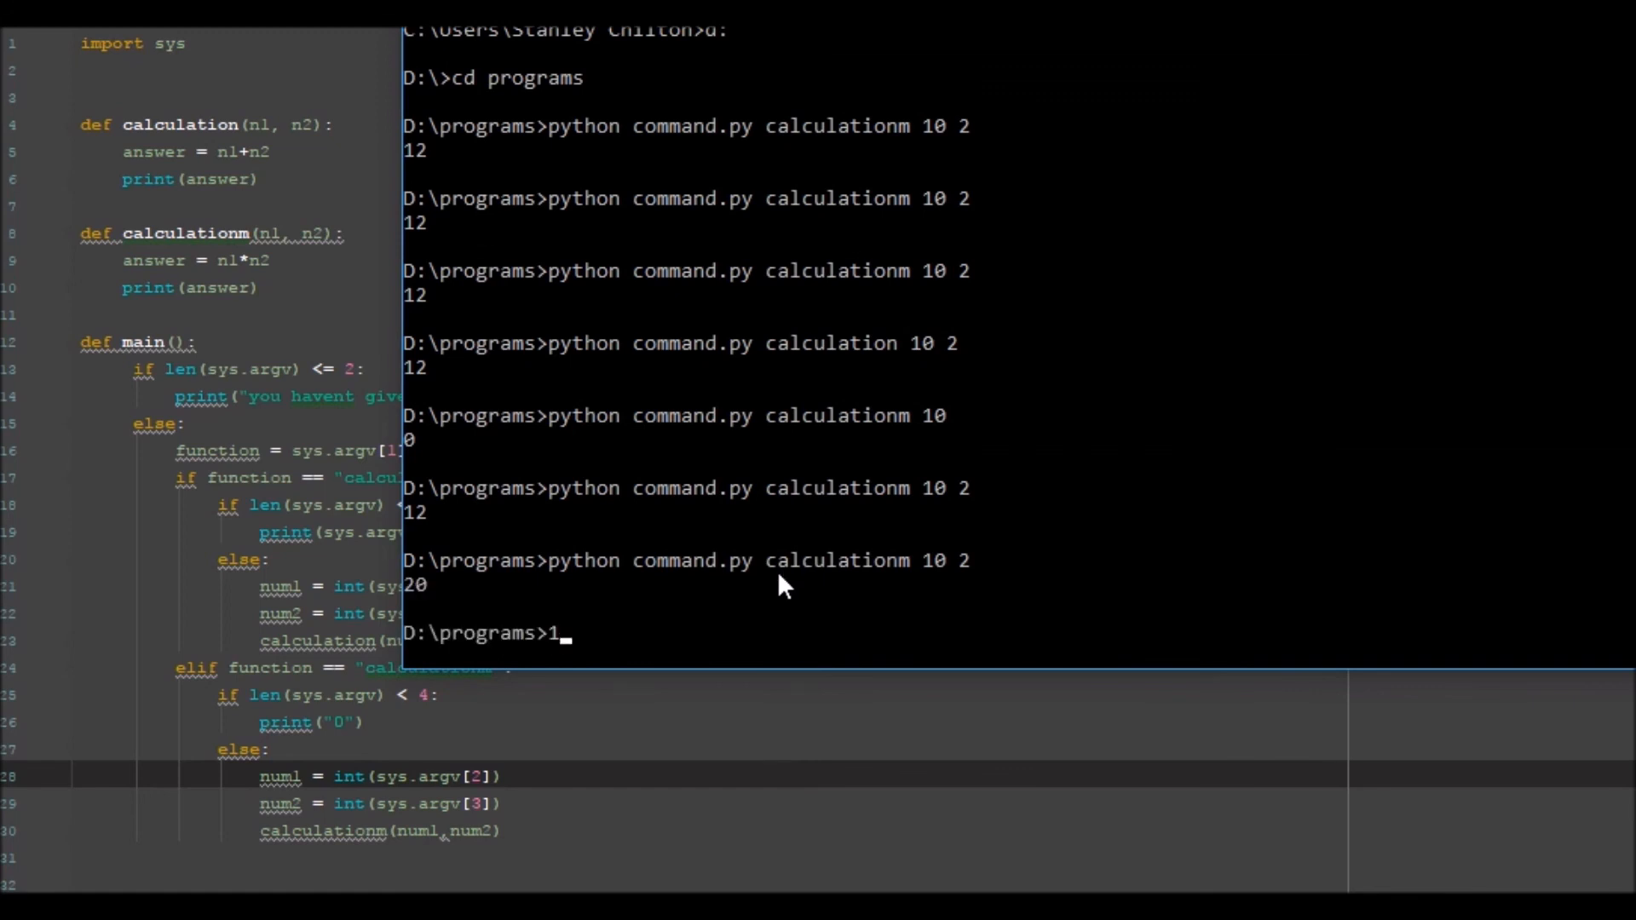
Run calculation with 10, 10 20, 10 -20 and calculationm 10 -20, giving 10, 30, -10 and -200
text(python command.py calculationm 10 2)
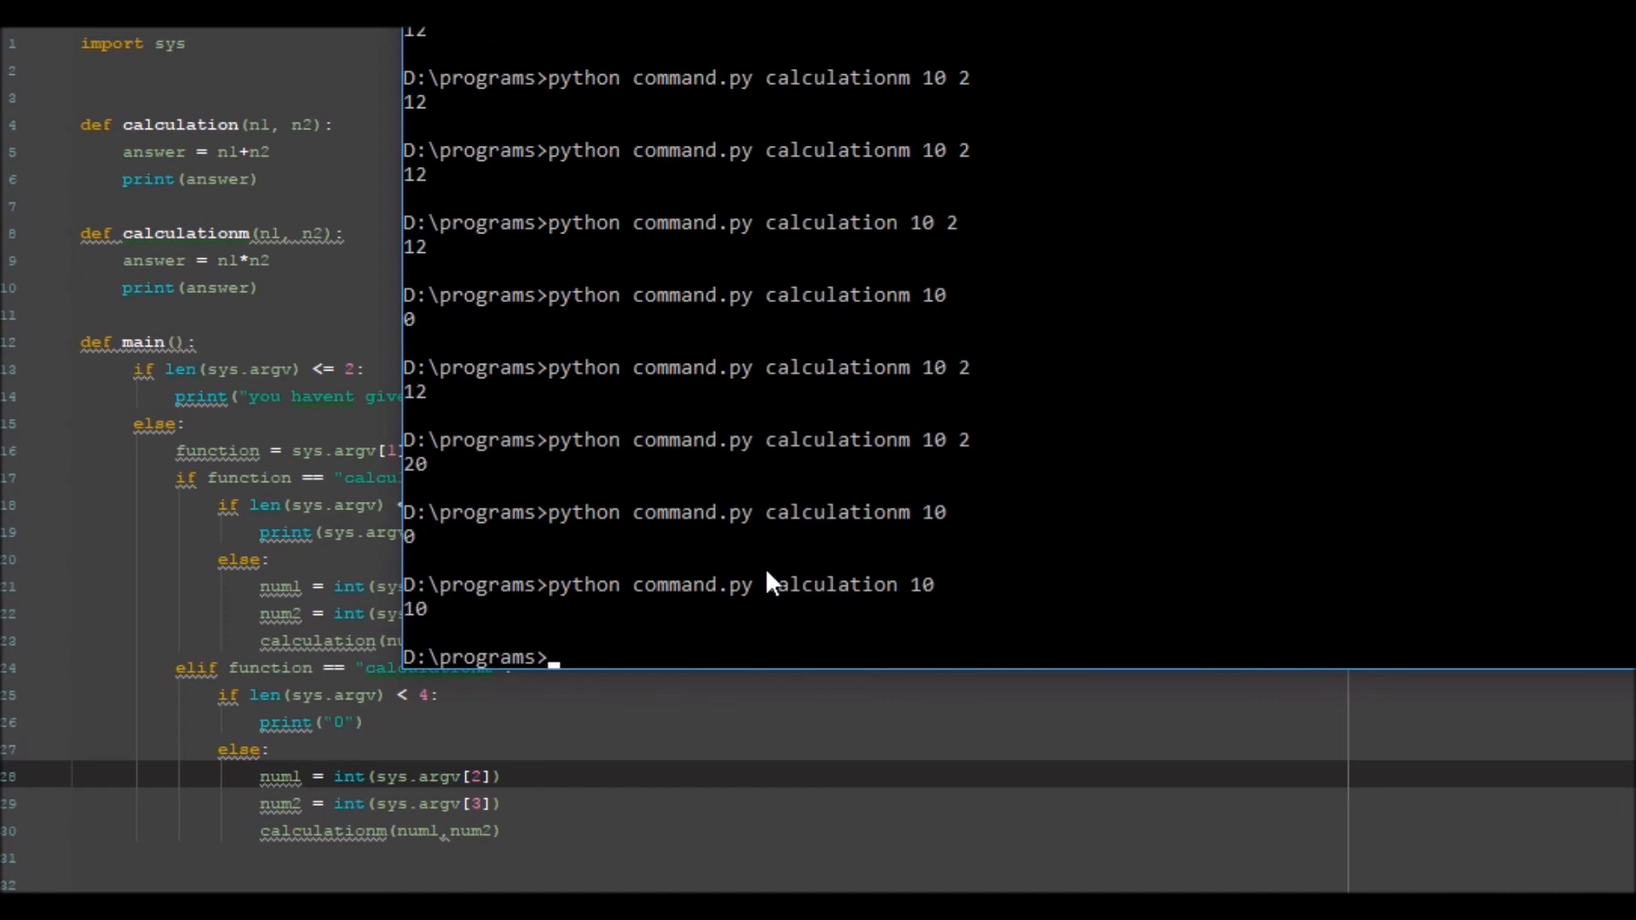
text(python command.py calculation 10)
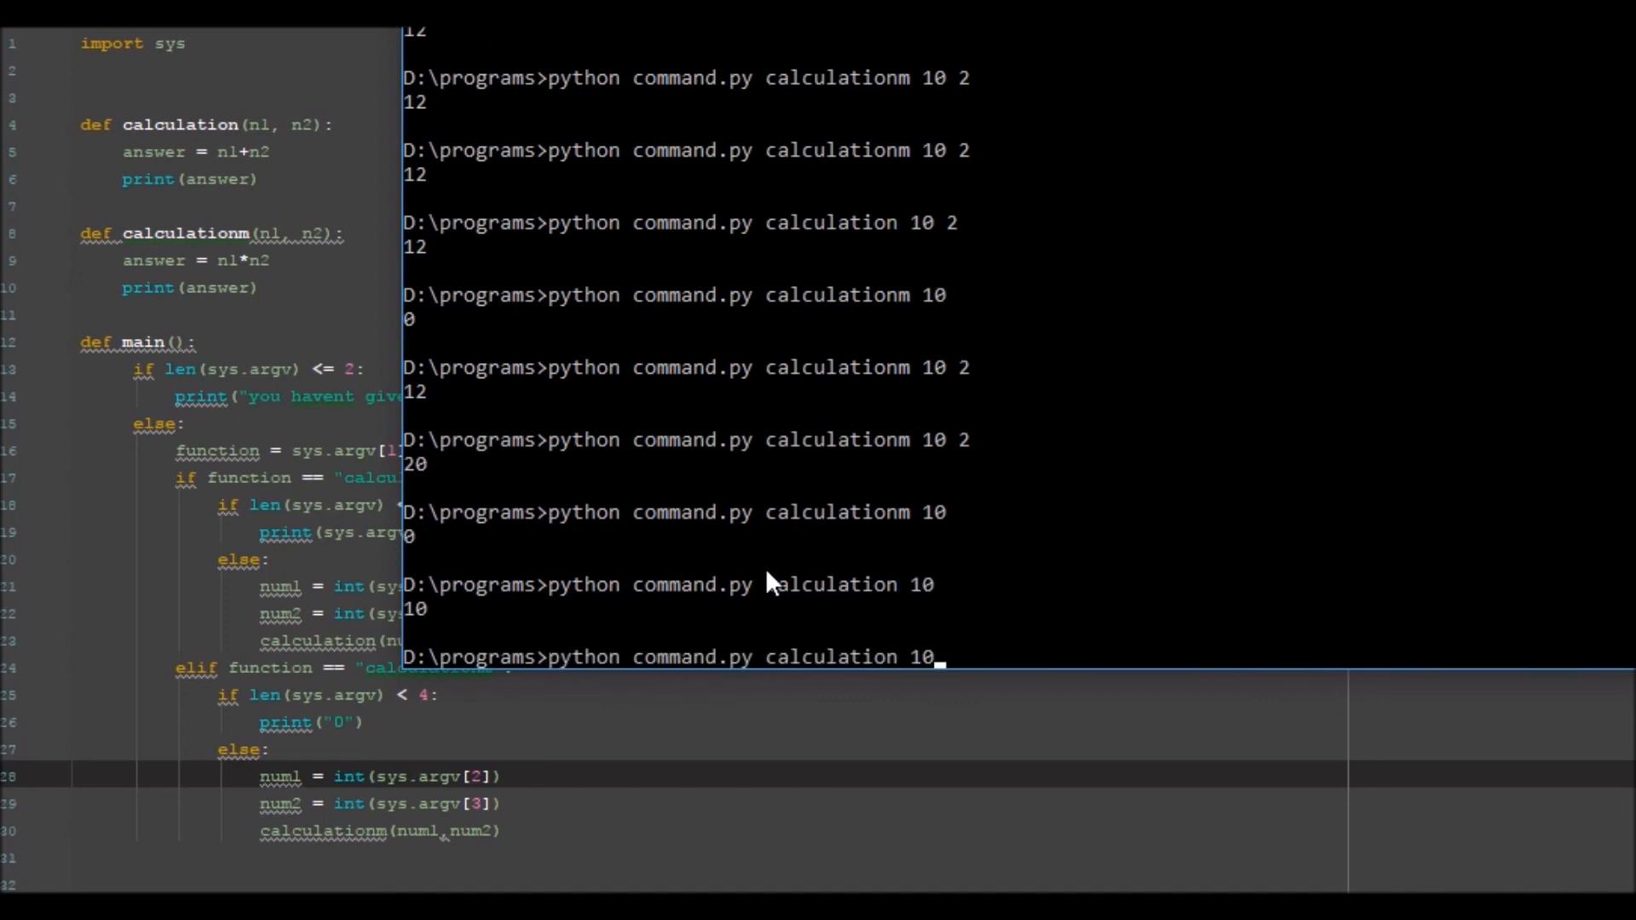
text(20)
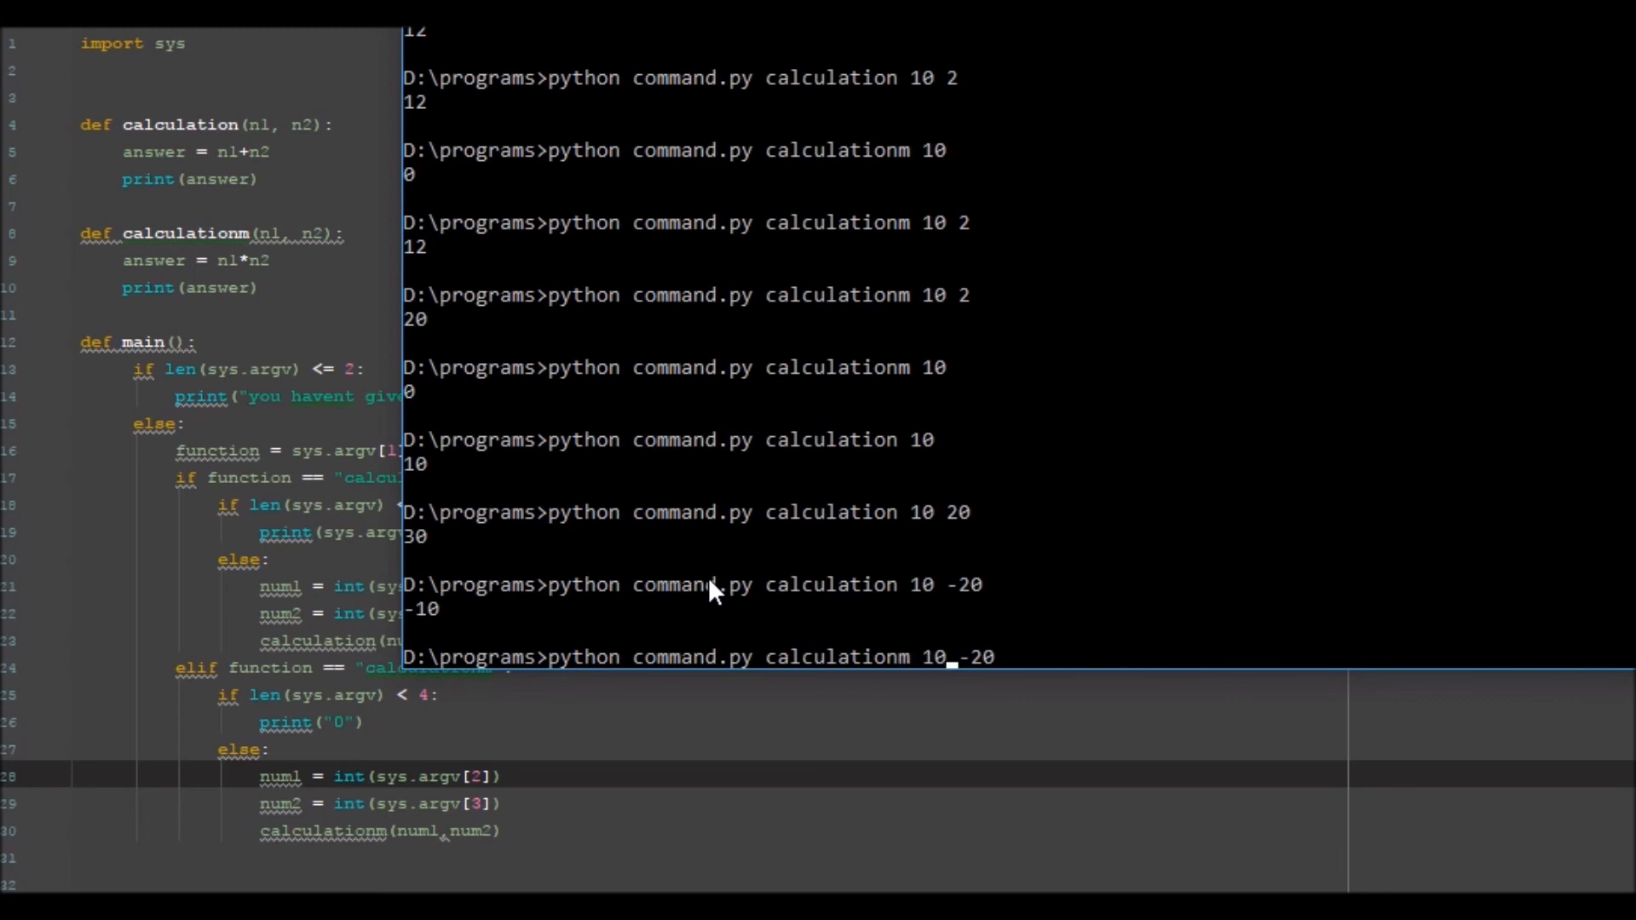
key(Return)
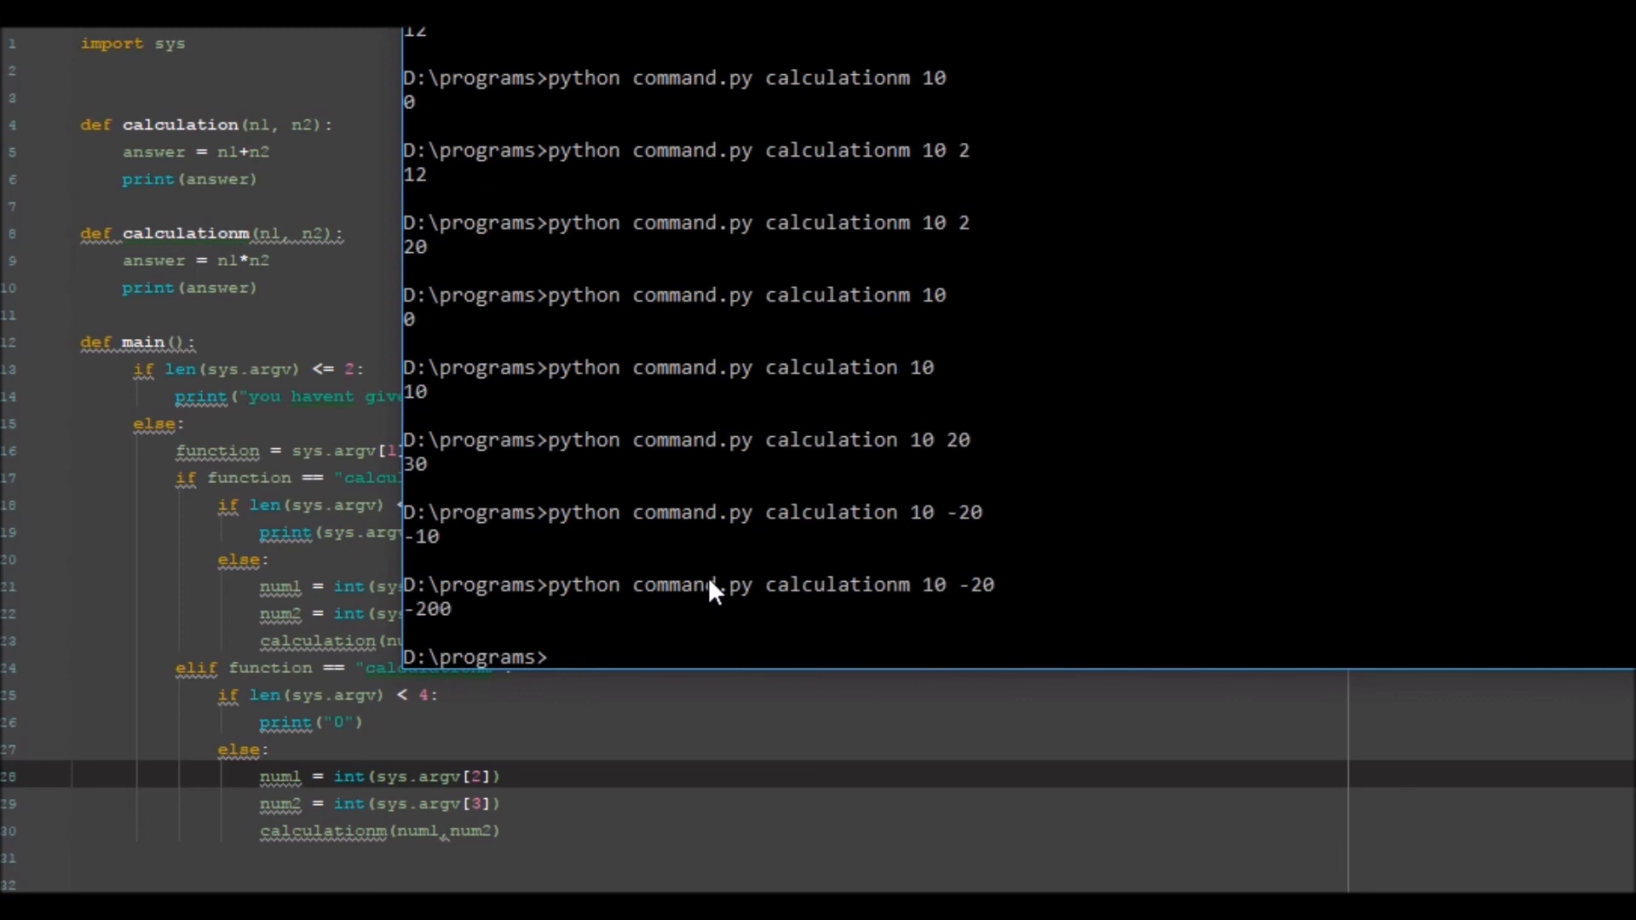